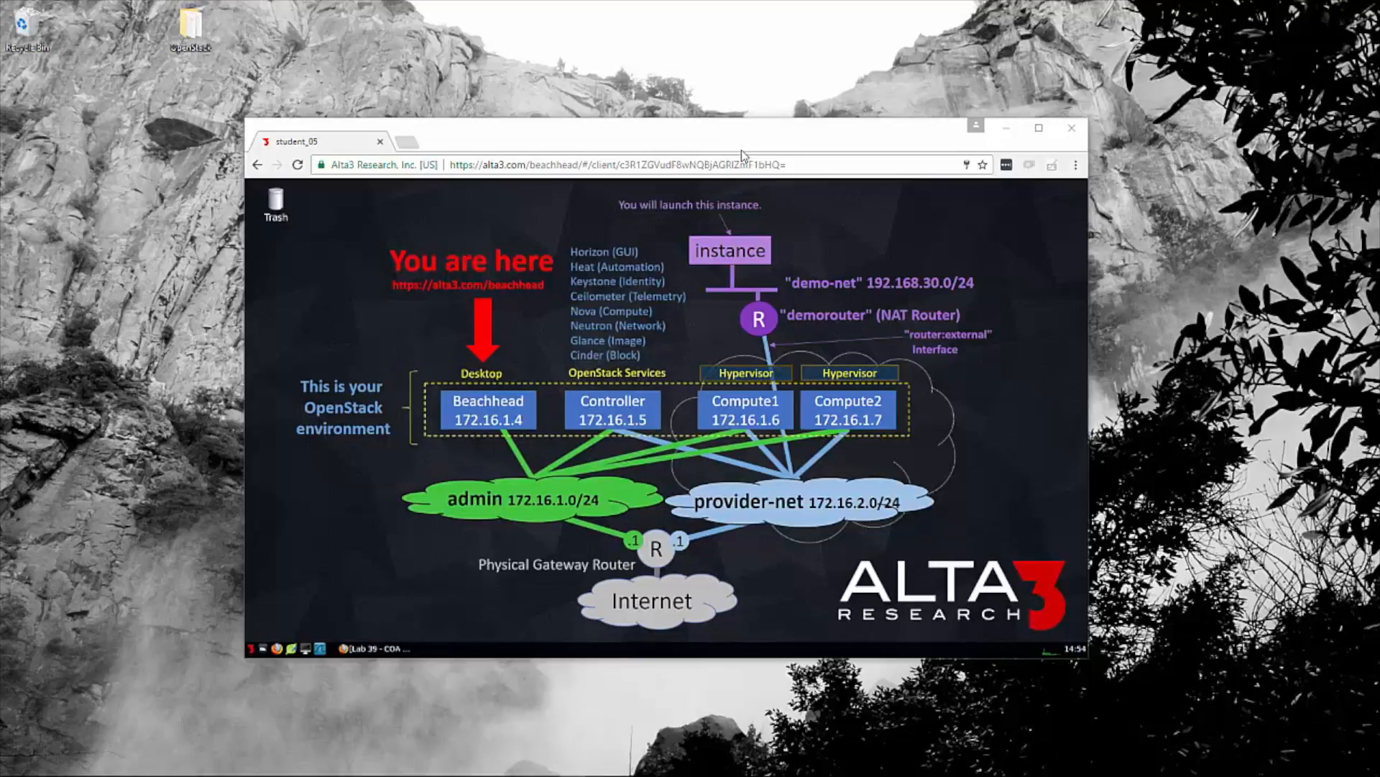
Maximize the remote desktop browser window and make it full screen
left_click(1039, 128)
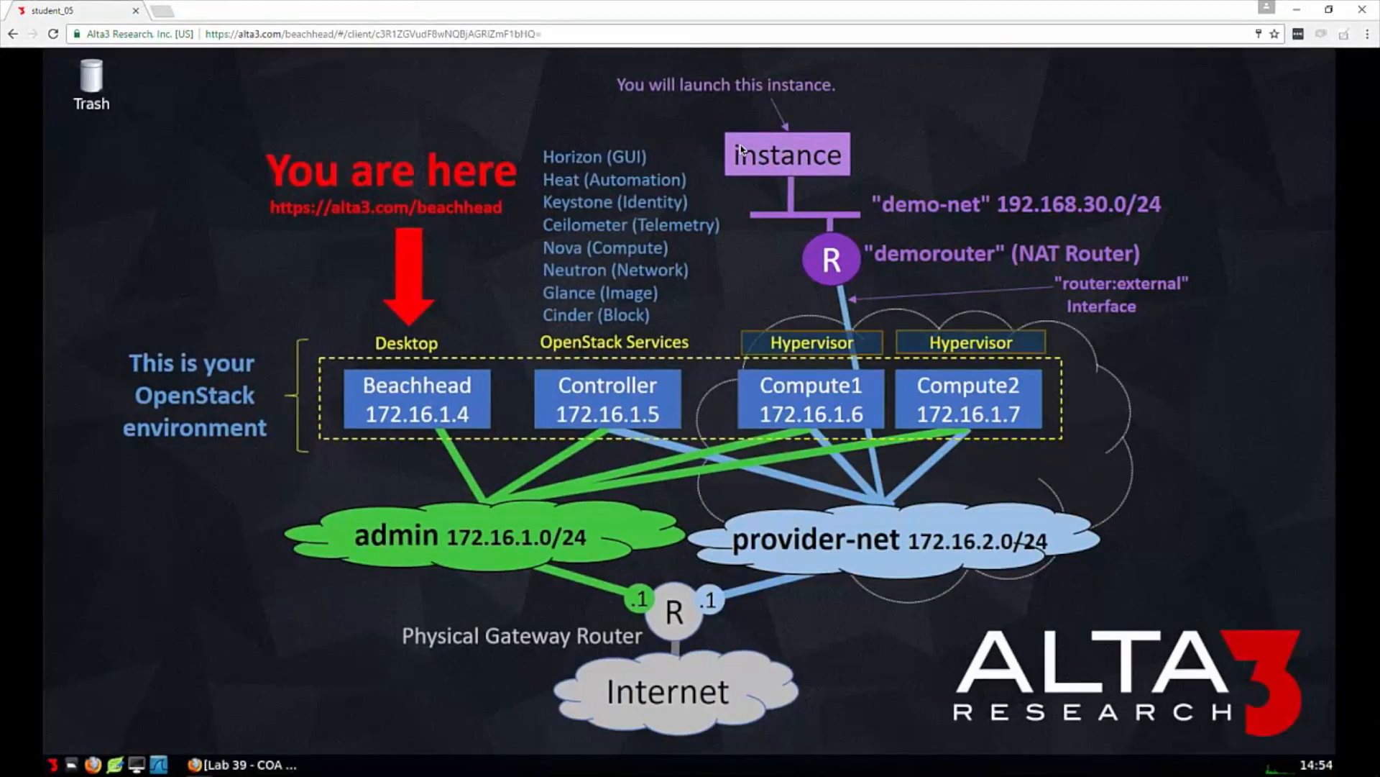
mouse_move(1374, 53)
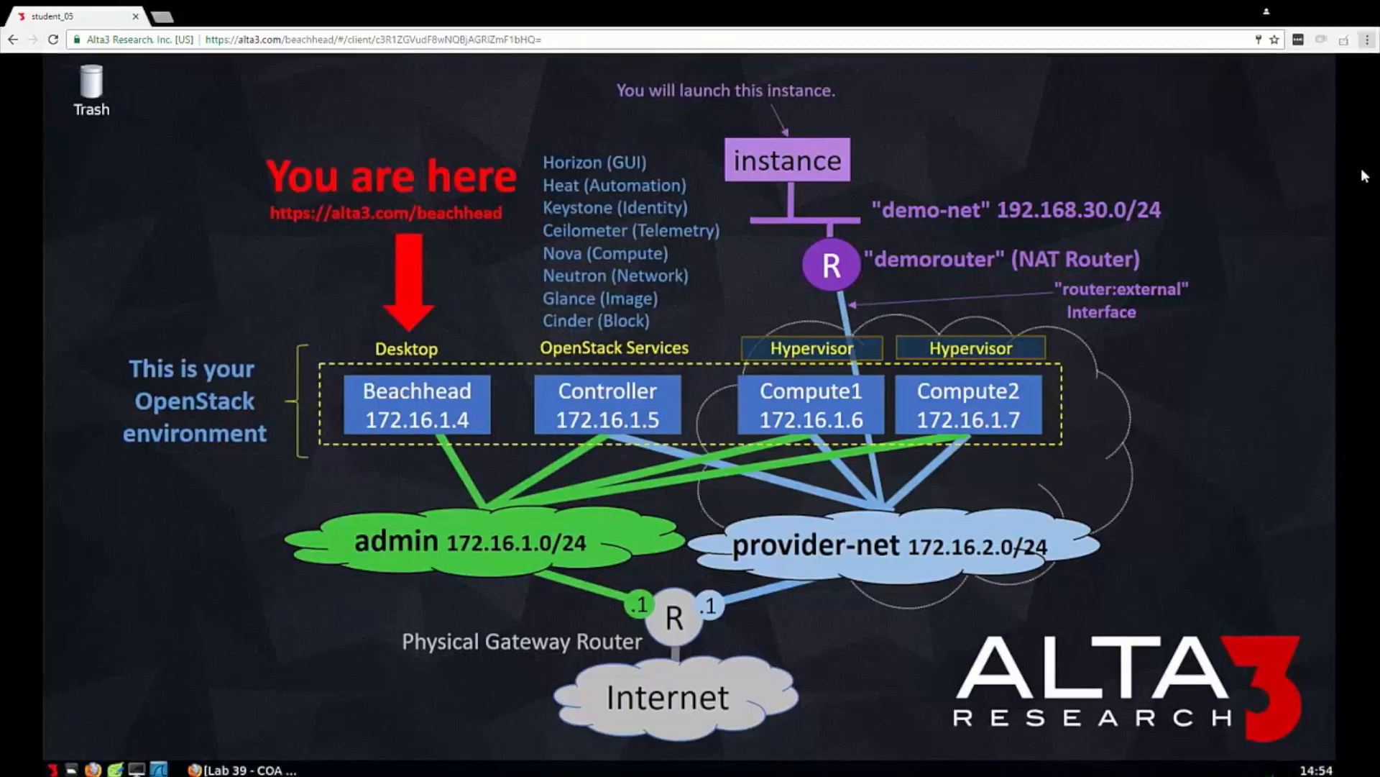
key("f11")
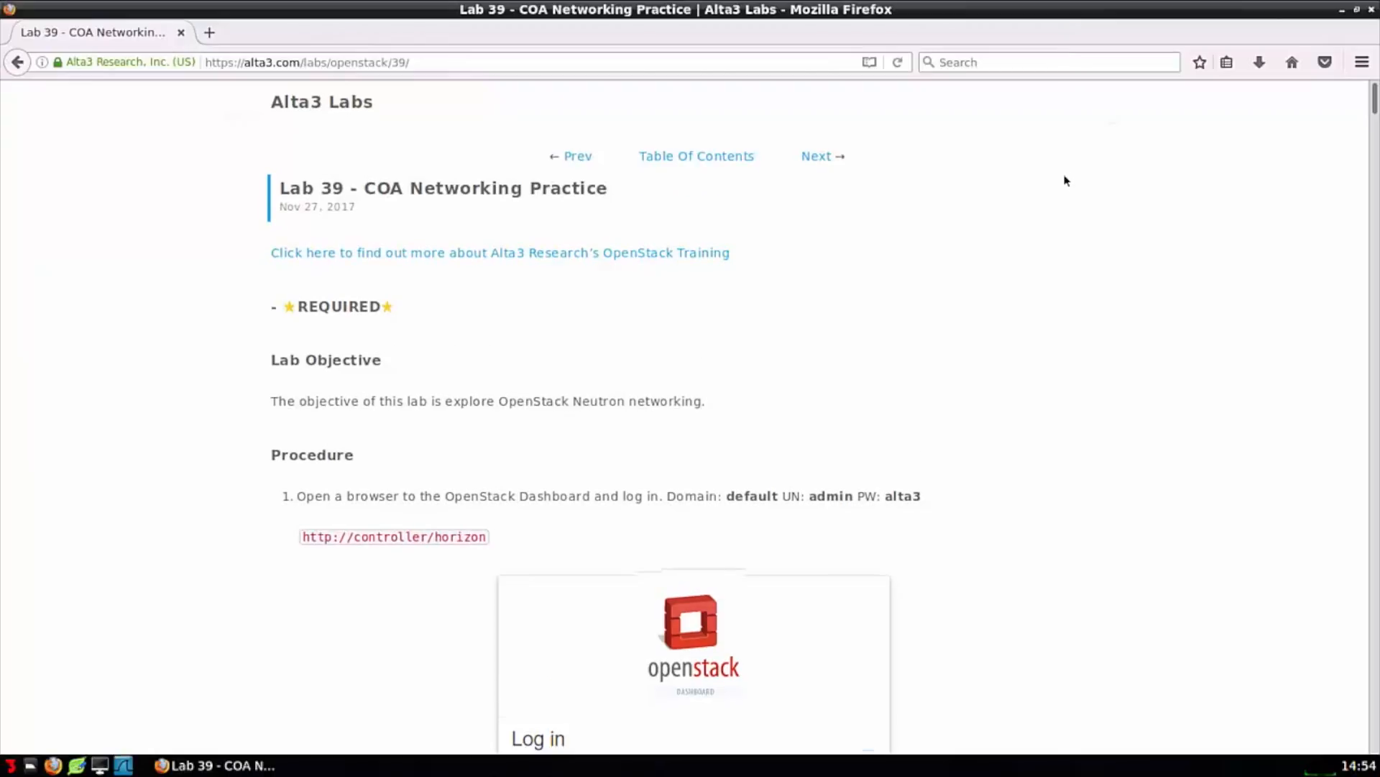
scroll("down", 3)
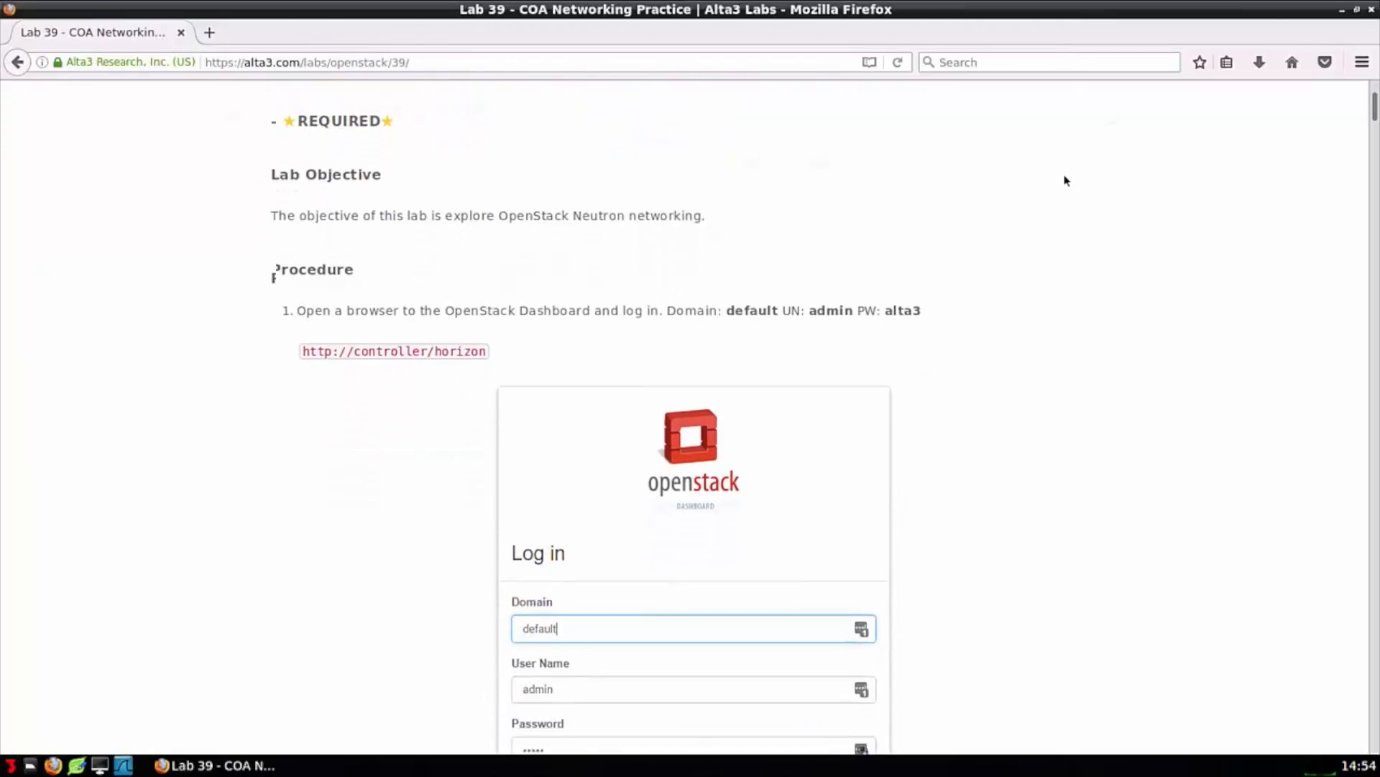
scroll("down", 3)
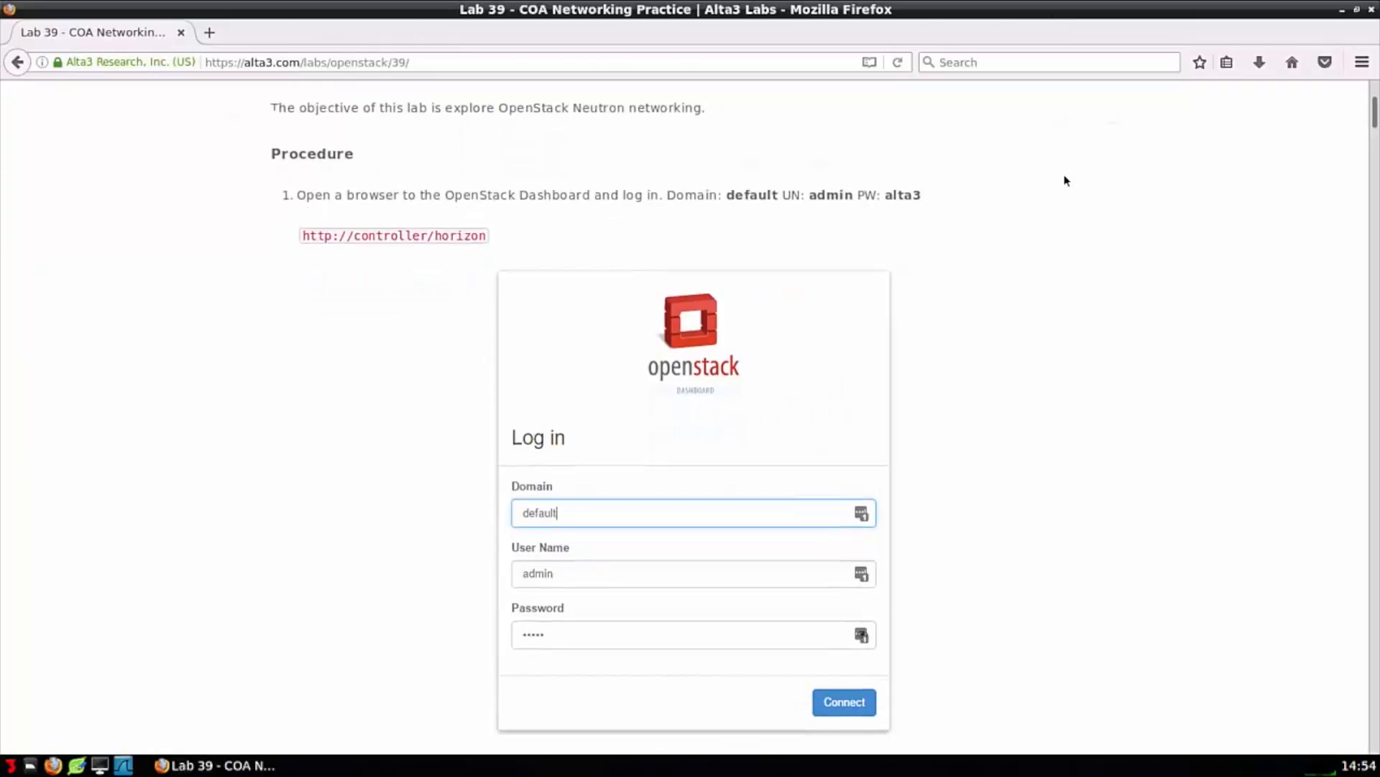
scroll("down", 3)
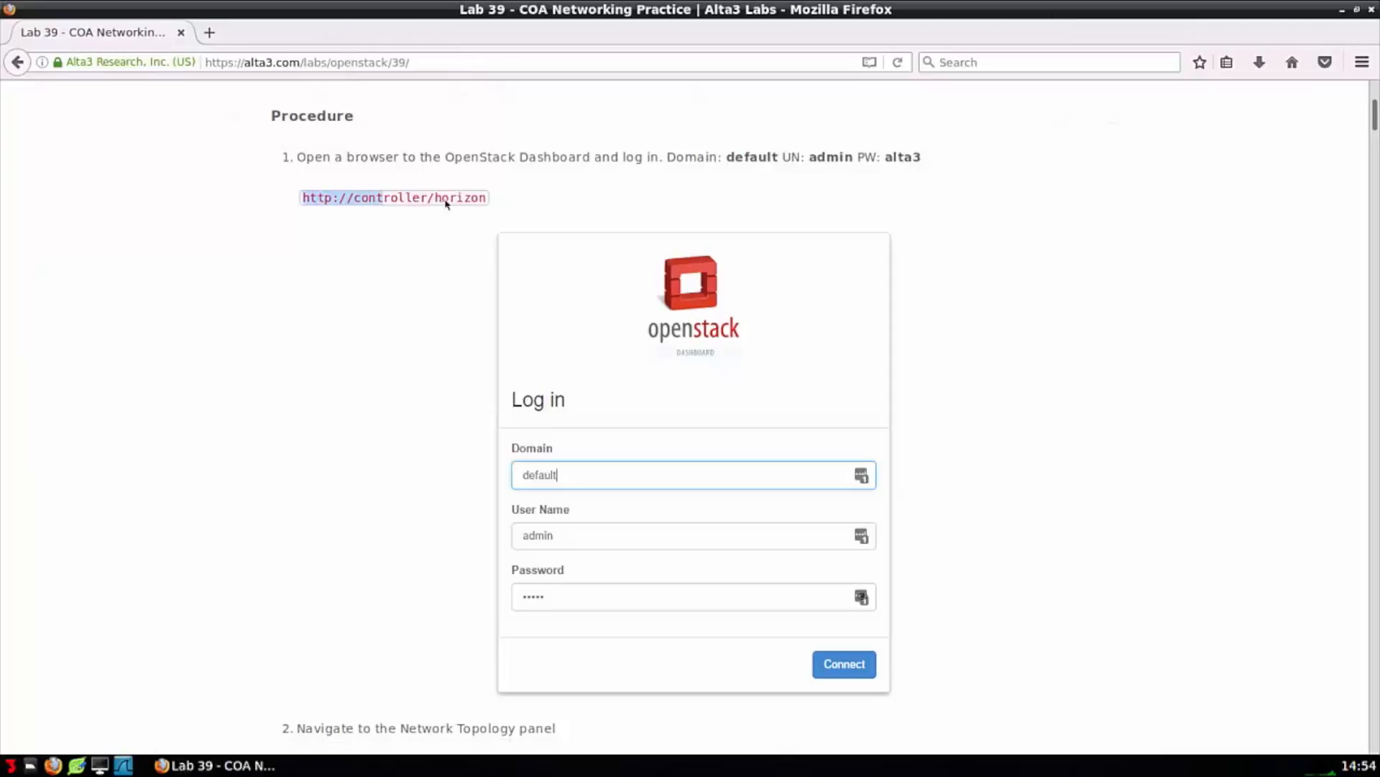
right_click(393, 197)
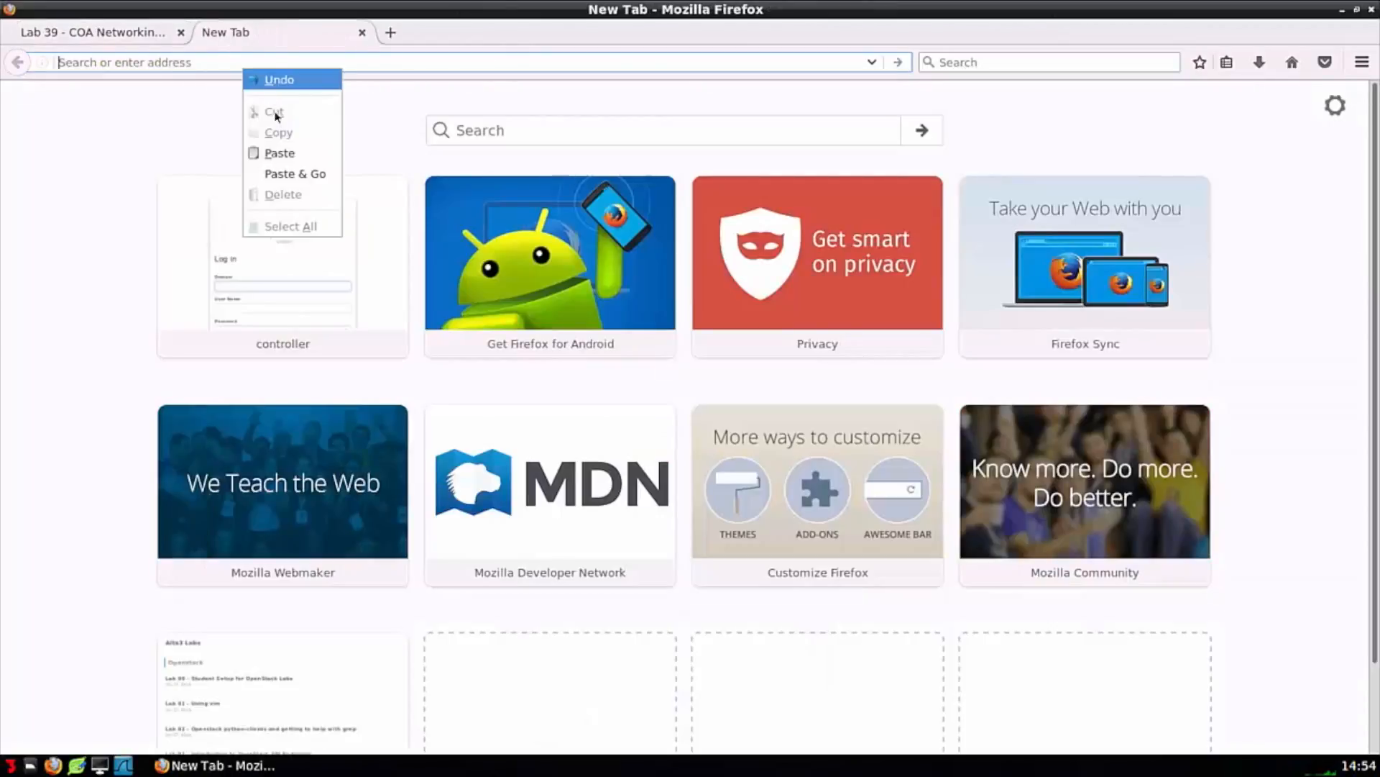
left_click(295, 174)
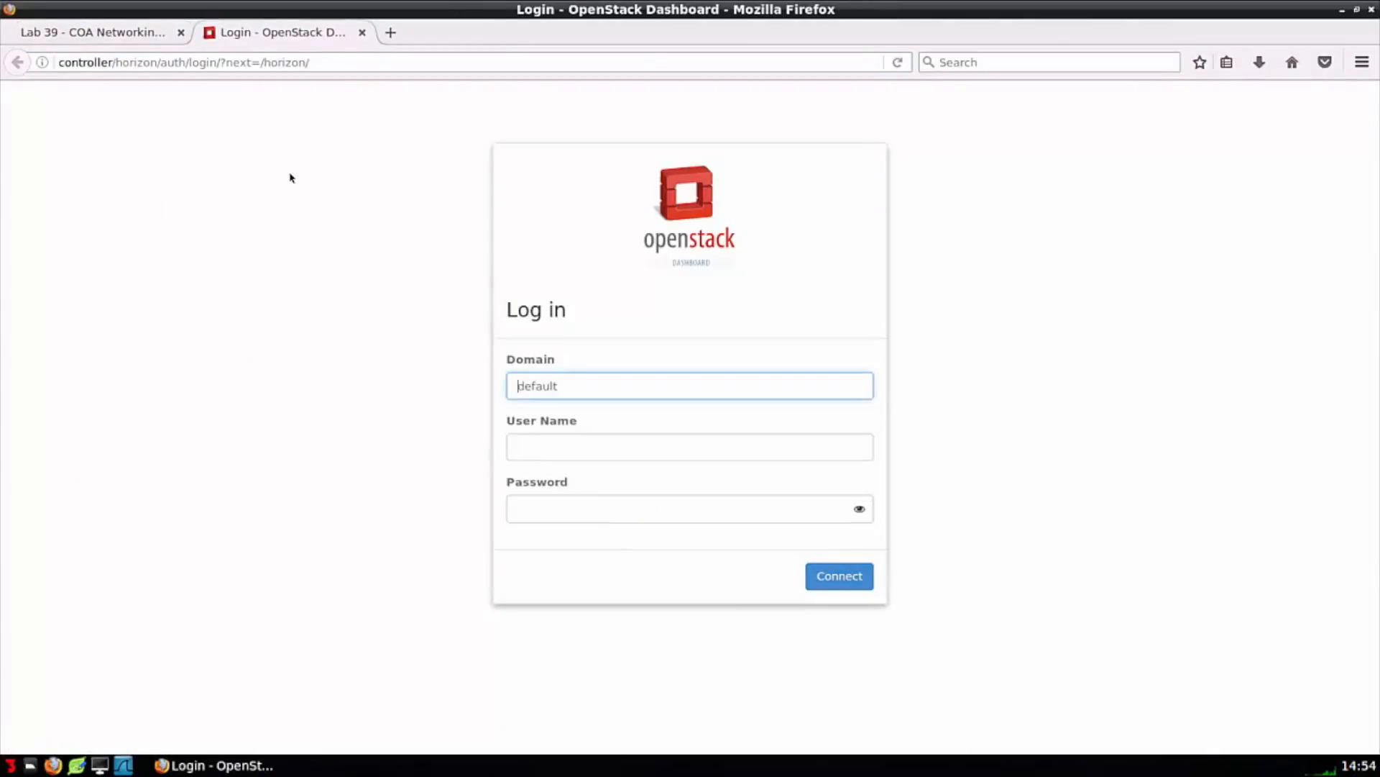
left_click(94, 31)
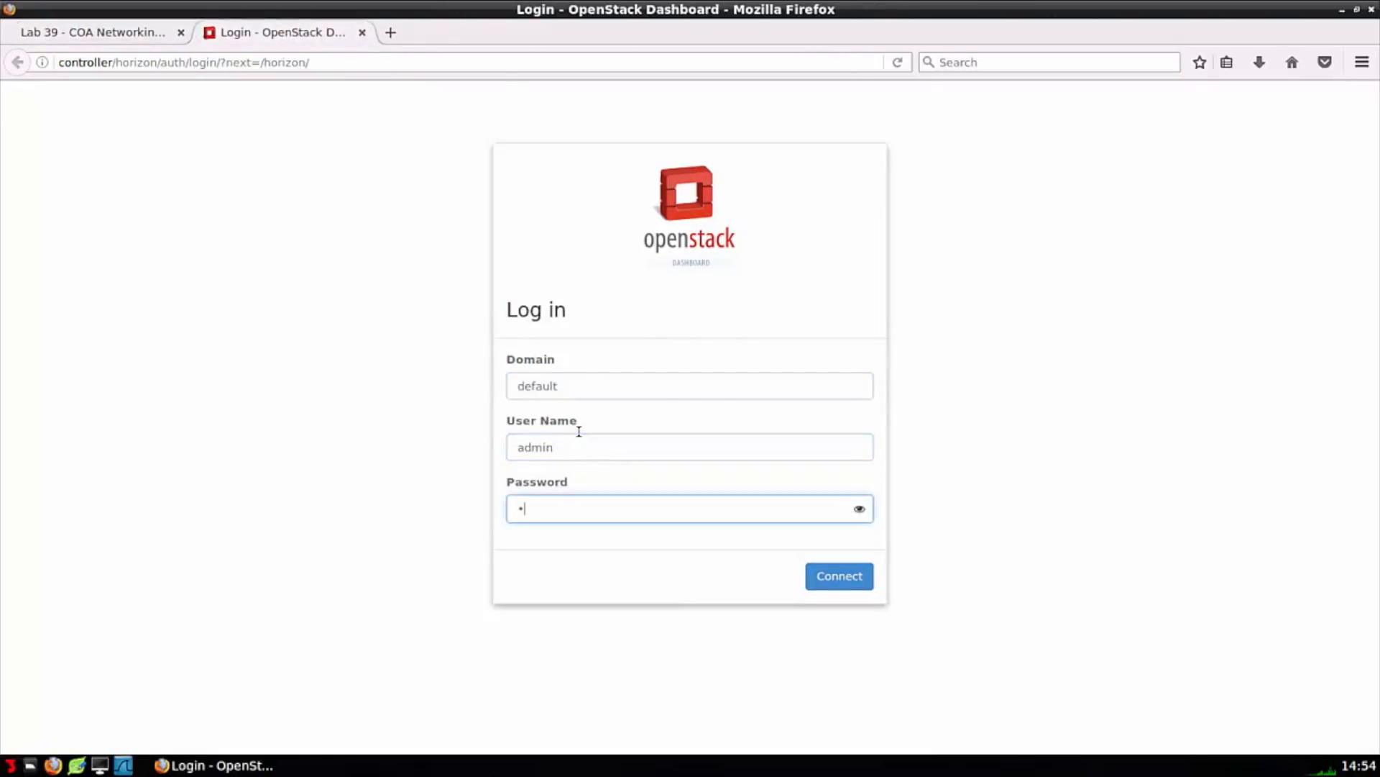
left_click(837, 576)
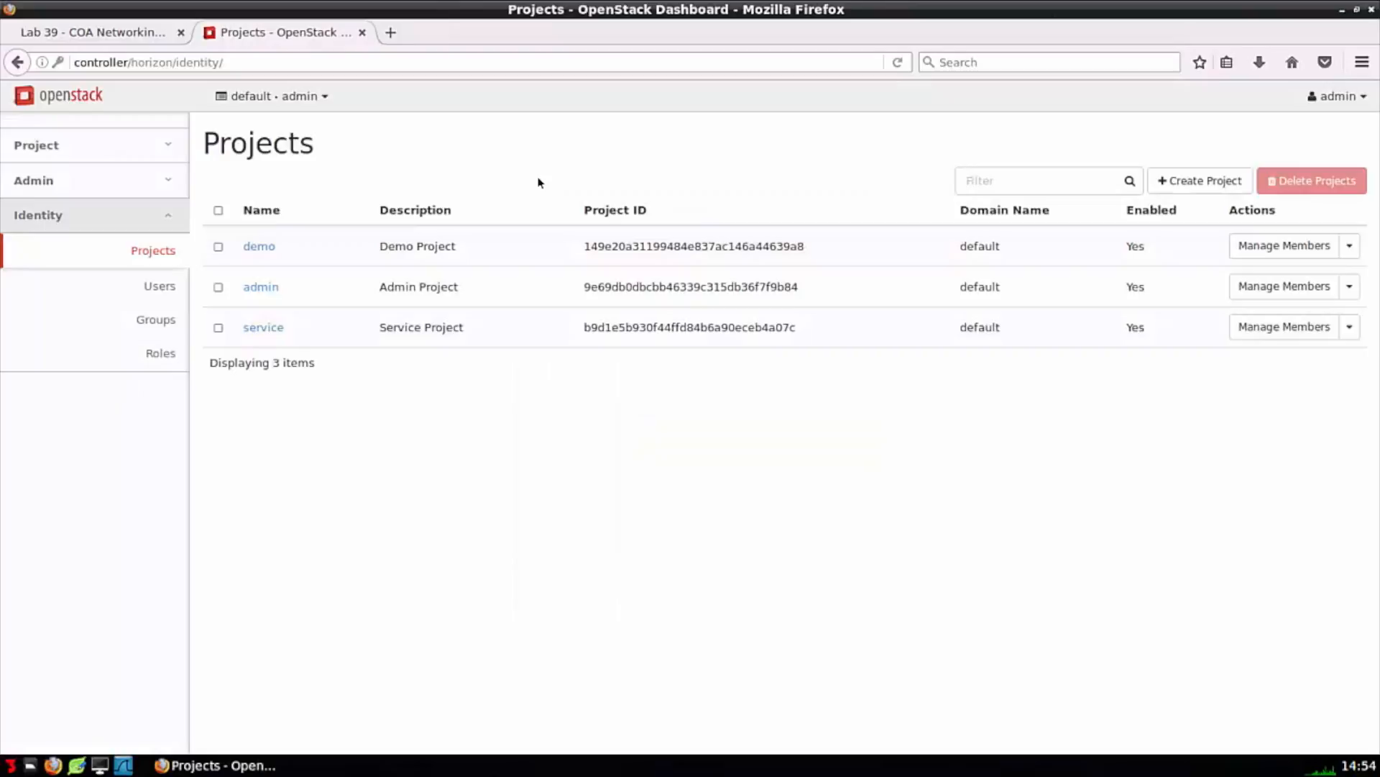
mouse_move(463, 161)
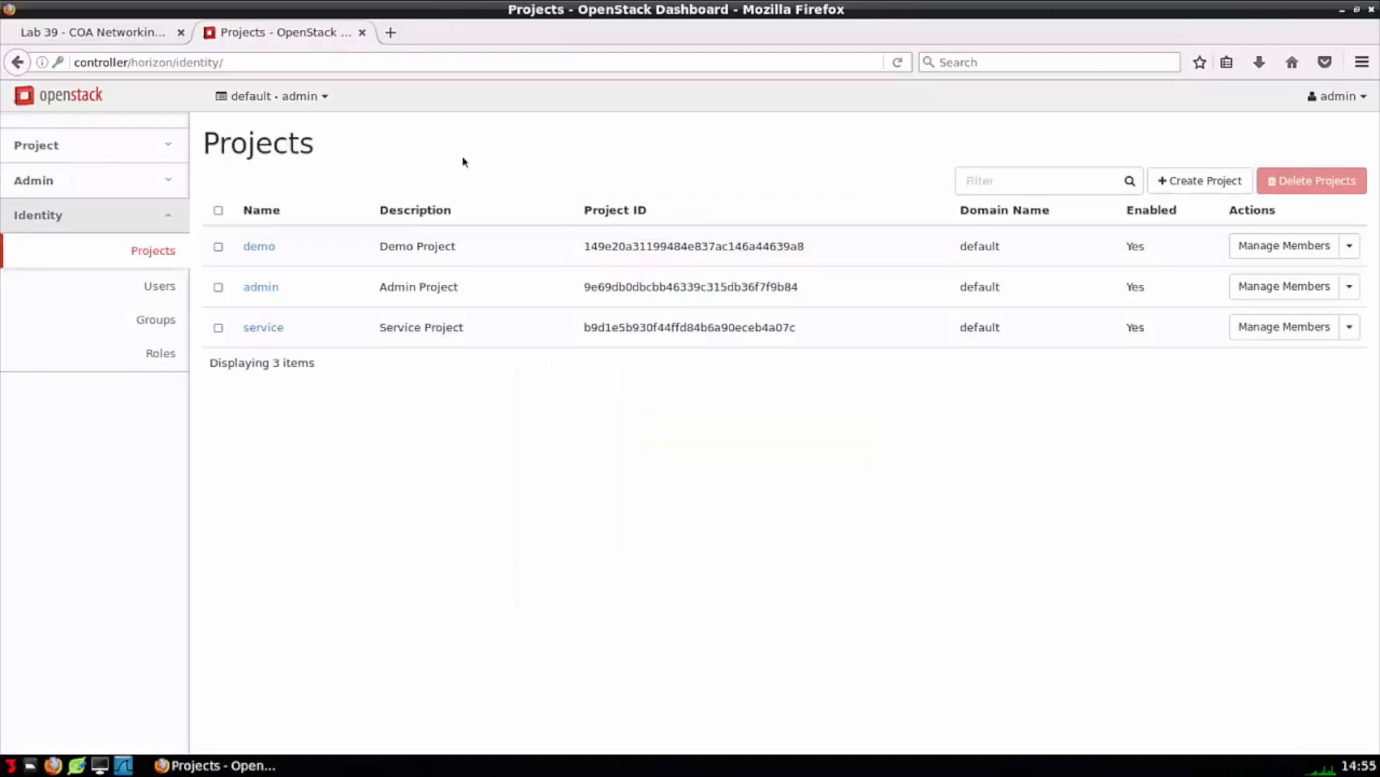
Check the lab guide, then open Project > Network > Network Topology to confirm an empty canvas
left_click(93, 31)
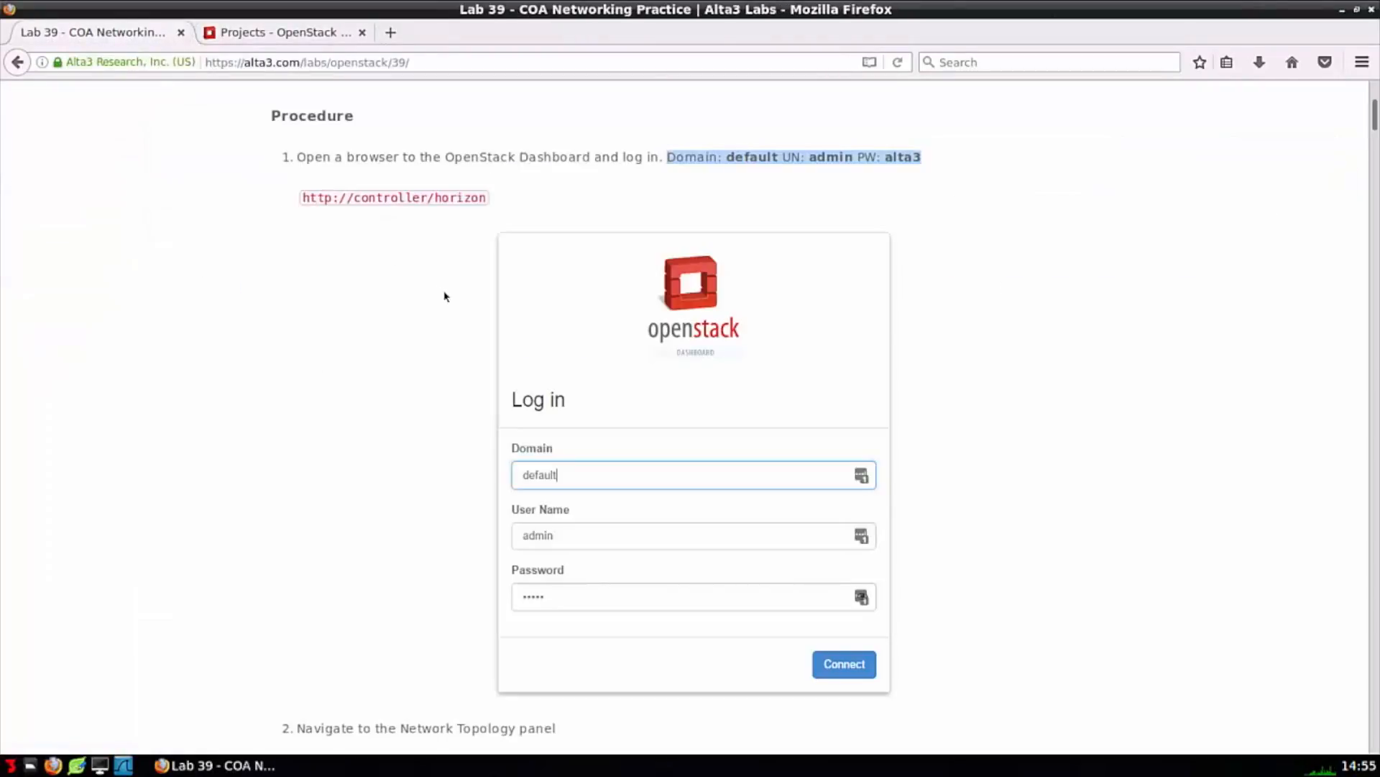
scroll("down", 3)
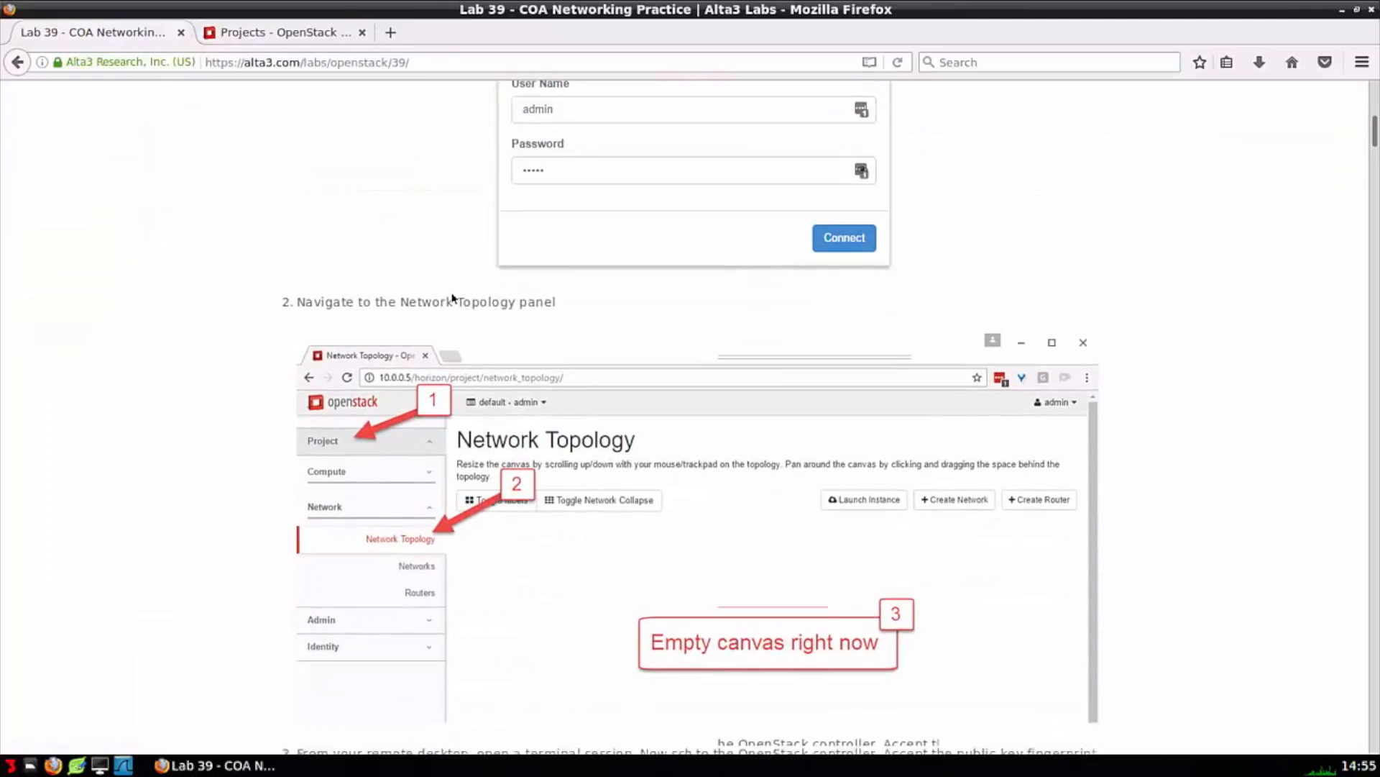
scroll("down", 3)
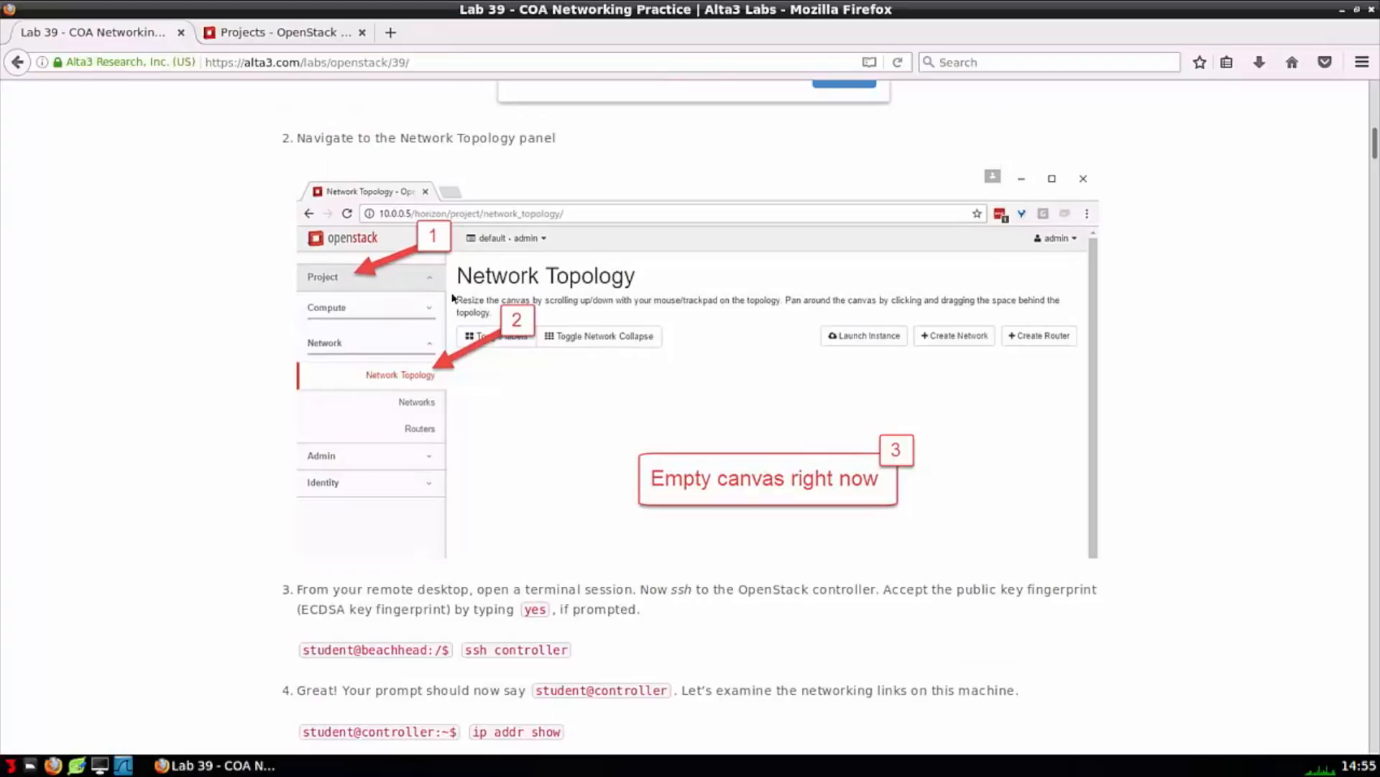
mouse_move(510, 337)
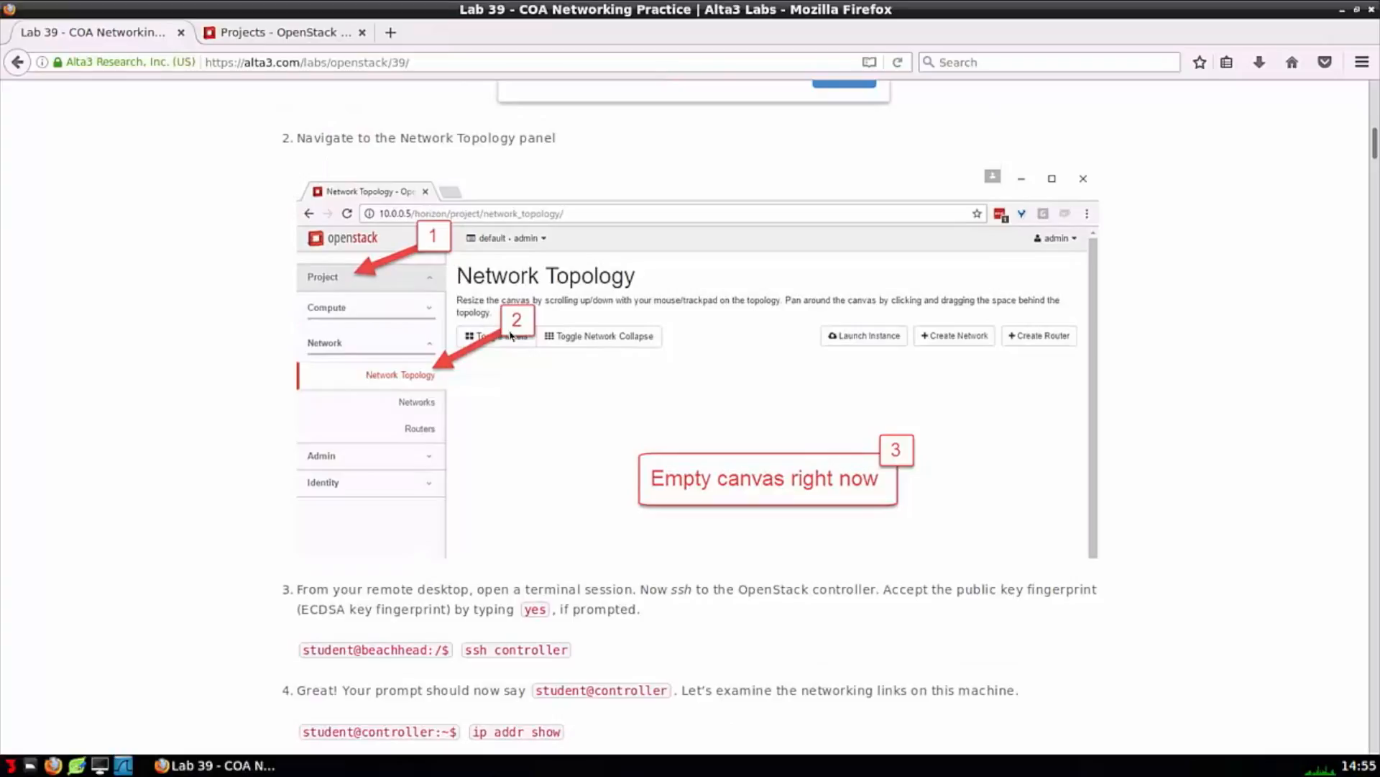
mouse_move(724, 392)
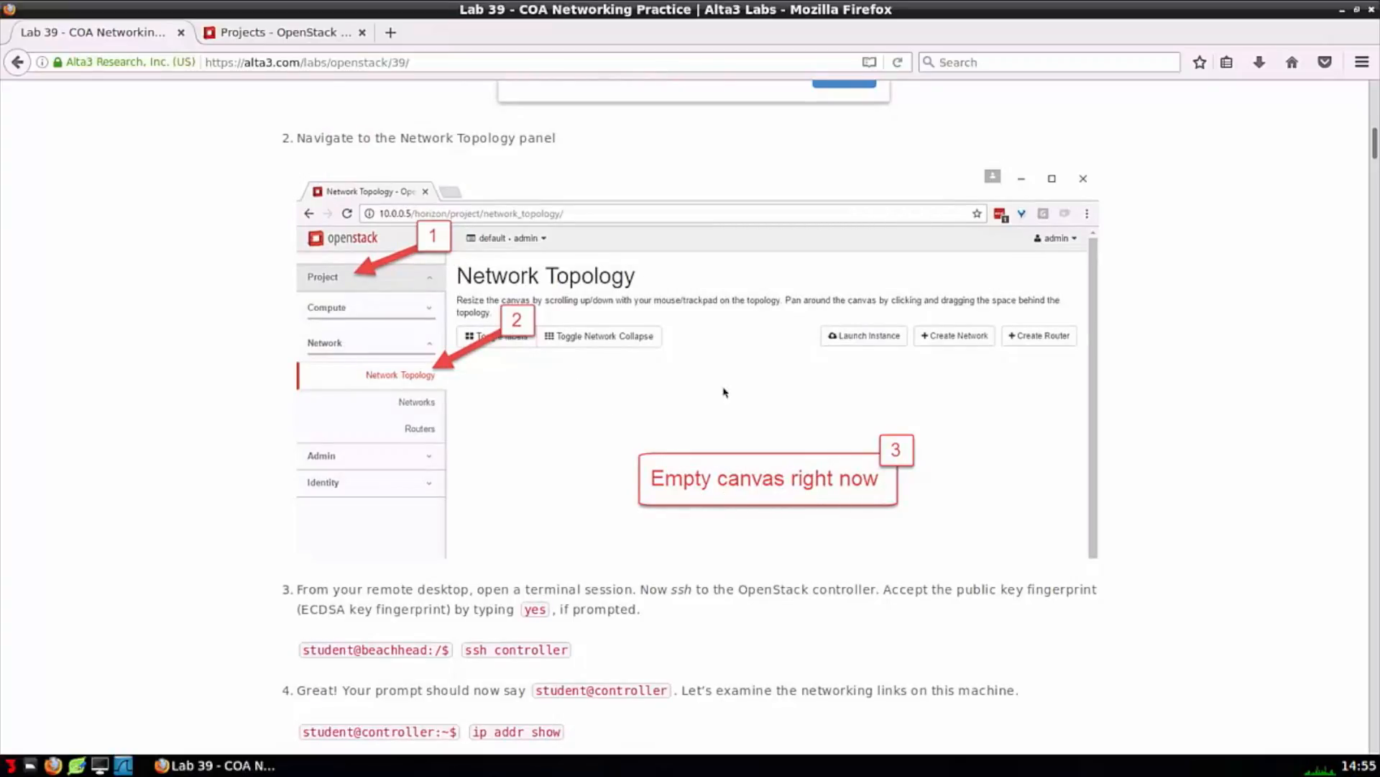
left_click(281, 32)
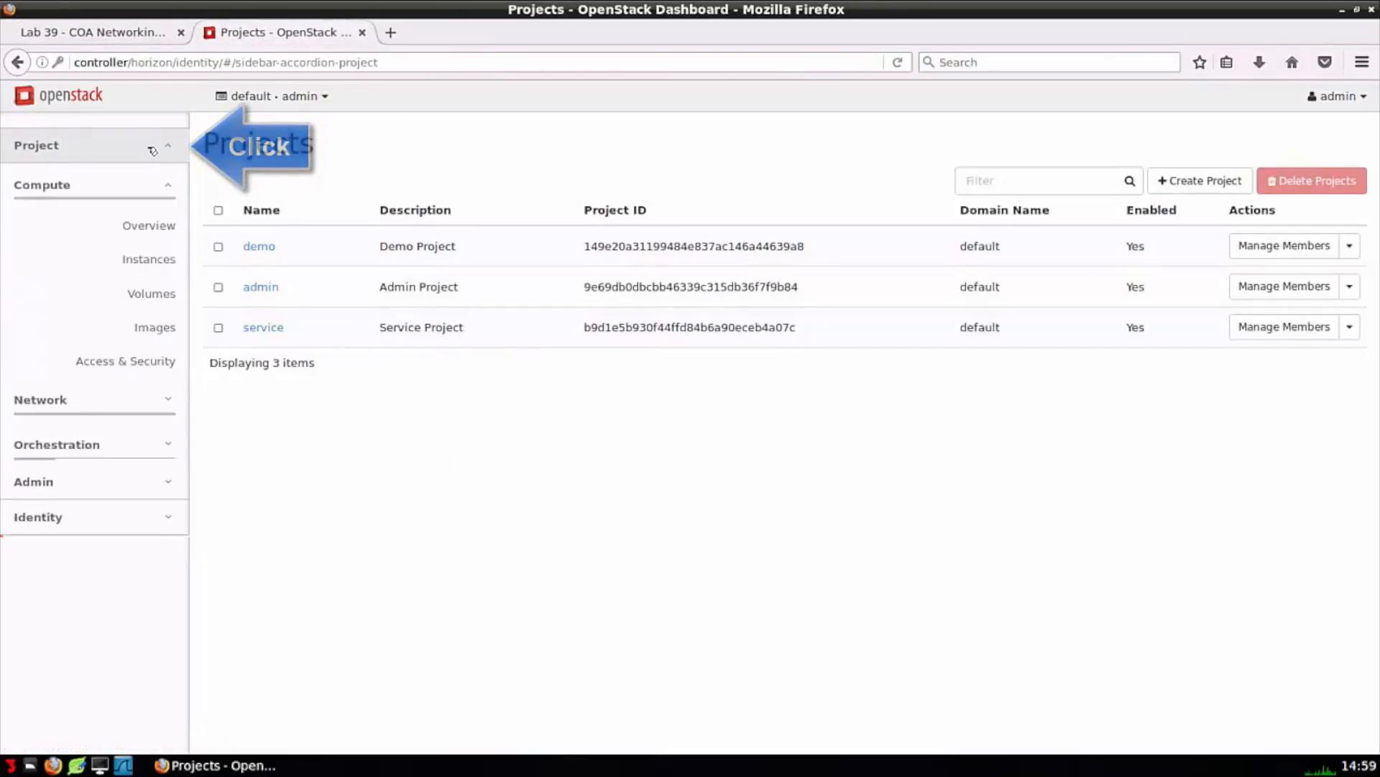
left_click(39, 399)
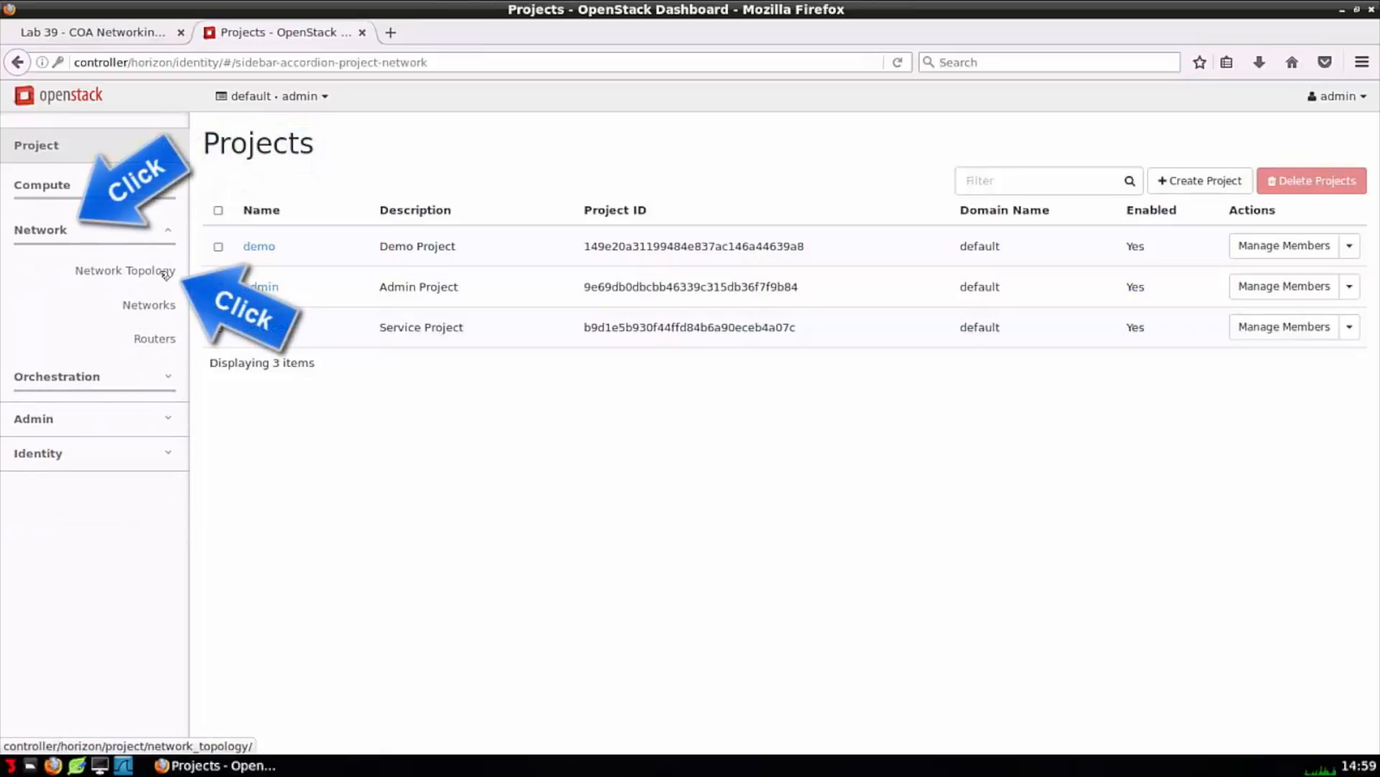
left_click(124, 270)
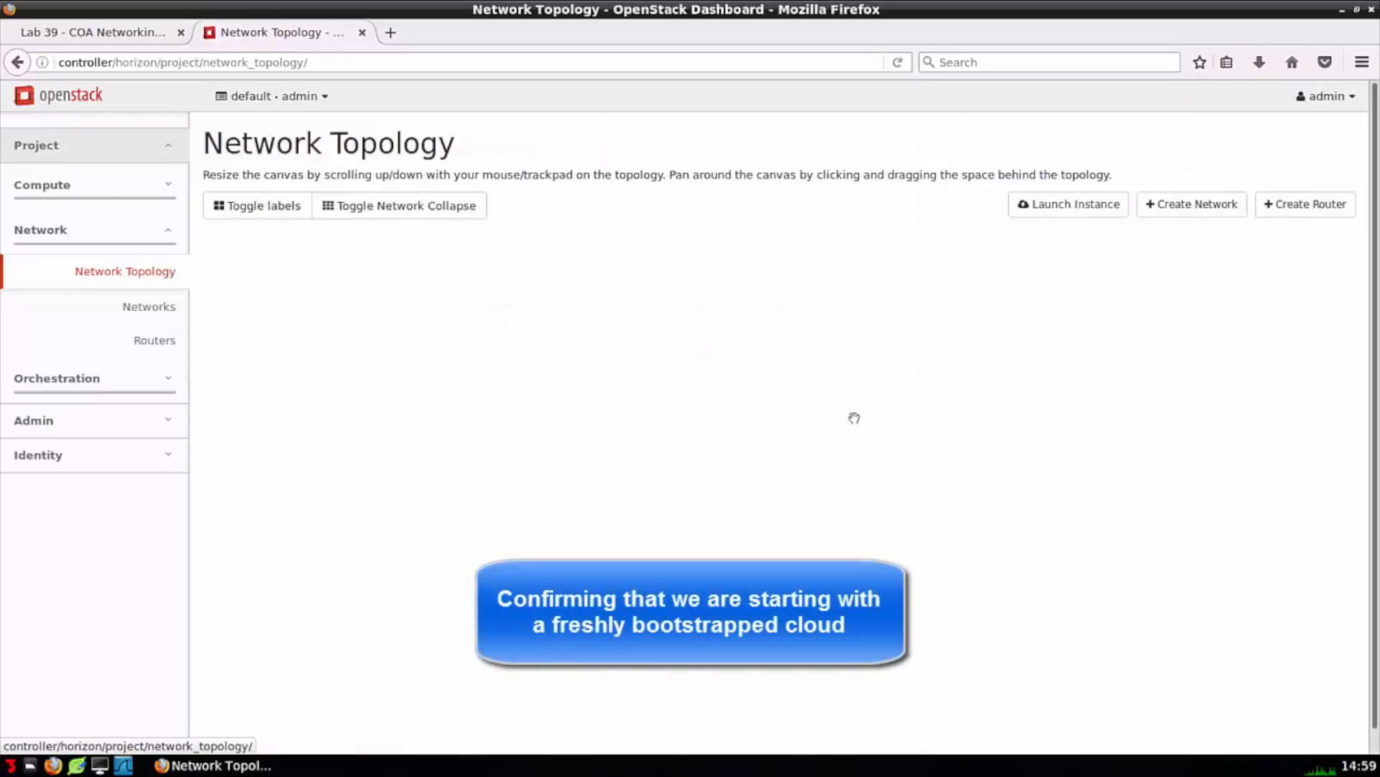
mouse_move(344, 145)
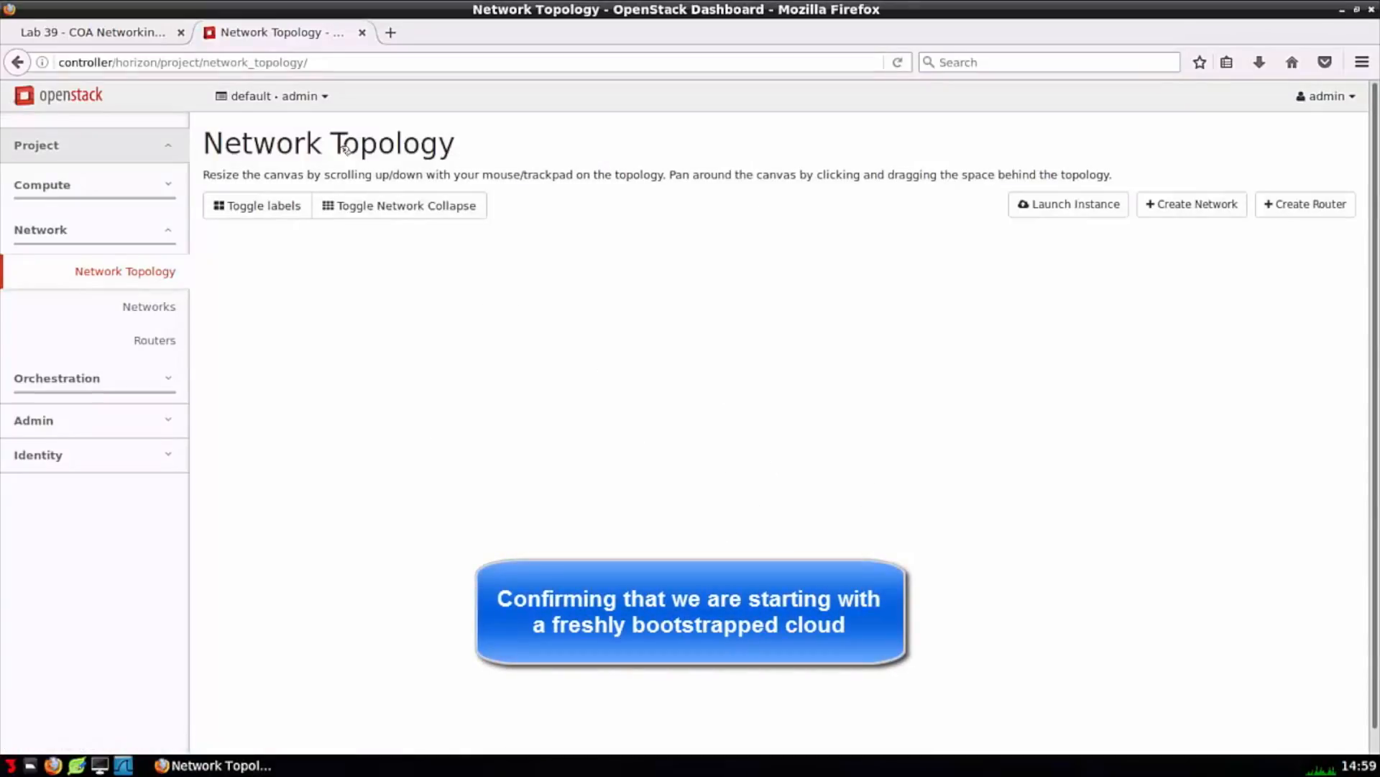
left_click(97, 31)
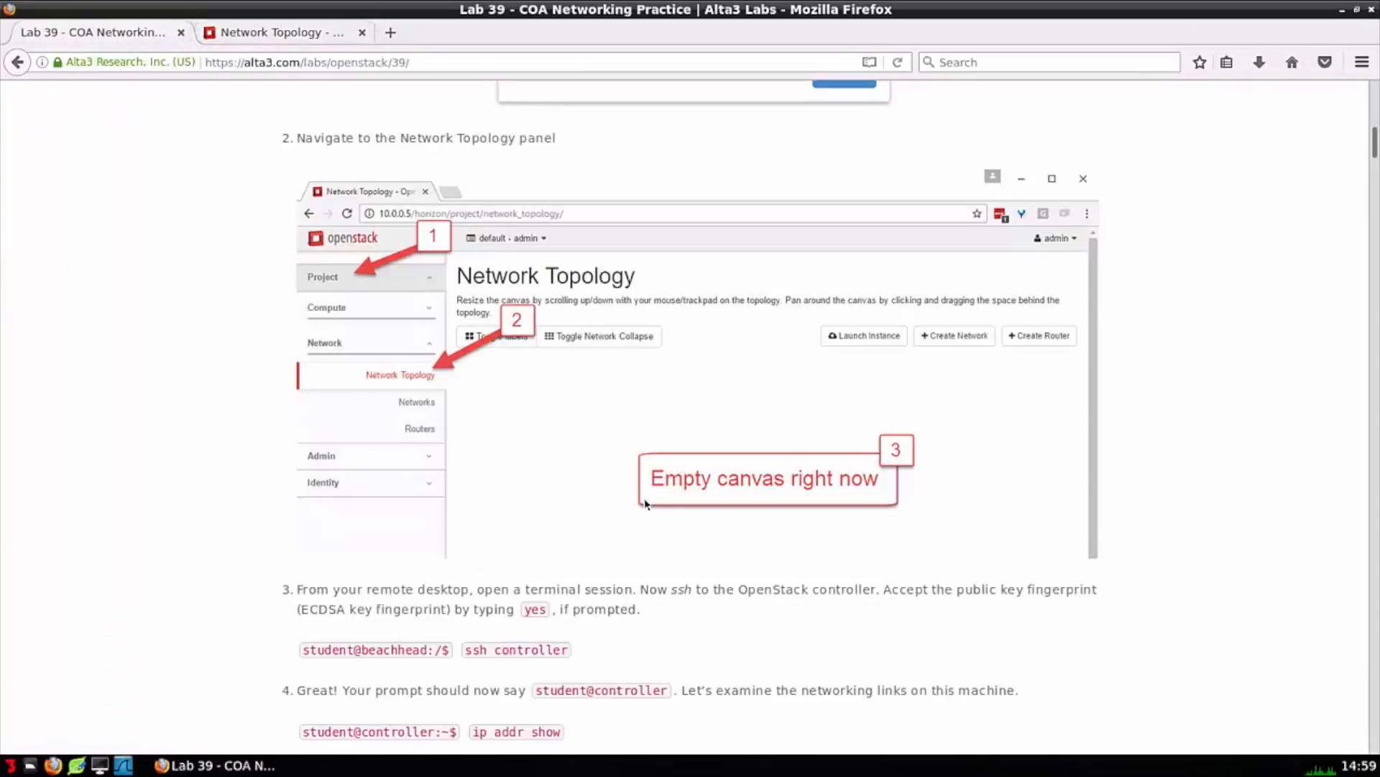
scroll("down", 3)
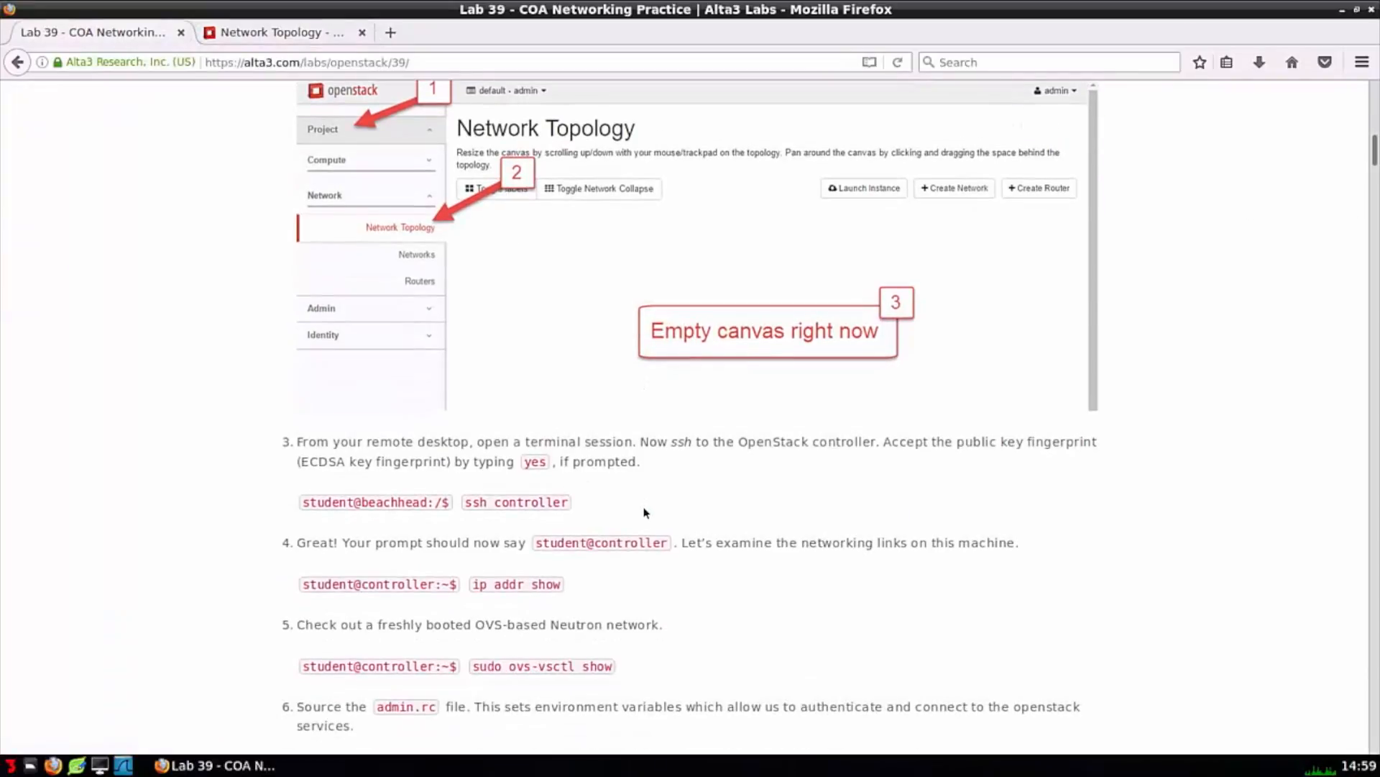
scroll("down", 3)
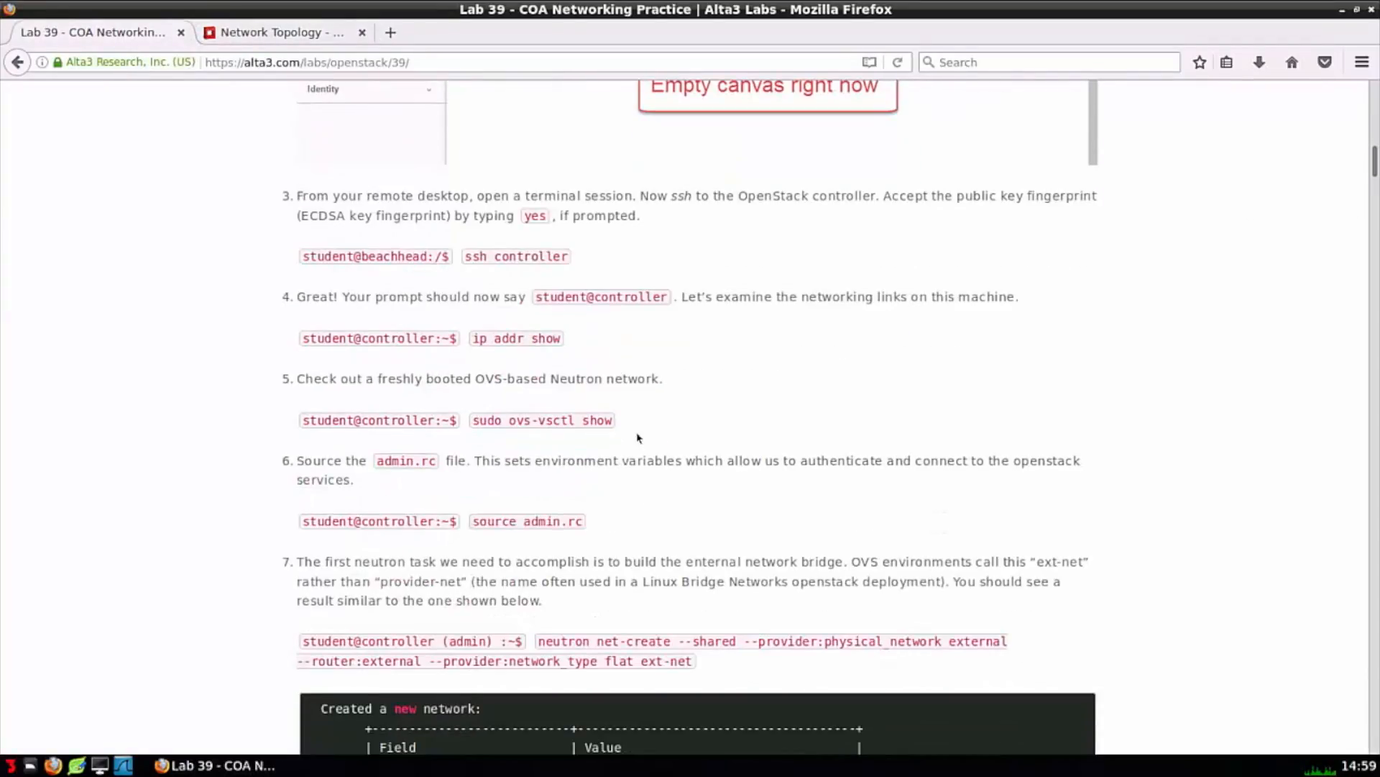
mouse_move(869, 199)
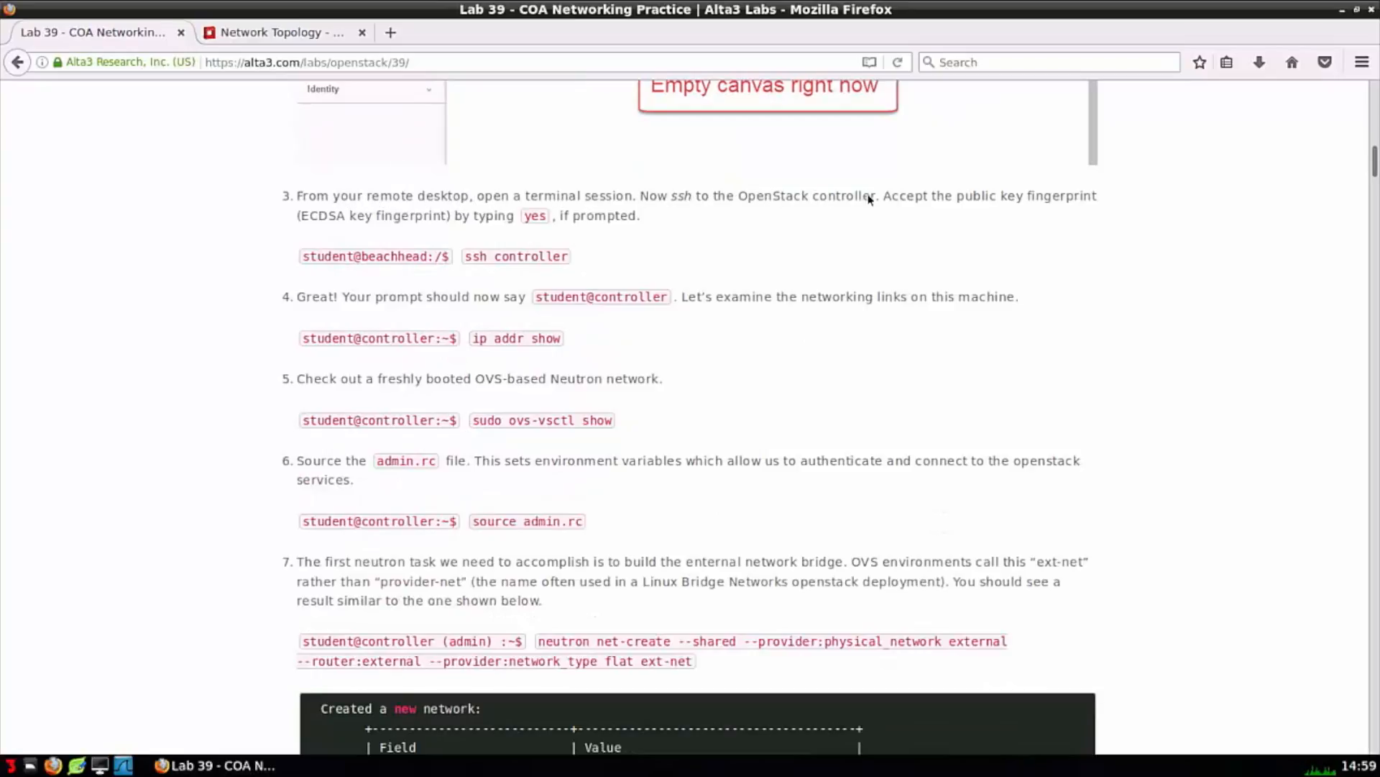
mouse_move(1011, 85)
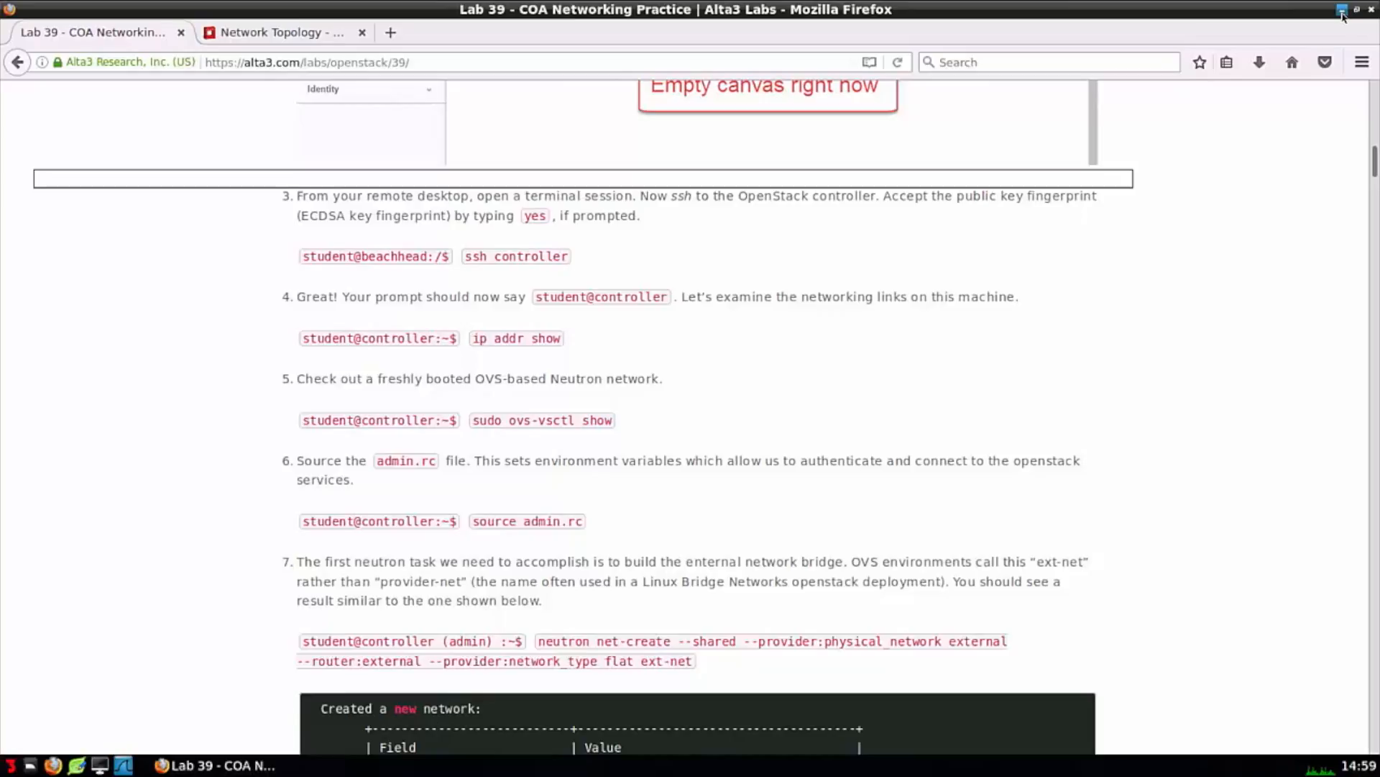
left_click(1341, 10)
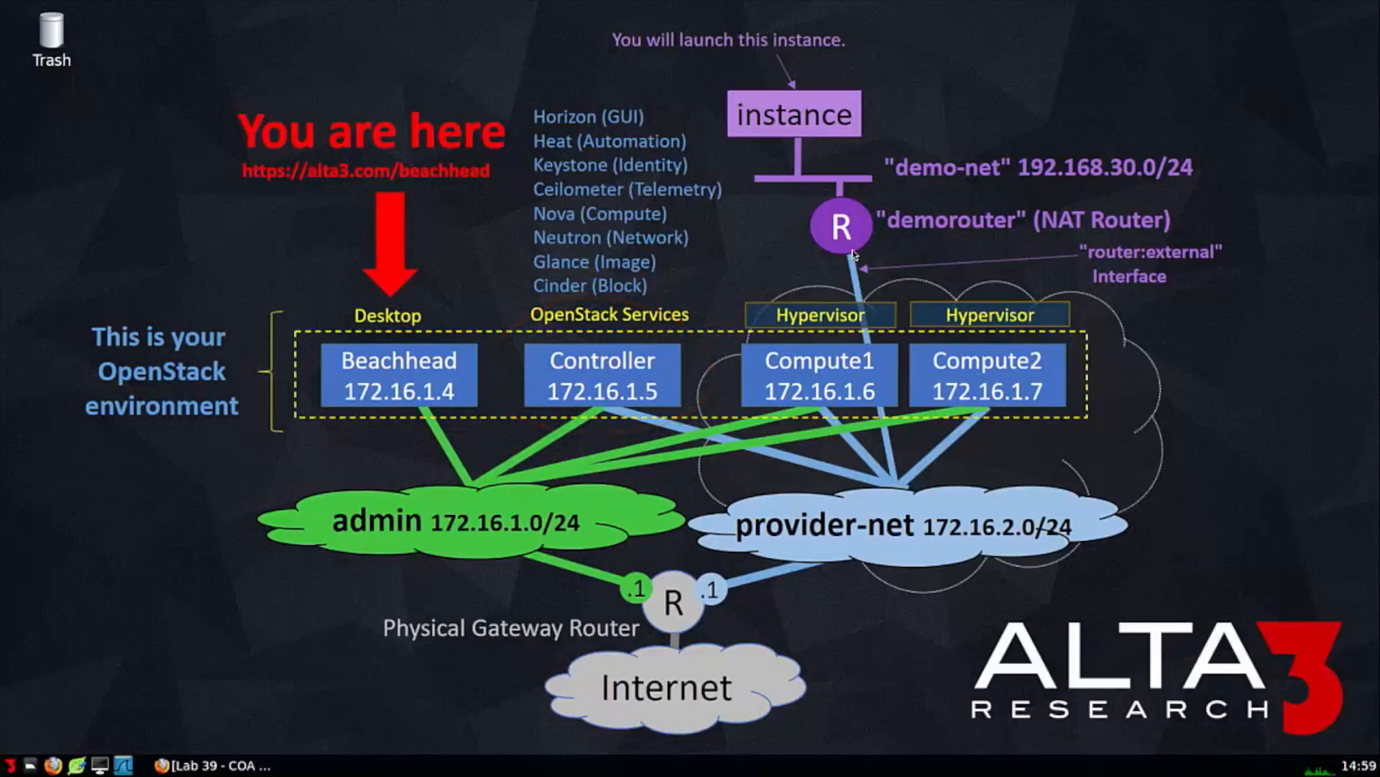
left_click(185, 765)
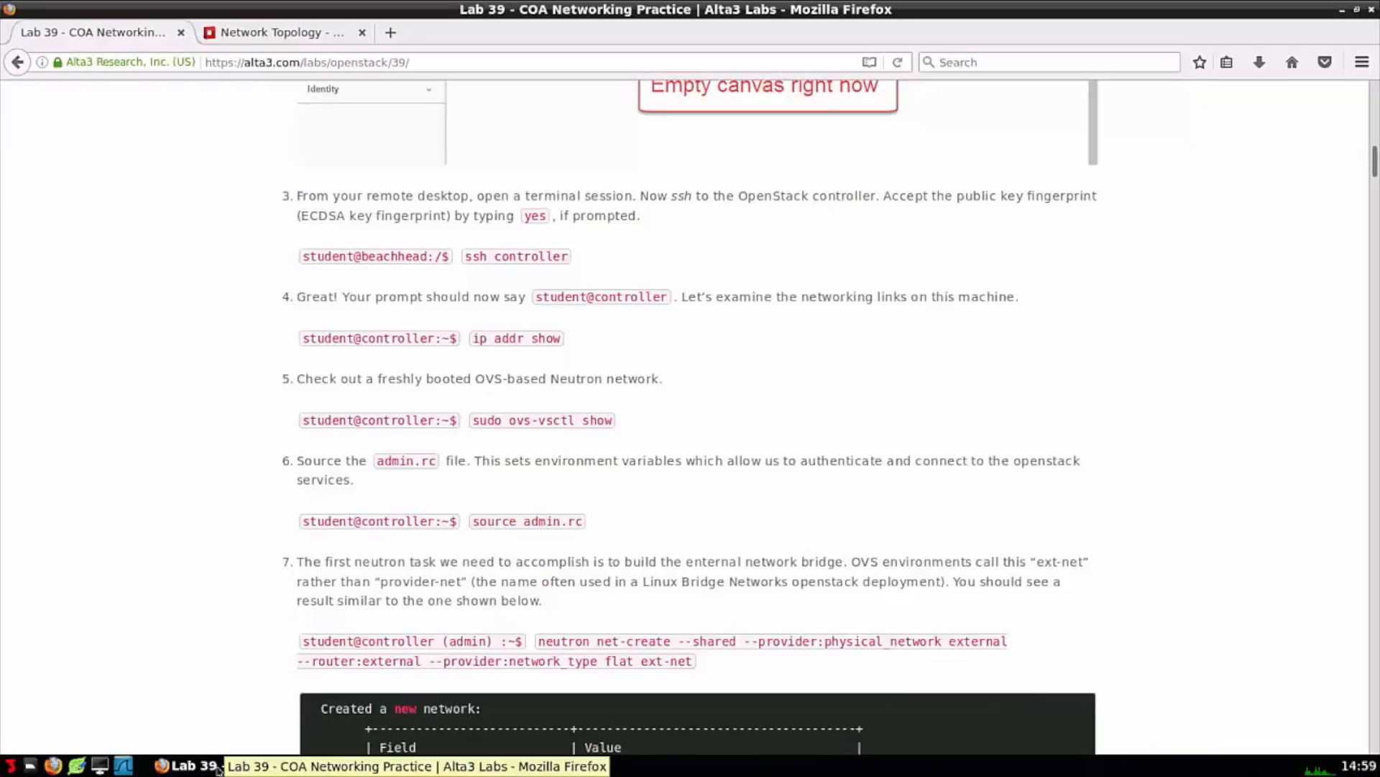
mouse_move(724, 355)
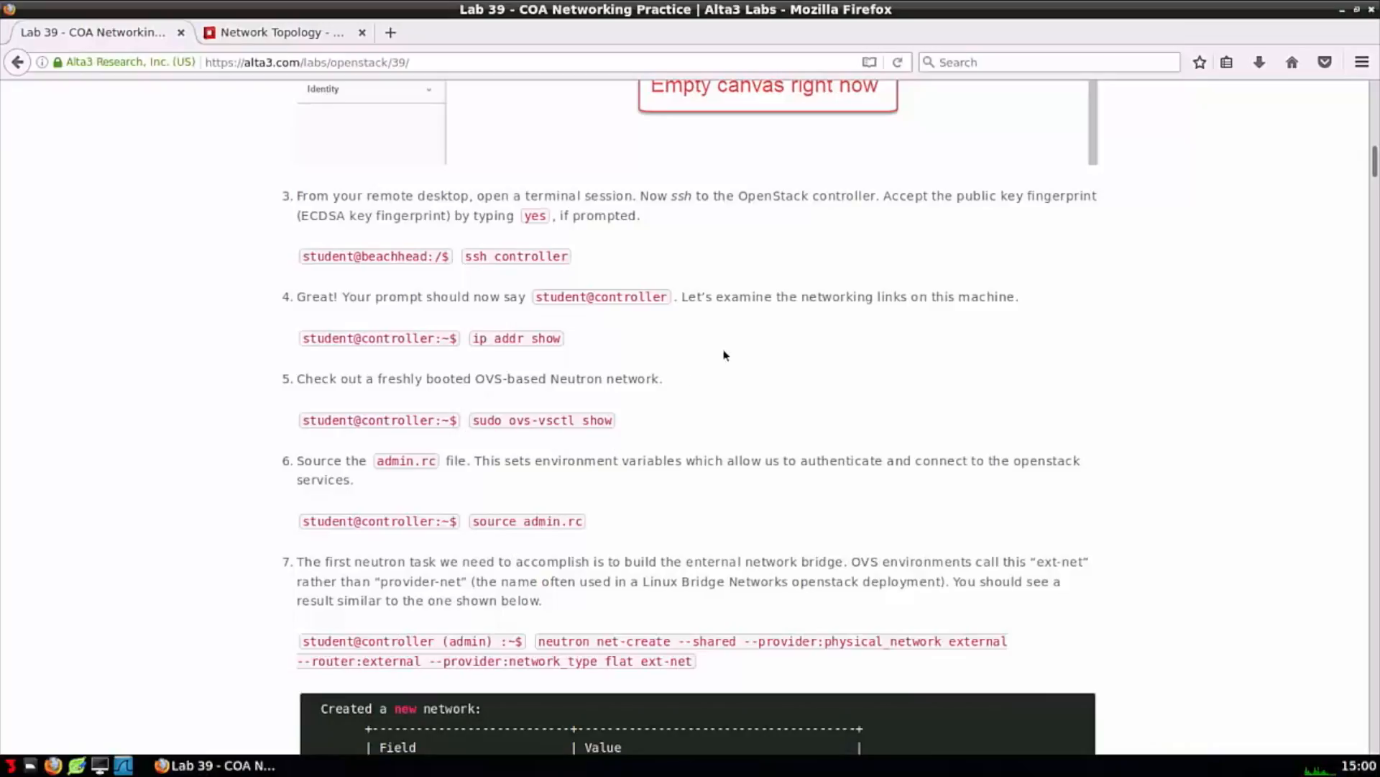
mouse_move(553, 11)
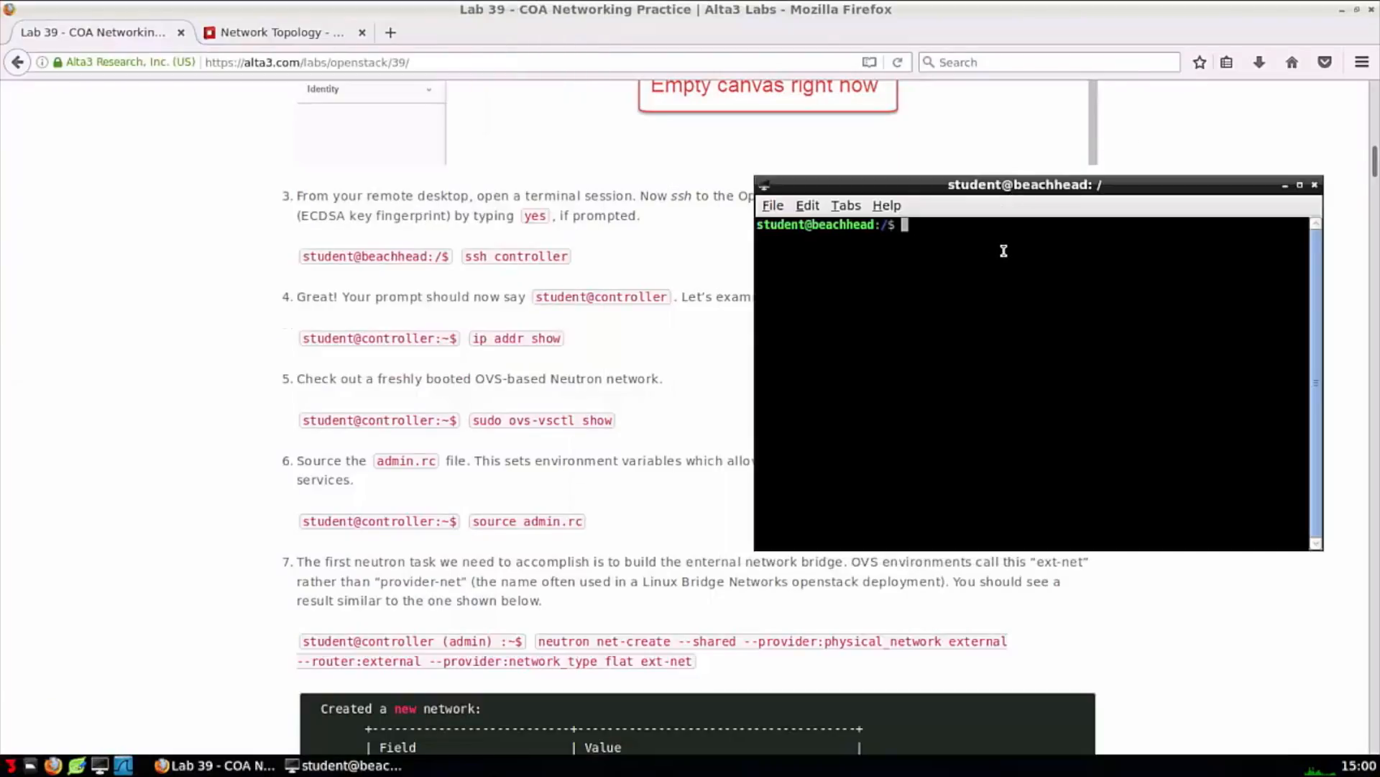
SSH into the controller, maximize the terminal, and list interfaces with 'ip ad'
type("ssh")
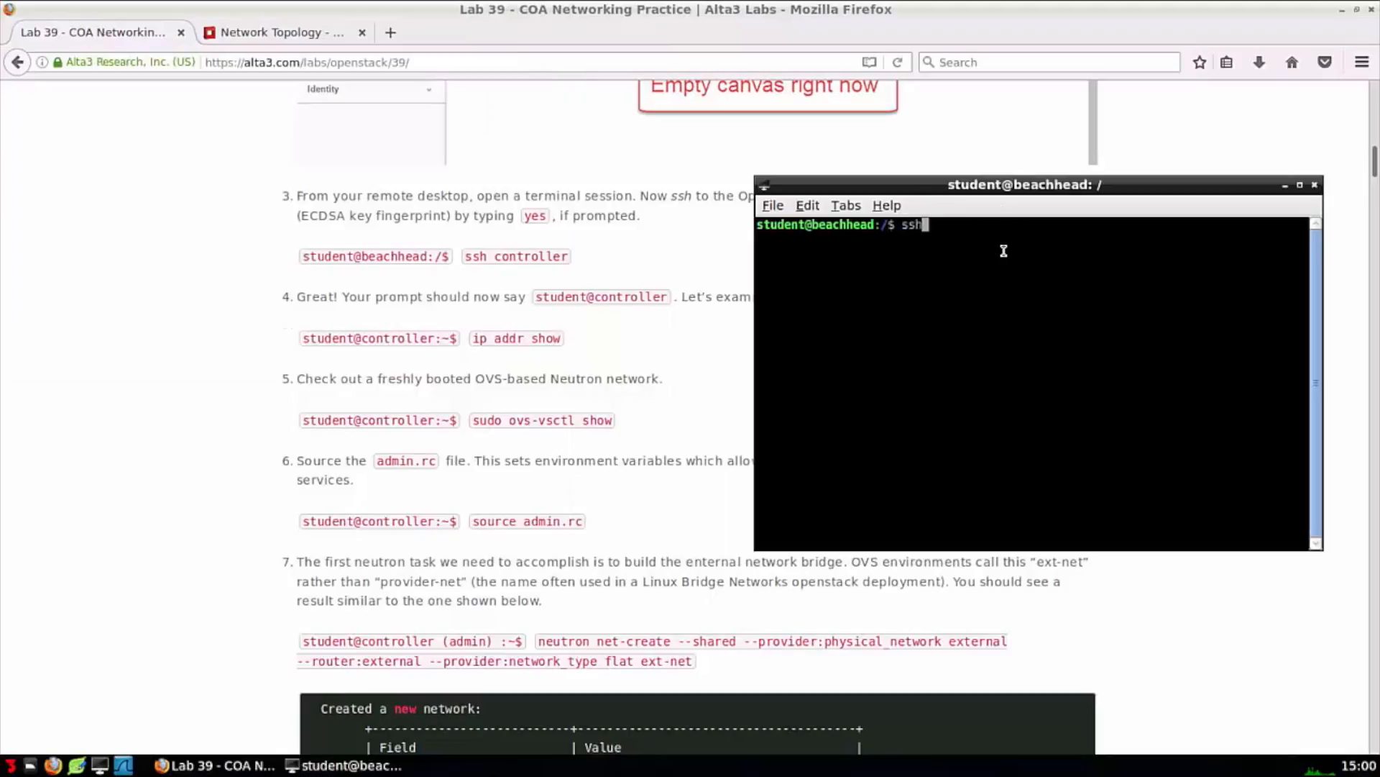
type("controller")
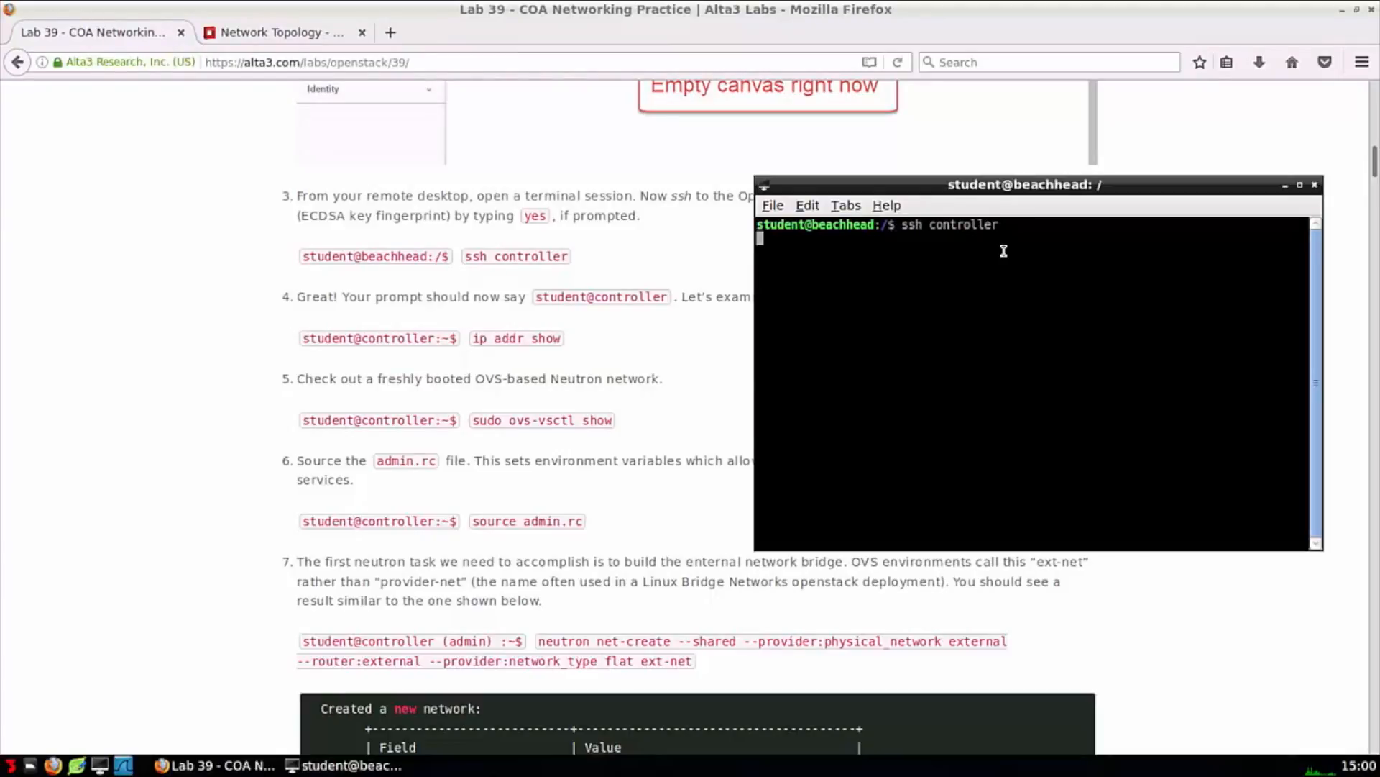
key("Return")
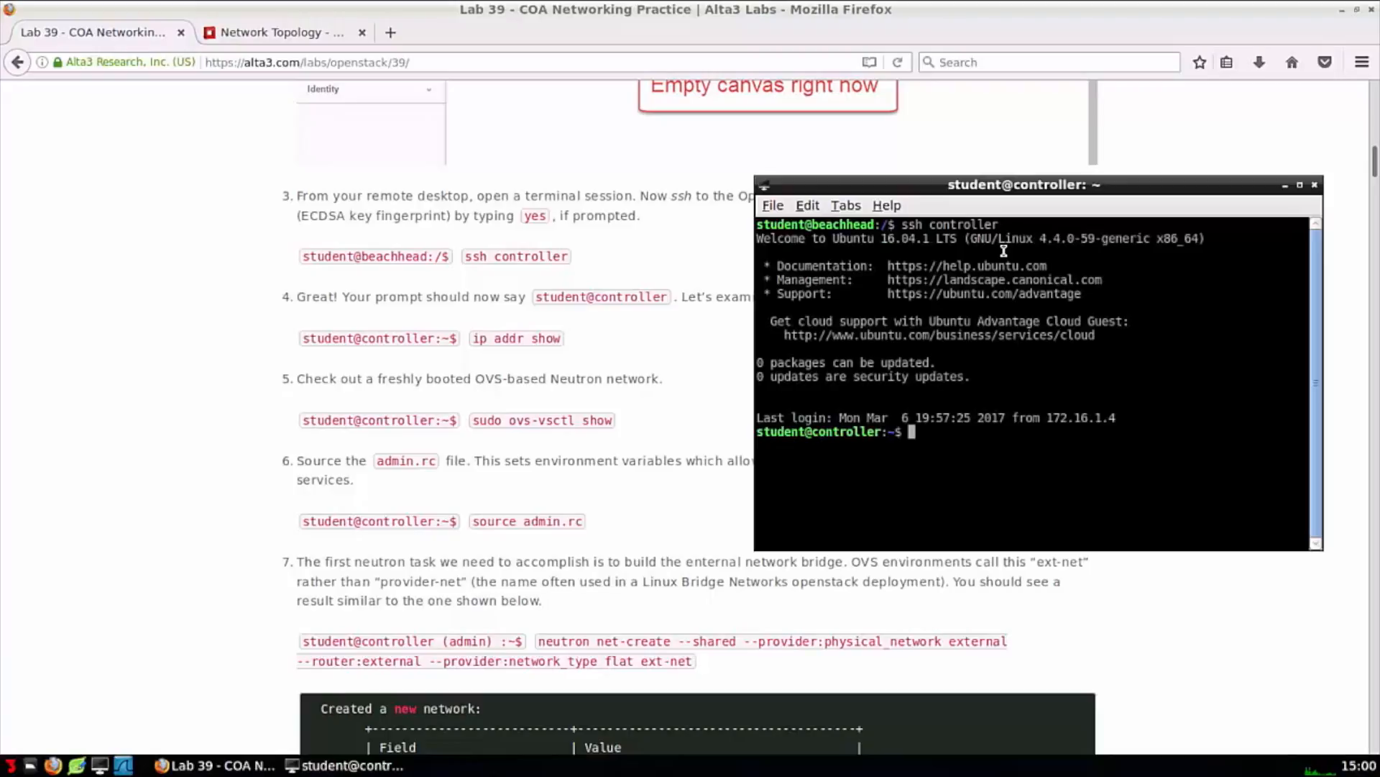
left_click(1298, 185)
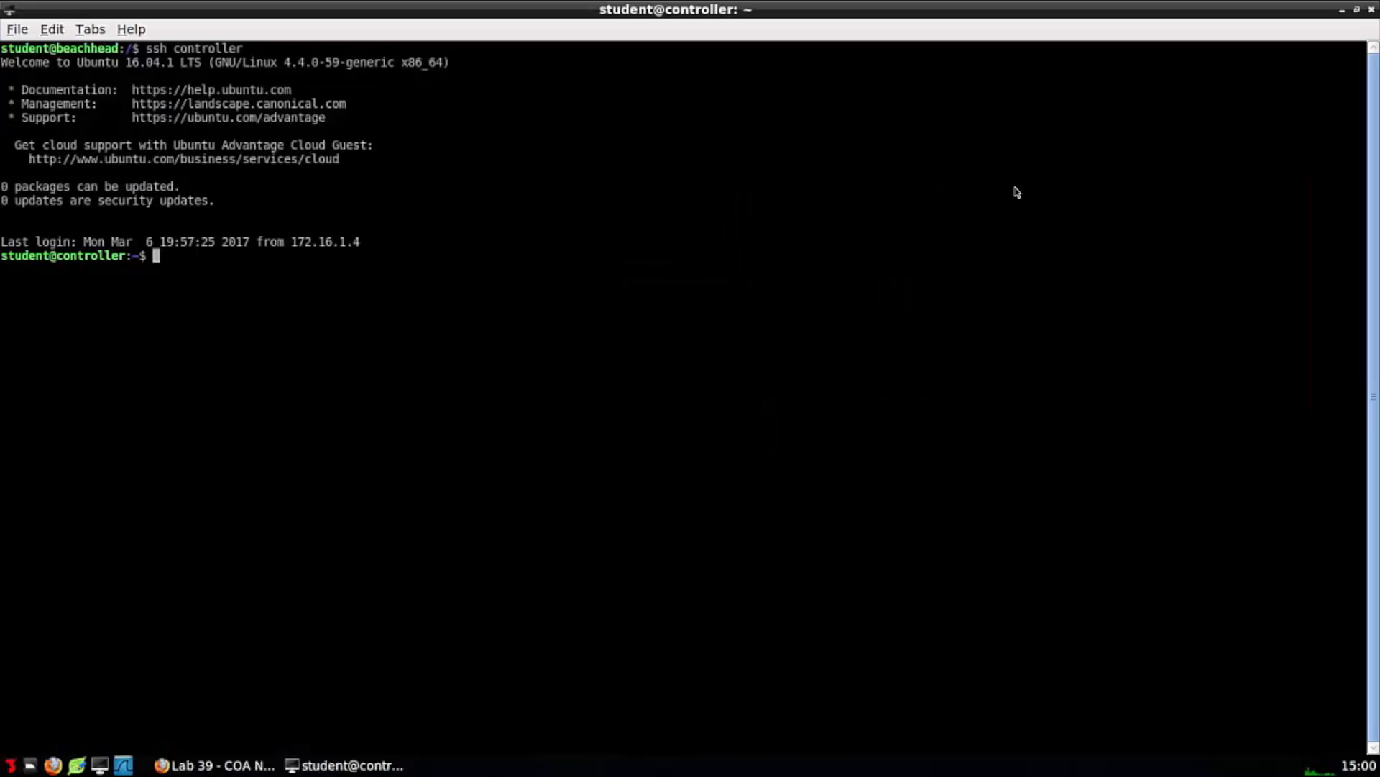
type("ip ad")
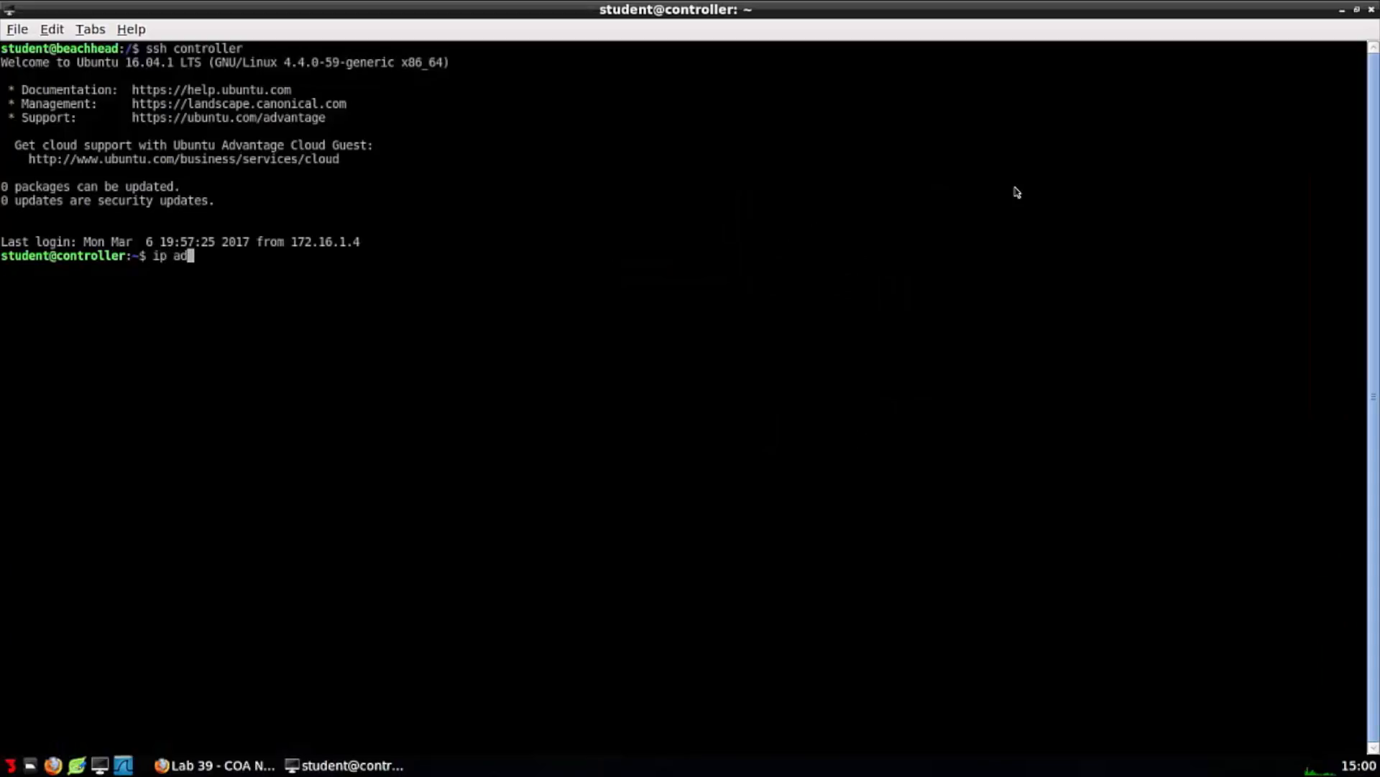
key("Return")
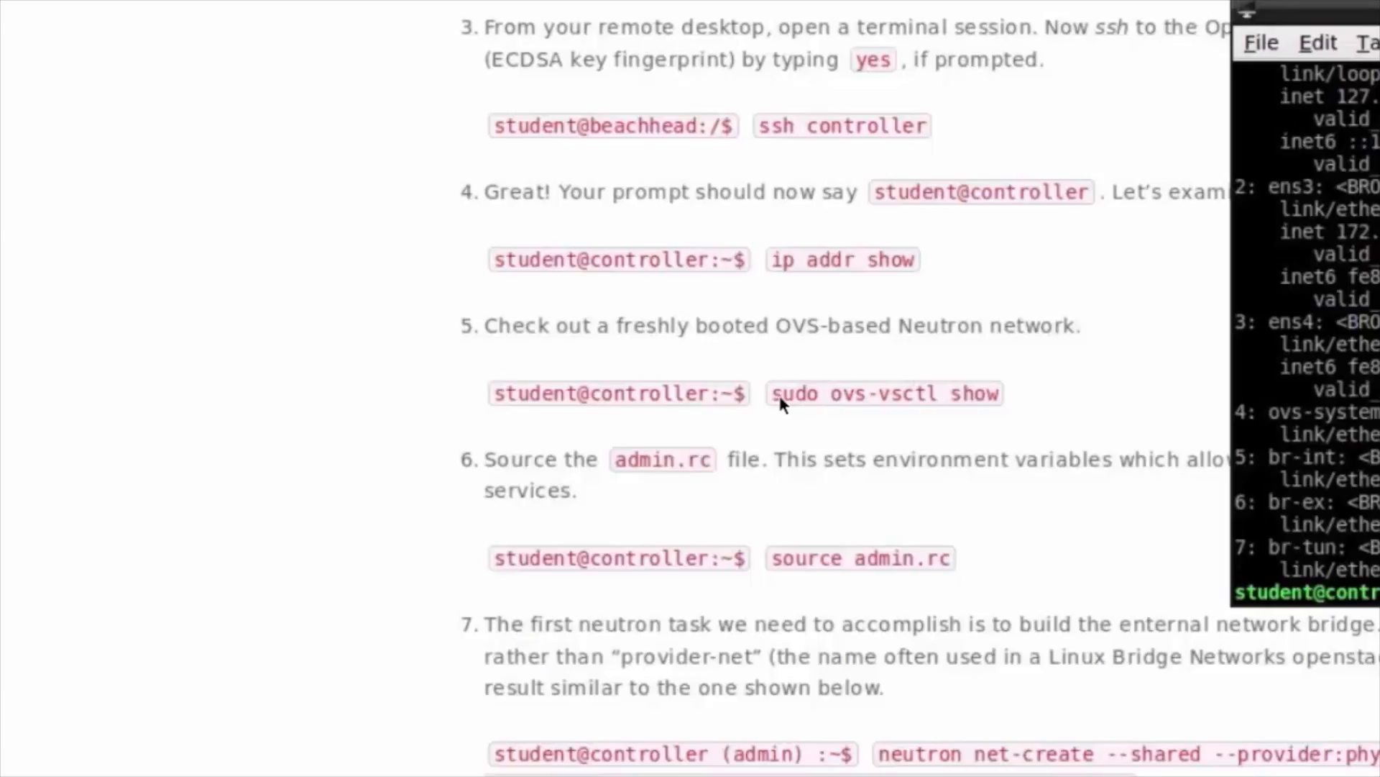
mouse_move(1149, 328)
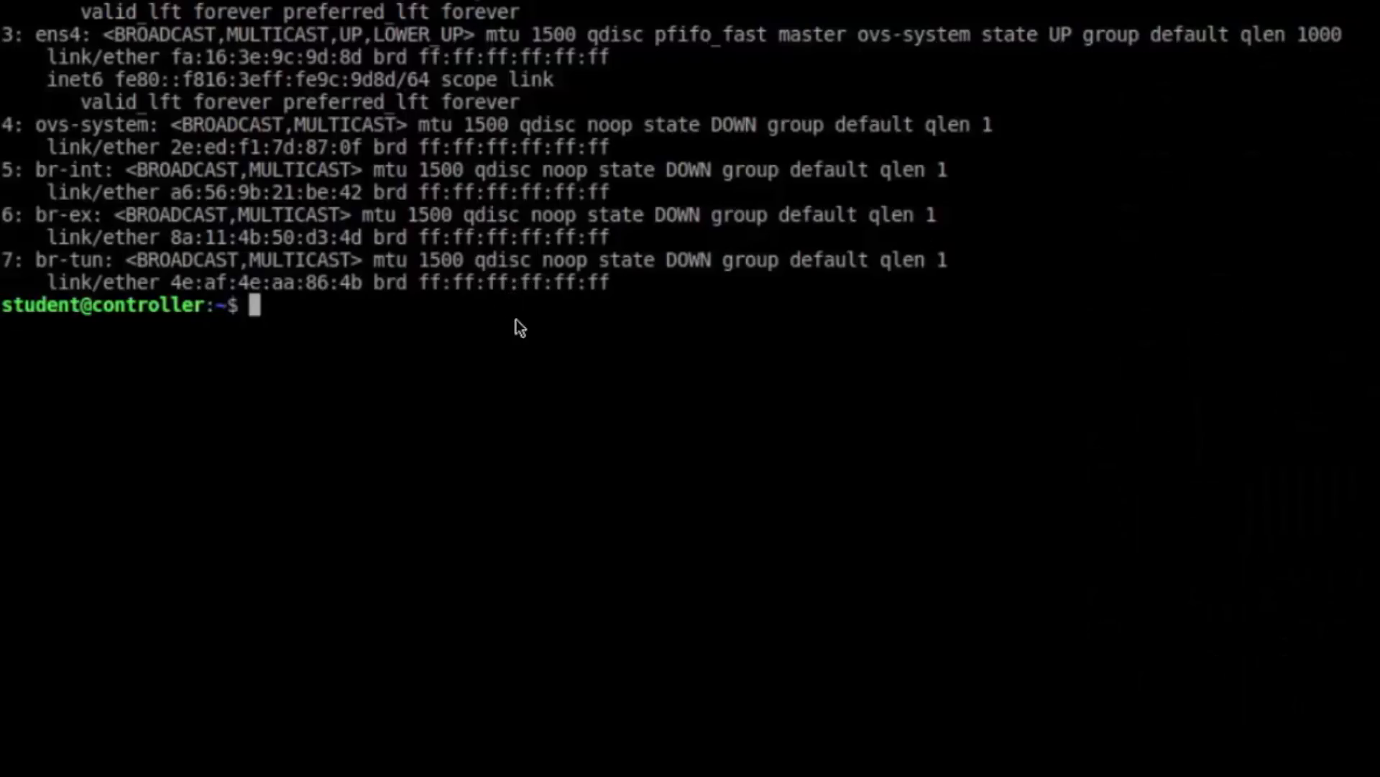
Run 'sudo ovs-vsctl show' to display the controller's Open vSwitch configuration
type("sudo ovs-vsctl show")
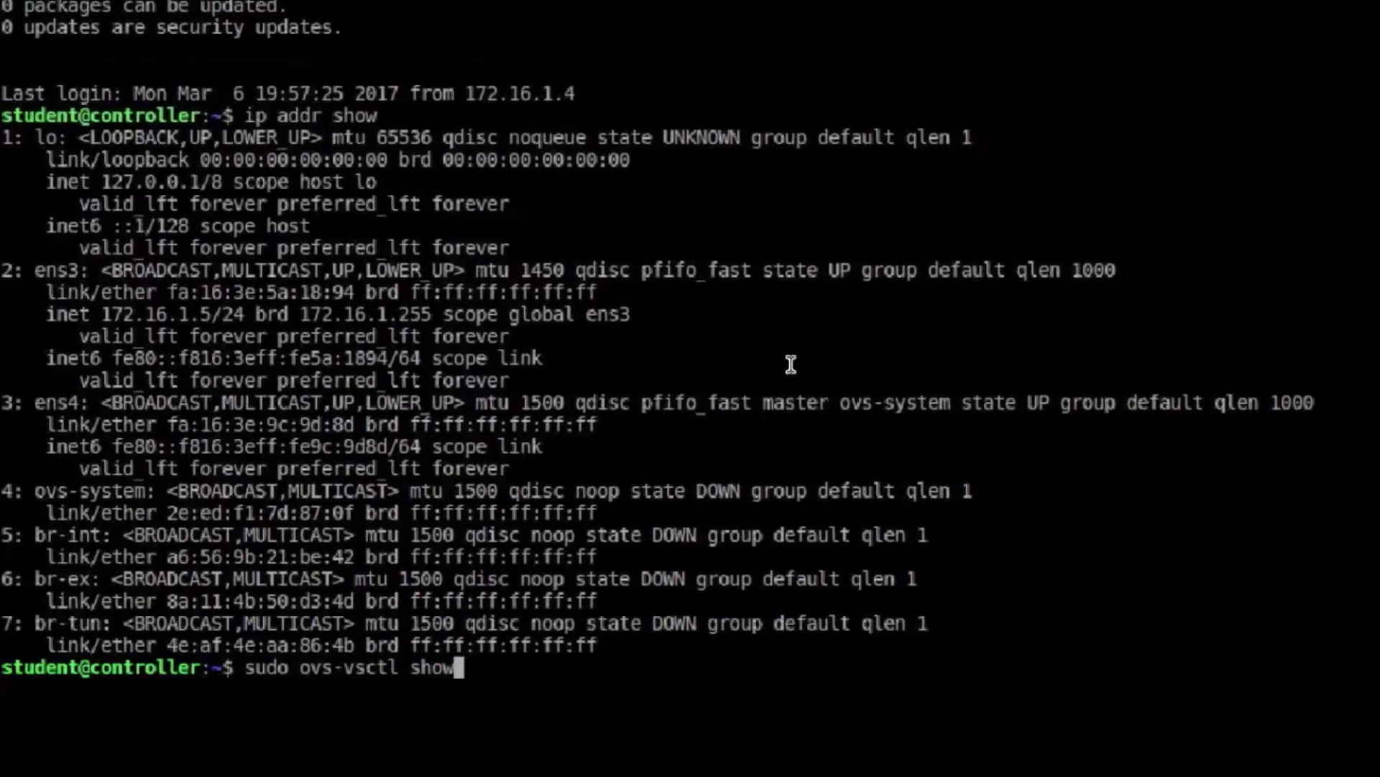
key("Return")
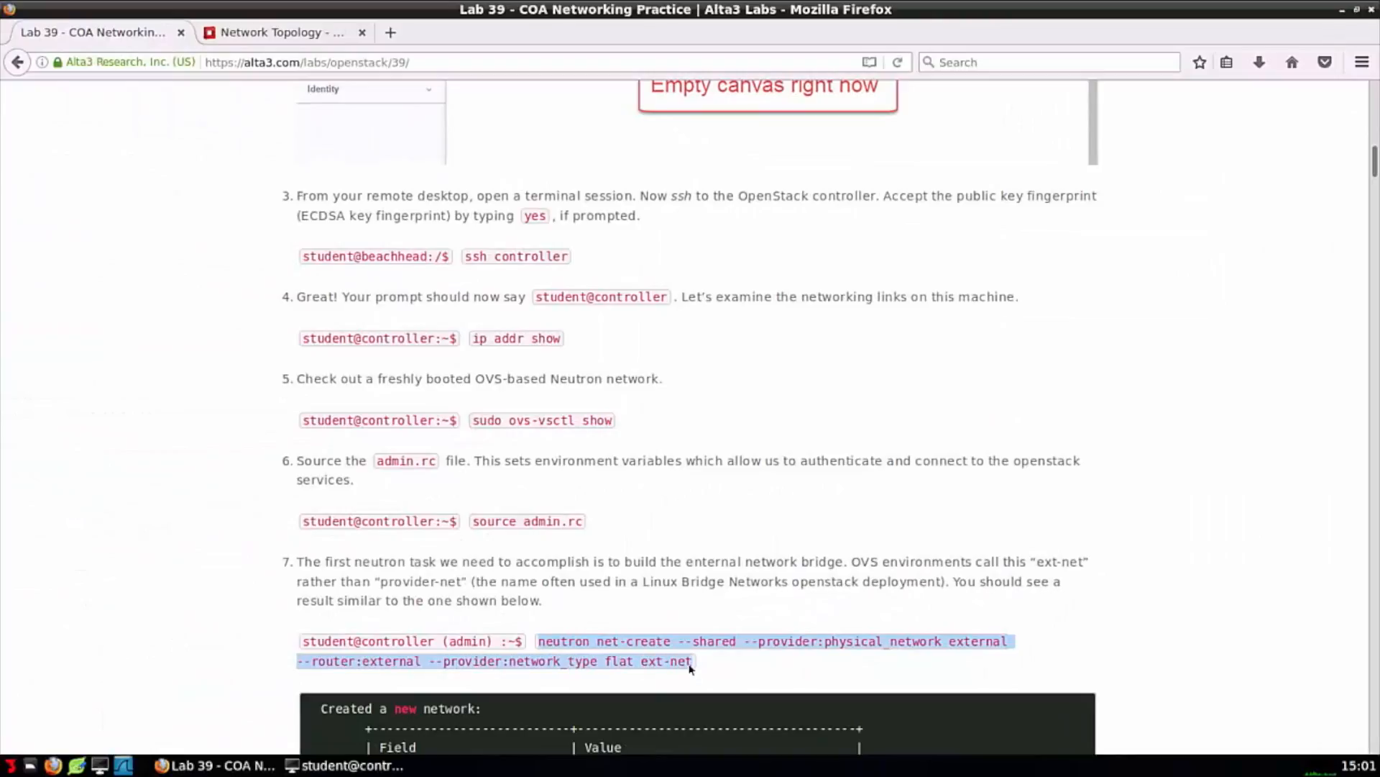
mouse_move(674, 663)
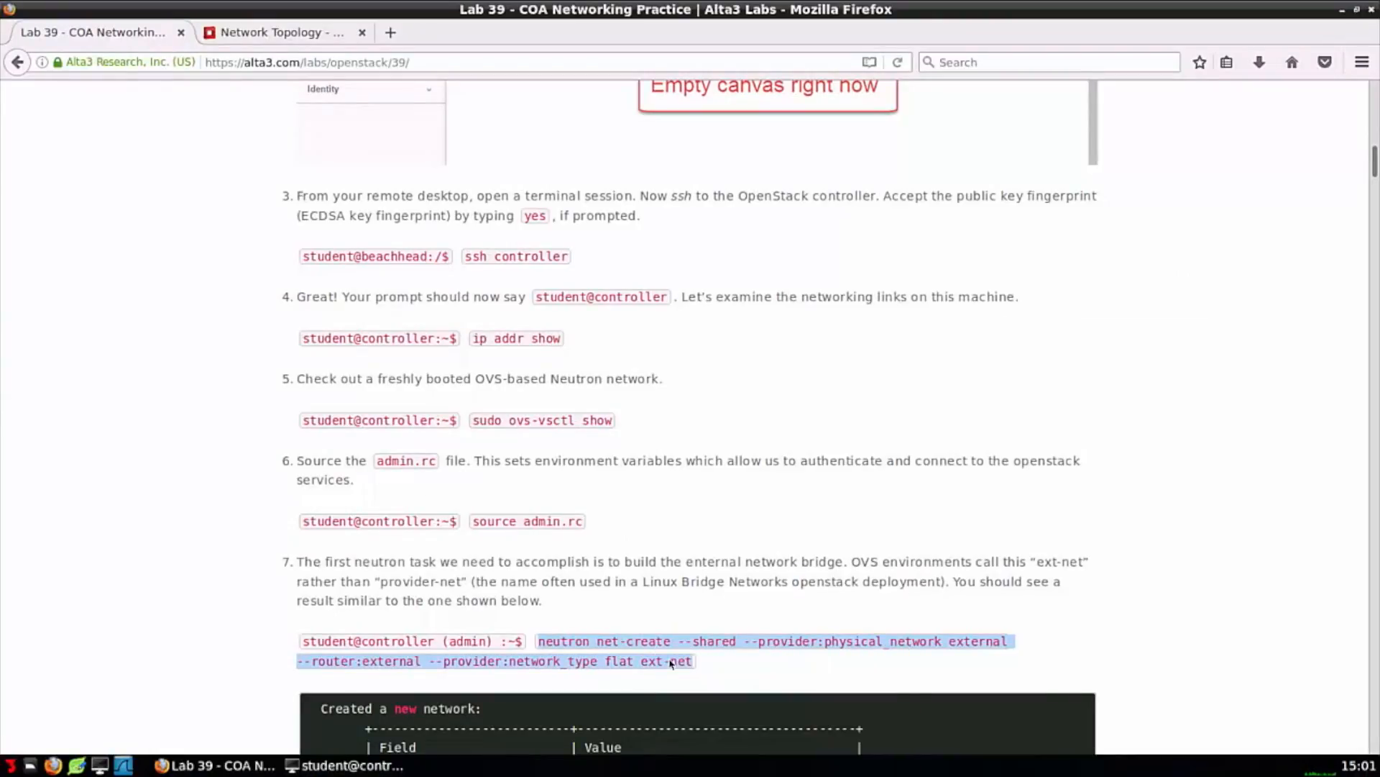
Run the neutron net-create command creating the shared, external, flat network ext-net
scroll("down", 3)
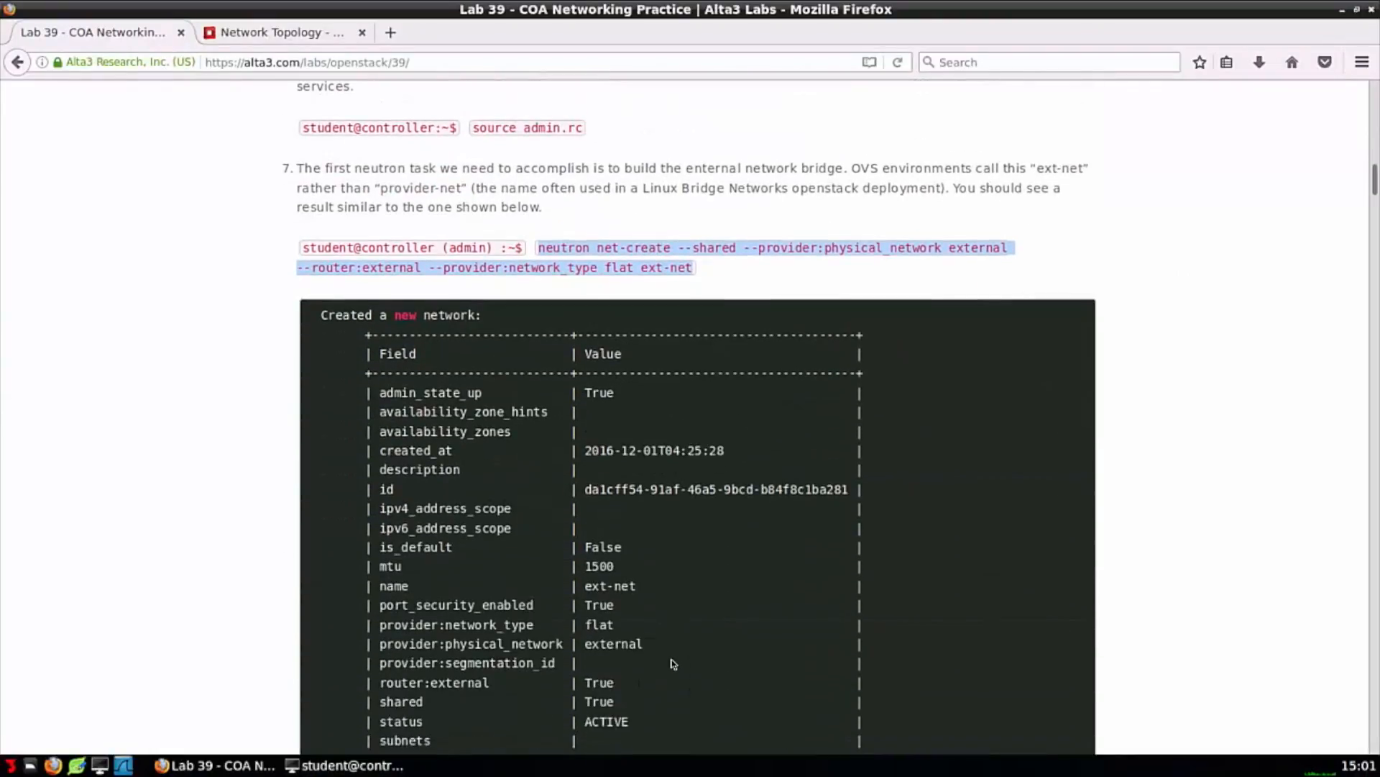
scroll("down", 3)
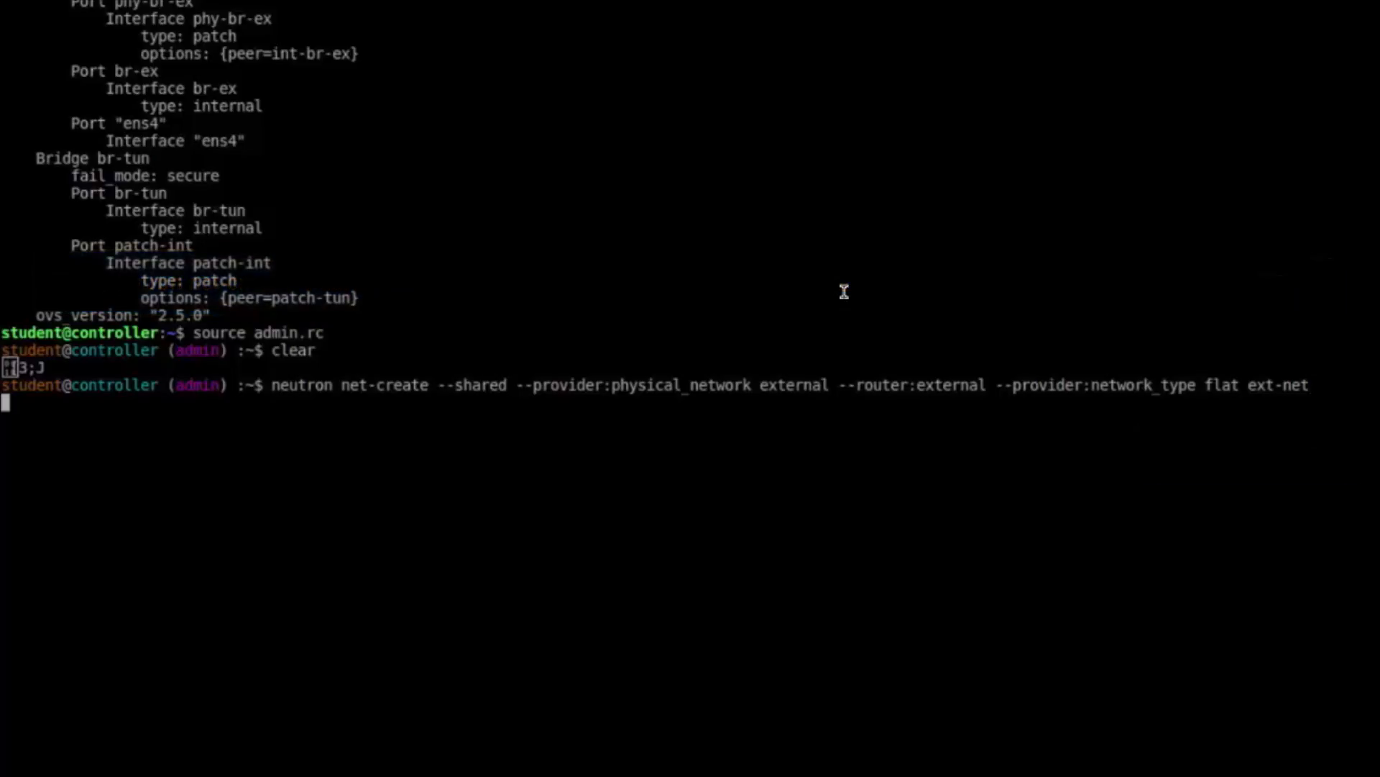
key("Return")
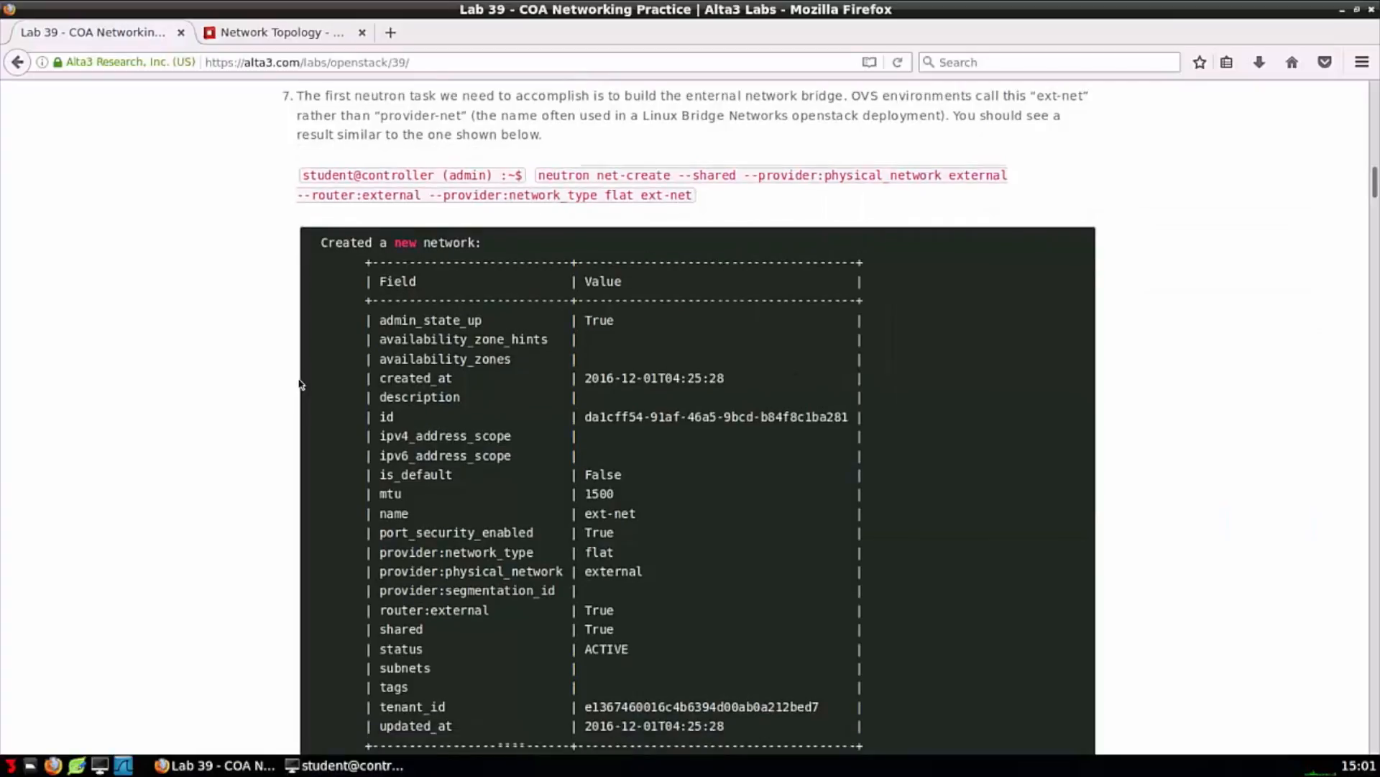
Scroll the lab guide to step 8's Network Topology screenshot showing the ext-net icon
scroll("down", 3)
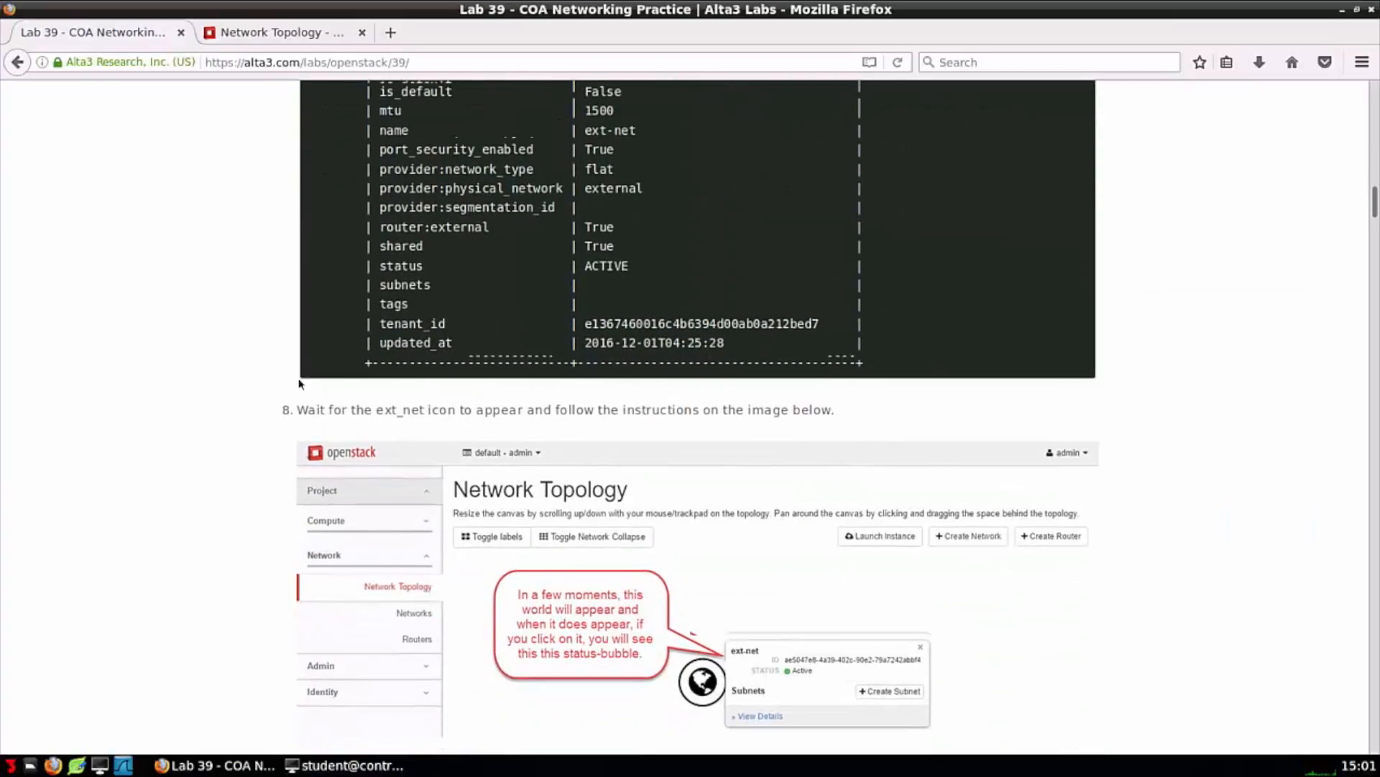
scroll("down", 3)
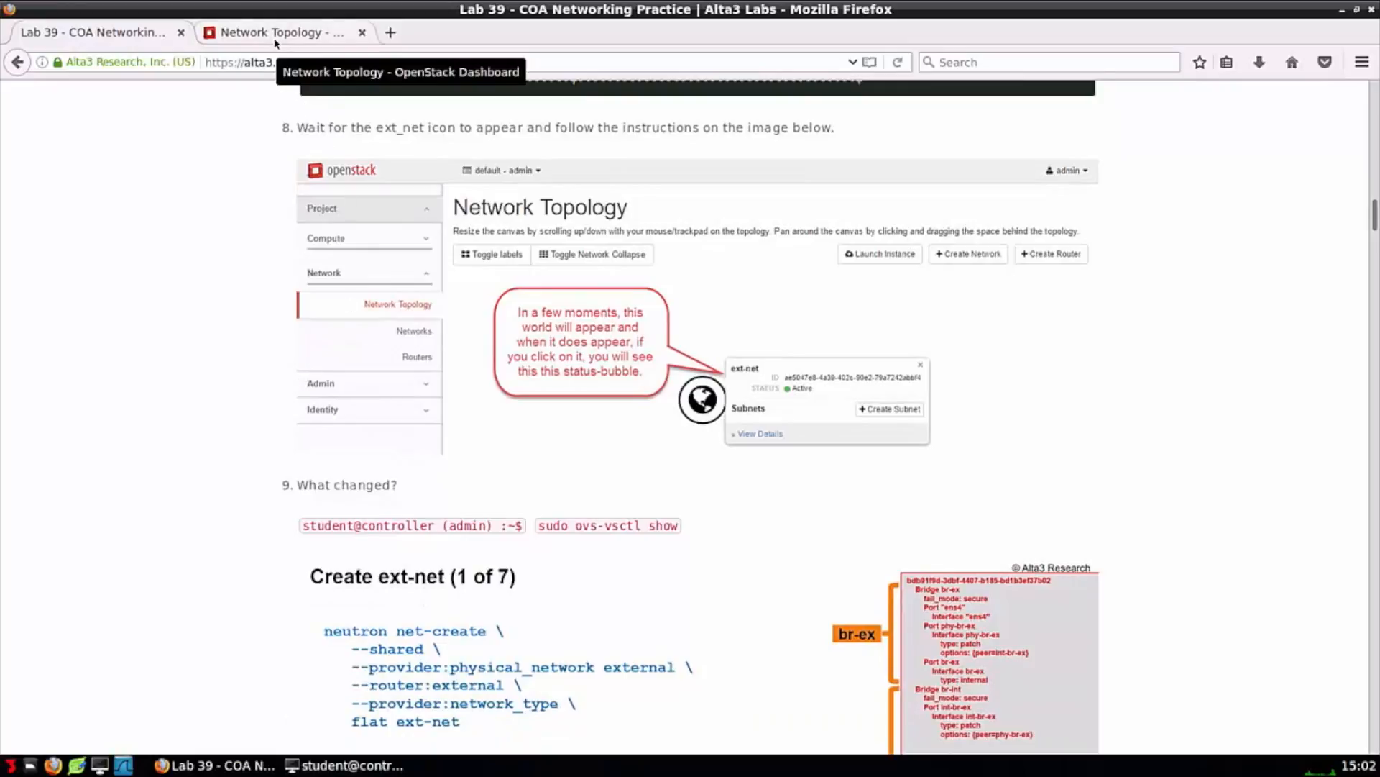
Inspect ext-net's details from its topology globe, then return to Network Topology
left_click(281, 32)
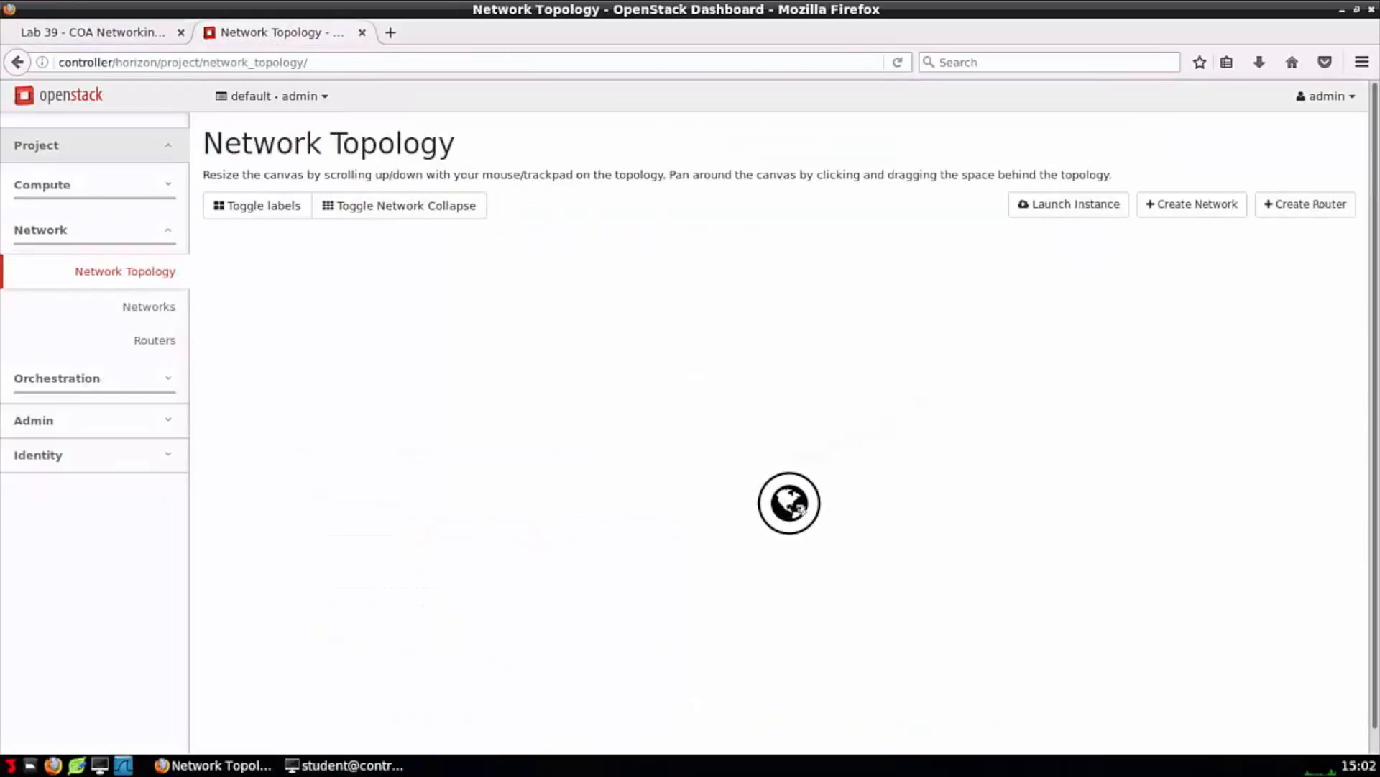
left_click(788, 503)
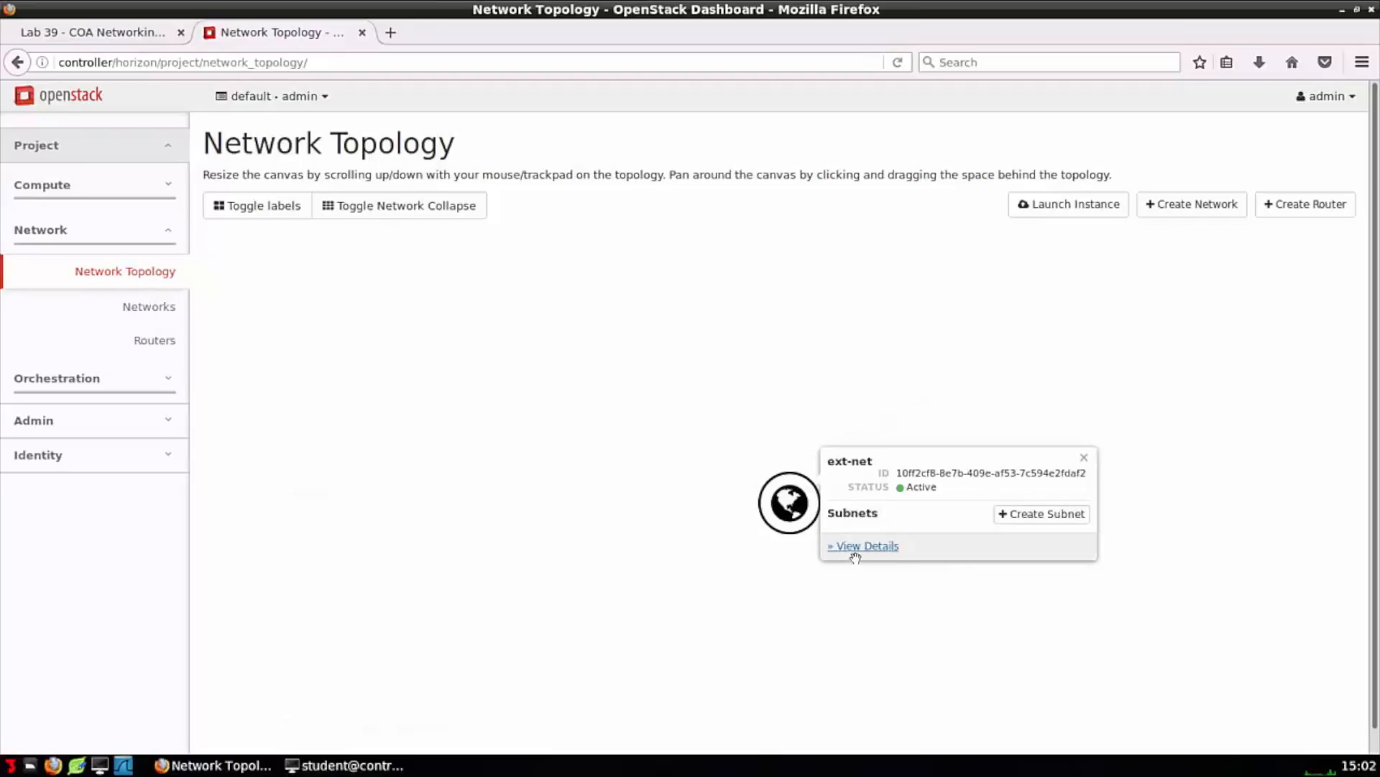
left_click(863, 545)
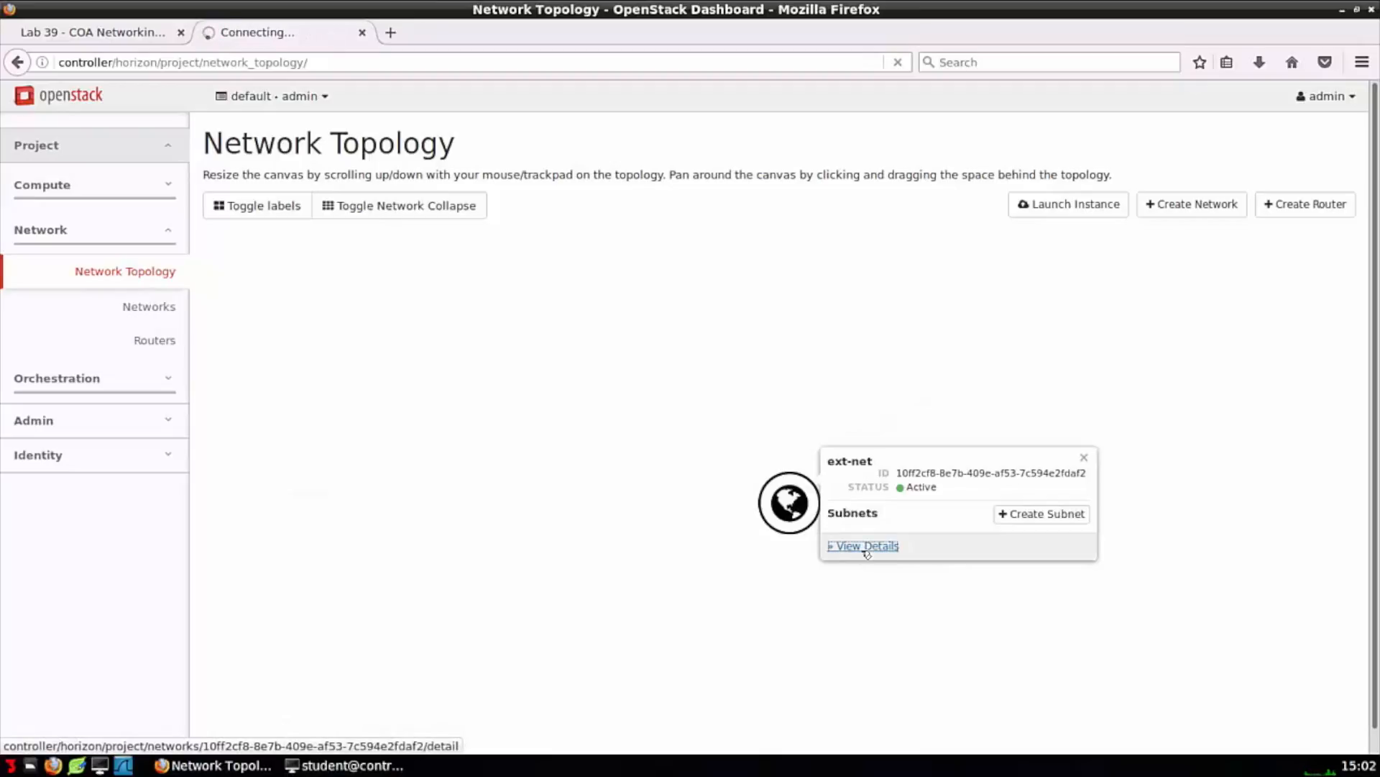
left_click(863, 545)
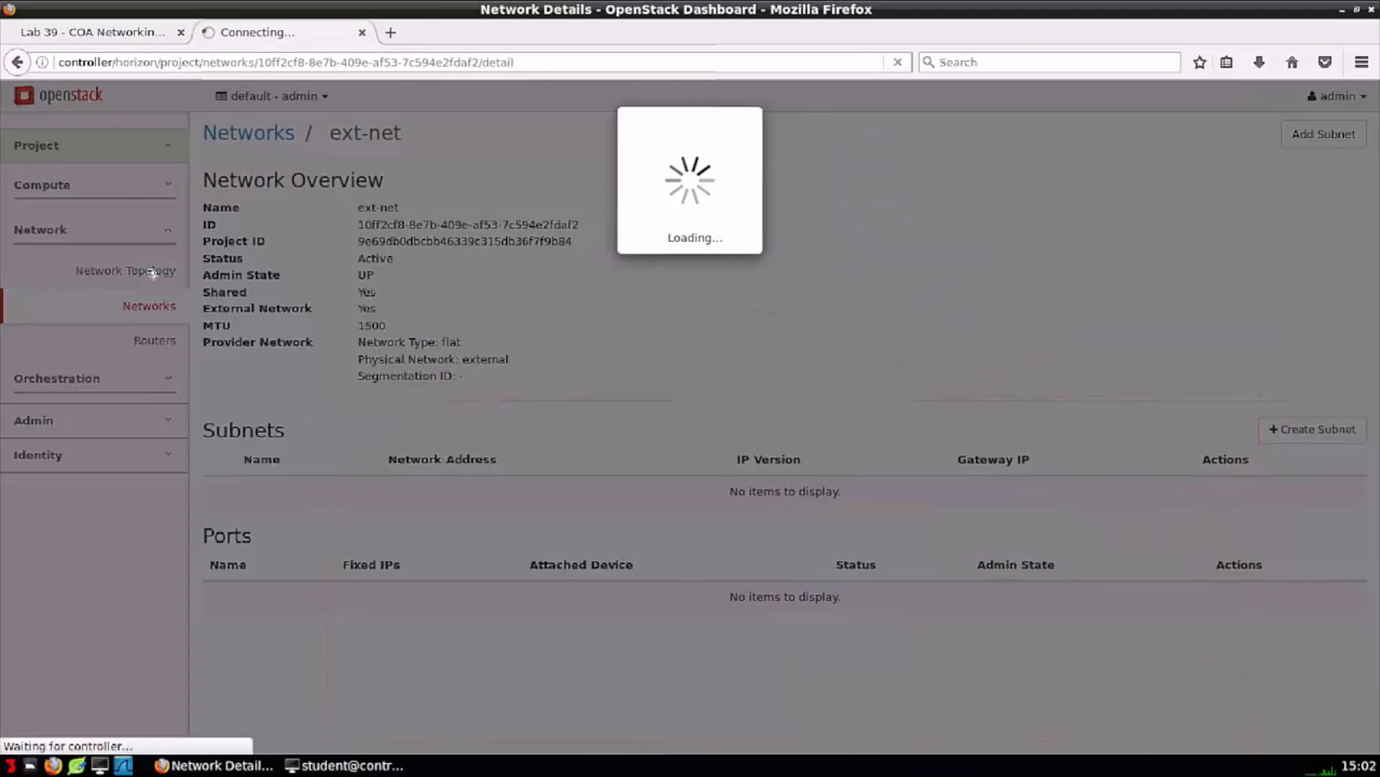
left_click(125, 271)
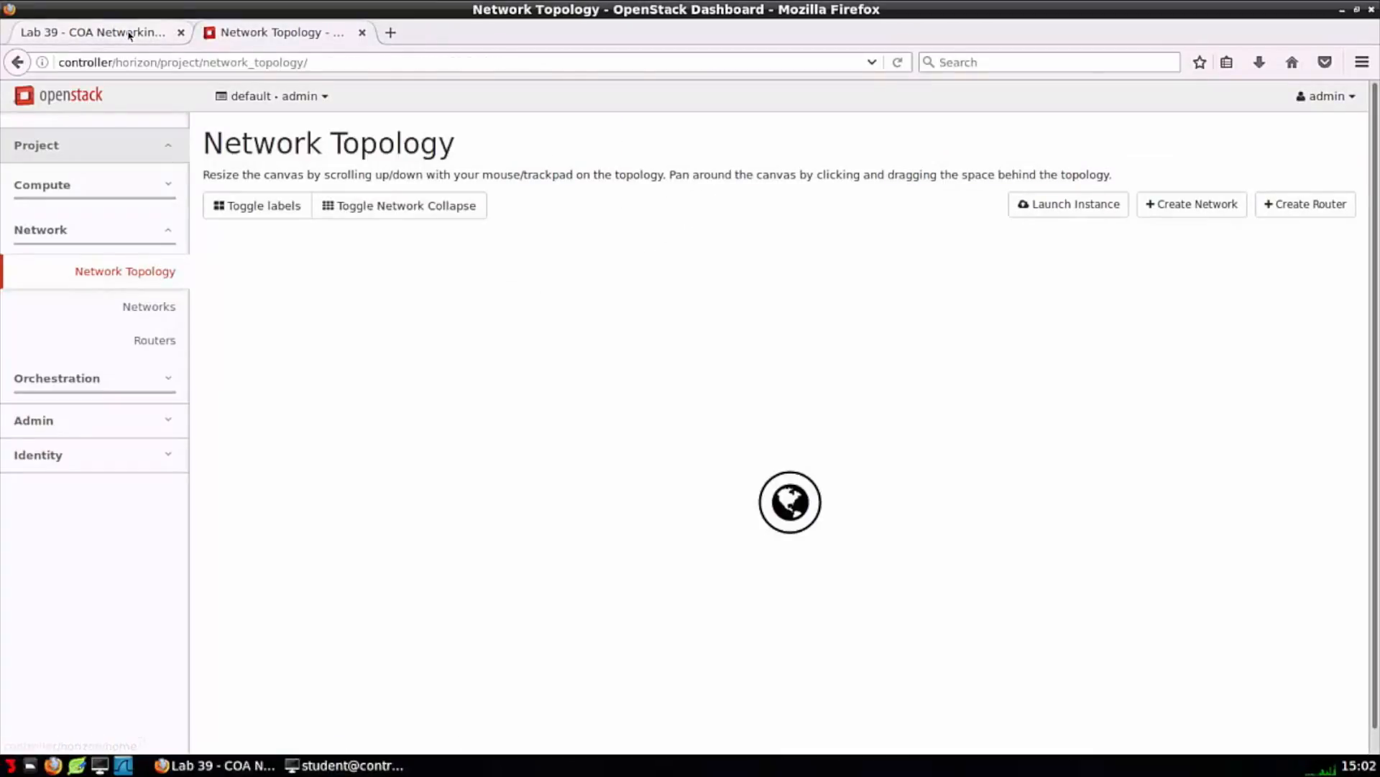
Scroll the Lab 39 guide to step 9 and copy 'sudo ovs-vsctl show'
left_click(95, 32)
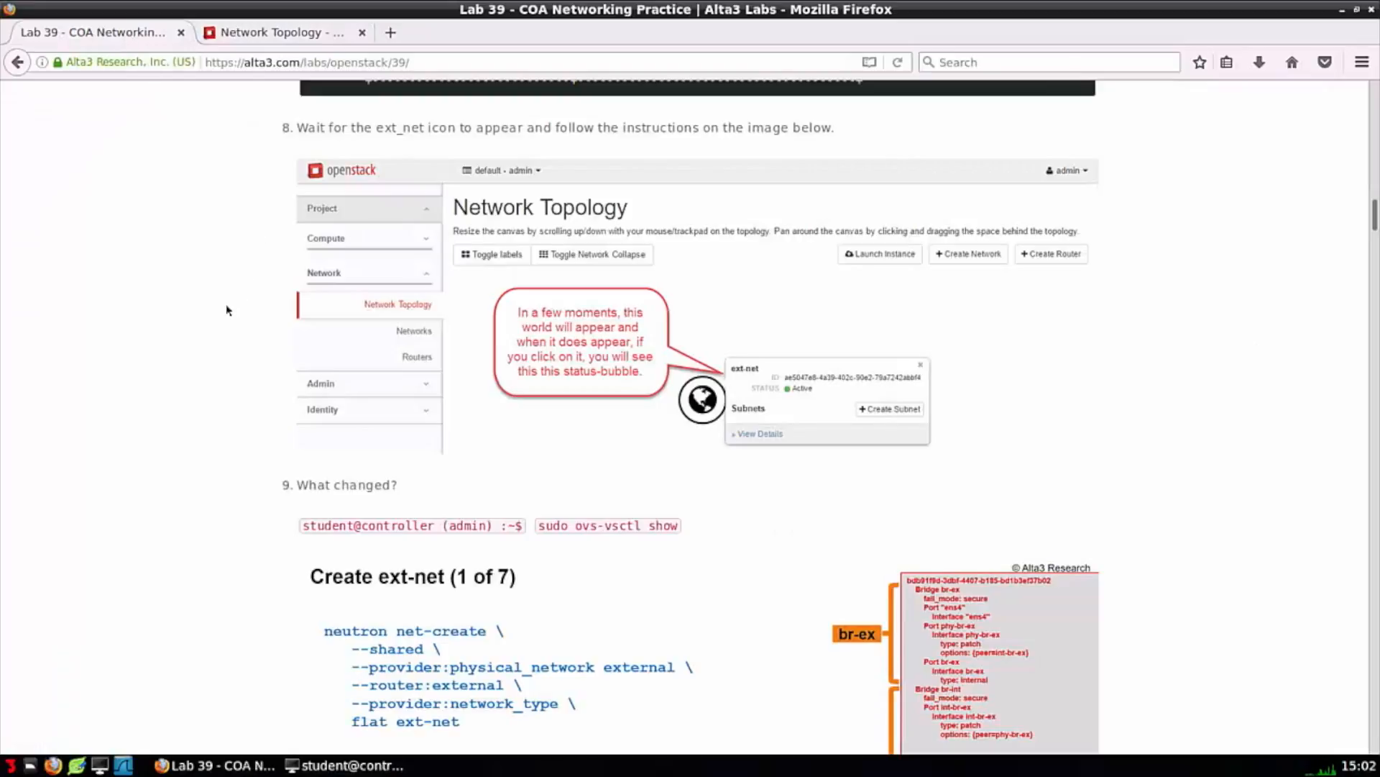
scroll("down", 3)
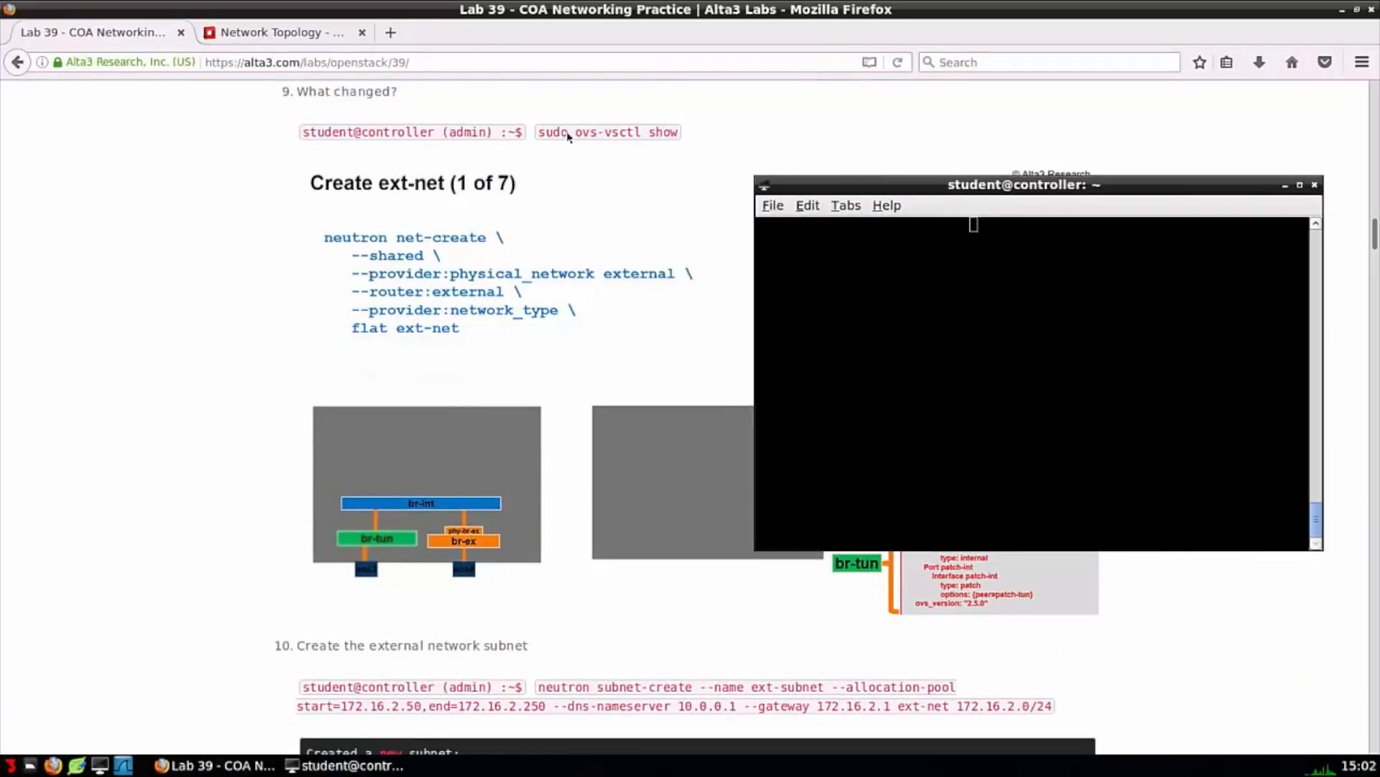
right_click(607, 131)
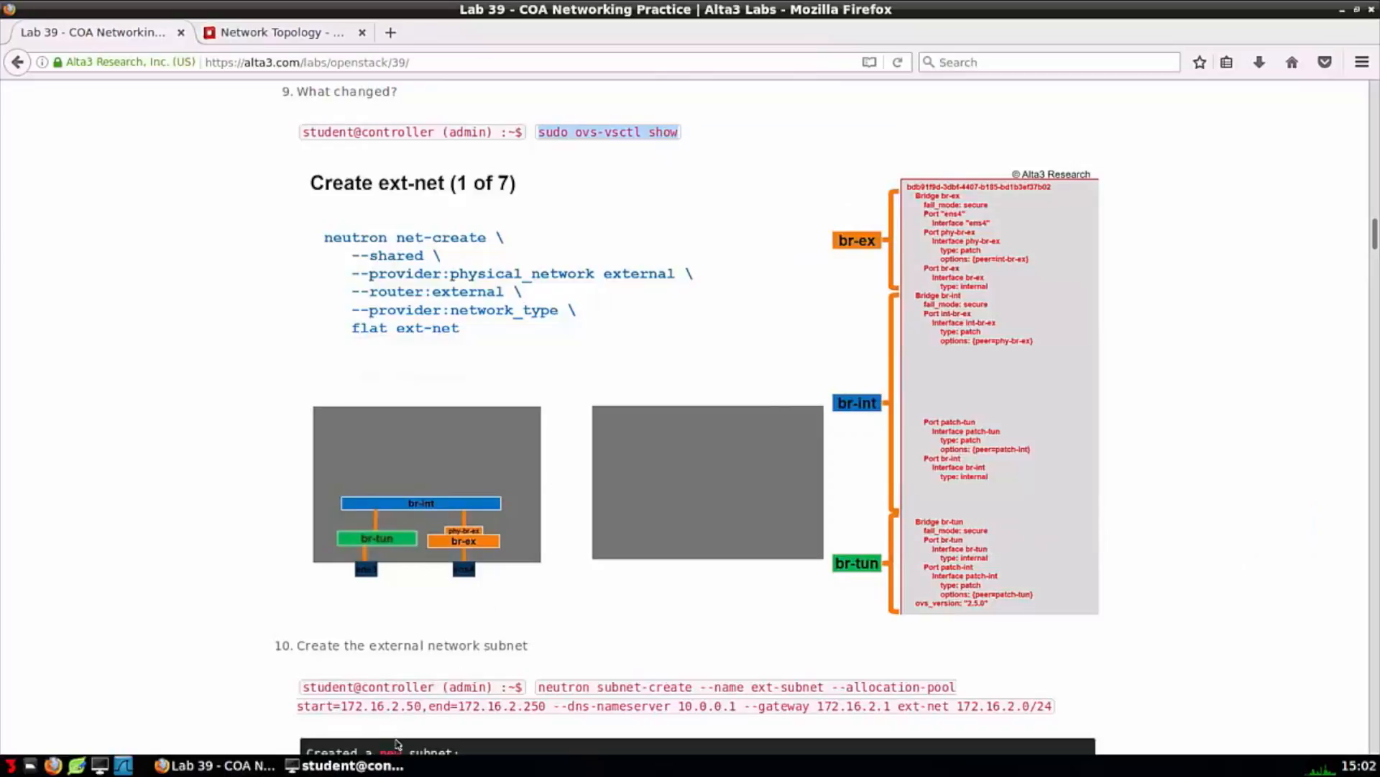
Run 'sudo ovs-vsctl show' on the controller to list br-int, br-ex and br-tun
left_click(353, 764)
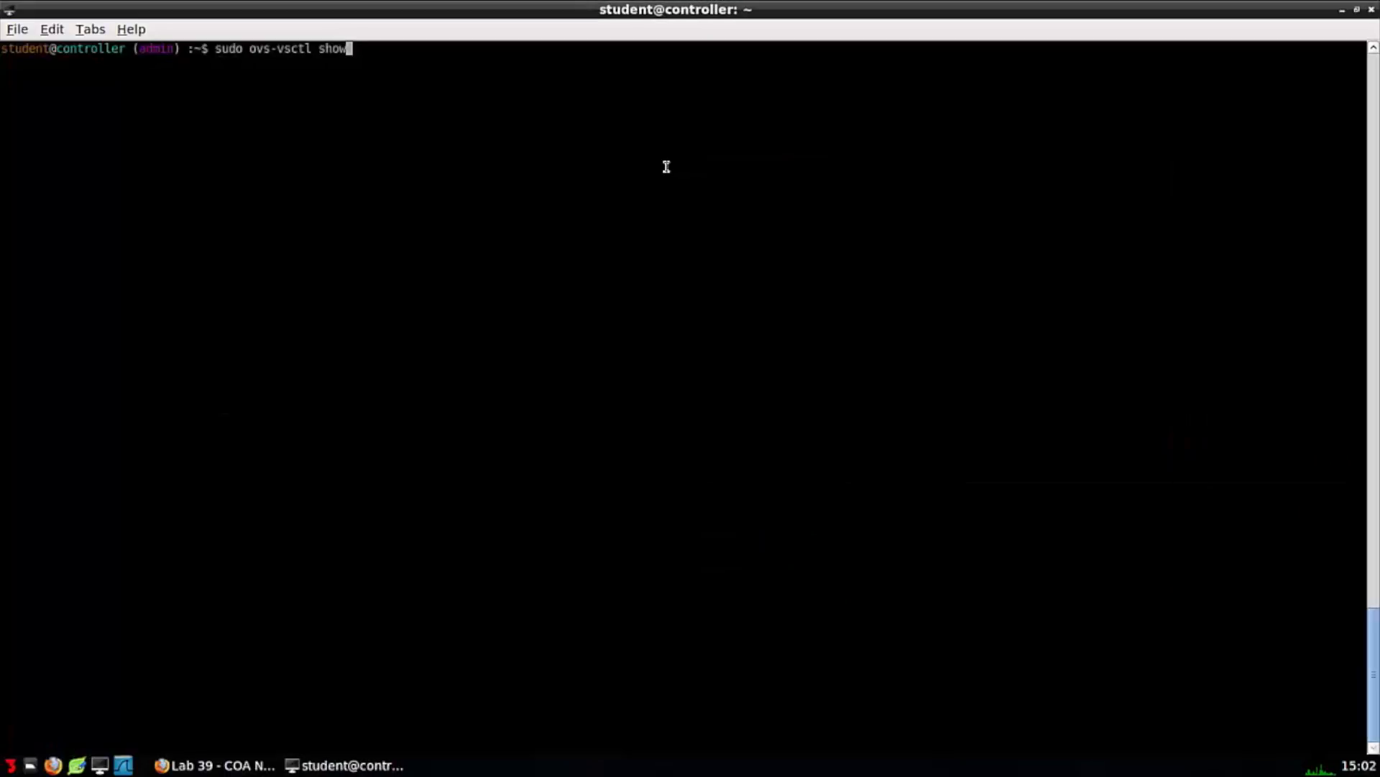
key("Return")
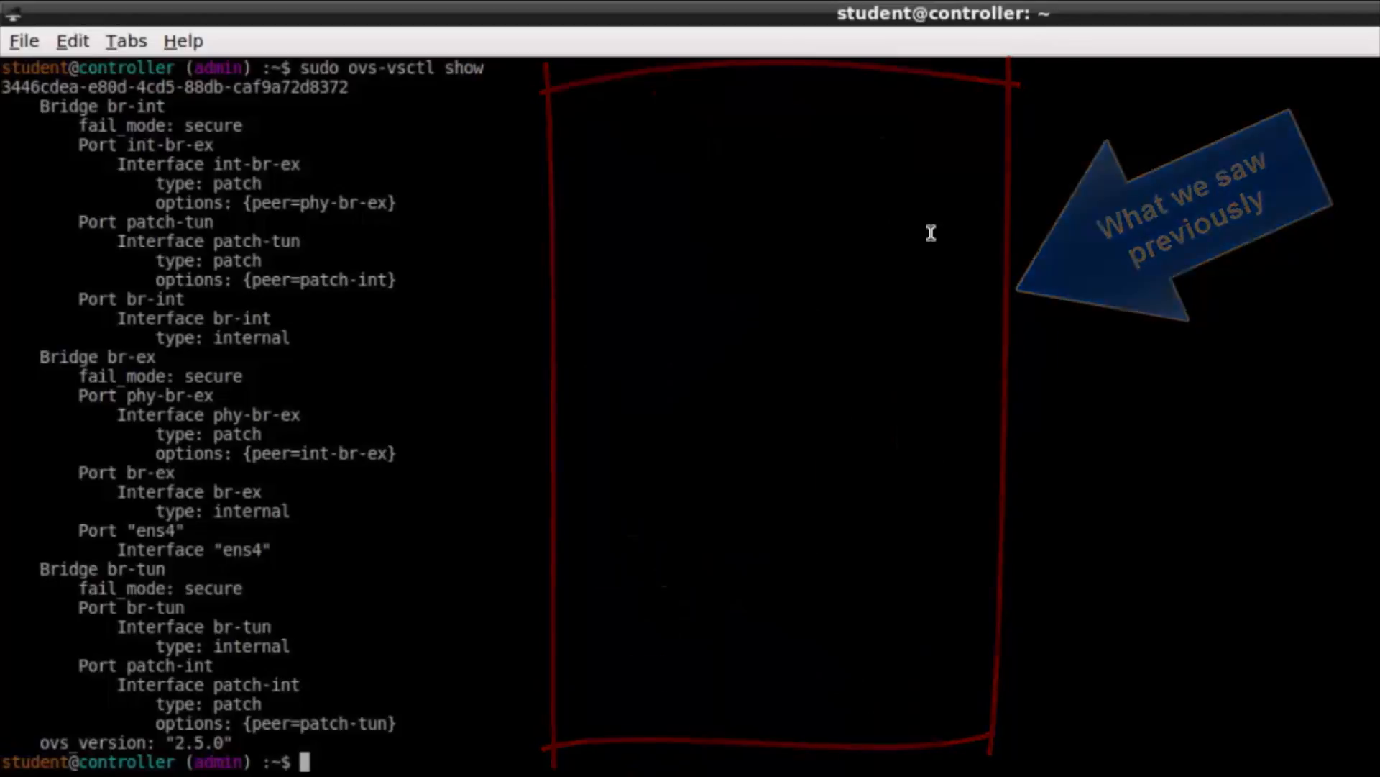
left_click(220, 764)
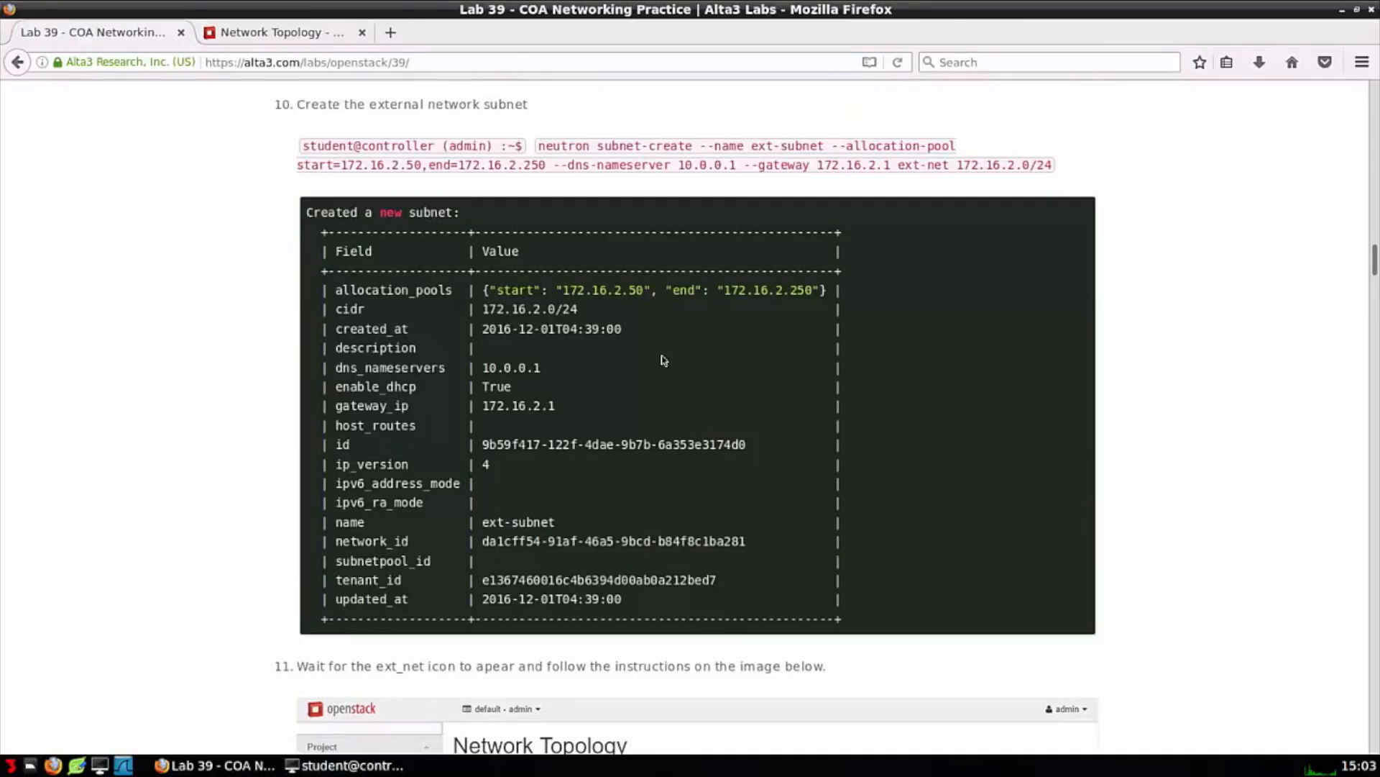
Select and copy the guide's neutron subnet-create command for ext-subnet on ext-net
double_click(563, 145)
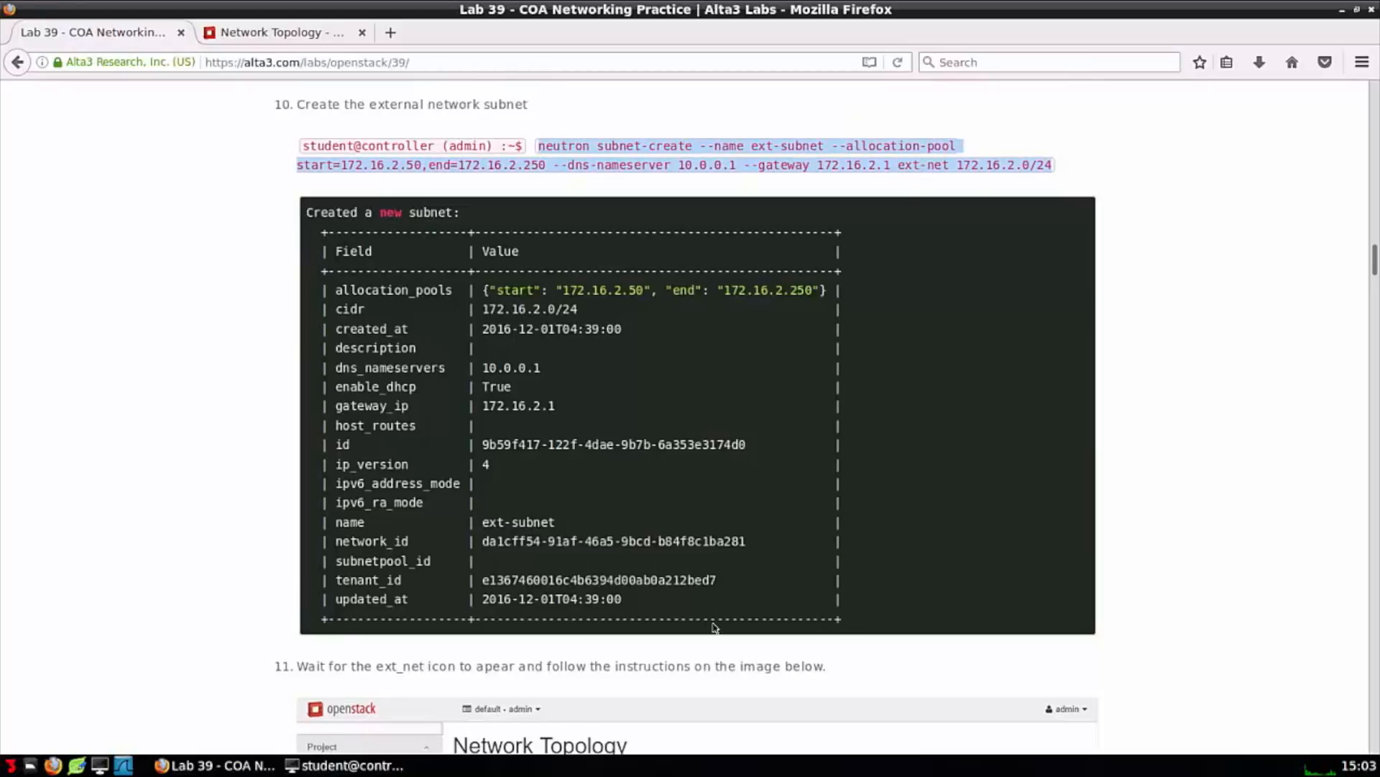
left_click(344, 765)
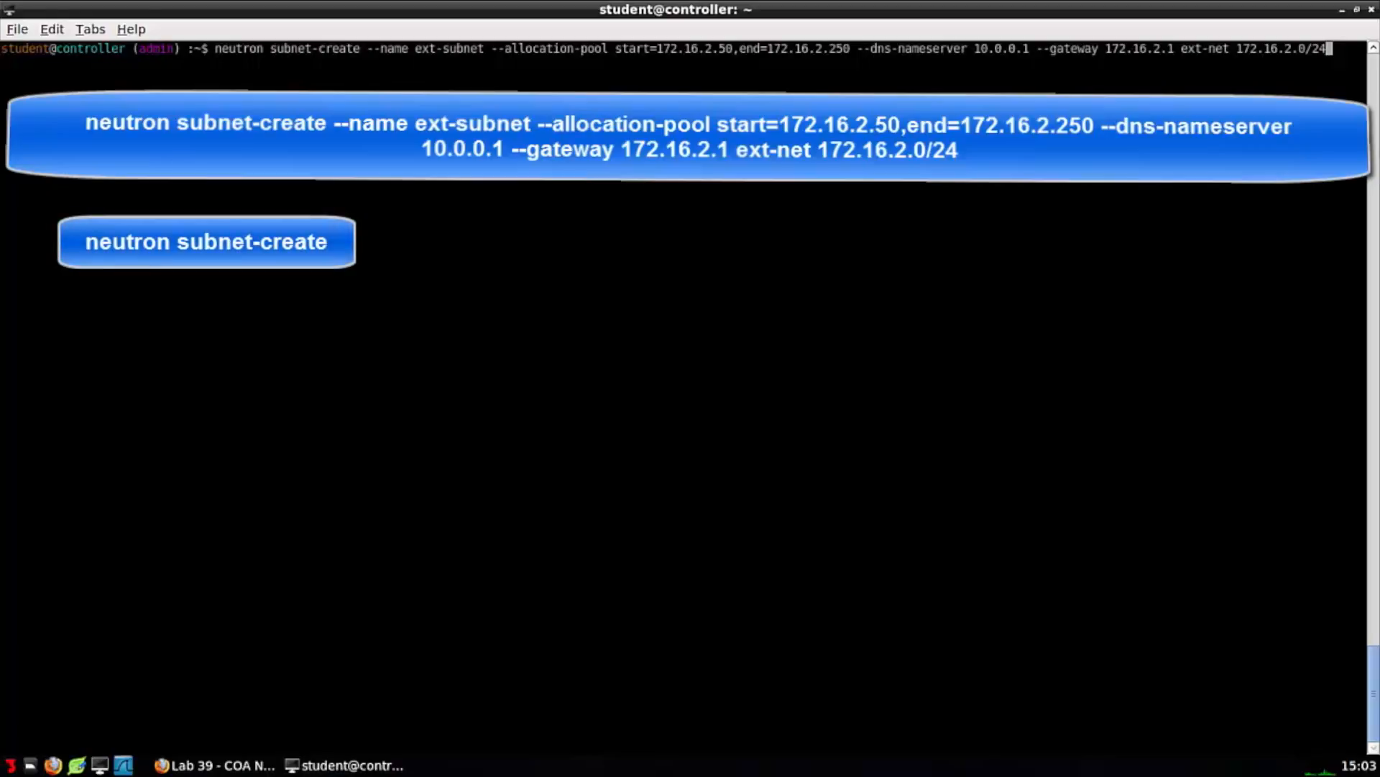
Run subnet-create for ext-subnet 172.16.2.0/24 (pool .50–.250, gateway .1), then show guide step 11
left_click(207, 242)
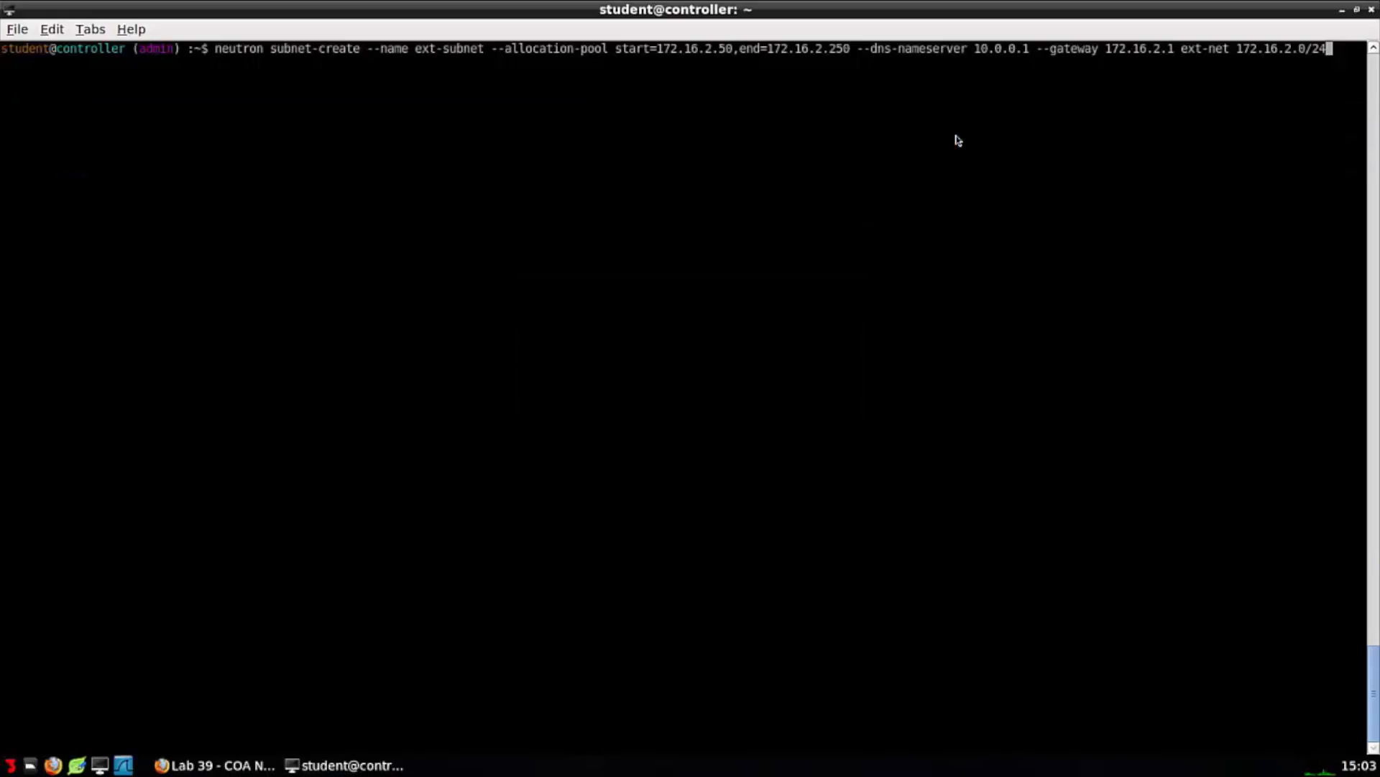
key("Return")
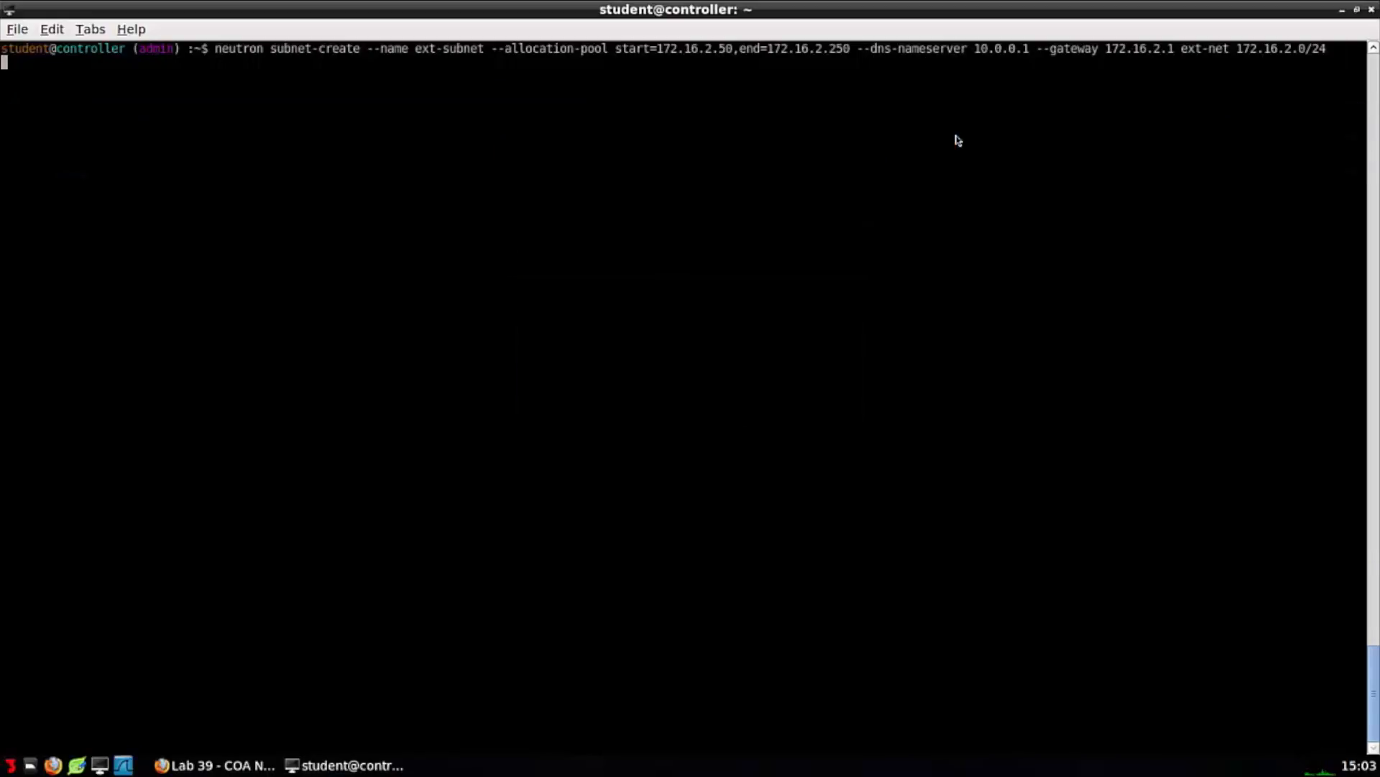
key("Return")
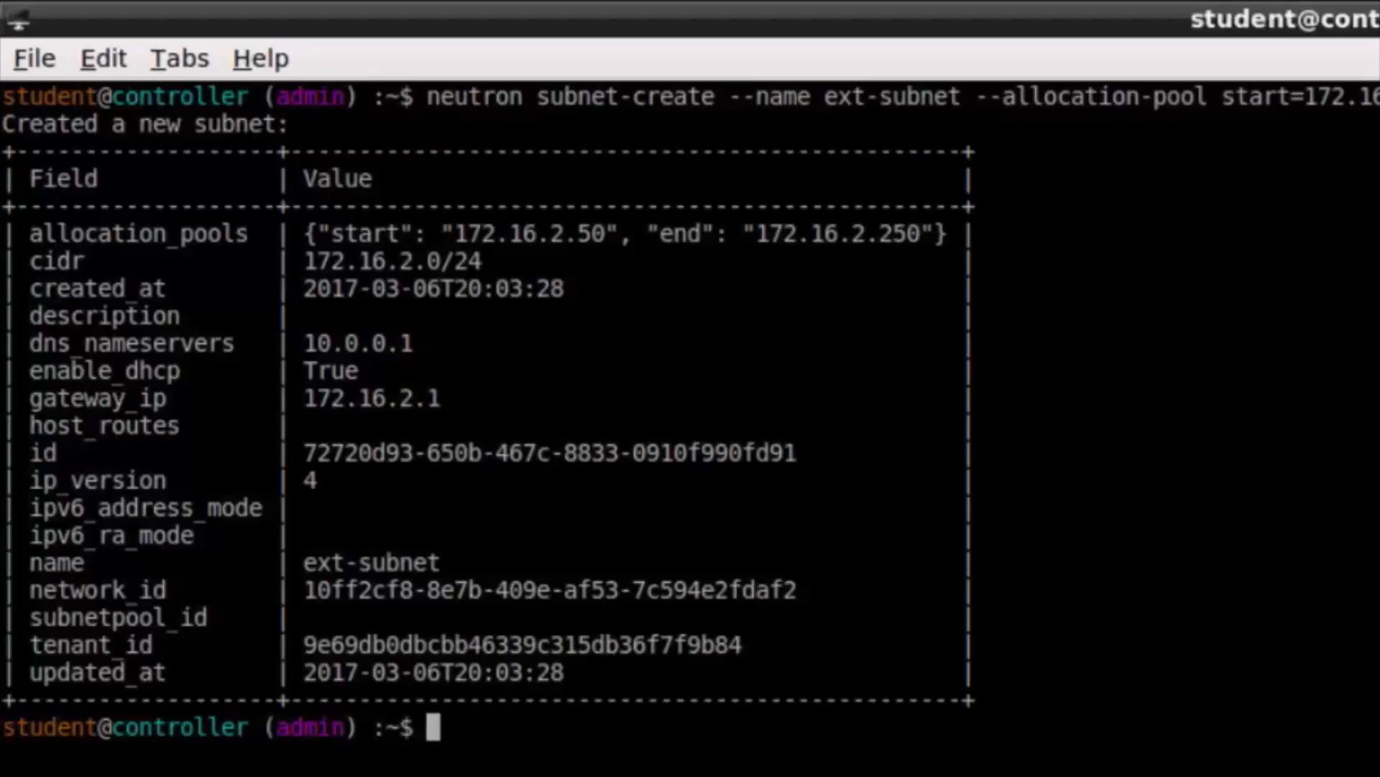
left_click(214, 765)
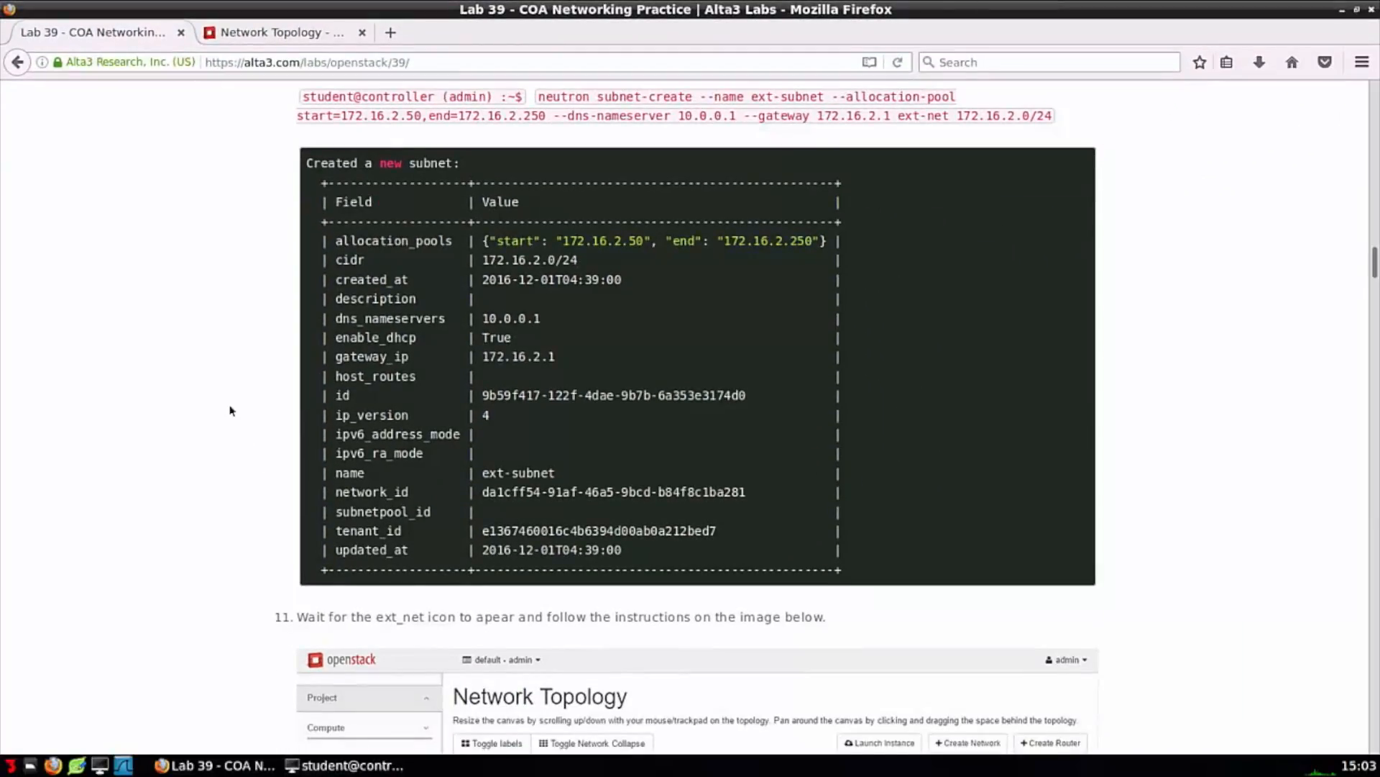
scroll("down", 3)
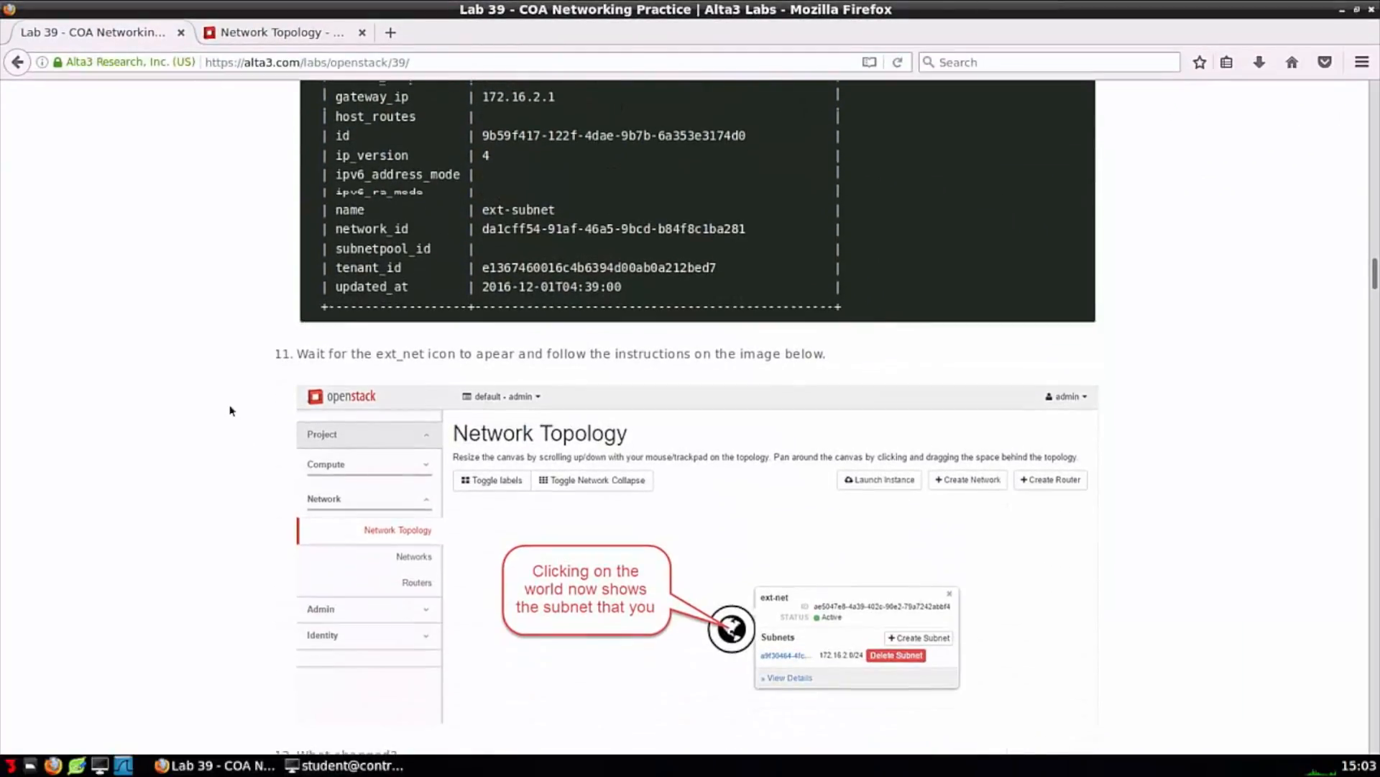
Inspect ext-net's ext-subnet 172.16.2.0/24 and DHCP port 172.16.2.50, ending on Network Topology
left_click(282, 32)
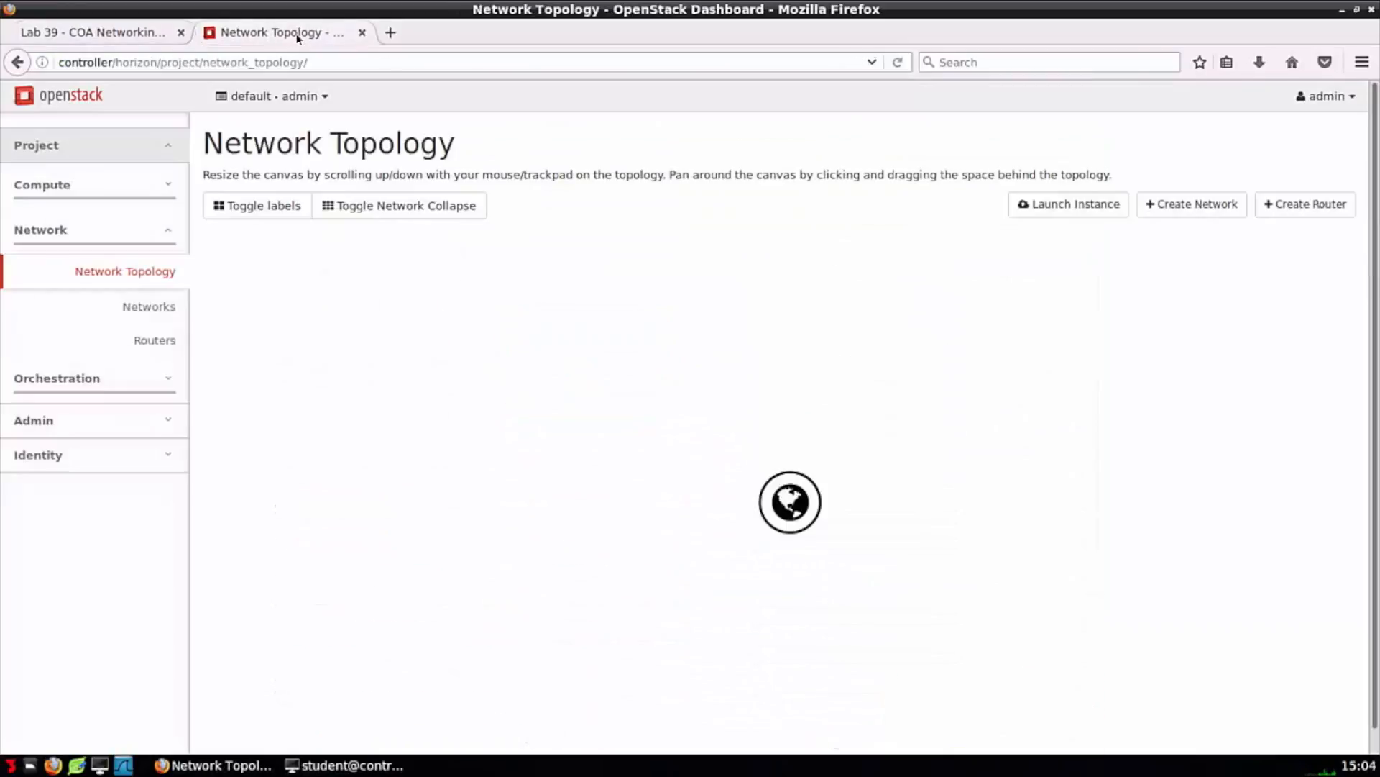
mouse_move(468, 374)
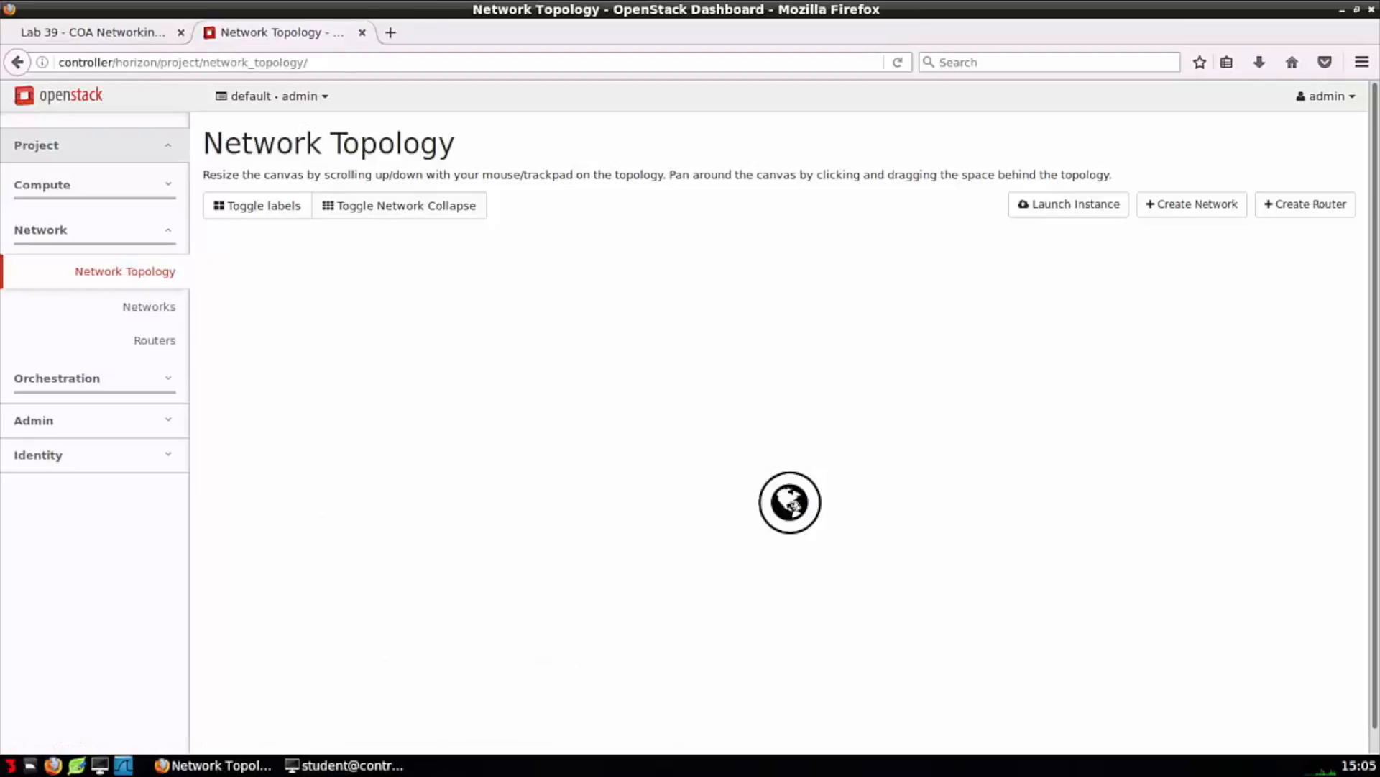
left_click(788, 502)
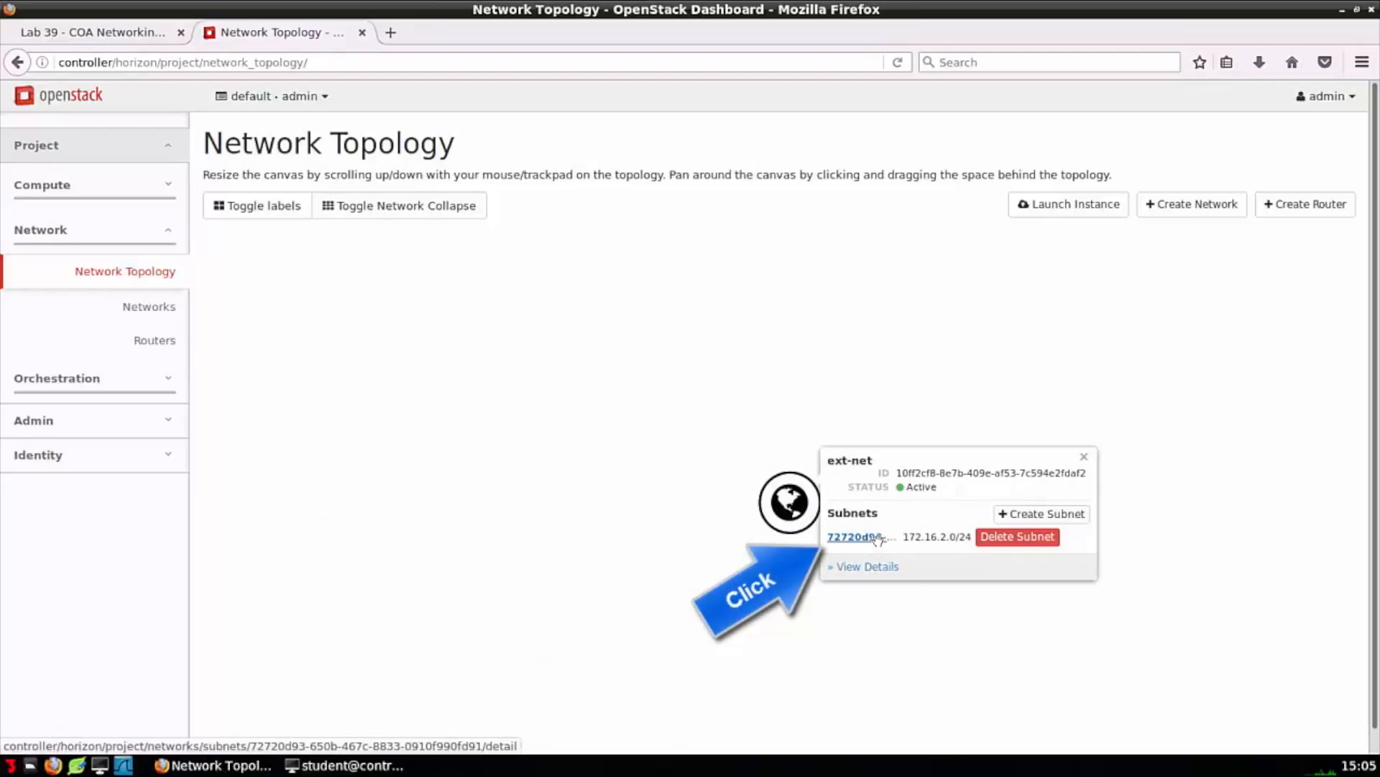
left_click(855, 537)
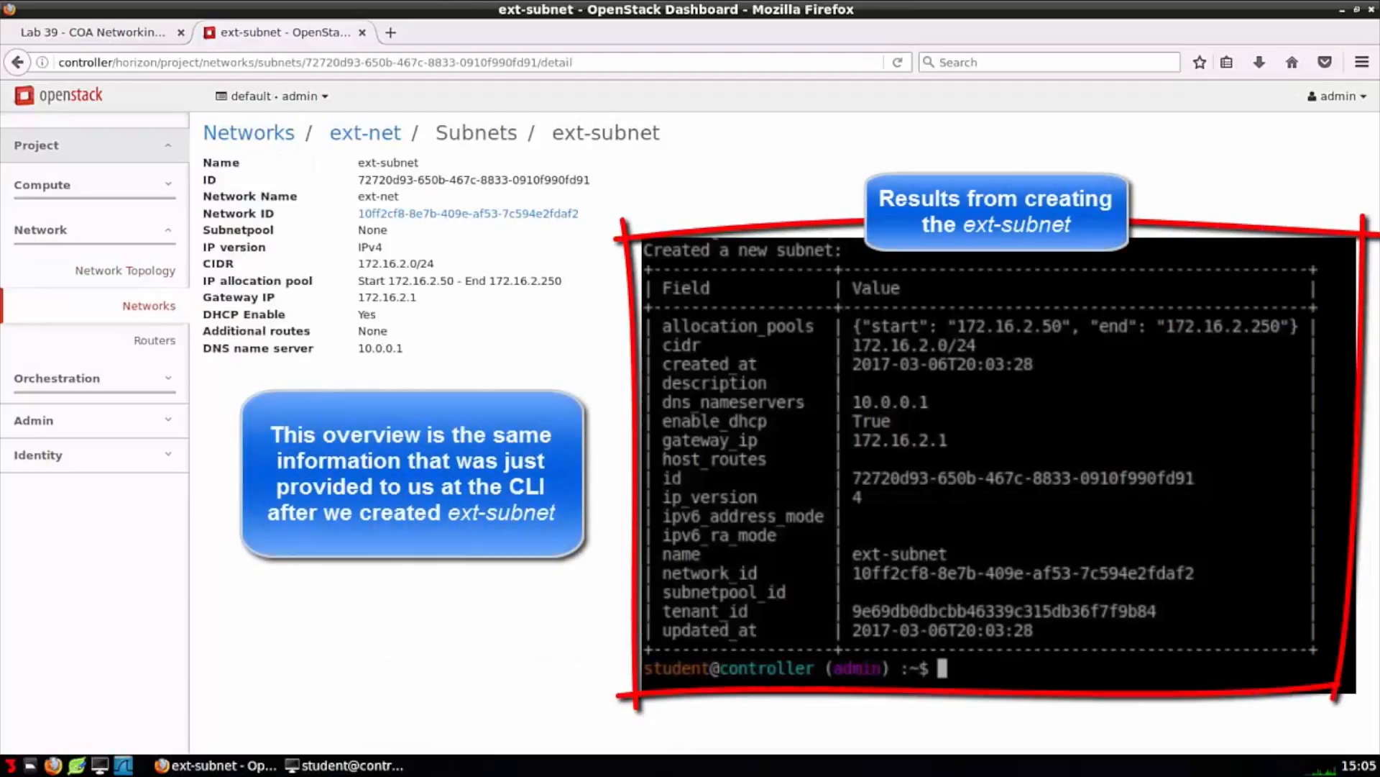
left_click(467, 212)
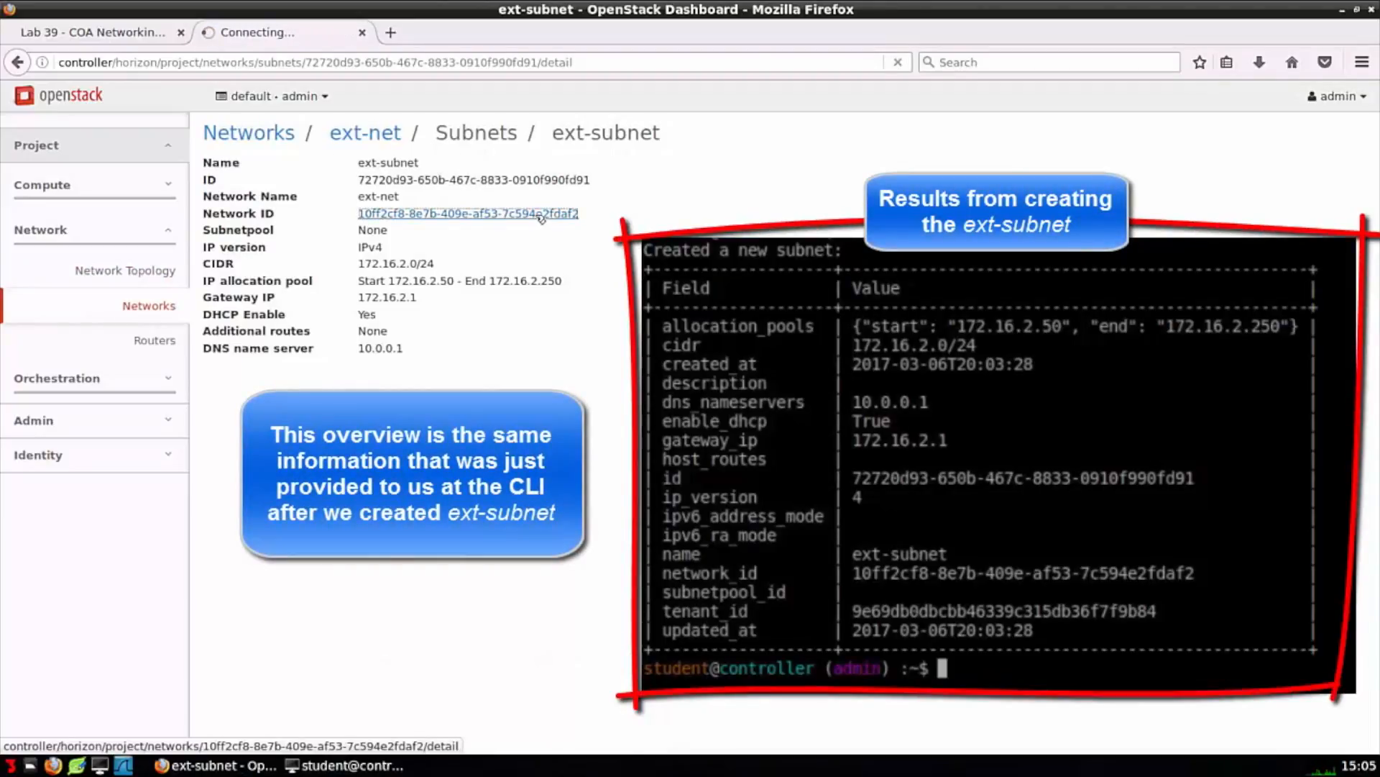
left_click(467, 212)
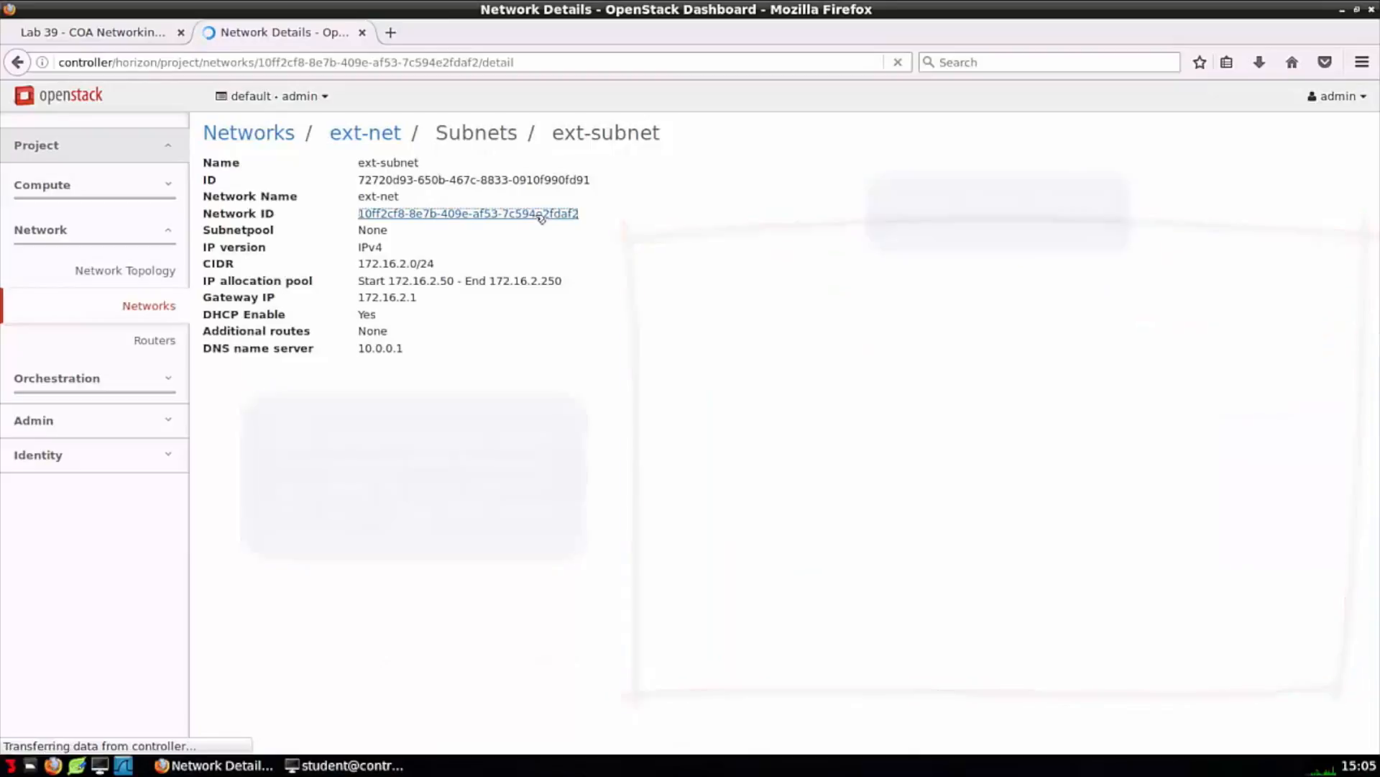
left_click(468, 213)
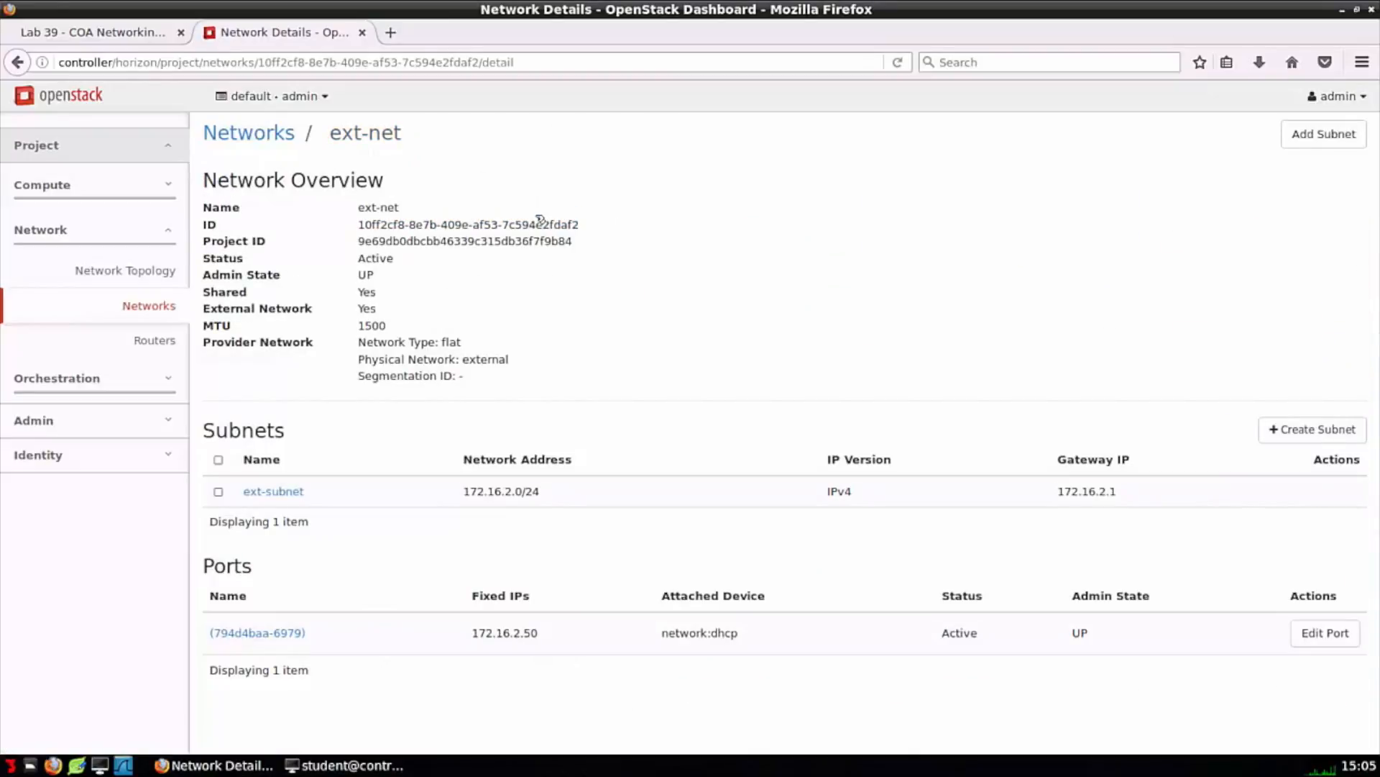
mouse_move(185, 299)
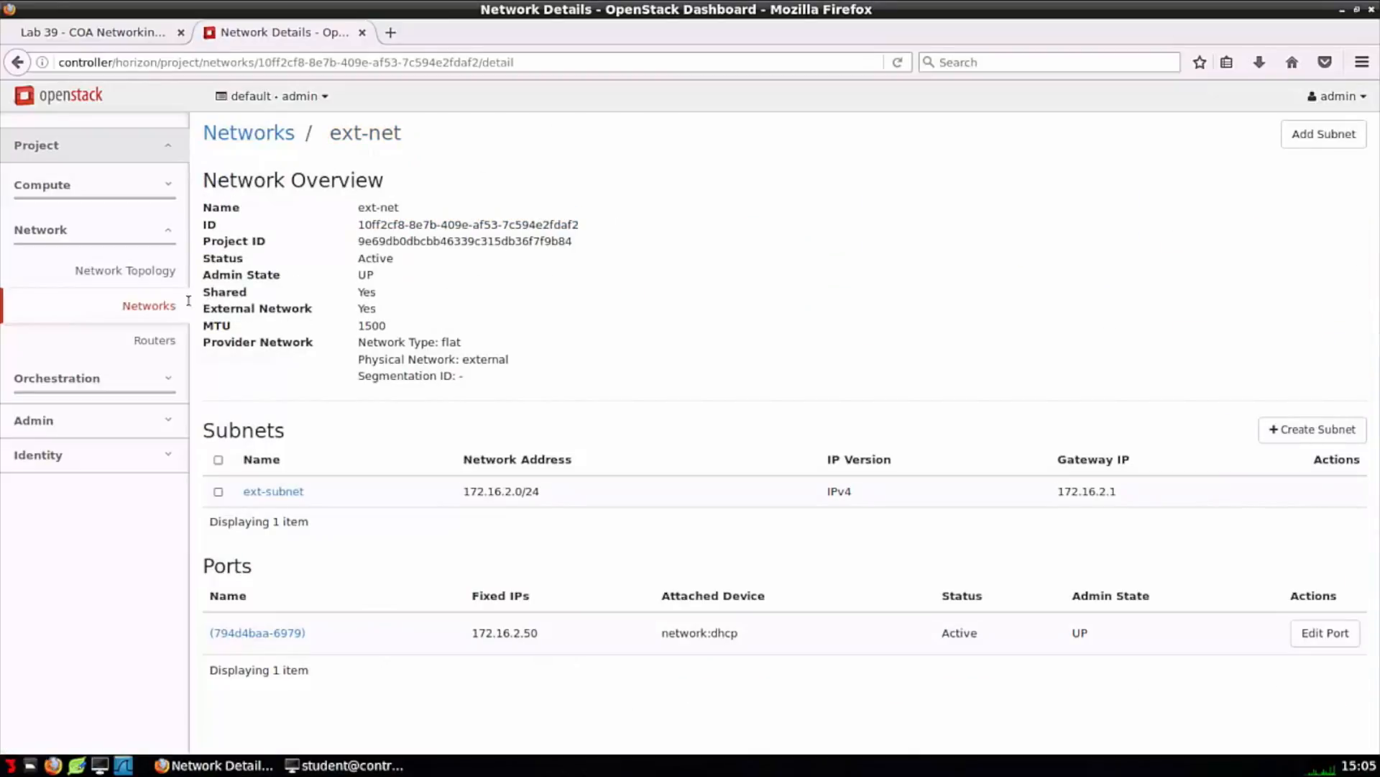
left_click(148, 306)
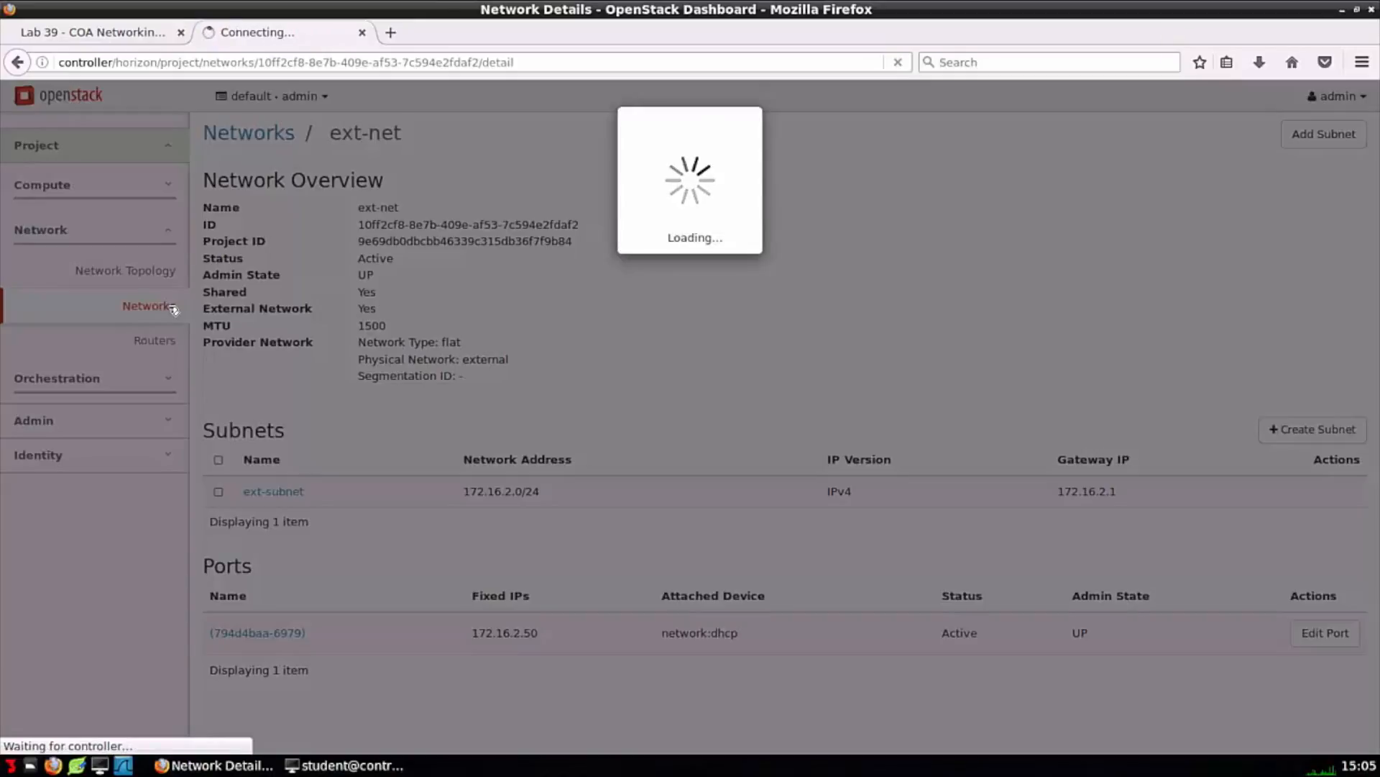
left_click(147, 305)
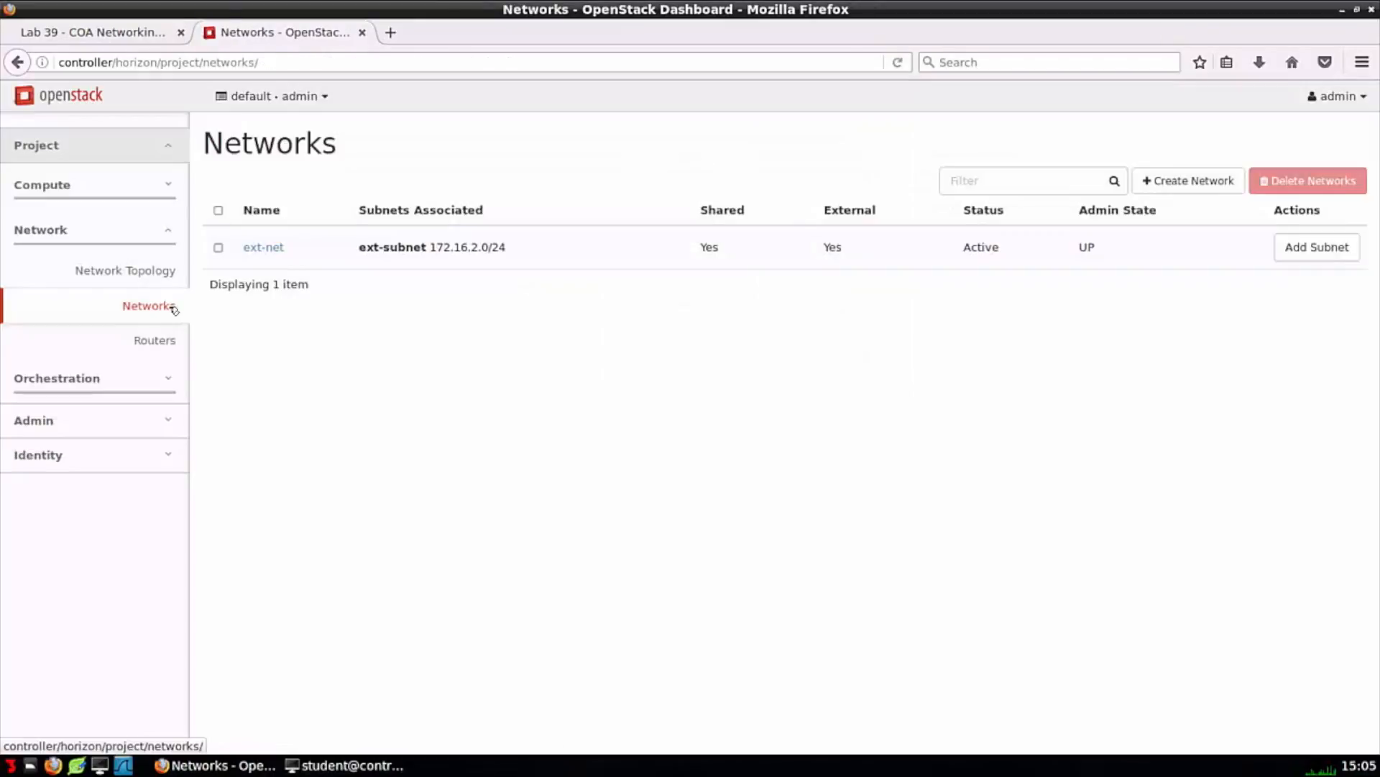
mouse_move(125, 271)
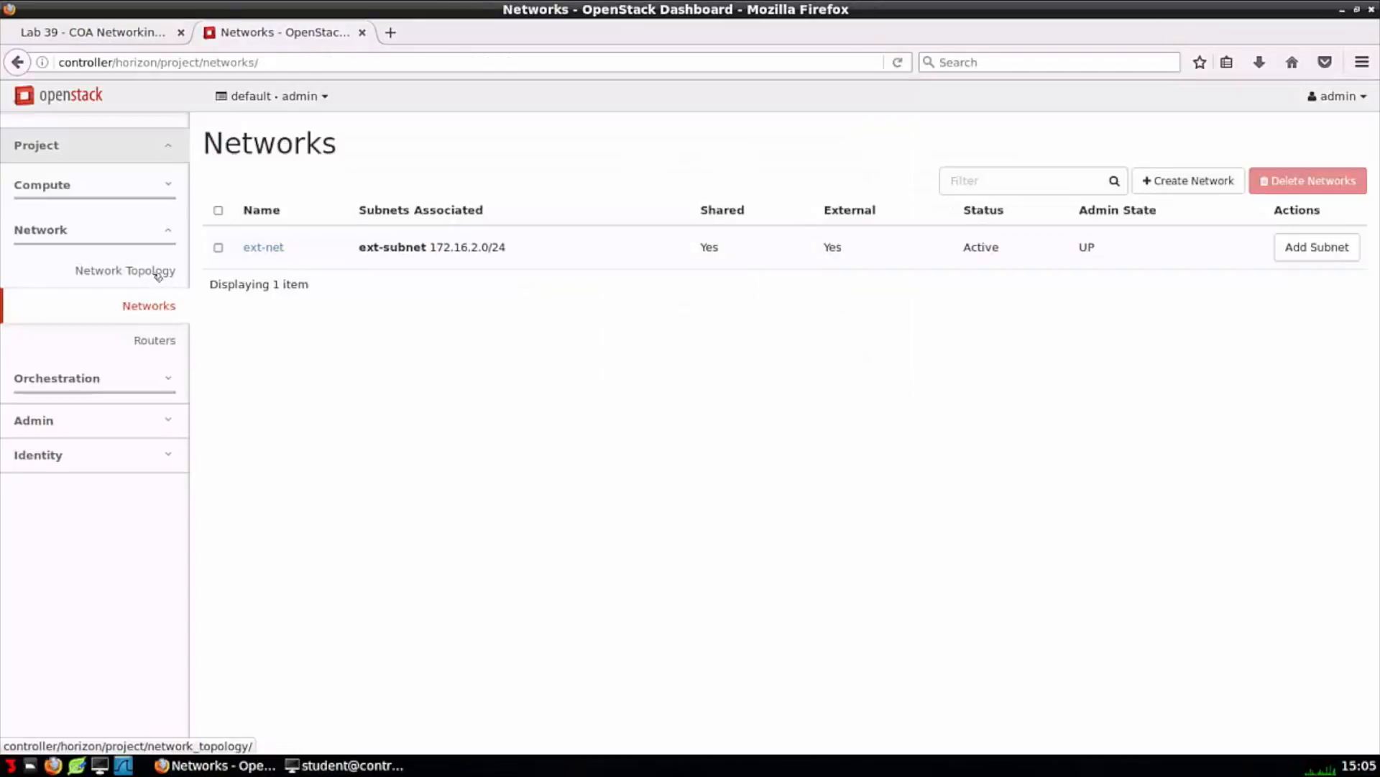
left_click(125, 270)
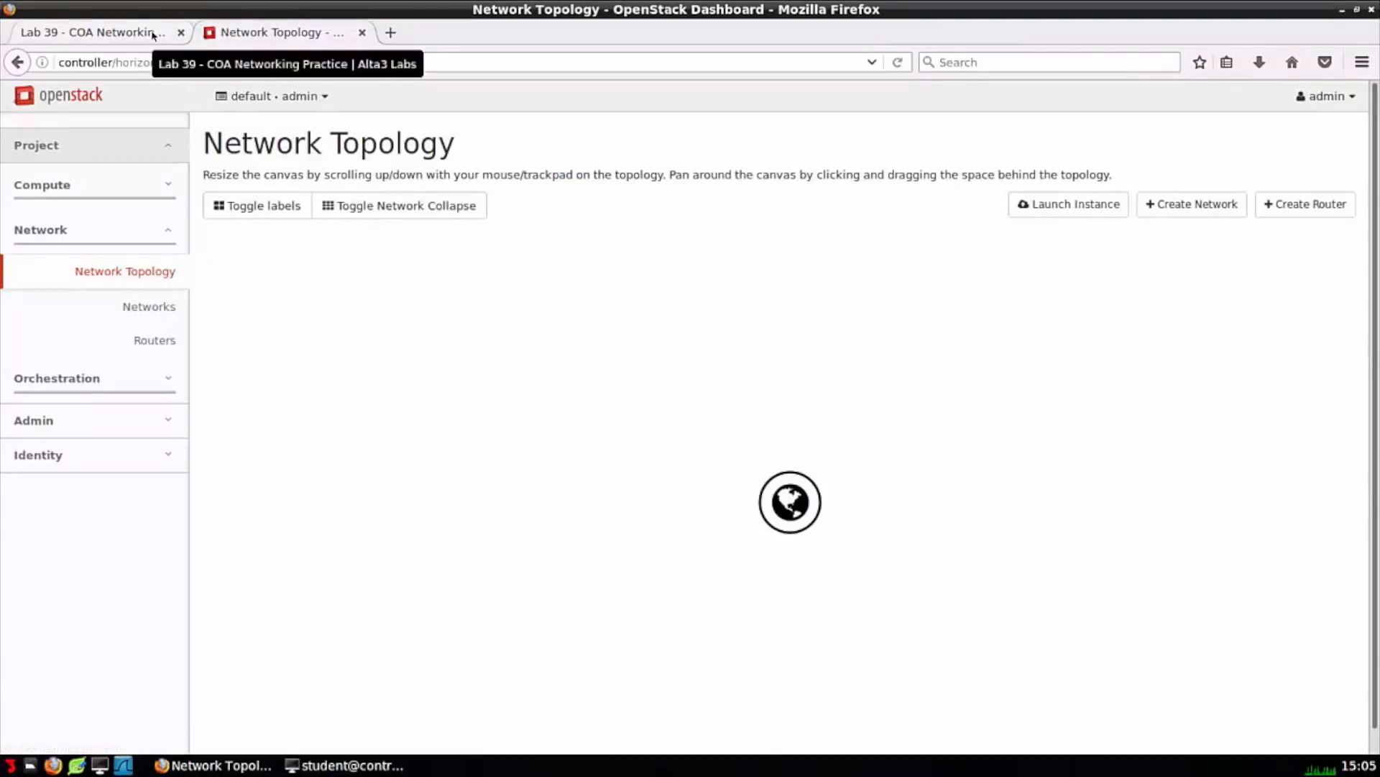
Return to the Lab 39 guide and scroll to steps 12–13 on OVS bridges and namespaces
left_click(92, 32)
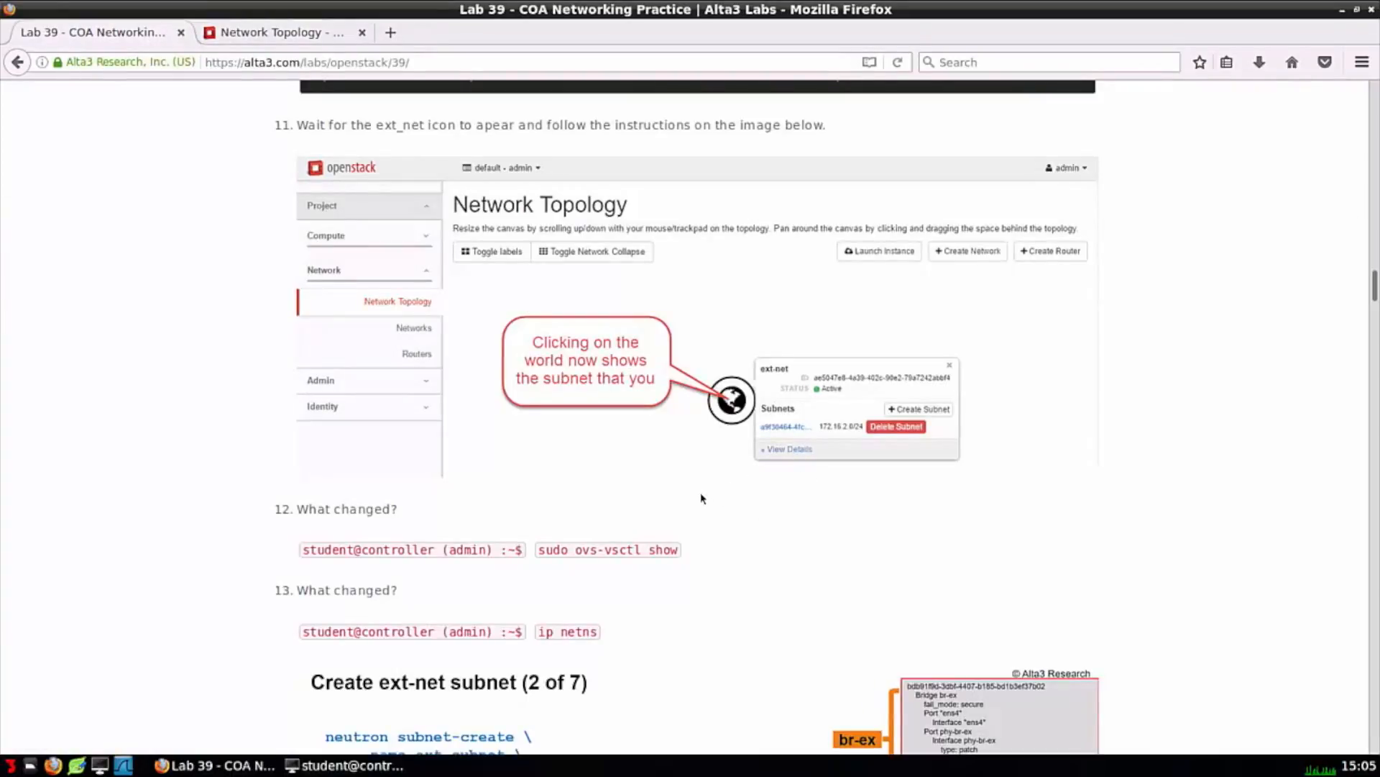
scroll("down", 3)
type("sudo ovs-vsctl show")
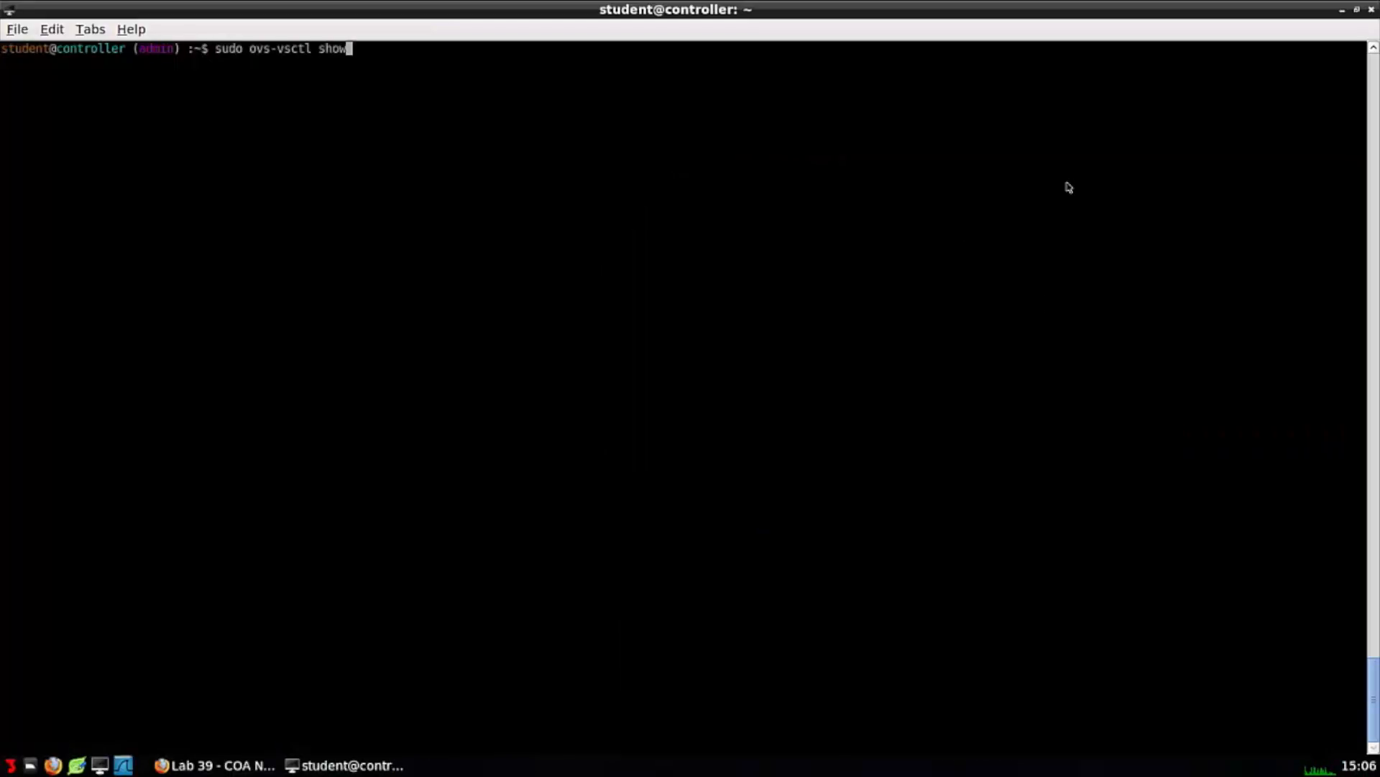
Run sudo ovs-vsctl show to see the new tap port on br-int, then begin typing clear
key("Return")
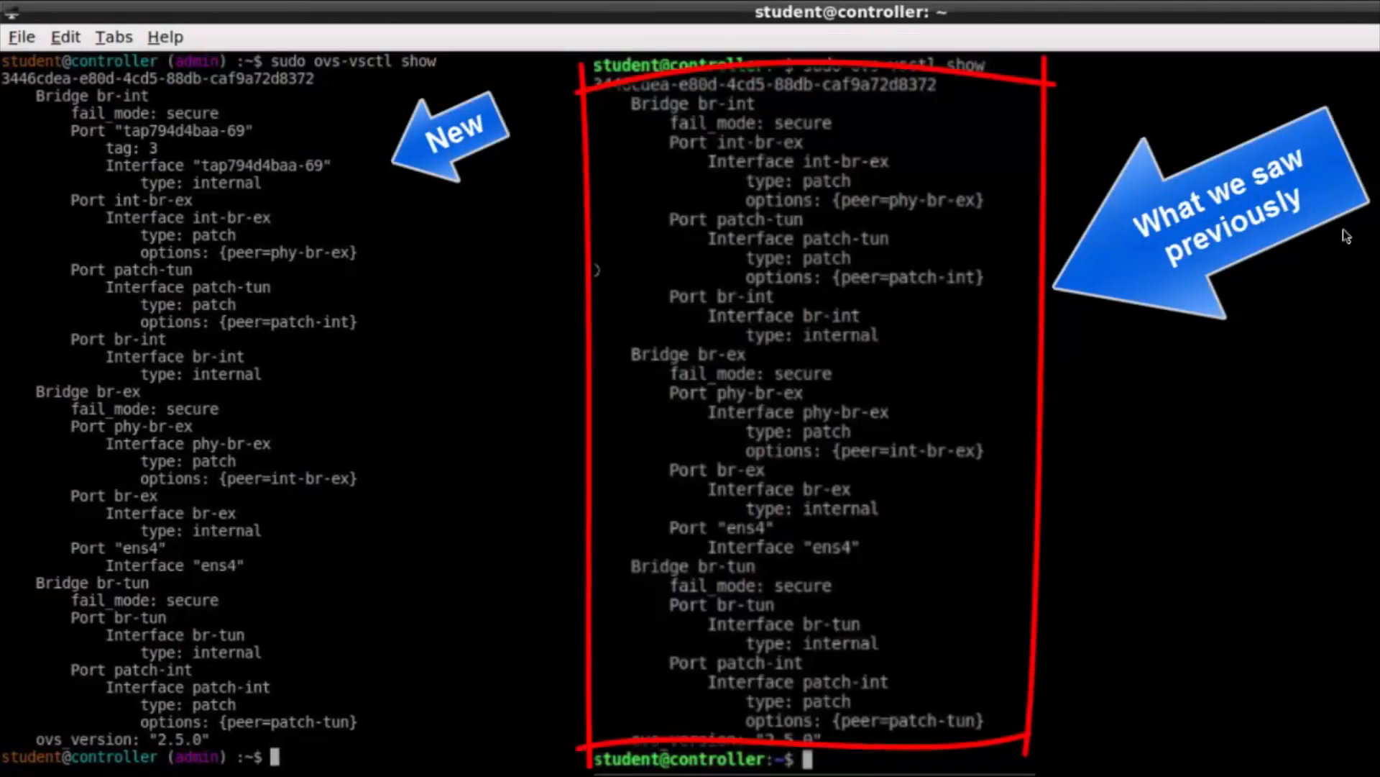
type("cl")
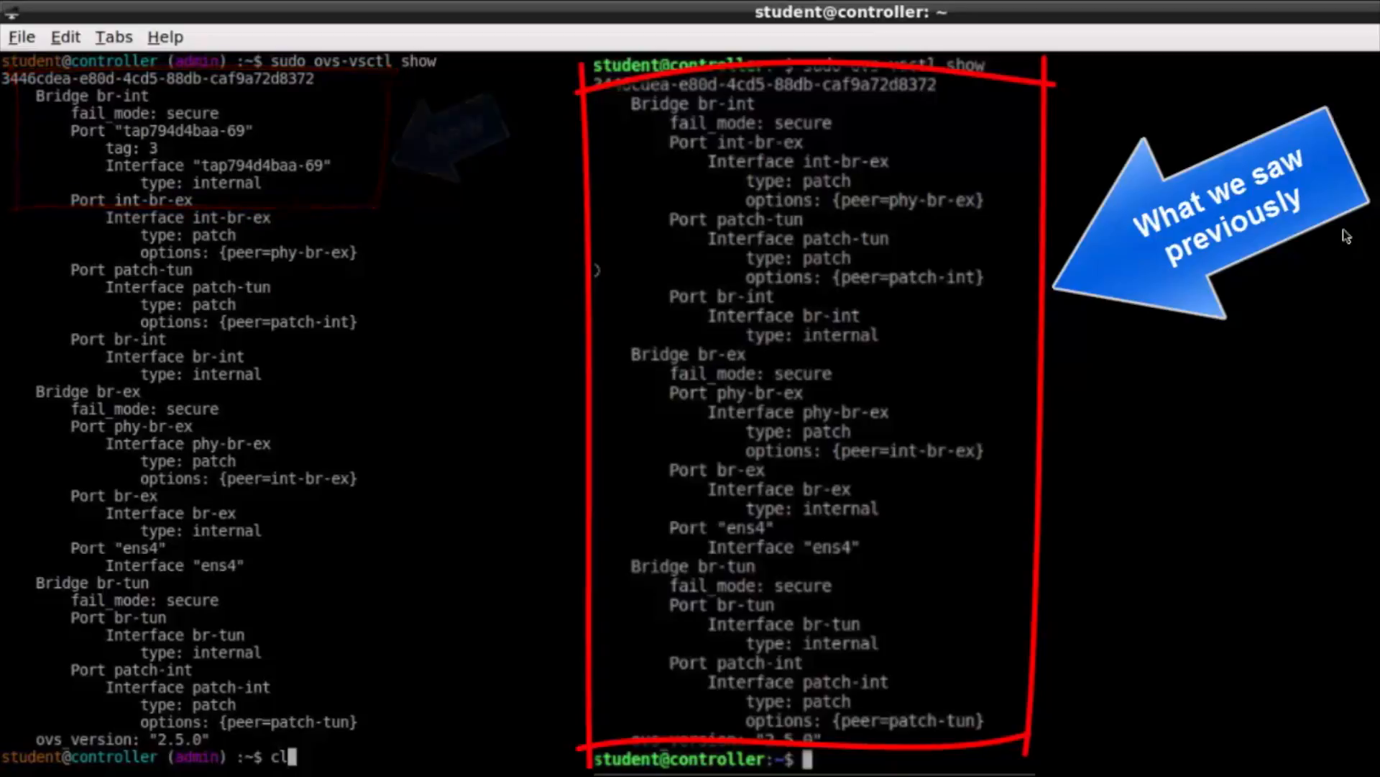
type("ea")
type("ip")
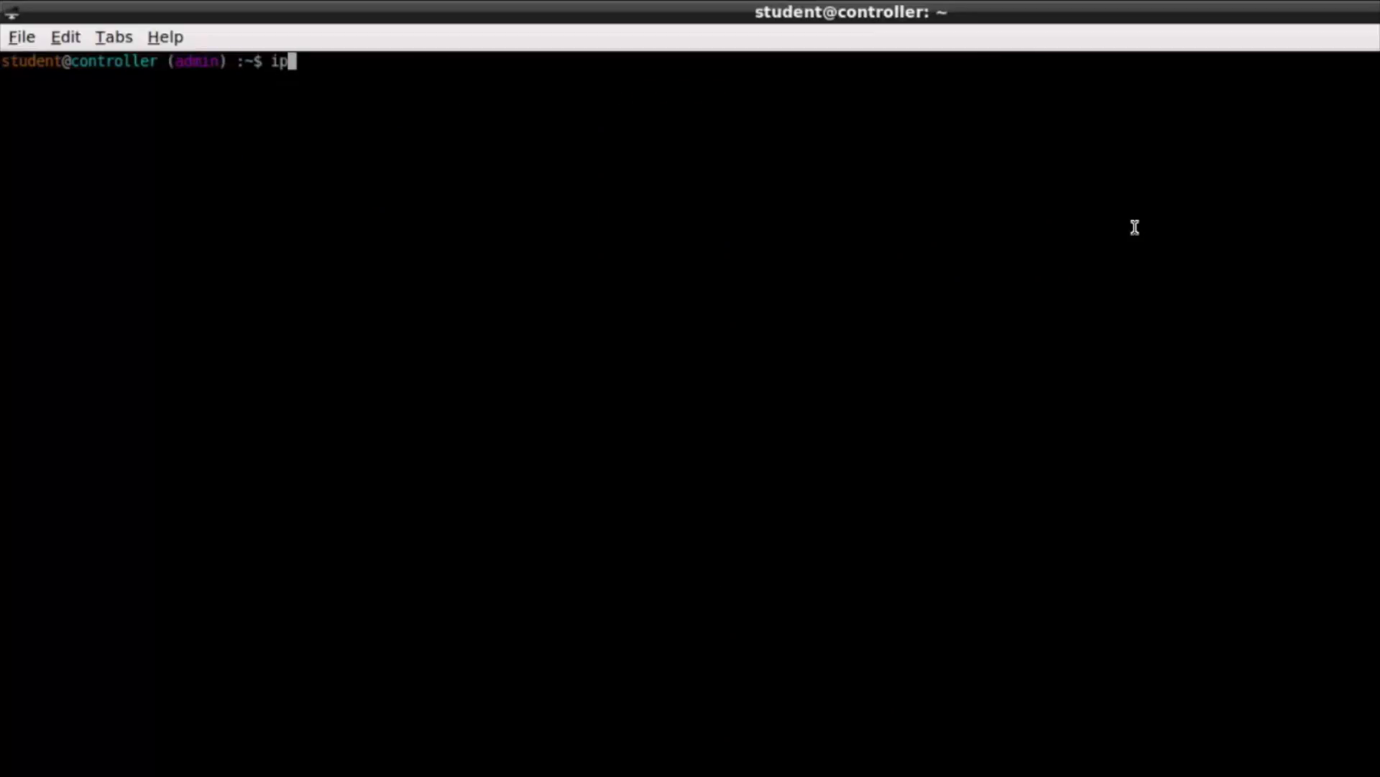
Run ip netns to reveal the ext-net qdhcp namespace, then return to the guide
type(" netns")
key("Return")
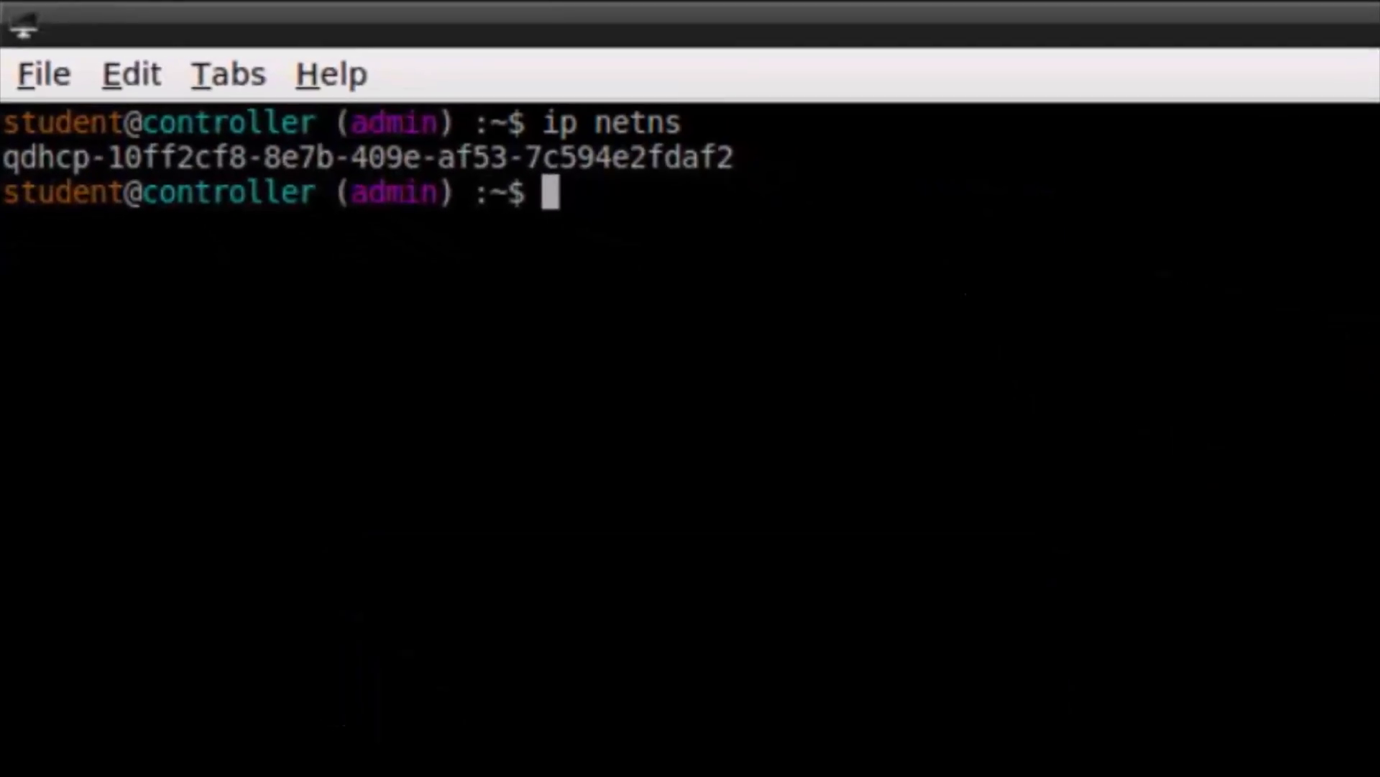
left_click(216, 764)
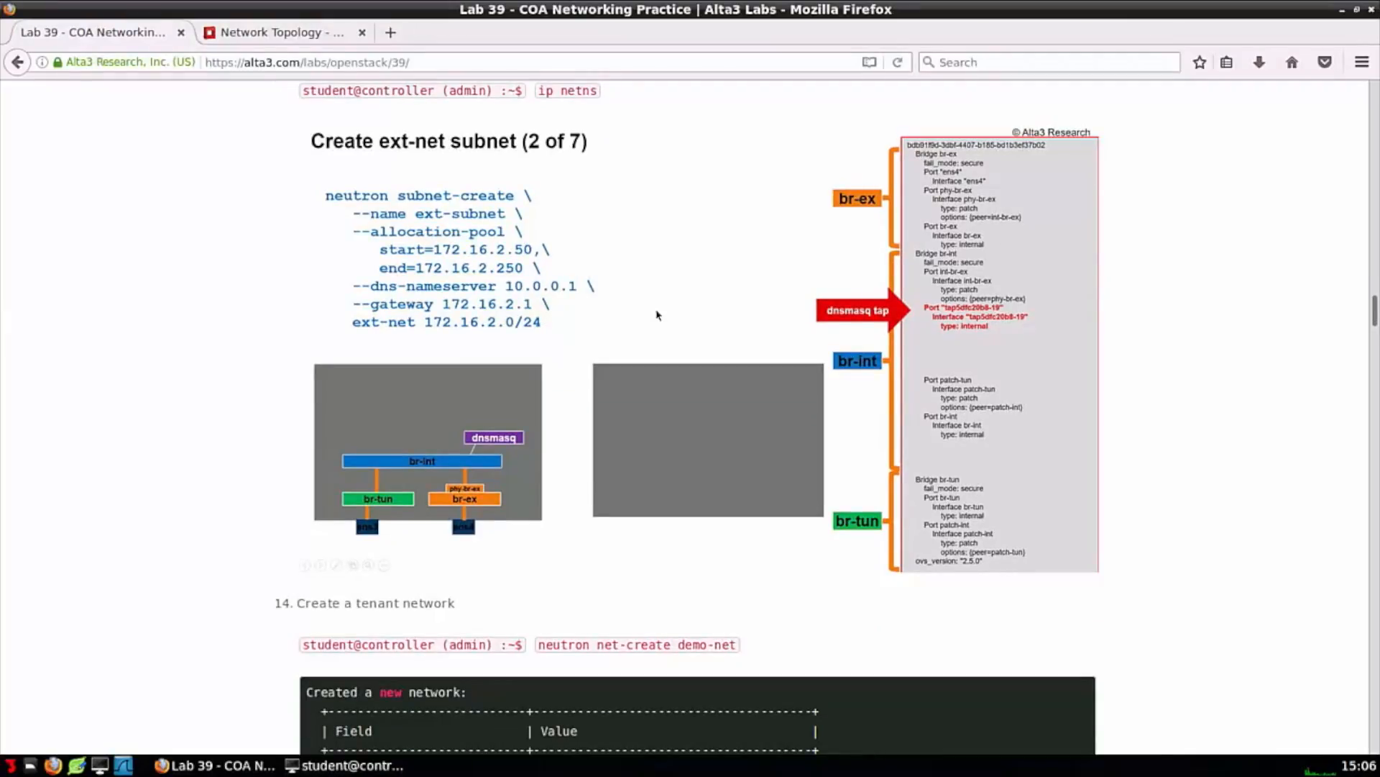
Run neutron net-create demo-net from step 14 to create the vxlan tenant network
scroll("down", 3)
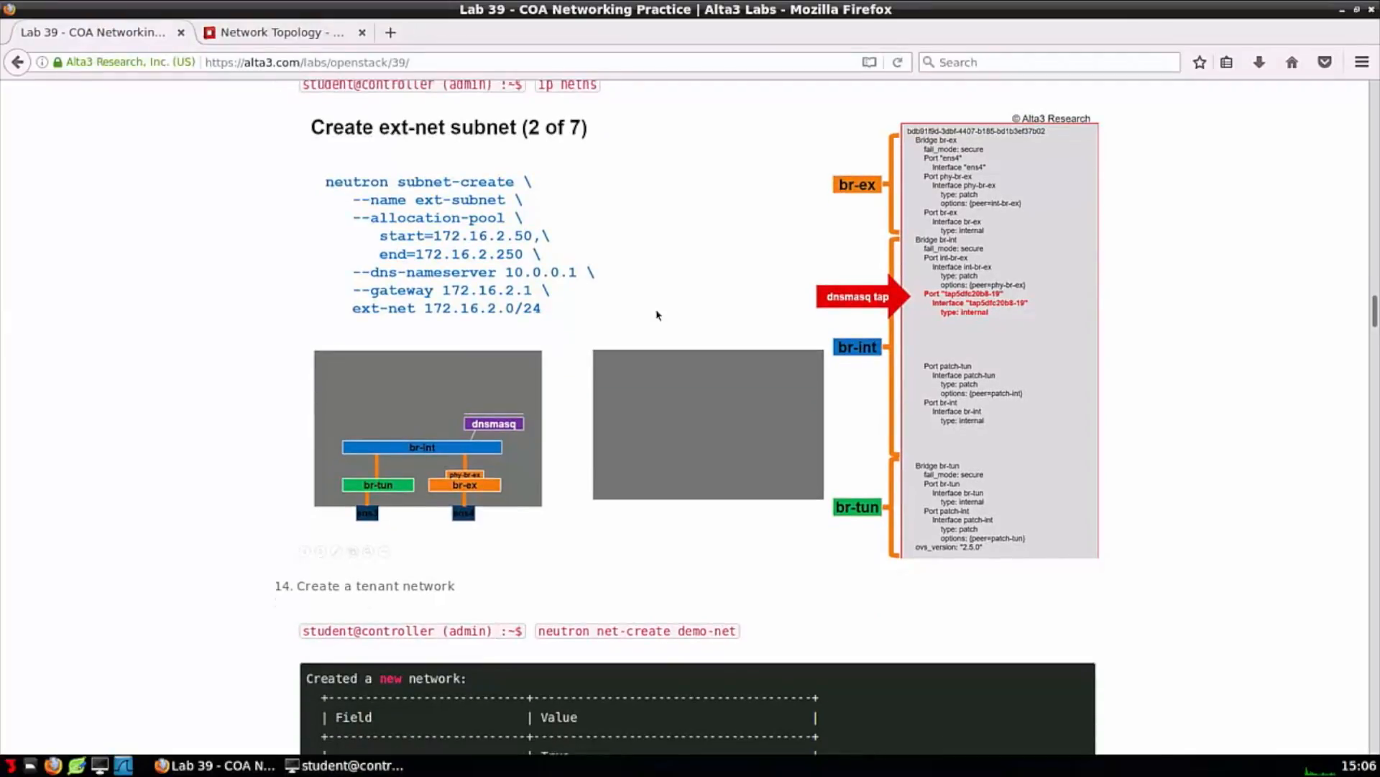
scroll("down", 3)
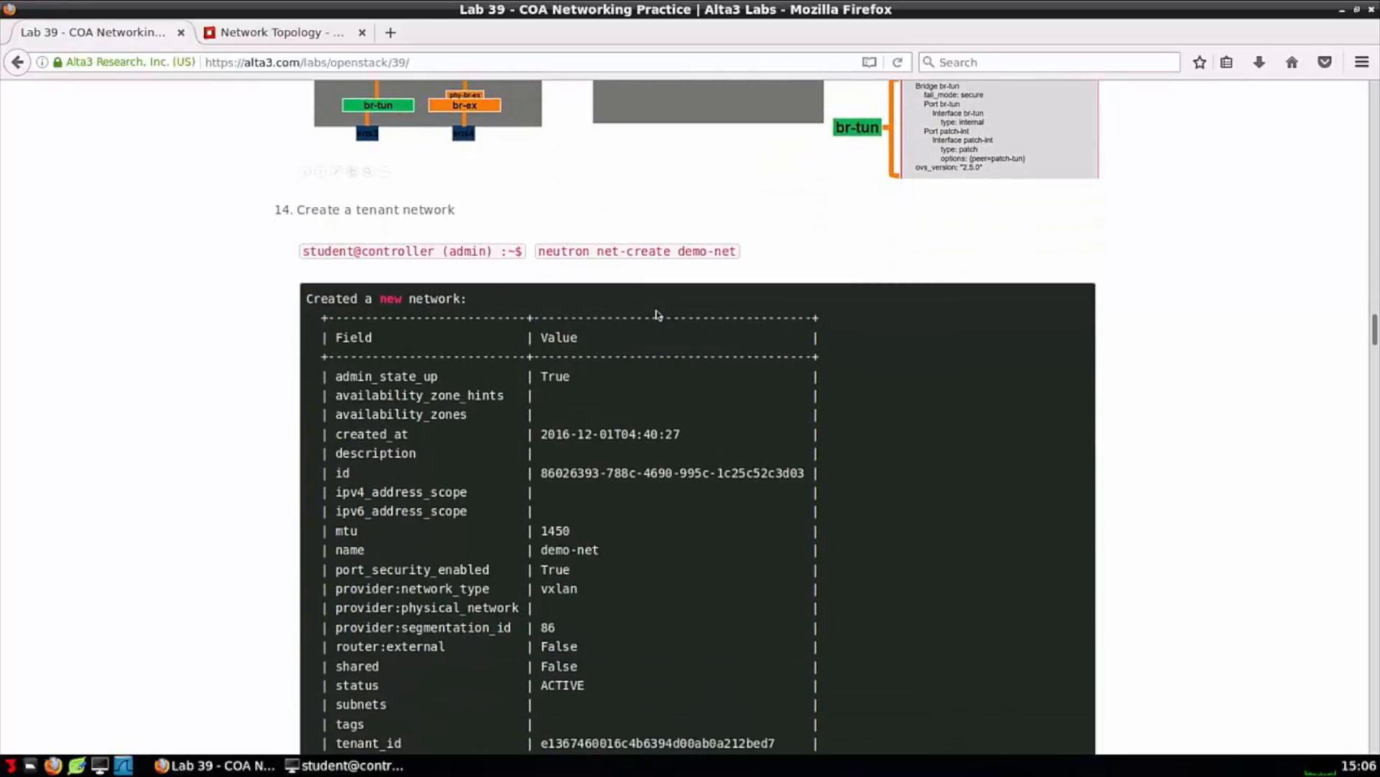
scroll("down", 3)
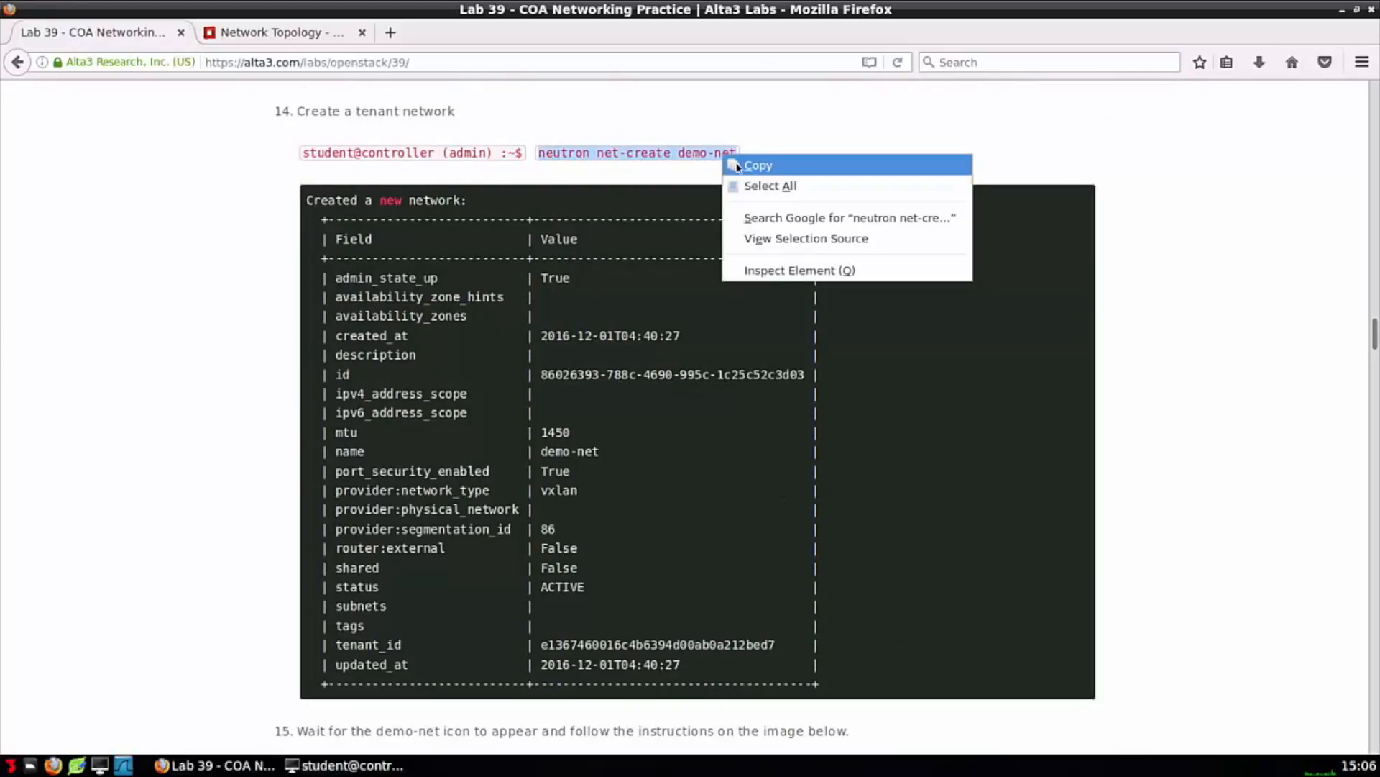
left_click(343, 765)
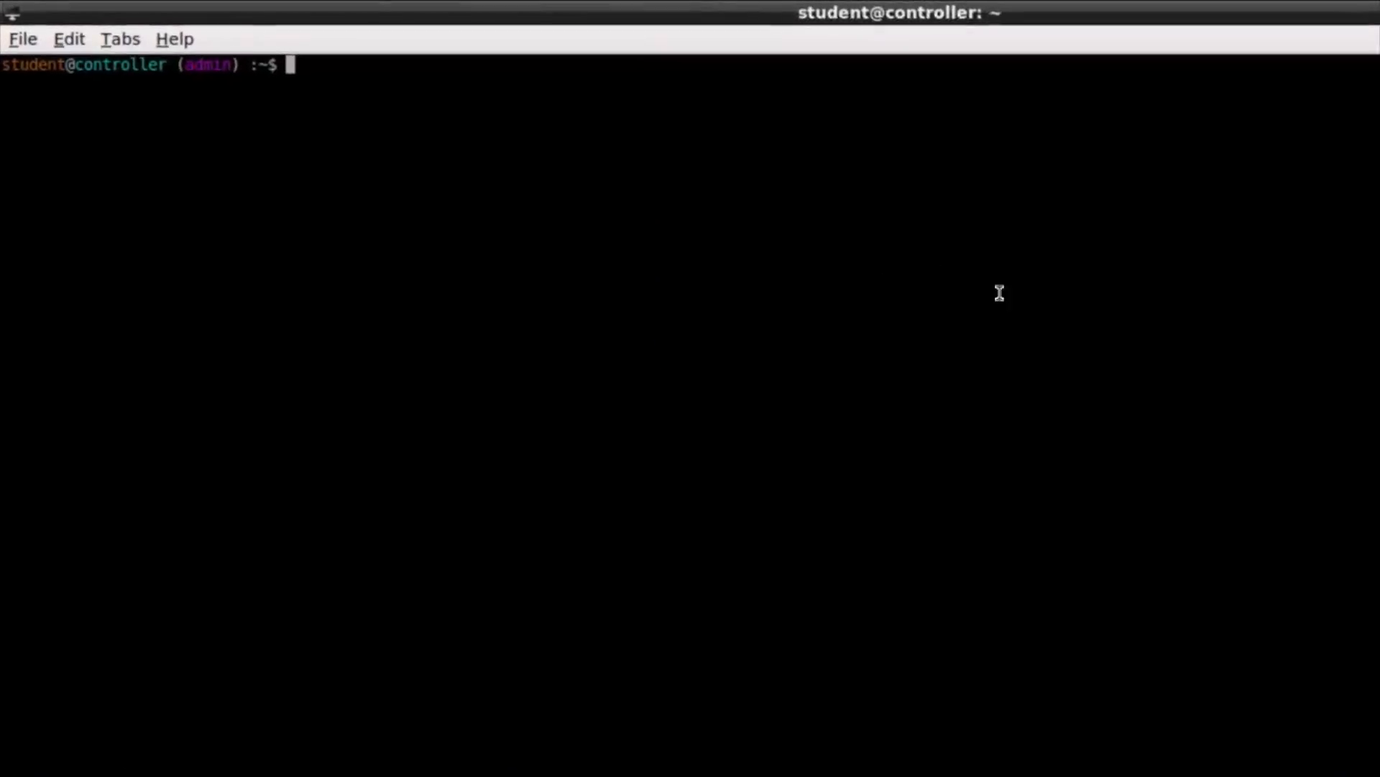
type("neutron net-create demo-net")
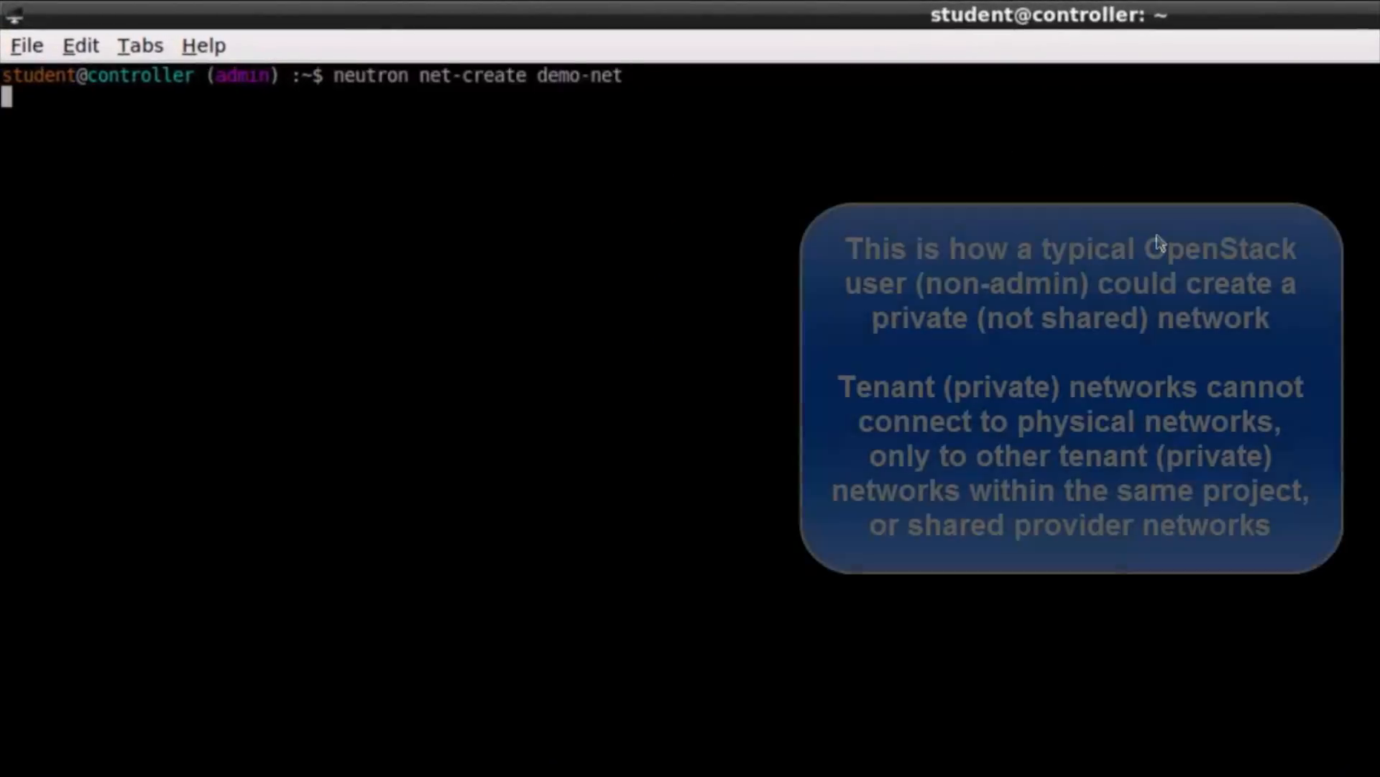
key("Return")
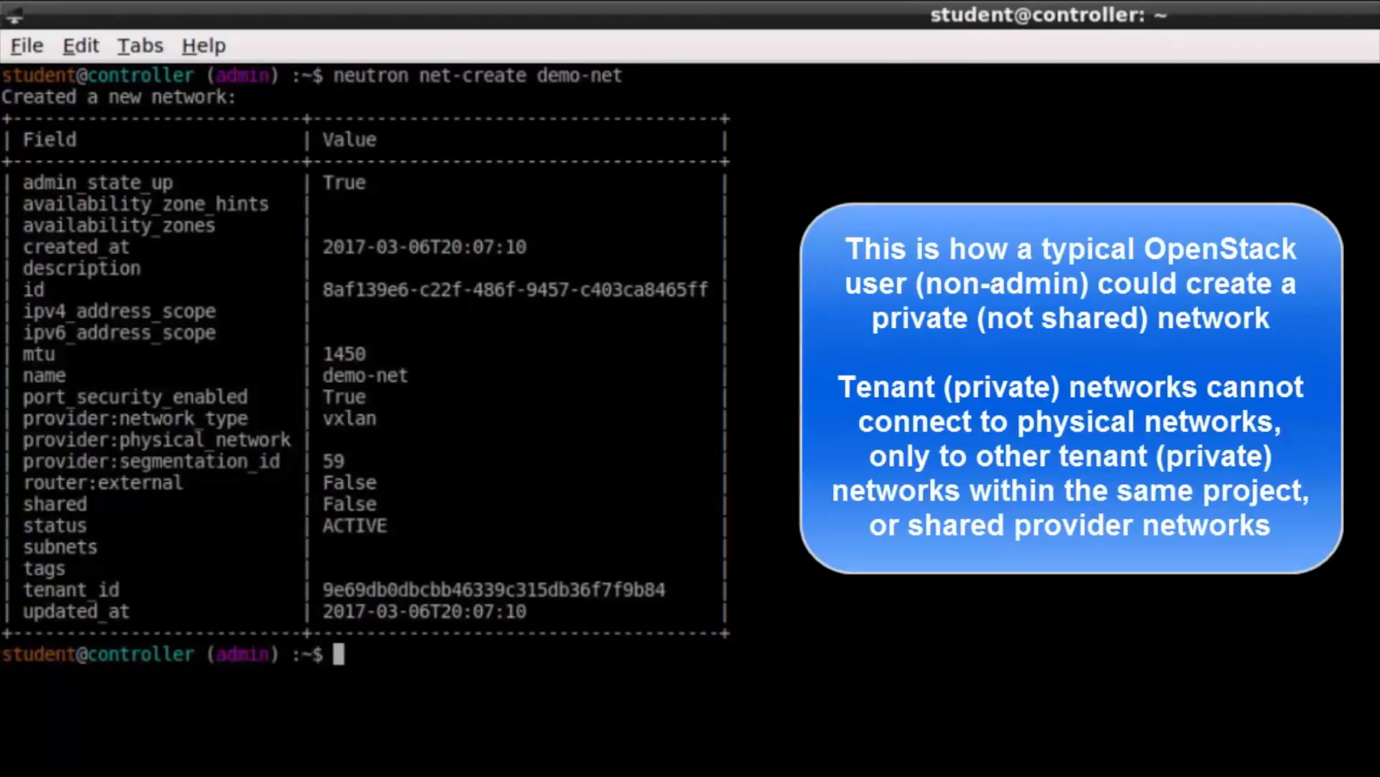
mouse_move(1157, 242)
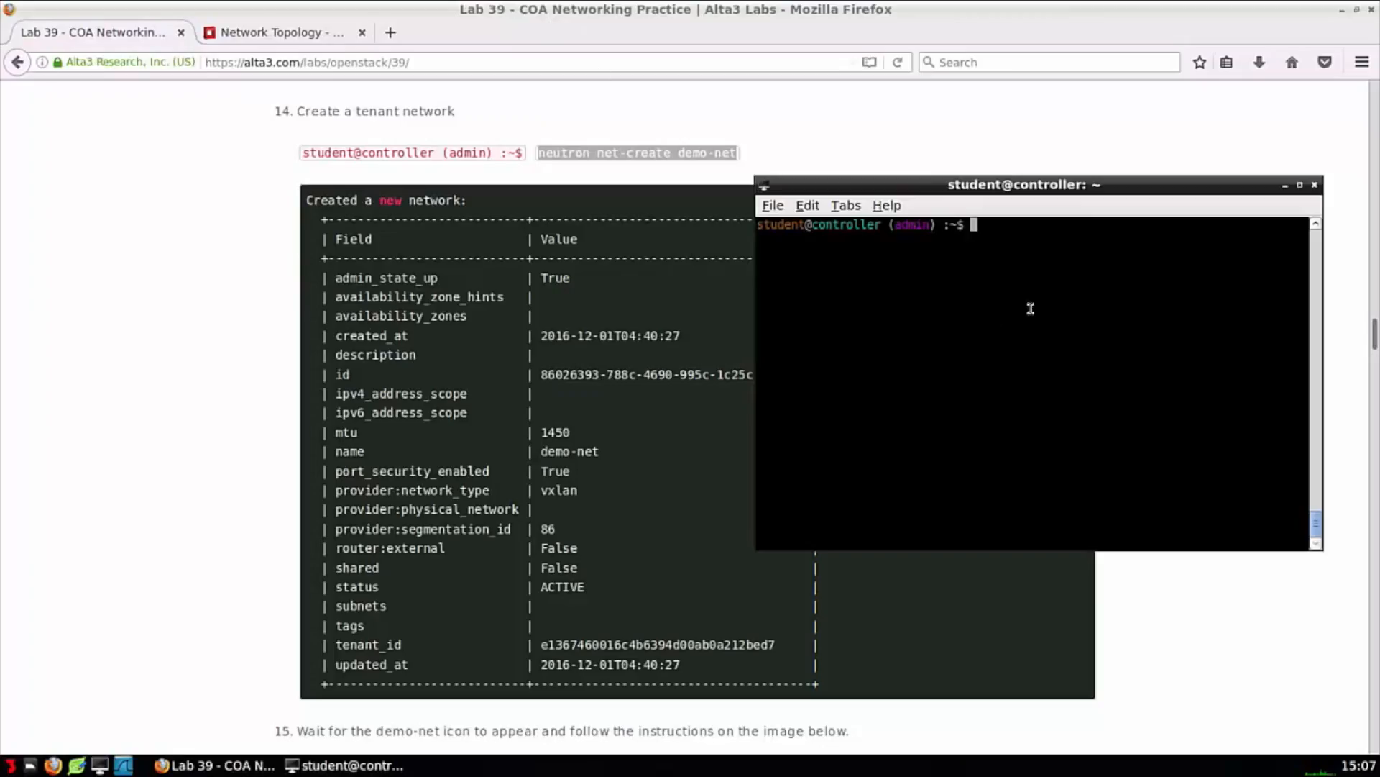
mouse_move(1021, 246)
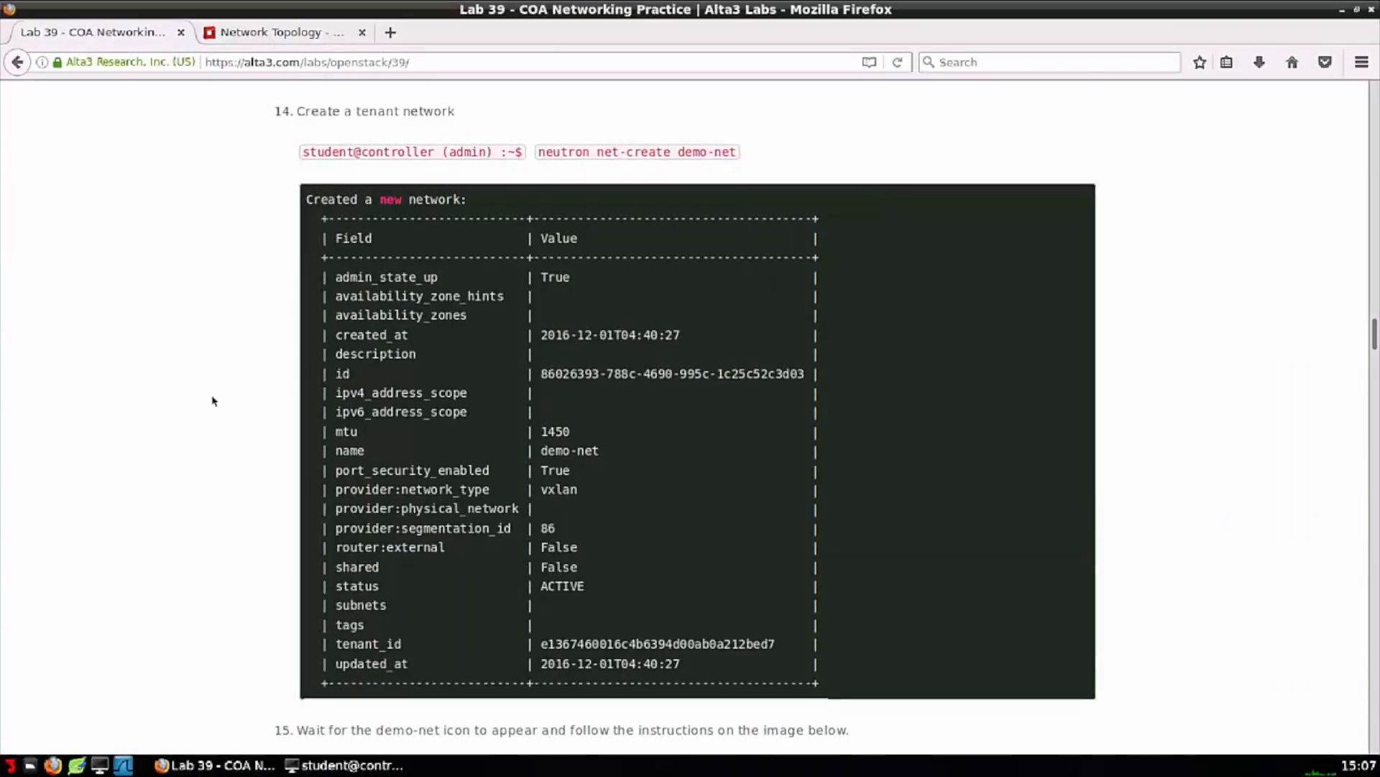
Open demo-net's details to confirm no subnets or ports, then return to Network Topology
scroll("down", 3)
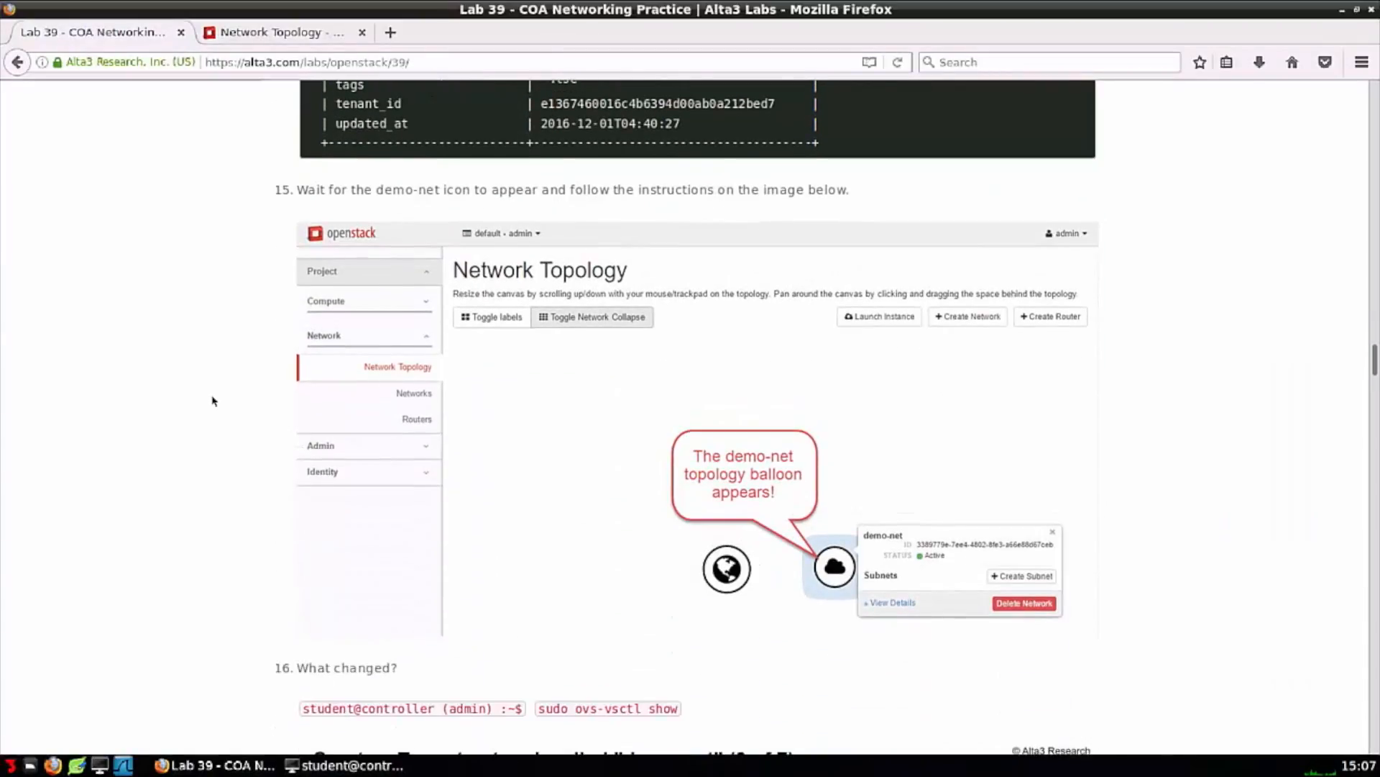
scroll("down", 3)
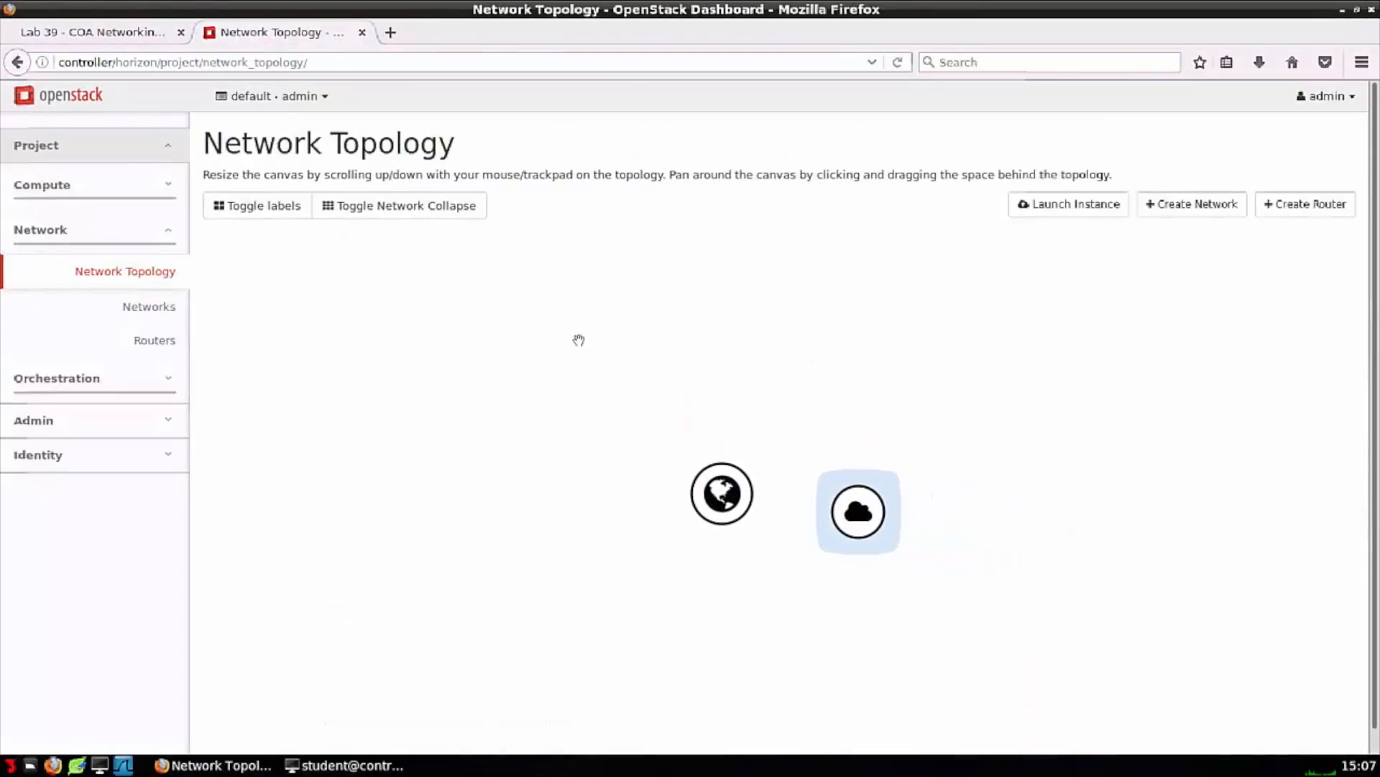
left_click(858, 511)
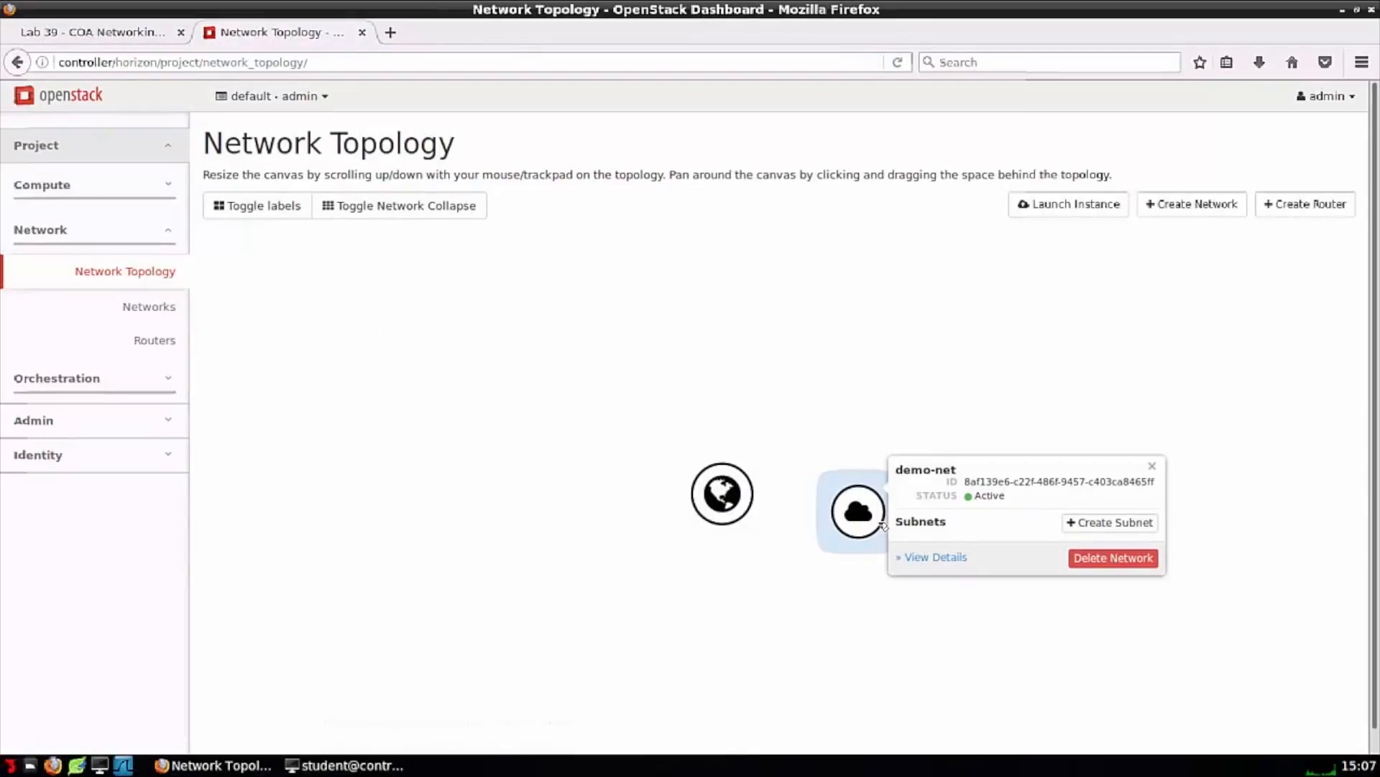
left_click(932, 557)
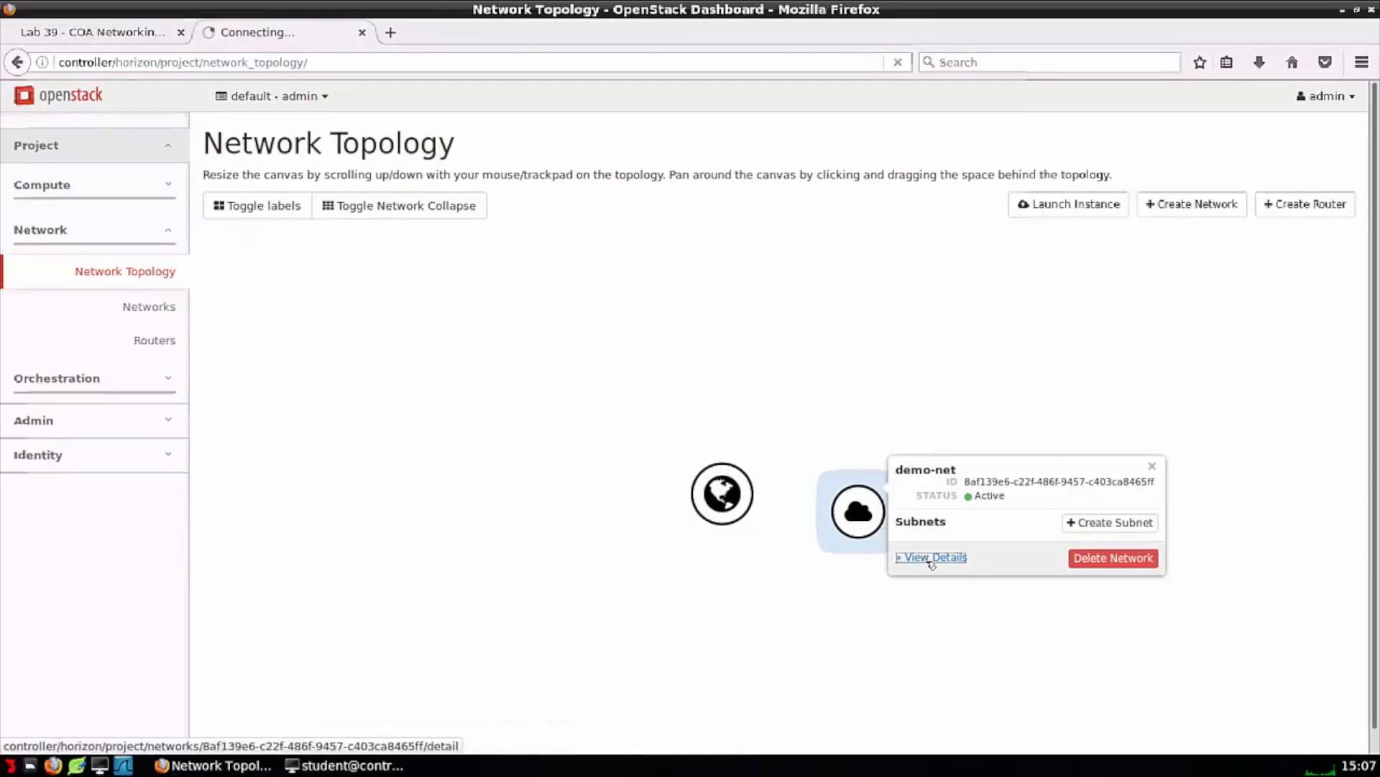
left_click(930, 557)
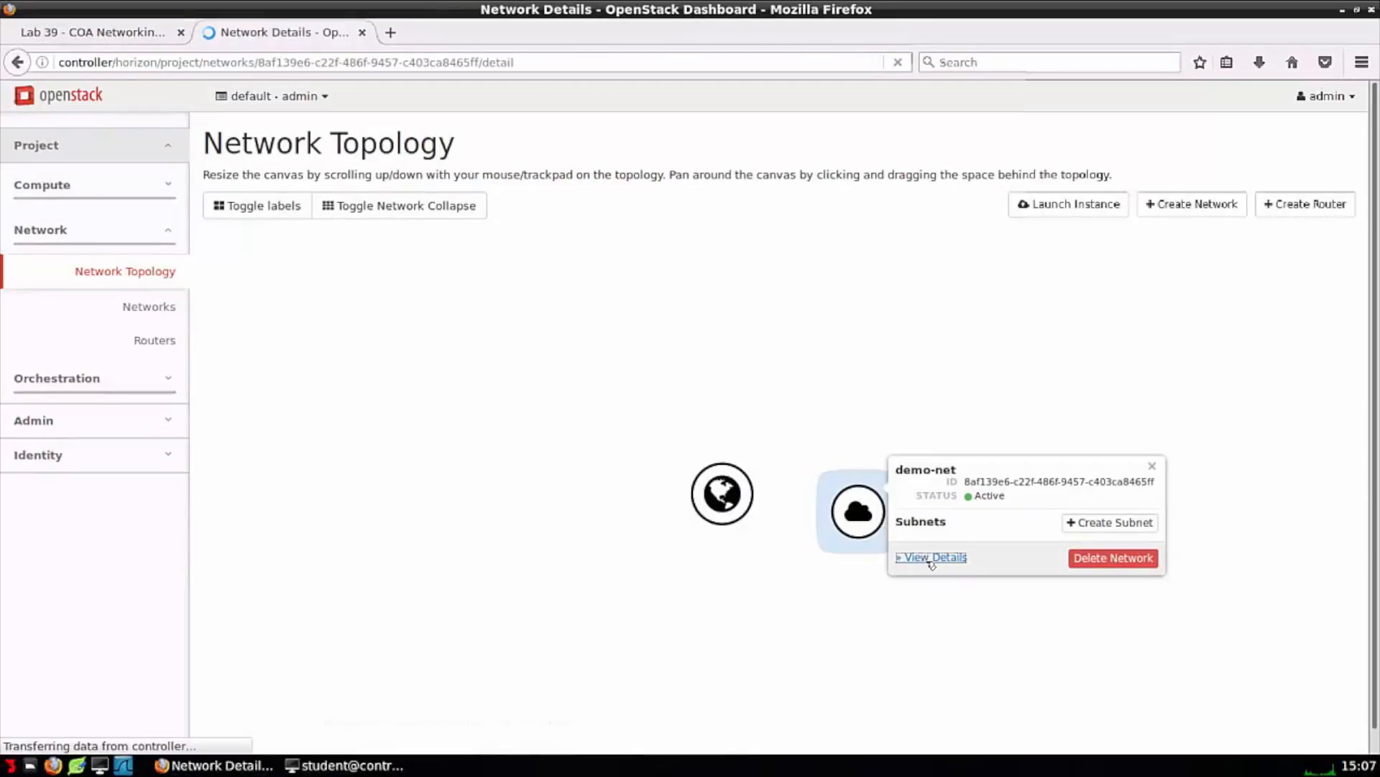
left_click(929, 556)
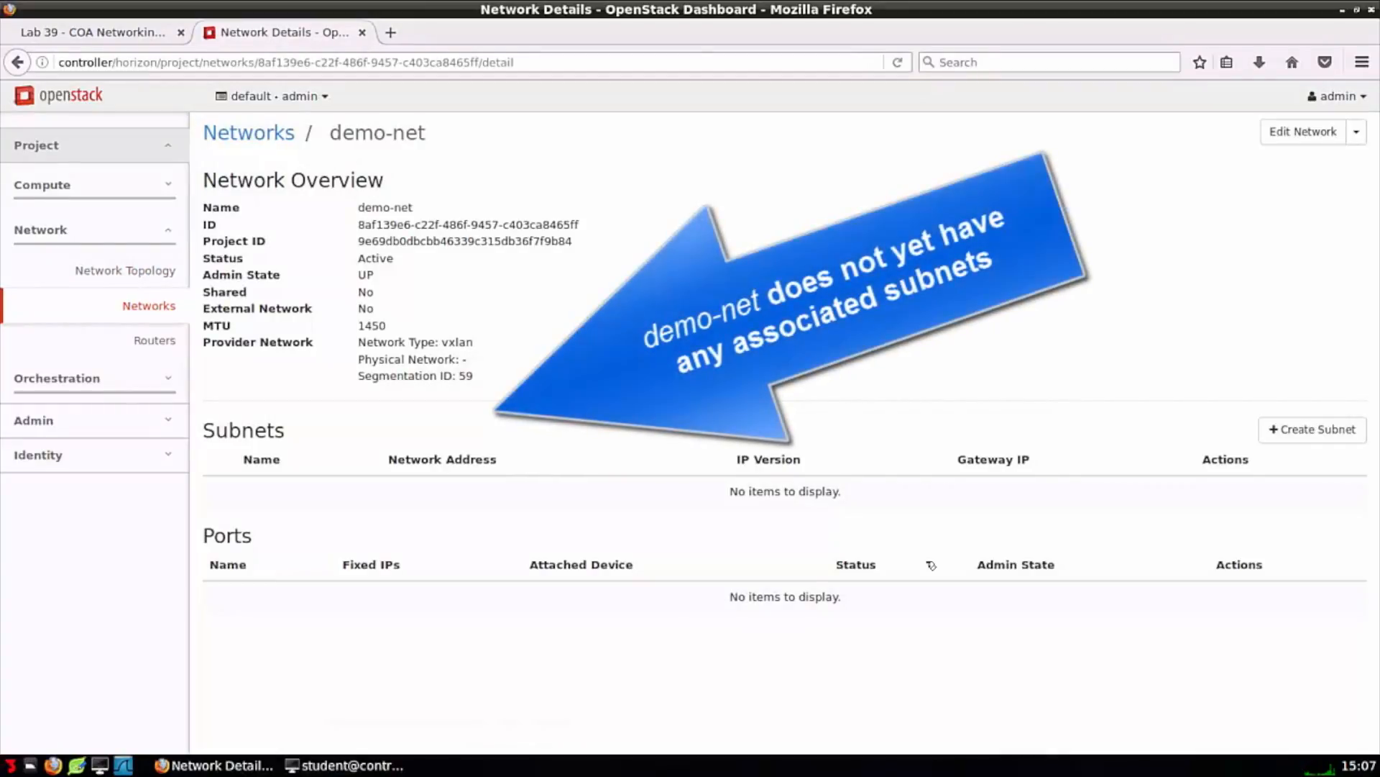
mouse_move(125, 270)
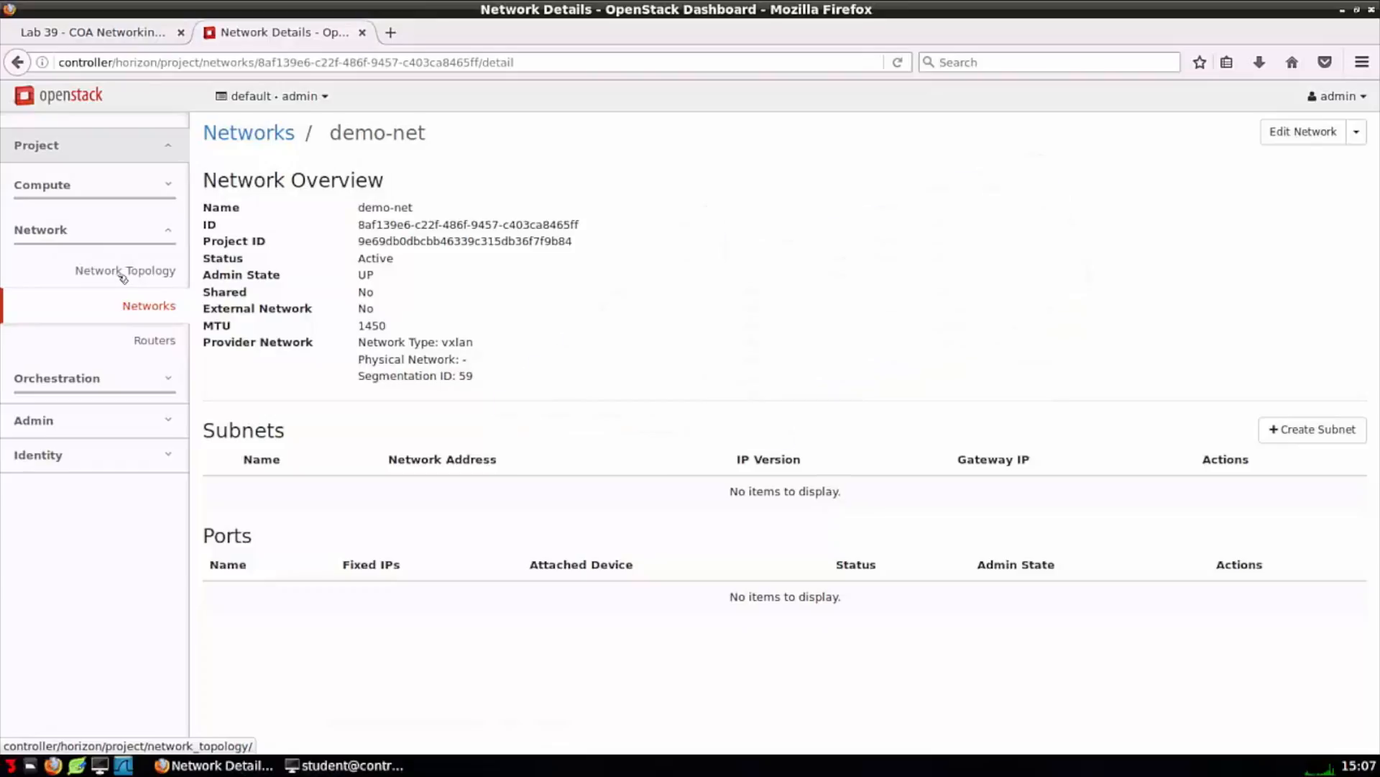
left_click(125, 270)
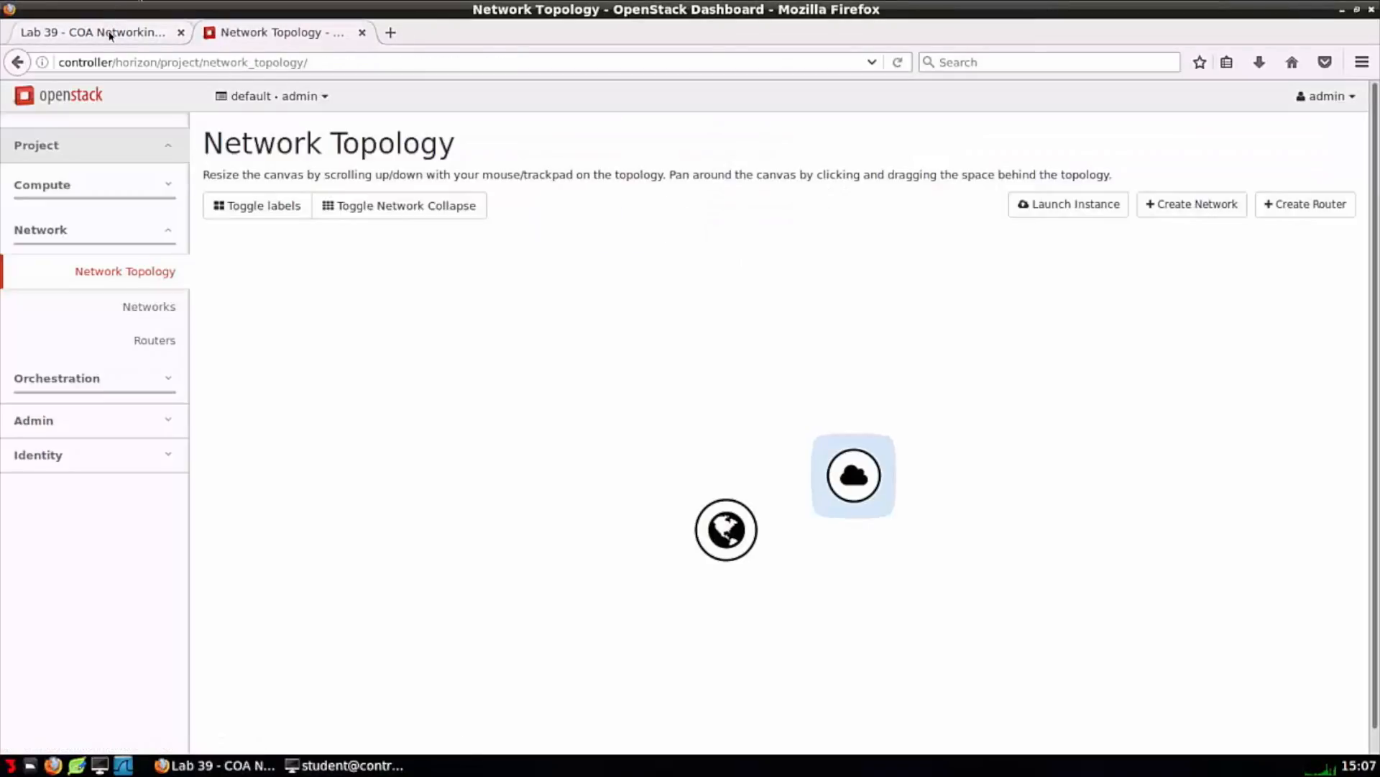
Switch back to the lab guide after reviewing the br-int, br-ex and br-tun bridges
left_click(344, 764)
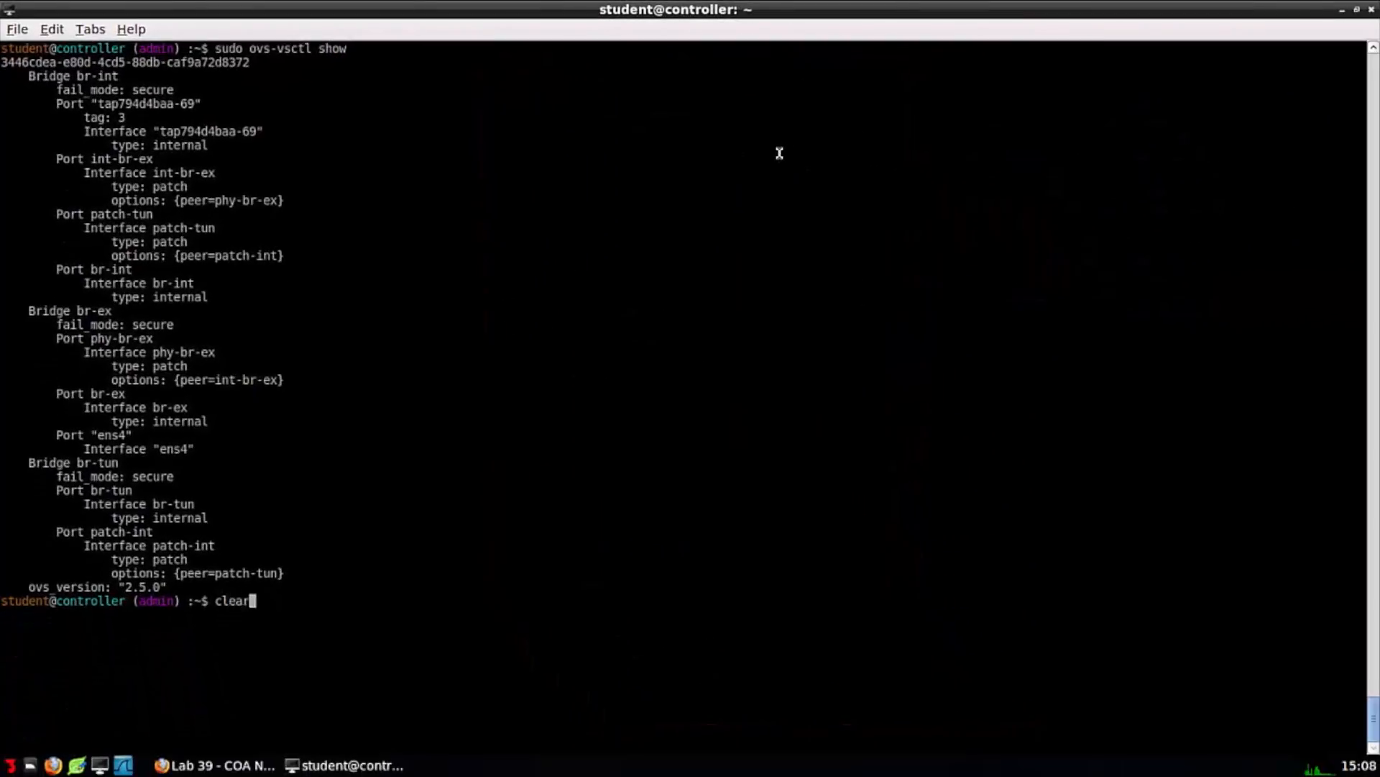
Run subnet-create for demo-net_subnet 192.168.30.0/24, gateway 192.168.30.1, DNS 10.0.0.1
left_click(215, 764)
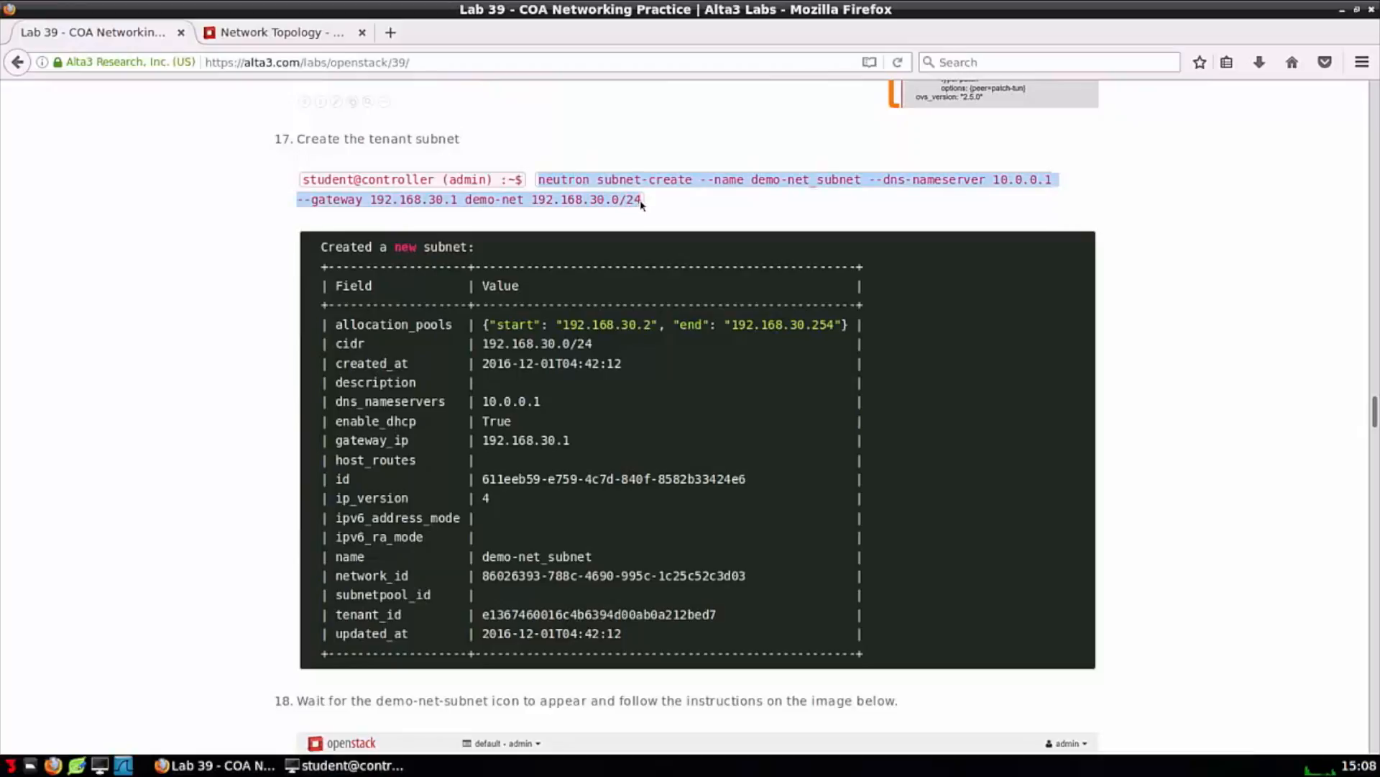
mouse_move(702, 306)
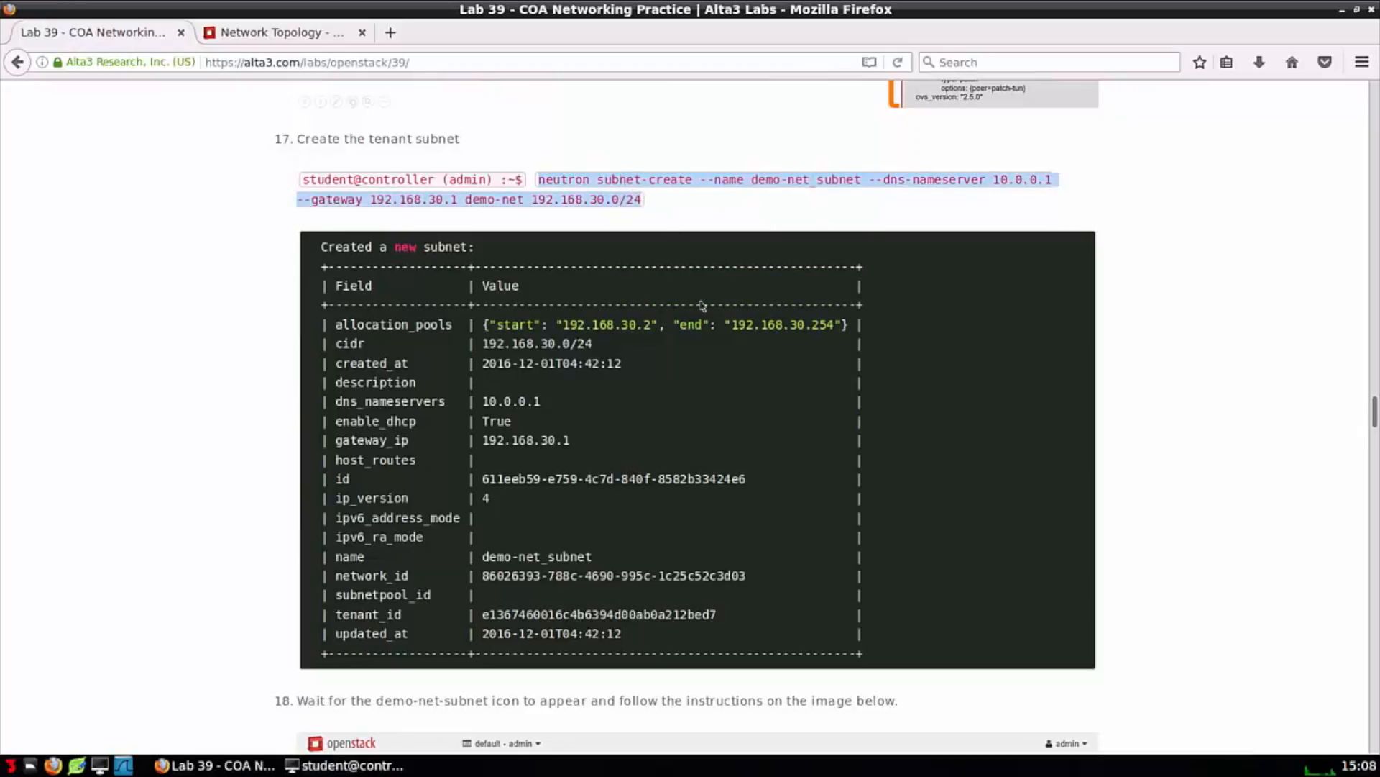
mouse_move(334, 765)
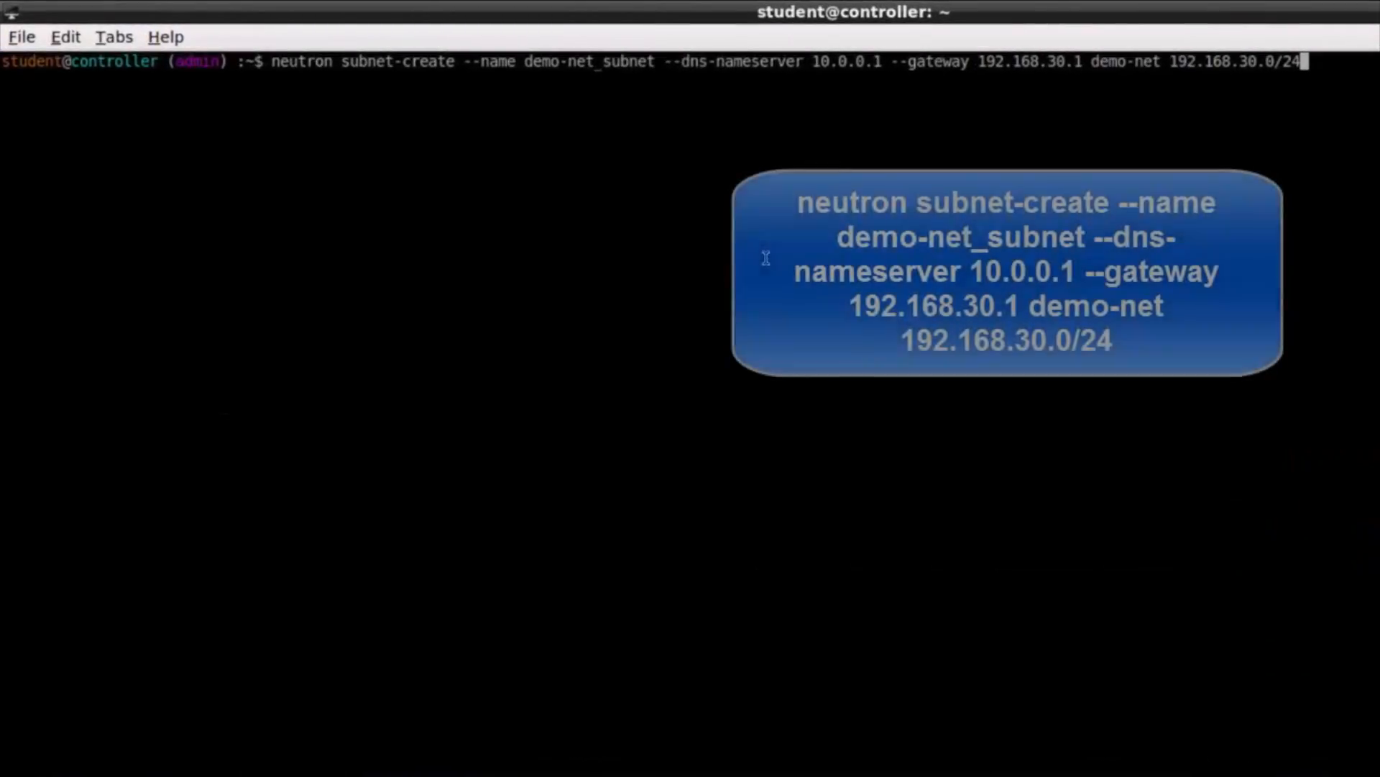
key("Return")
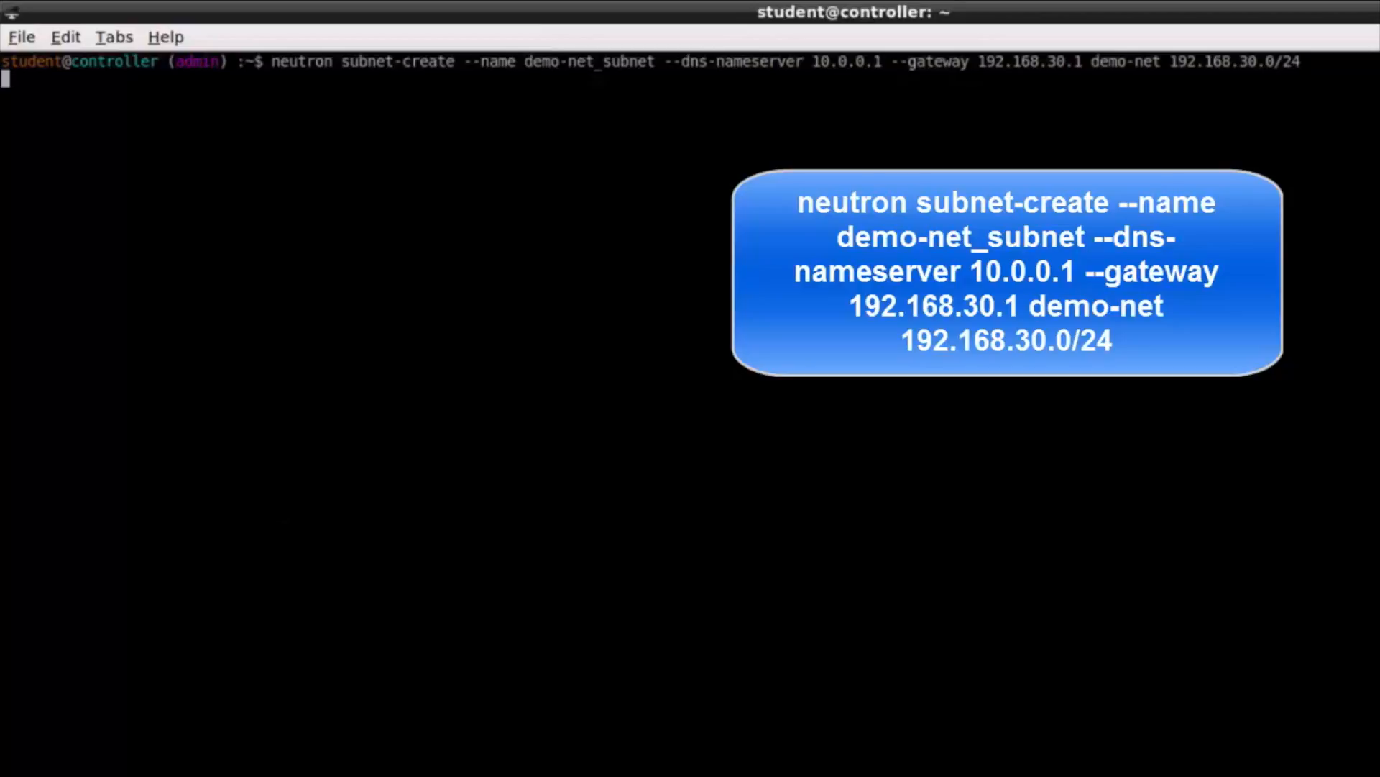
key("Return")
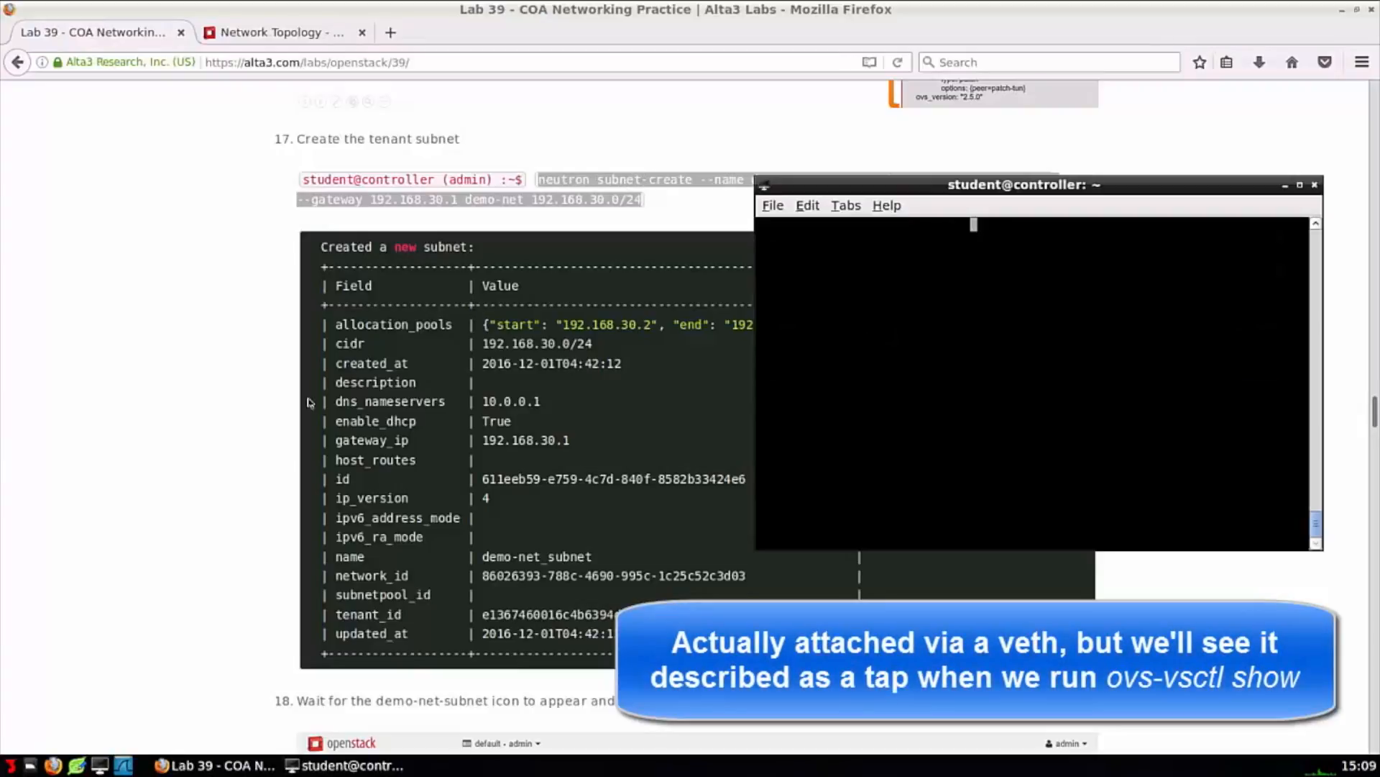
From the demo-net topology balloon, open demo-net_subnet's details (192.168.30.0/24, gateway 192.168.30.1)
scroll("down", 3)
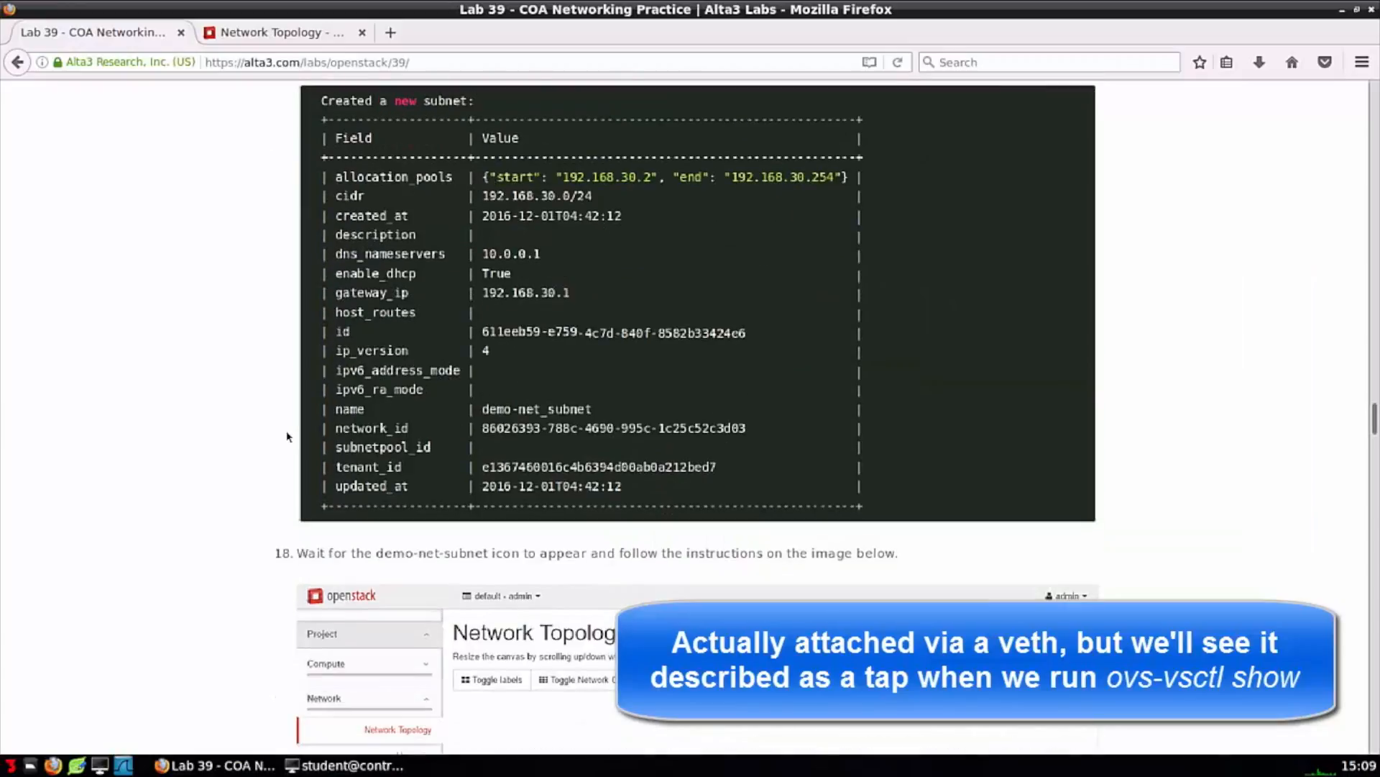
scroll("down", 3)
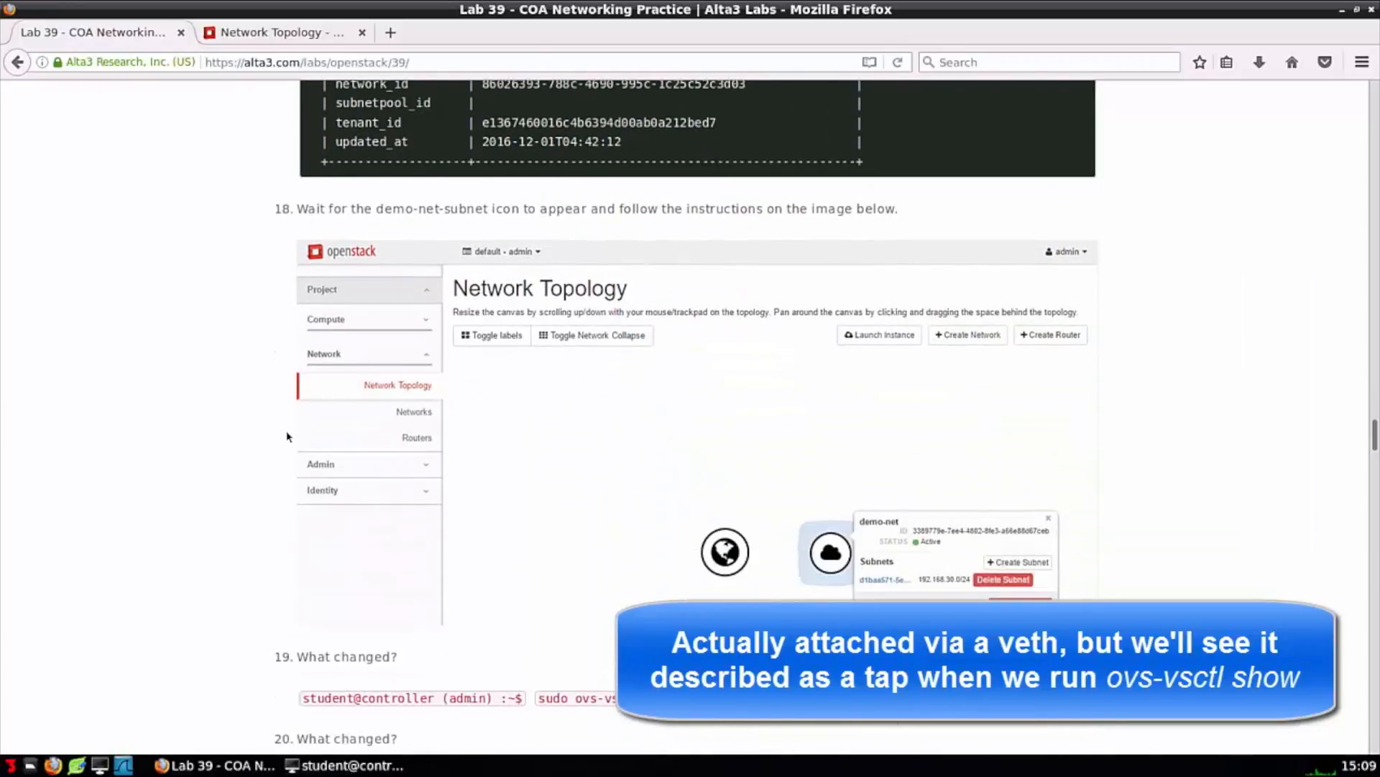
scroll("down", 3)
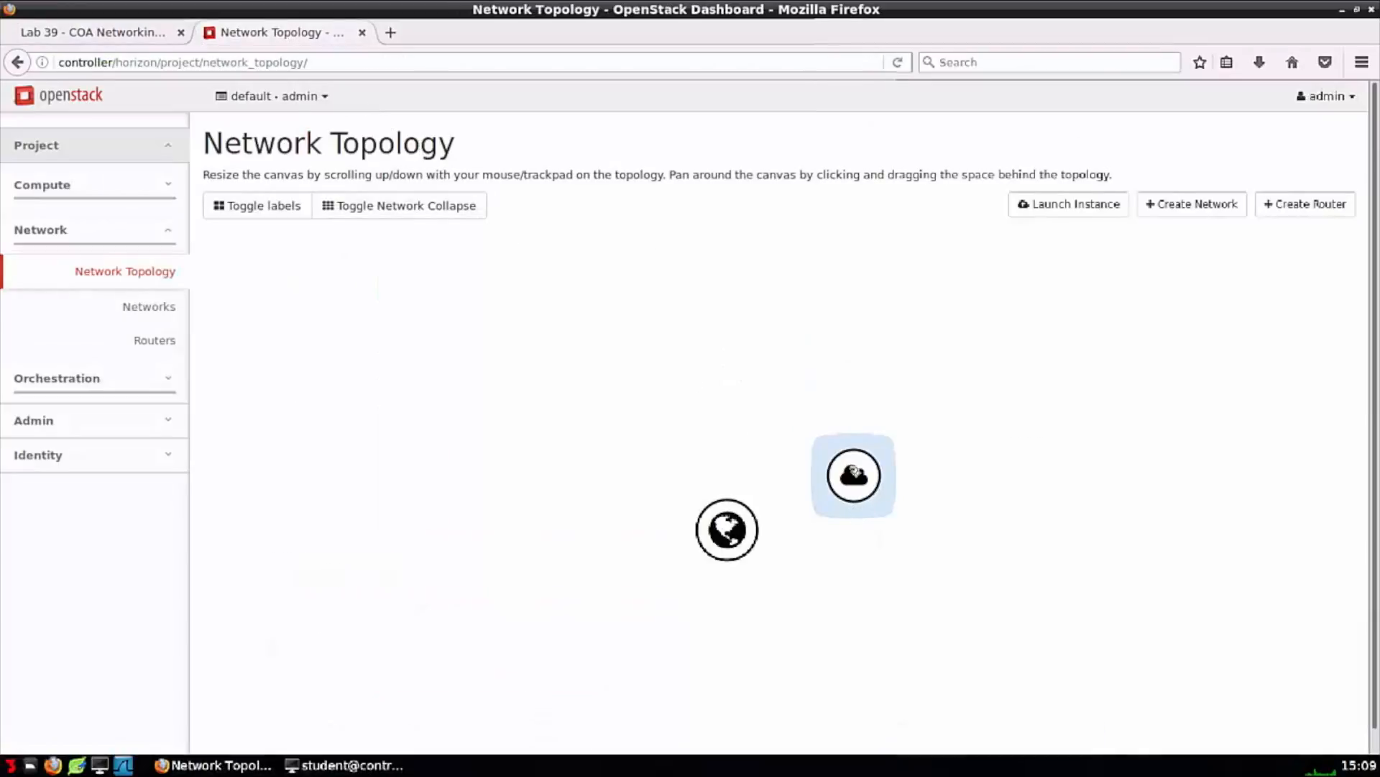
left_click(852, 475)
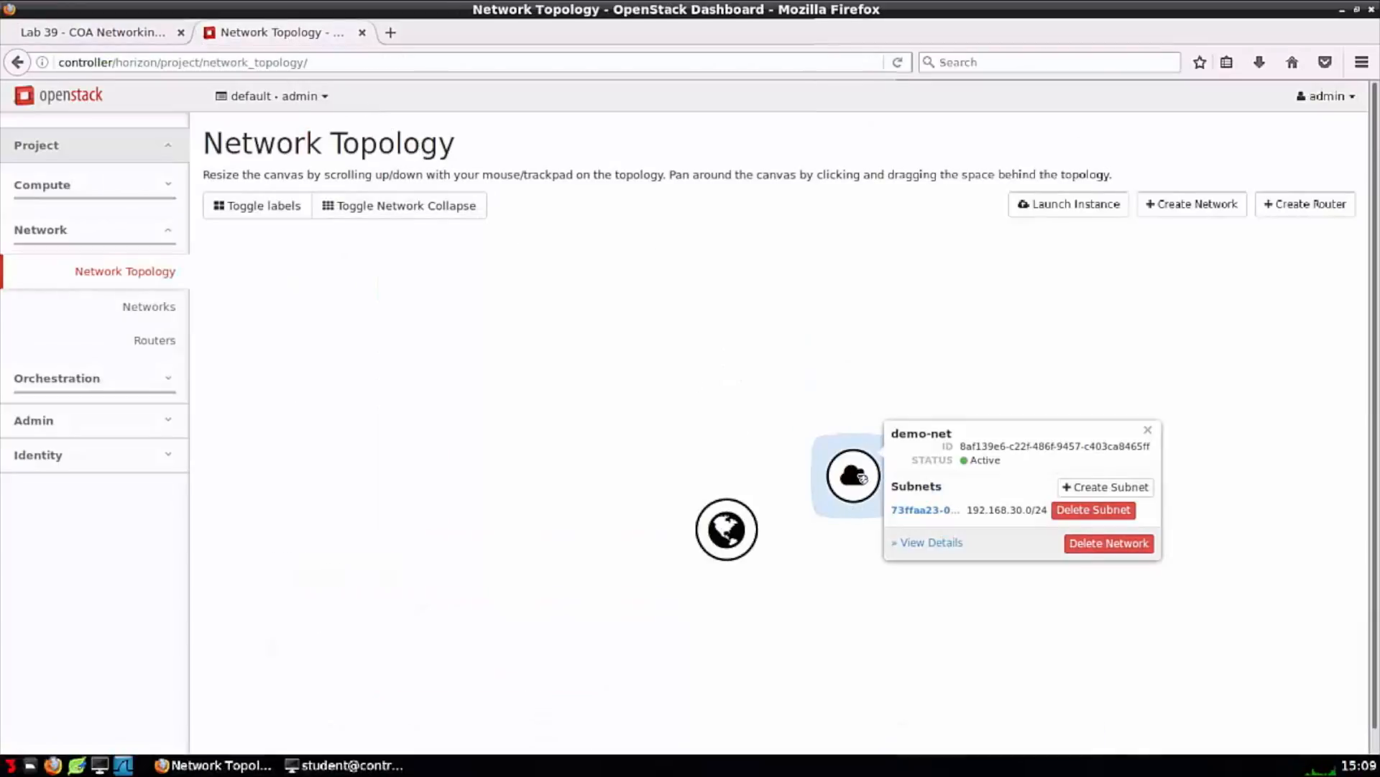
mouse_move(924, 509)
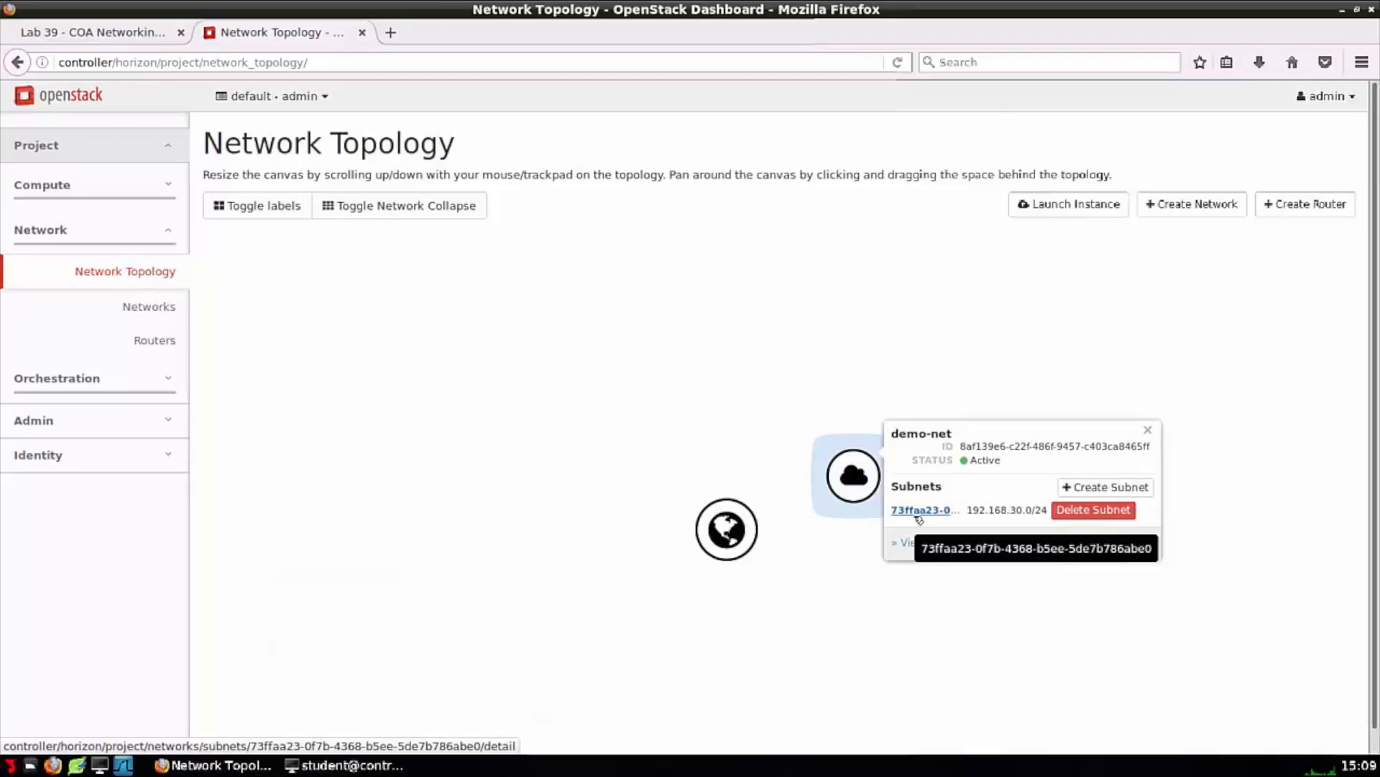
left_click(923, 509)
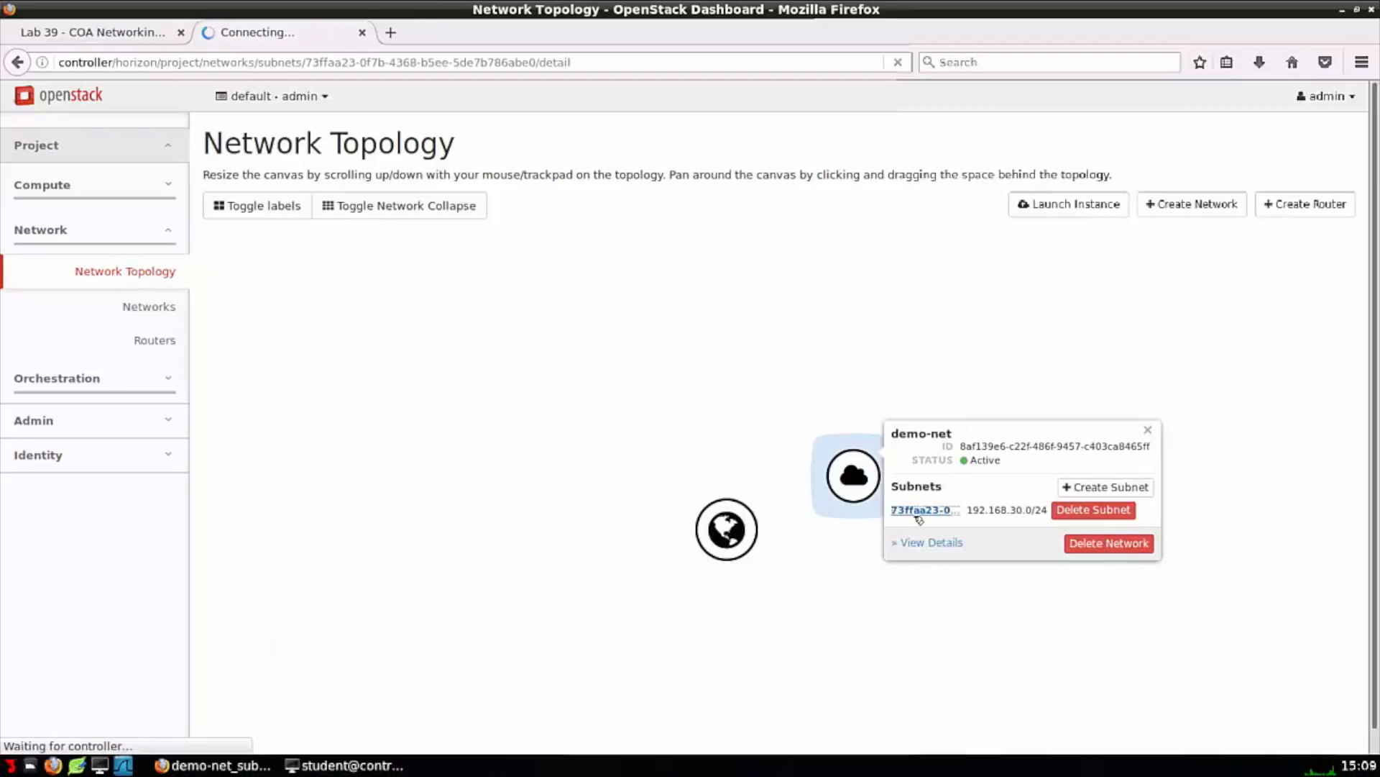
left_click(924, 510)
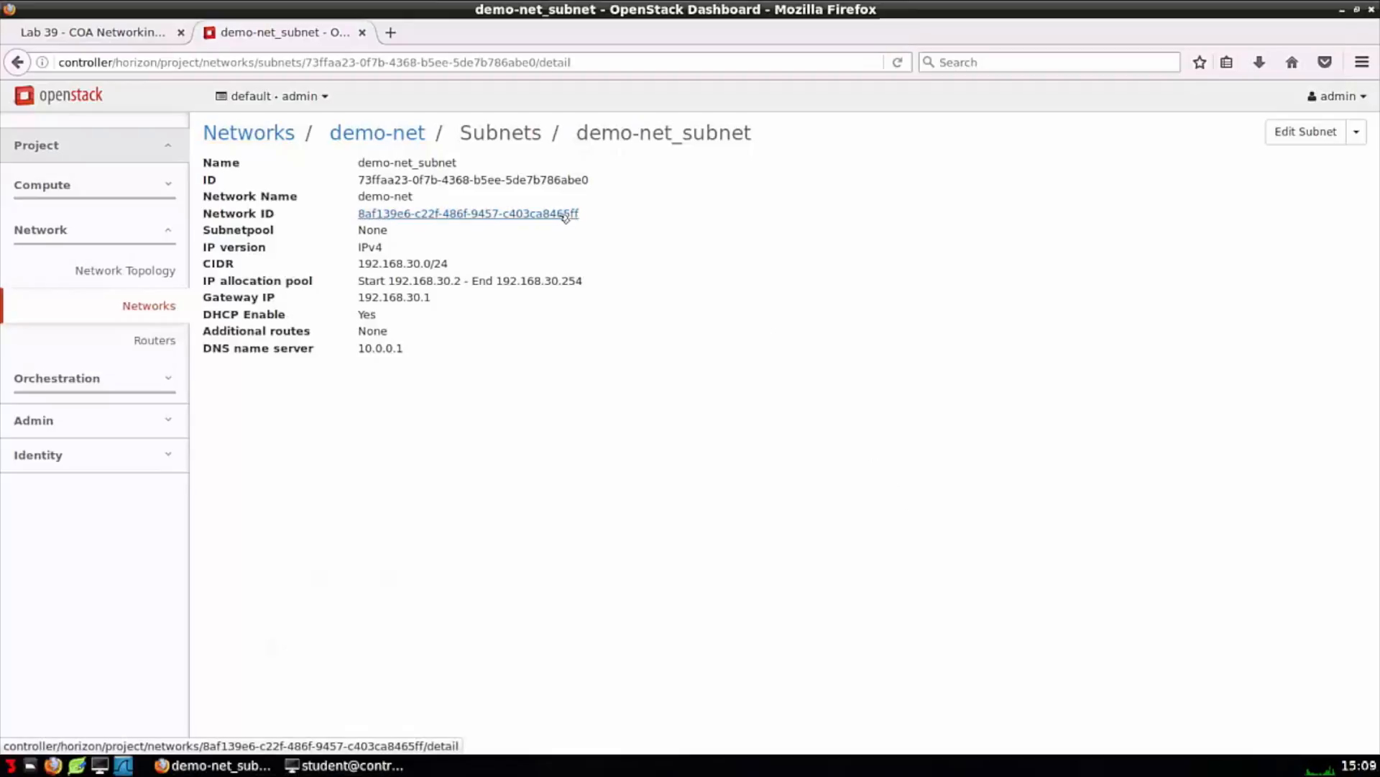
Review demo-net's subnets and DHCP port 192.168.30.2, then return to Network Topology
left_click(467, 213)
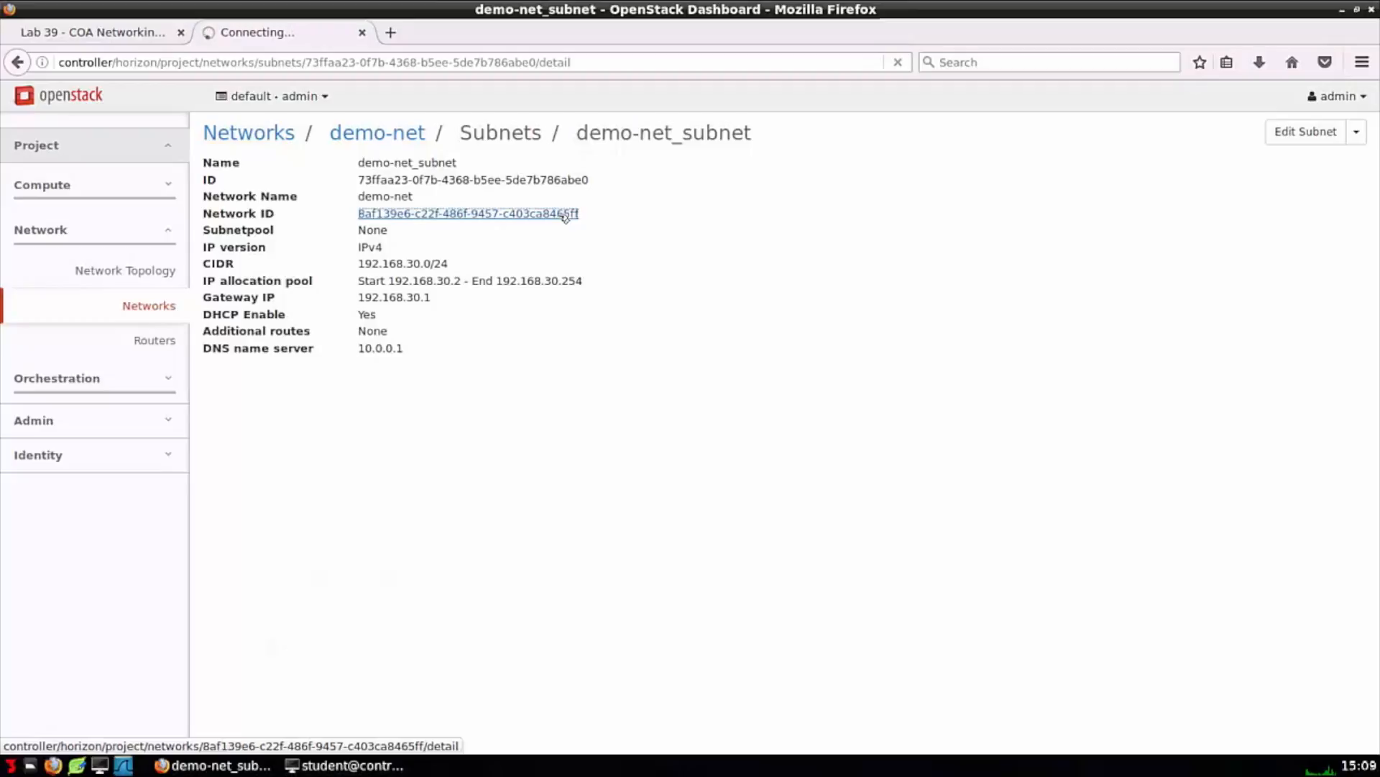
left_click(468, 213)
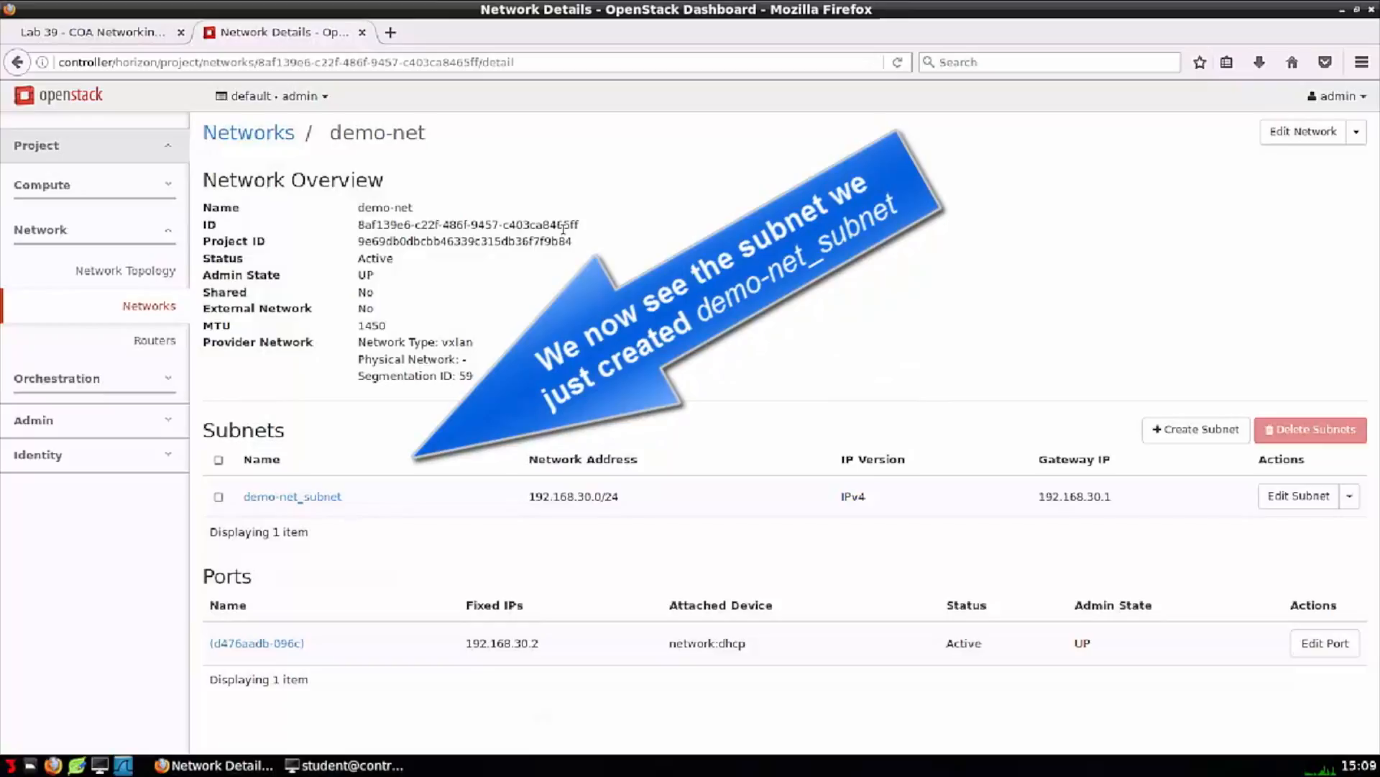
mouse_move(126, 269)
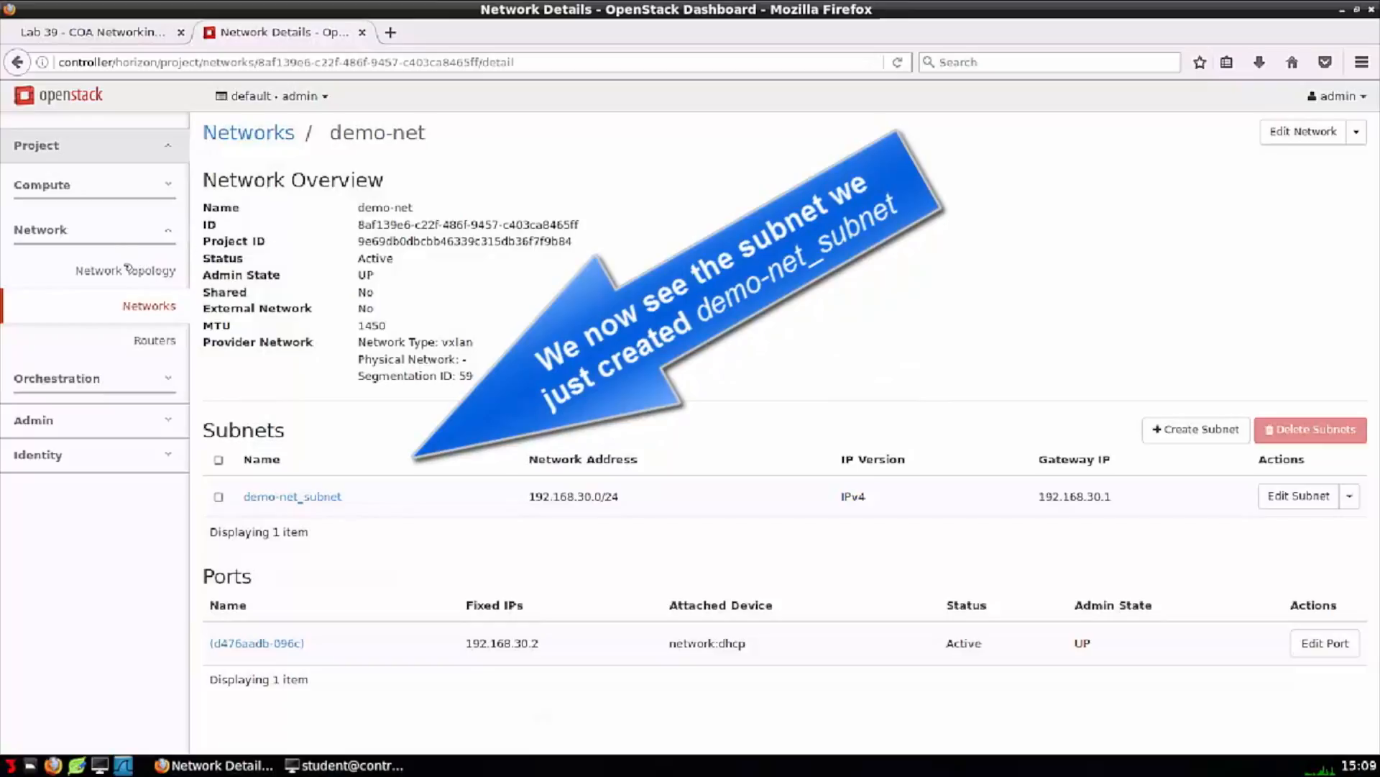
left_click(126, 270)
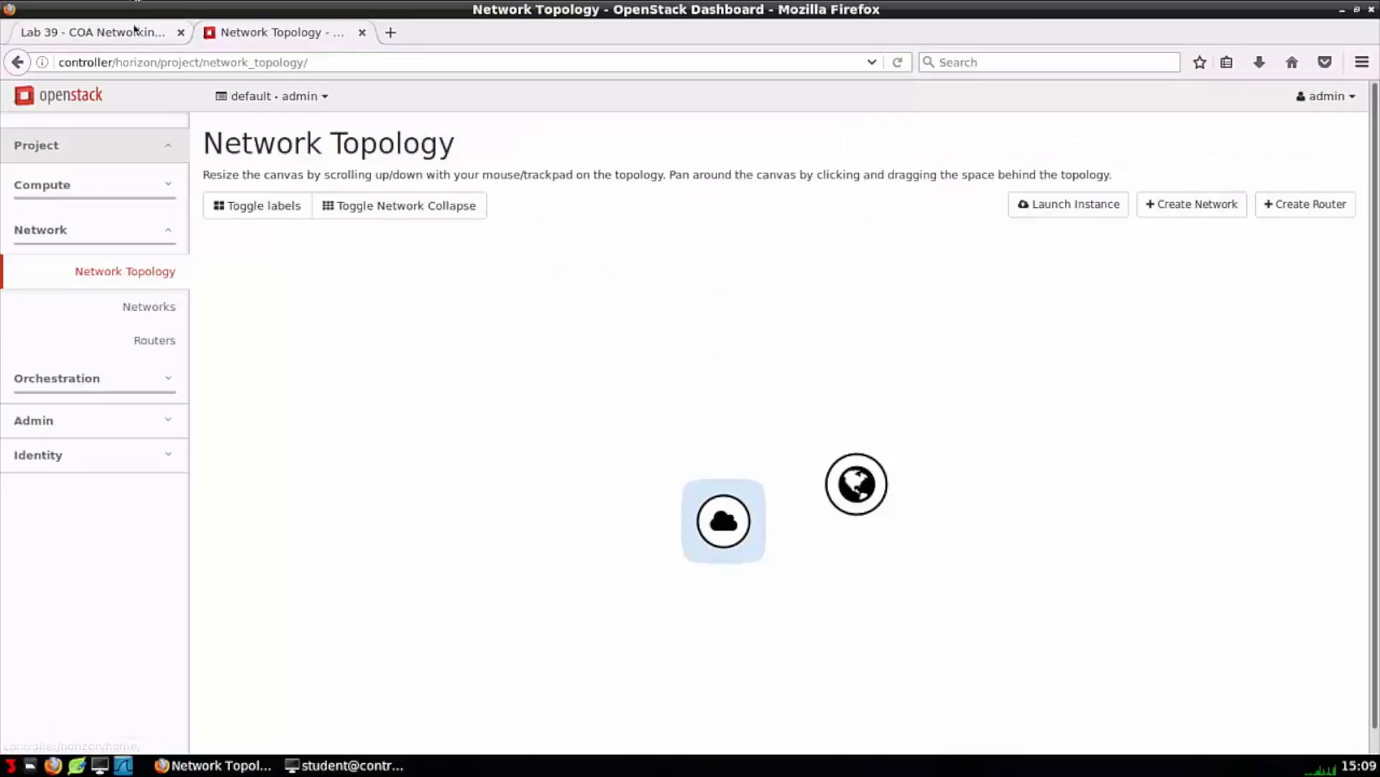
Scroll the lab guide to steps 19–20 on what changed
left_click(97, 32)
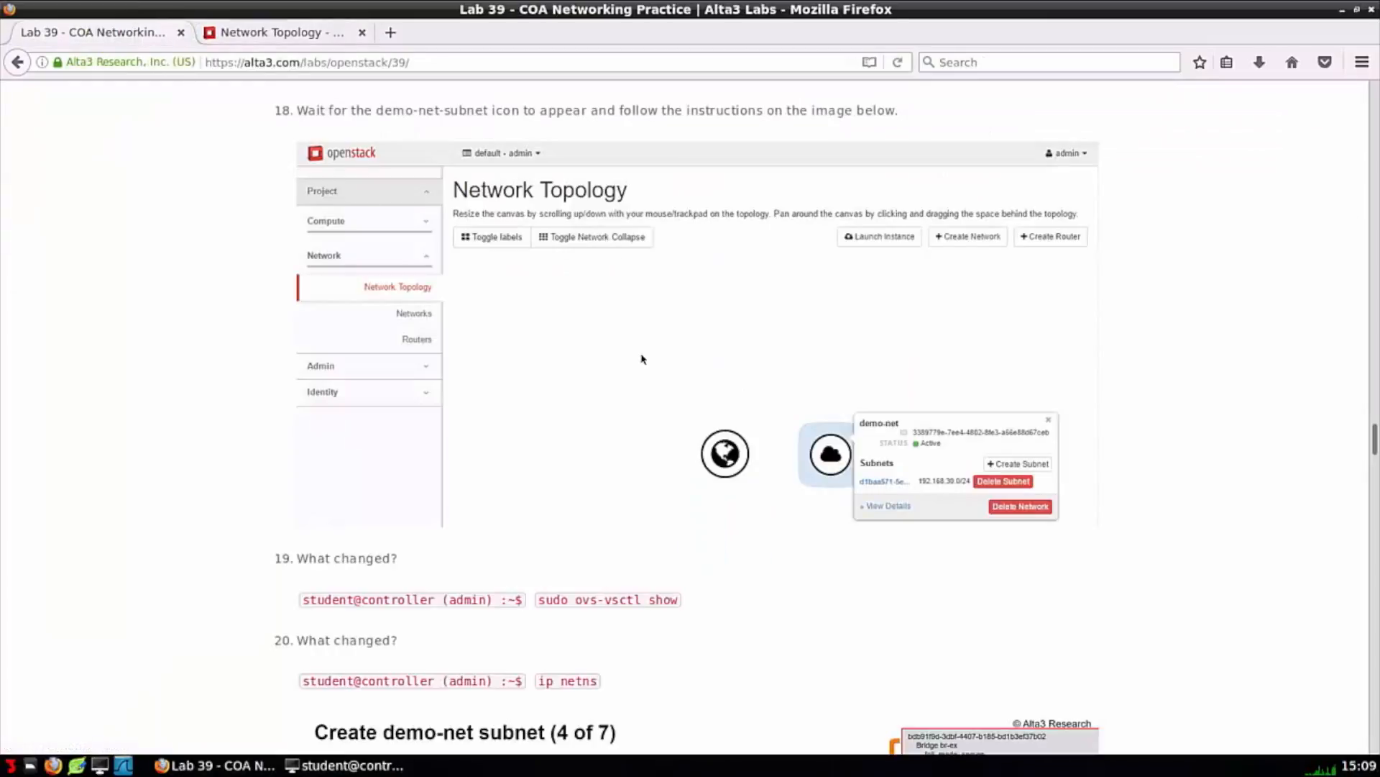
scroll("down", 3)
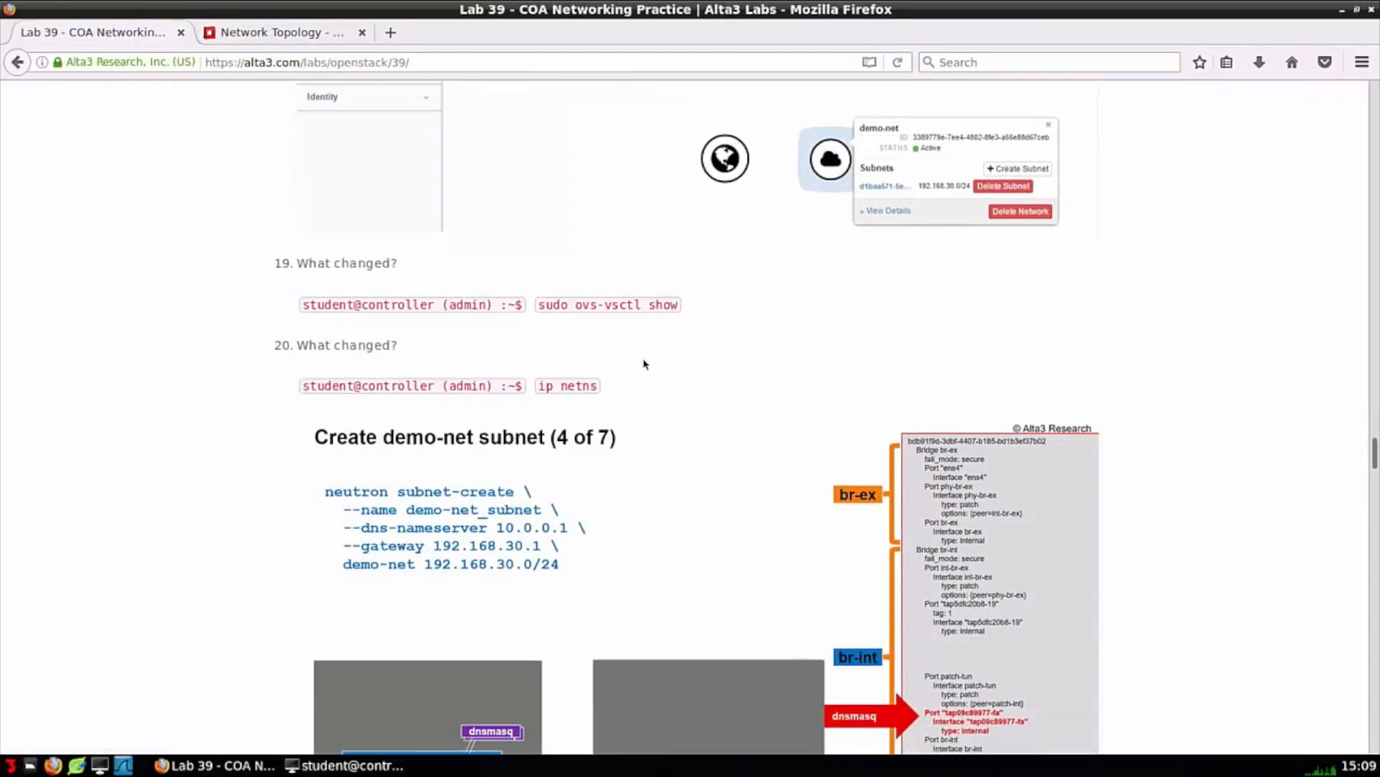
scroll("down", 3)
type("sudo ovs-vsctl show")
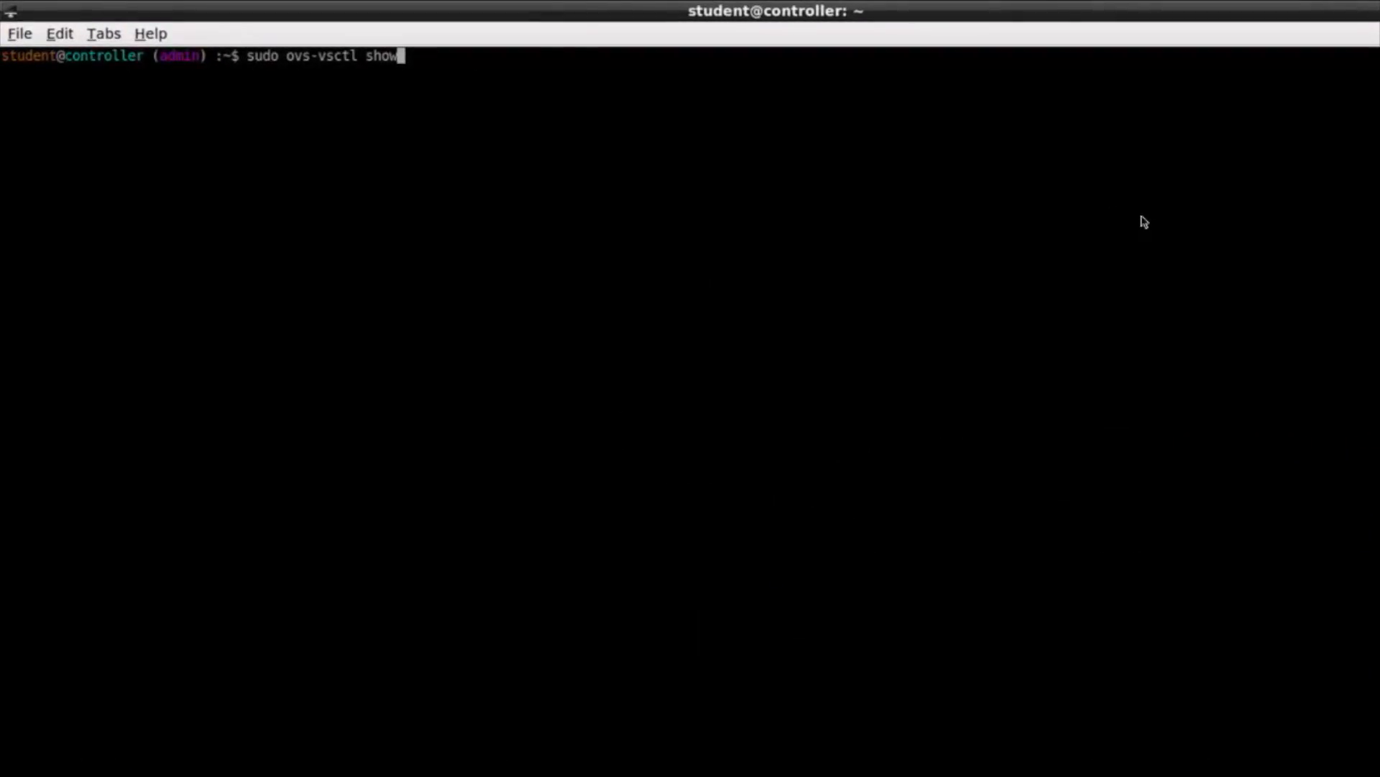
Rerun sudo ovs-vsctl show on the controller, showing a new tap port tagged 4, and start clearing the screen
key("Return")
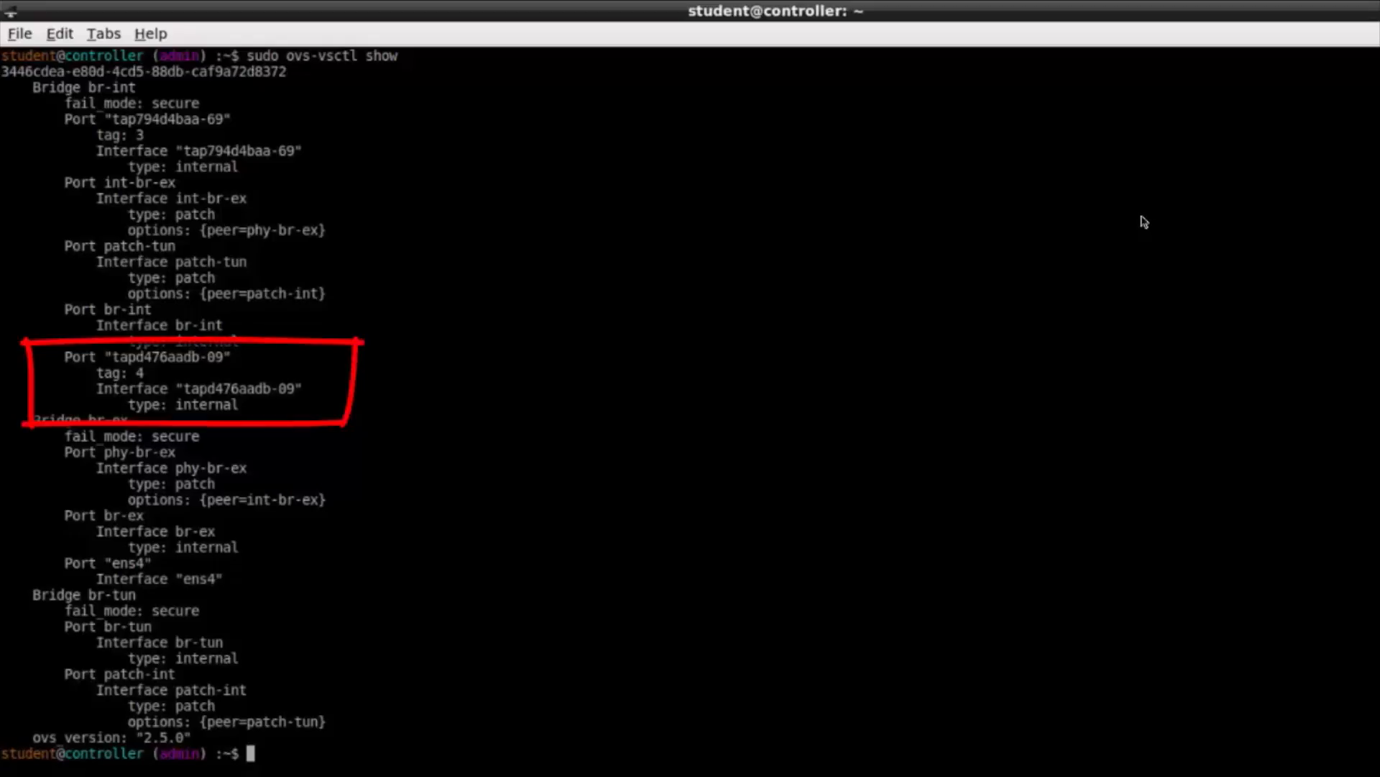
type("c")
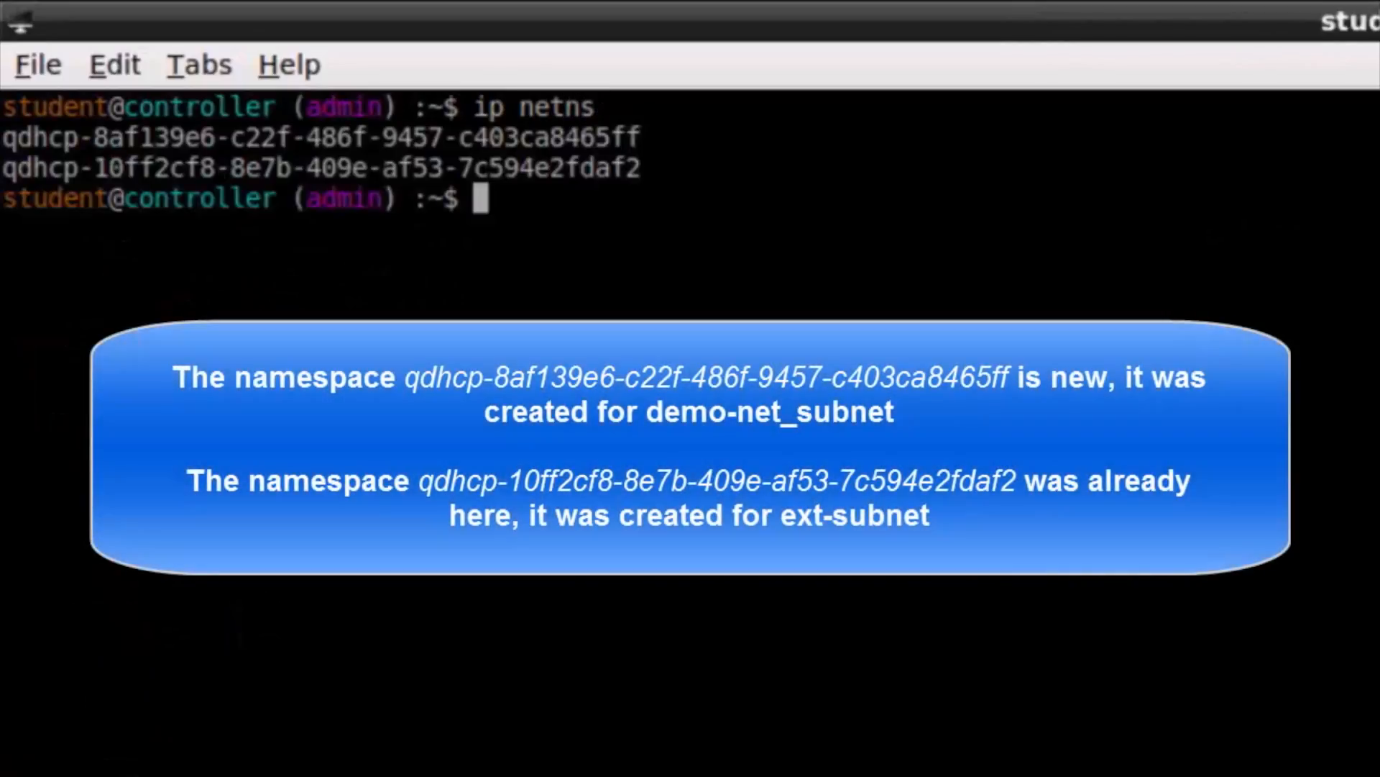
type("c")
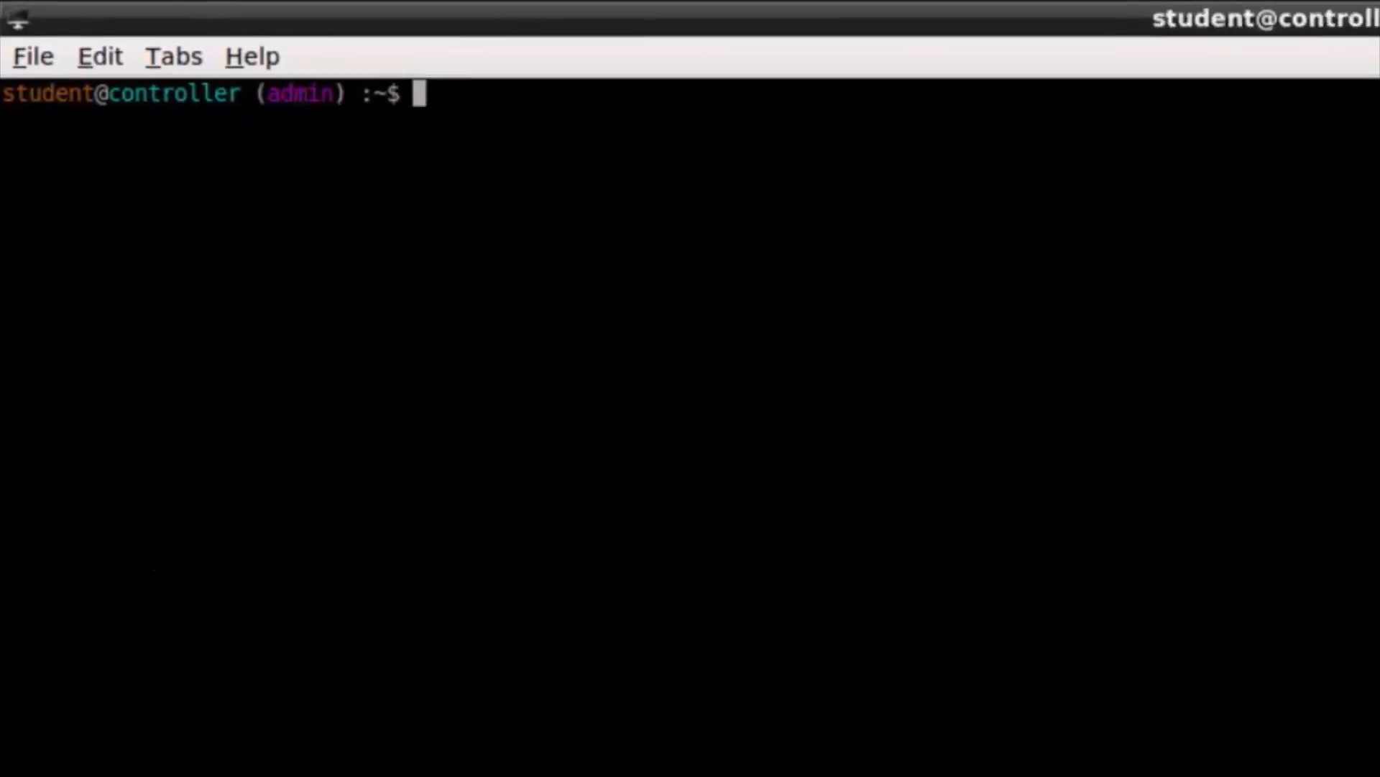
Paste and run 'neutron router-create demorouter' in the controller terminal
left_click(217, 765)
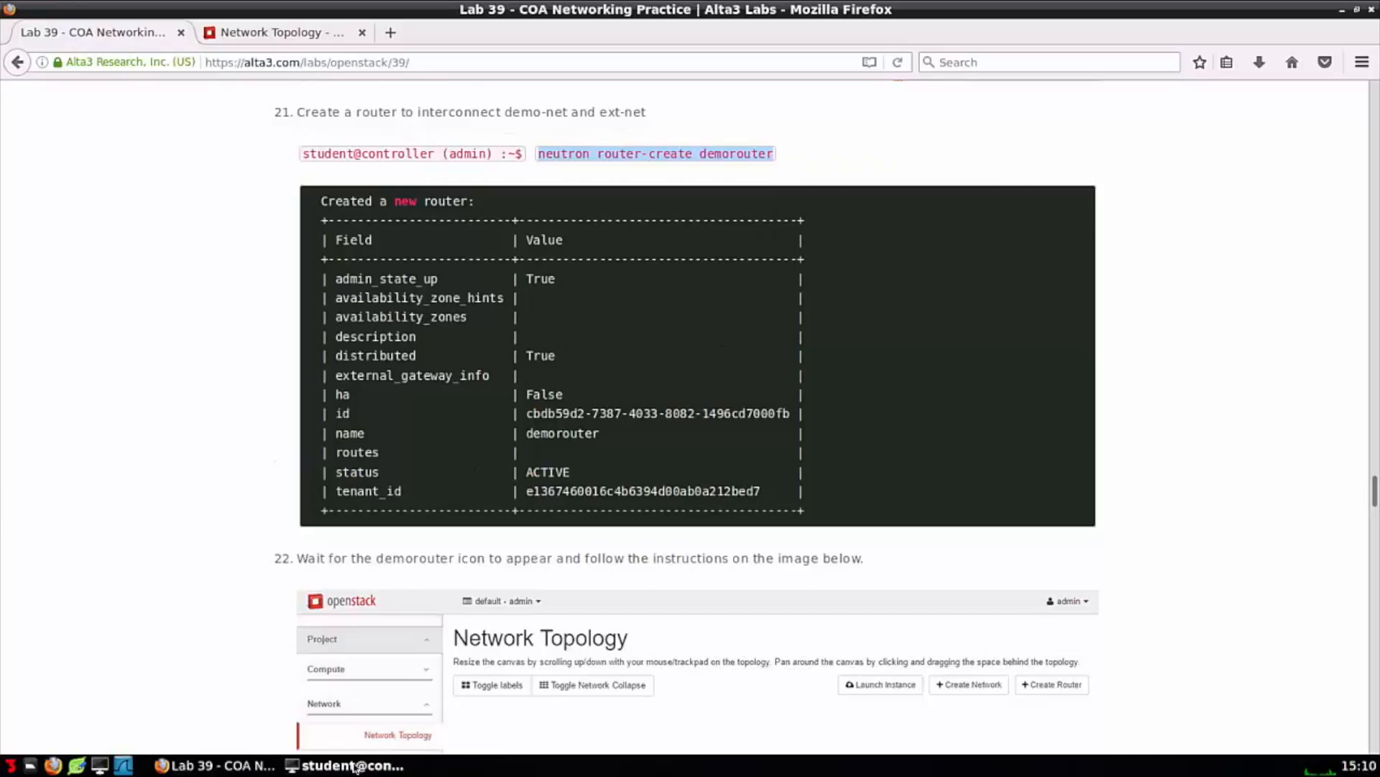
left_click(346, 765)
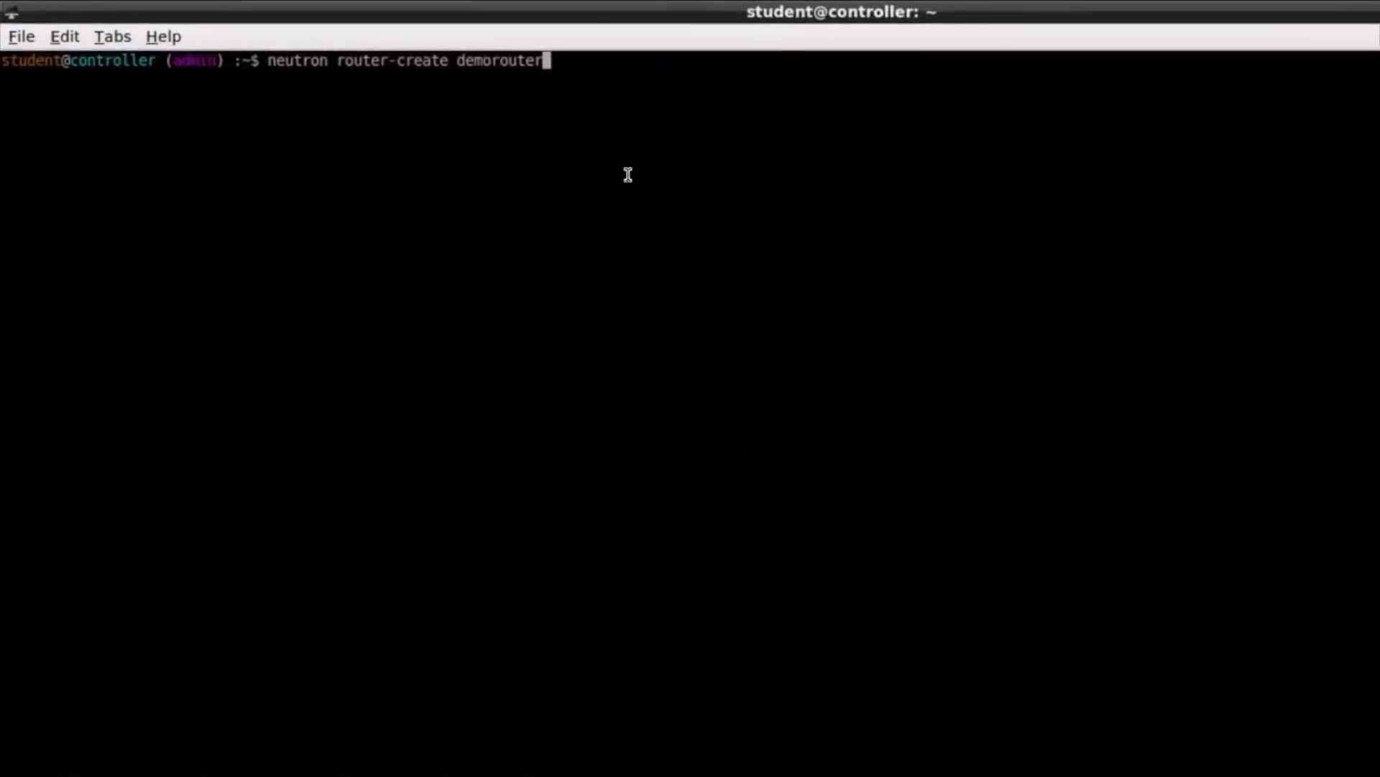
key("Return")
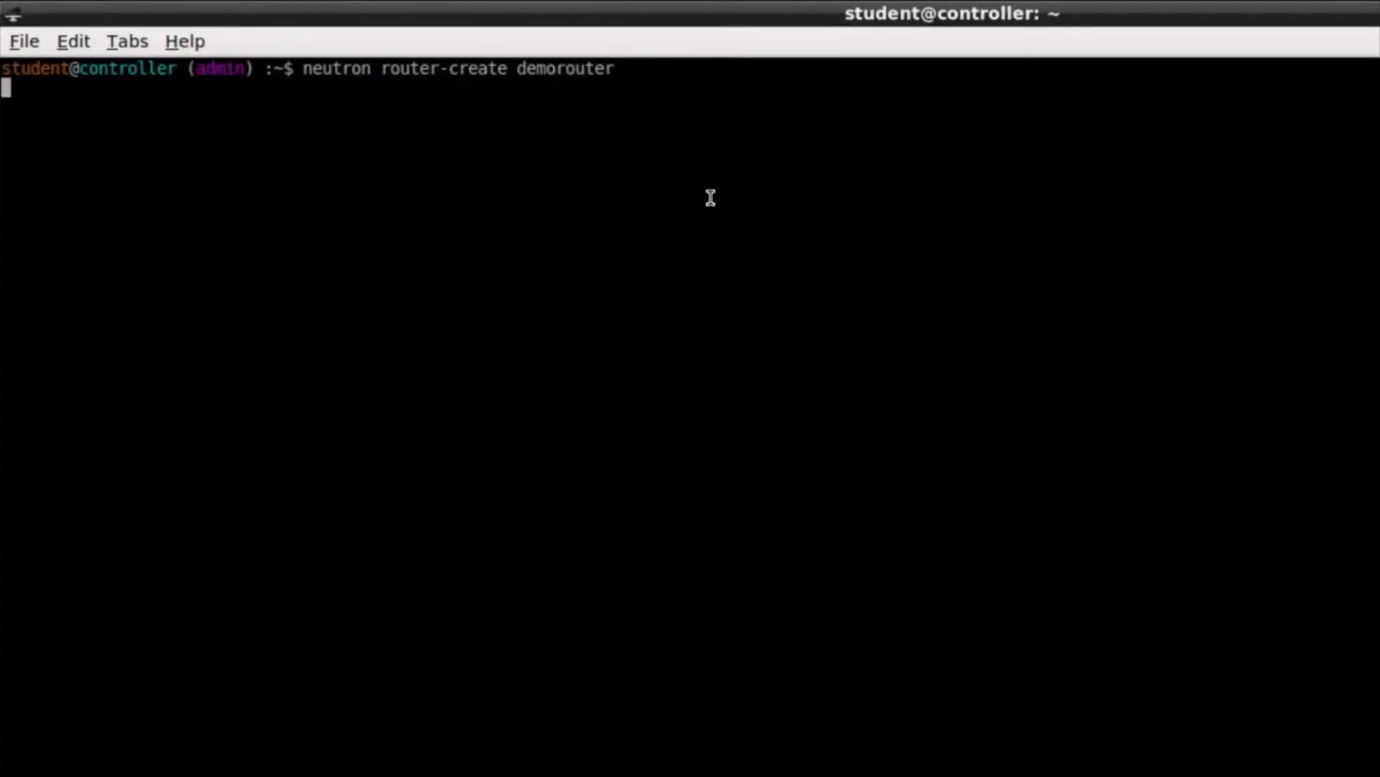
key("Return")
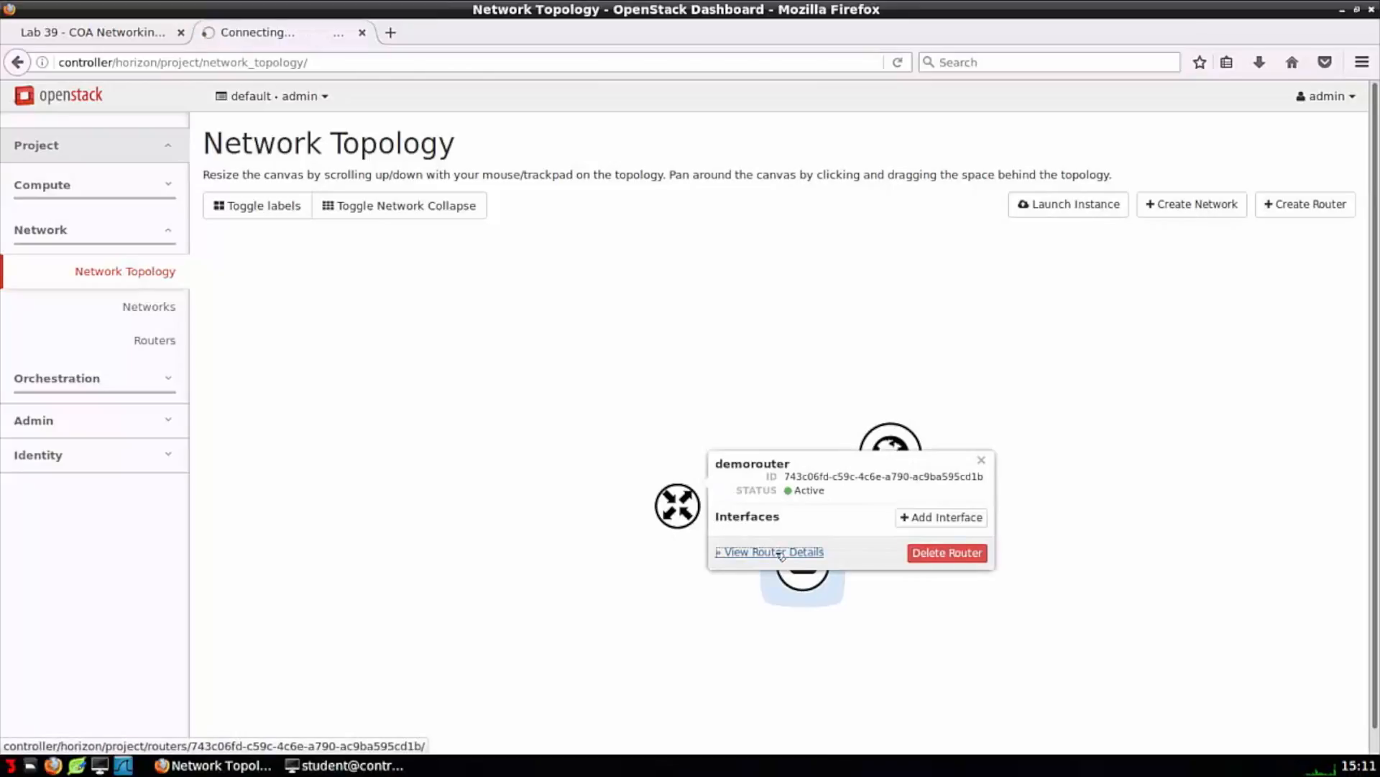
Open demorouter's details and Interfaces tab, confirming no gateway or interfaces exist
left_click(771, 553)
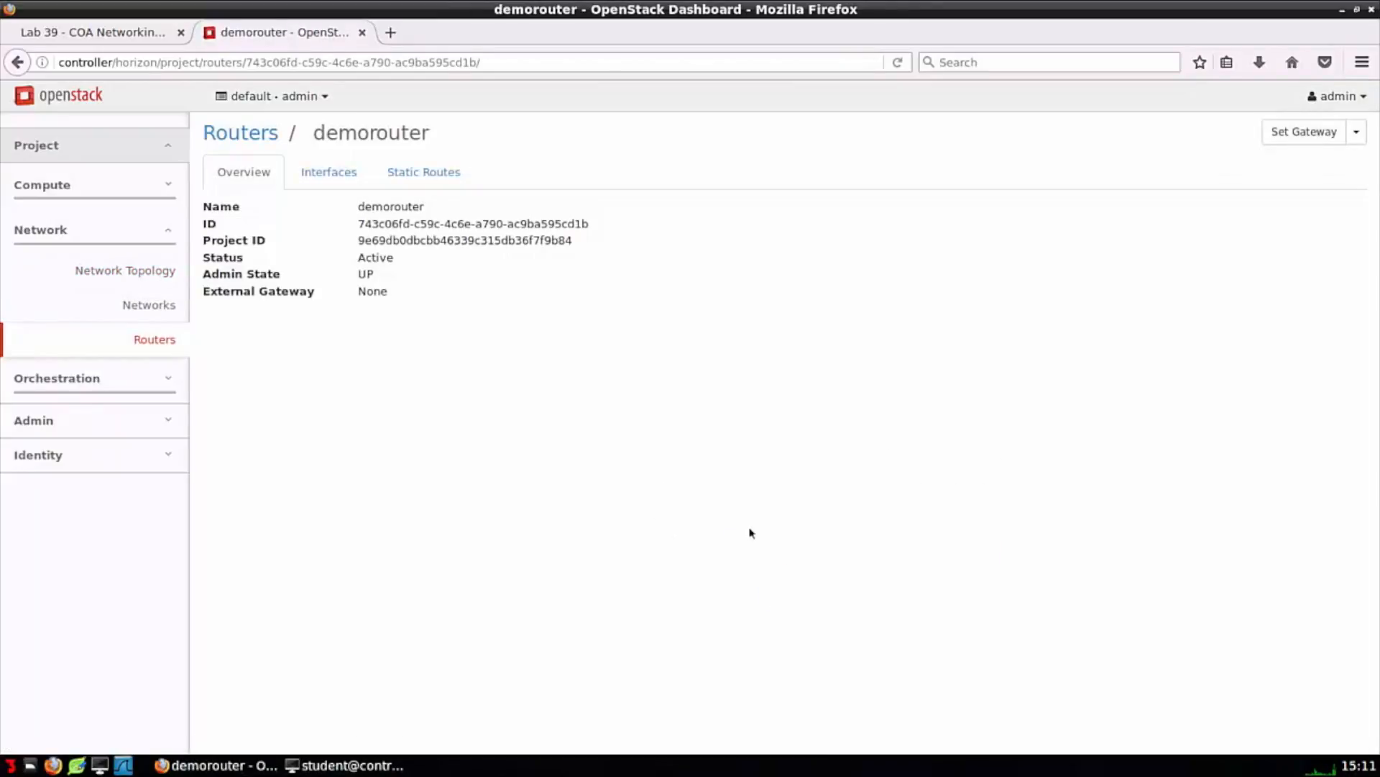
left_click(329, 172)
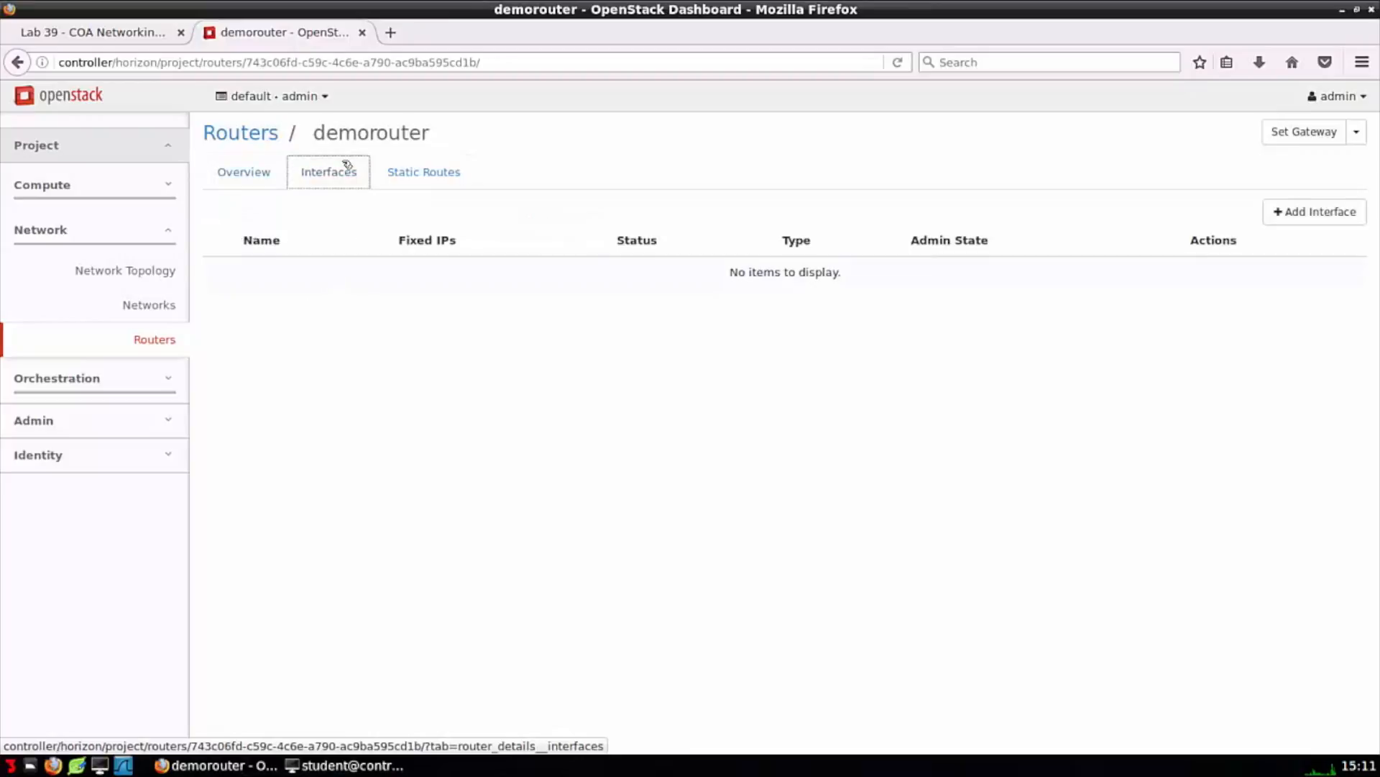
mouse_move(429, 181)
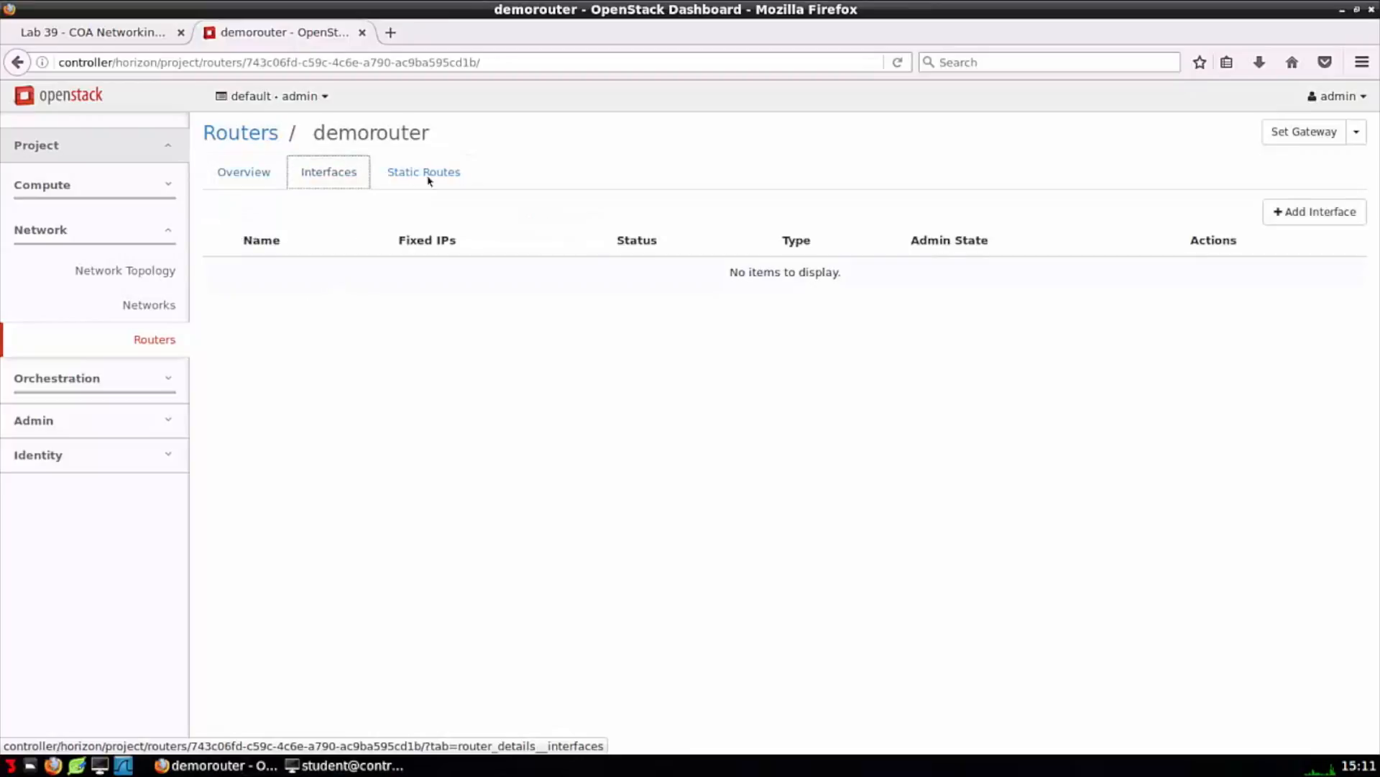
left_click(243, 172)
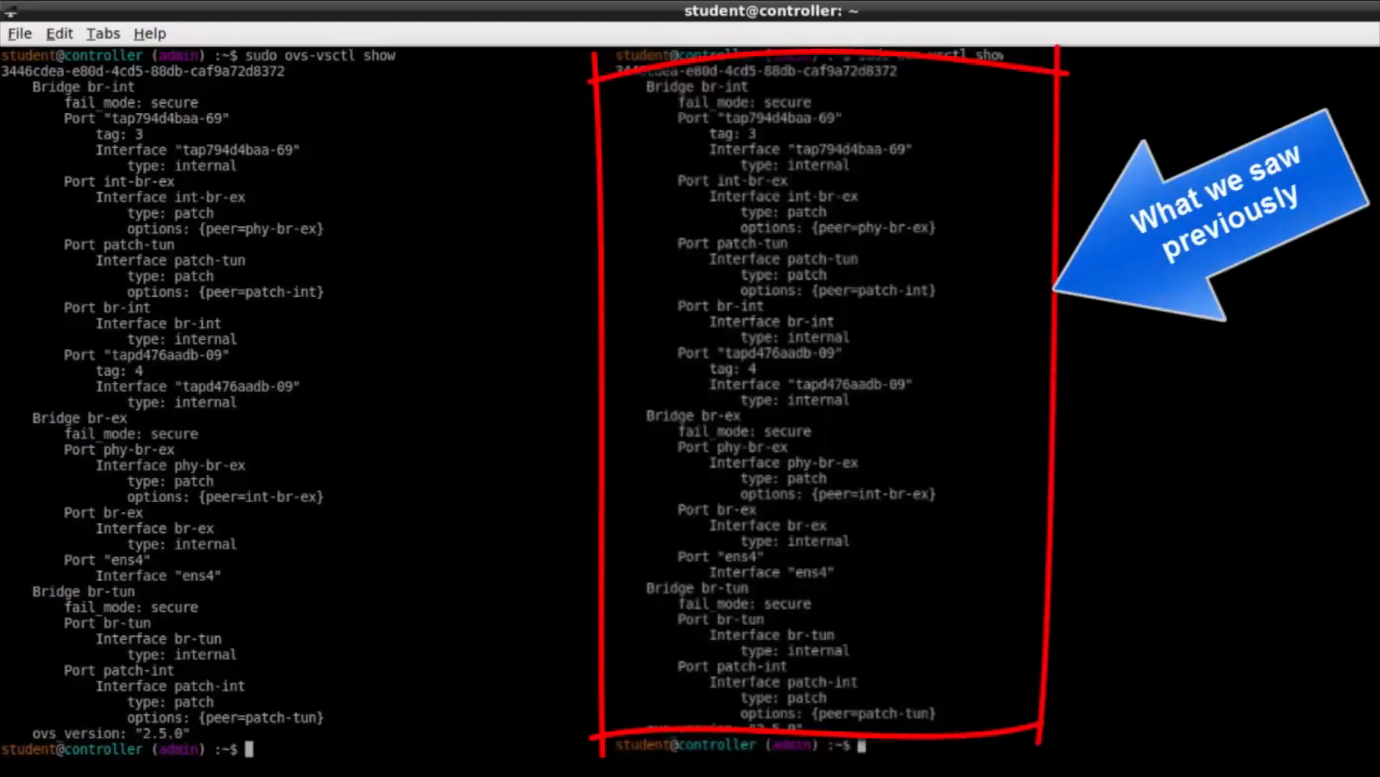
Clear the terminal and run 'neutron router-interface-add demorouter demo-net_subnet'
type("clea")
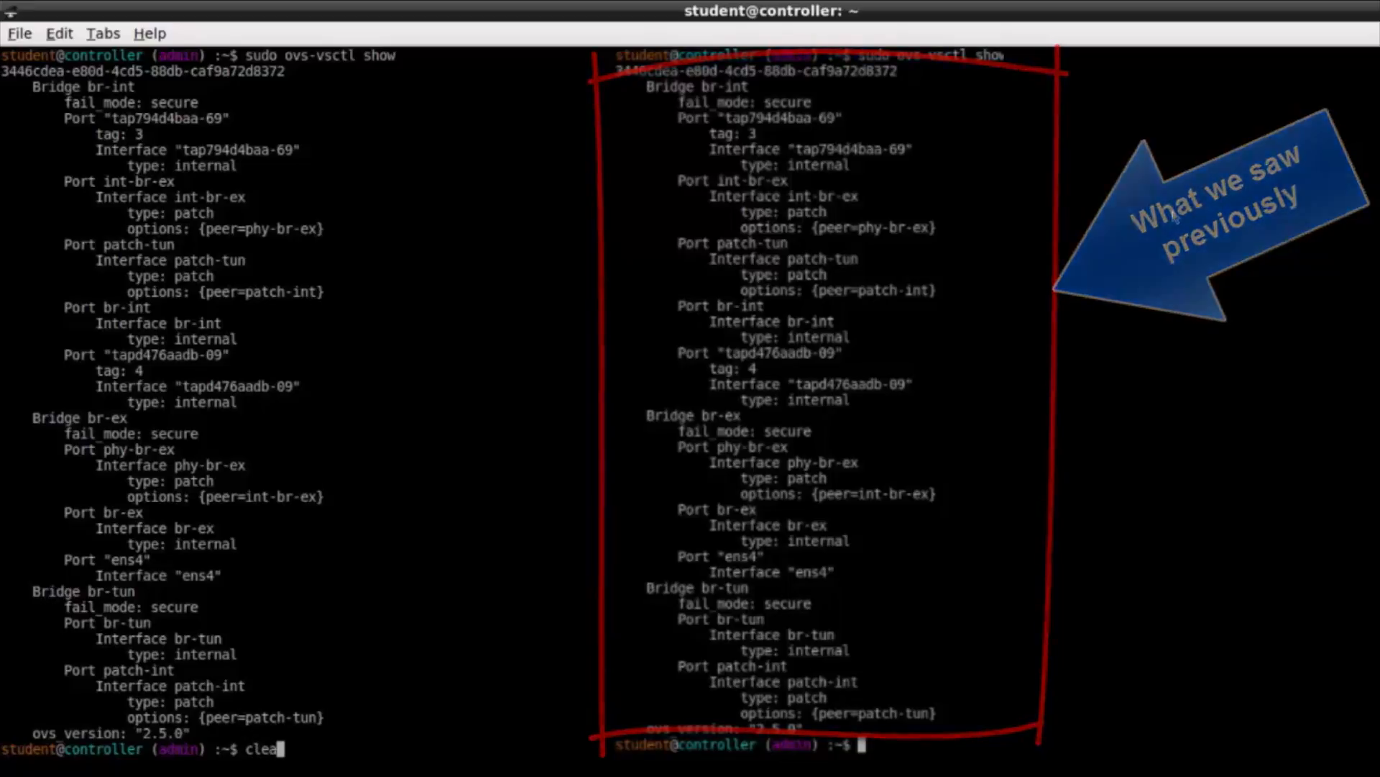
left_click(211, 764)
type("neutron router-interface-add demorouter demo-net_subnet")
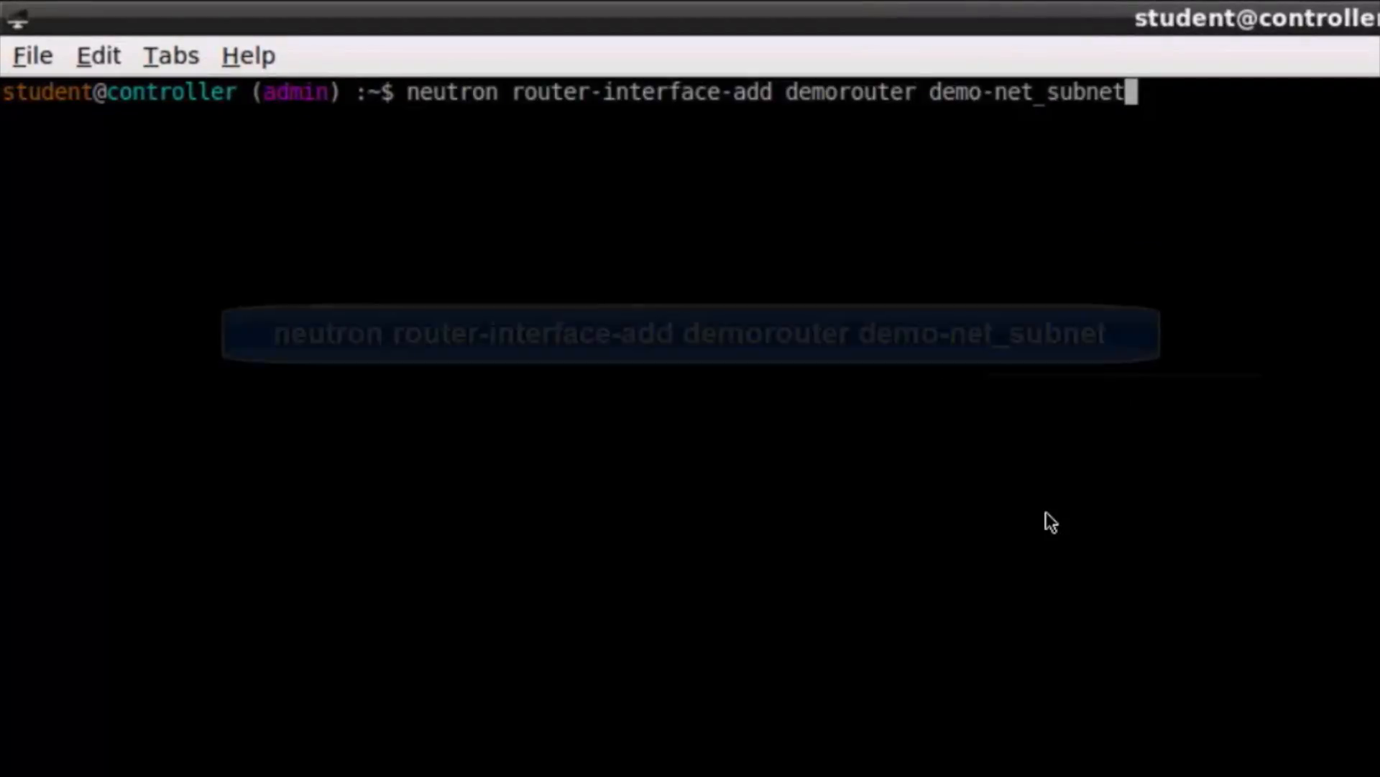
key("Return")
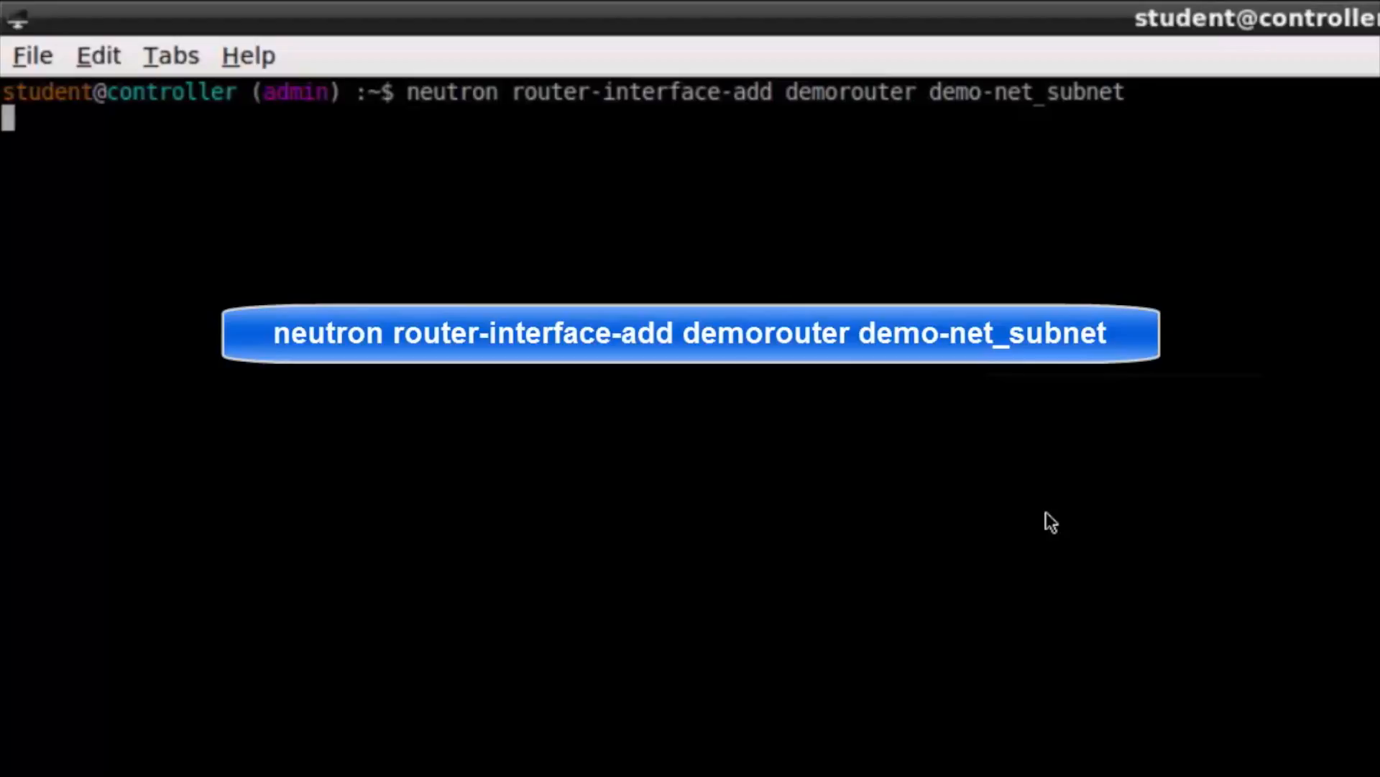
key("Return")
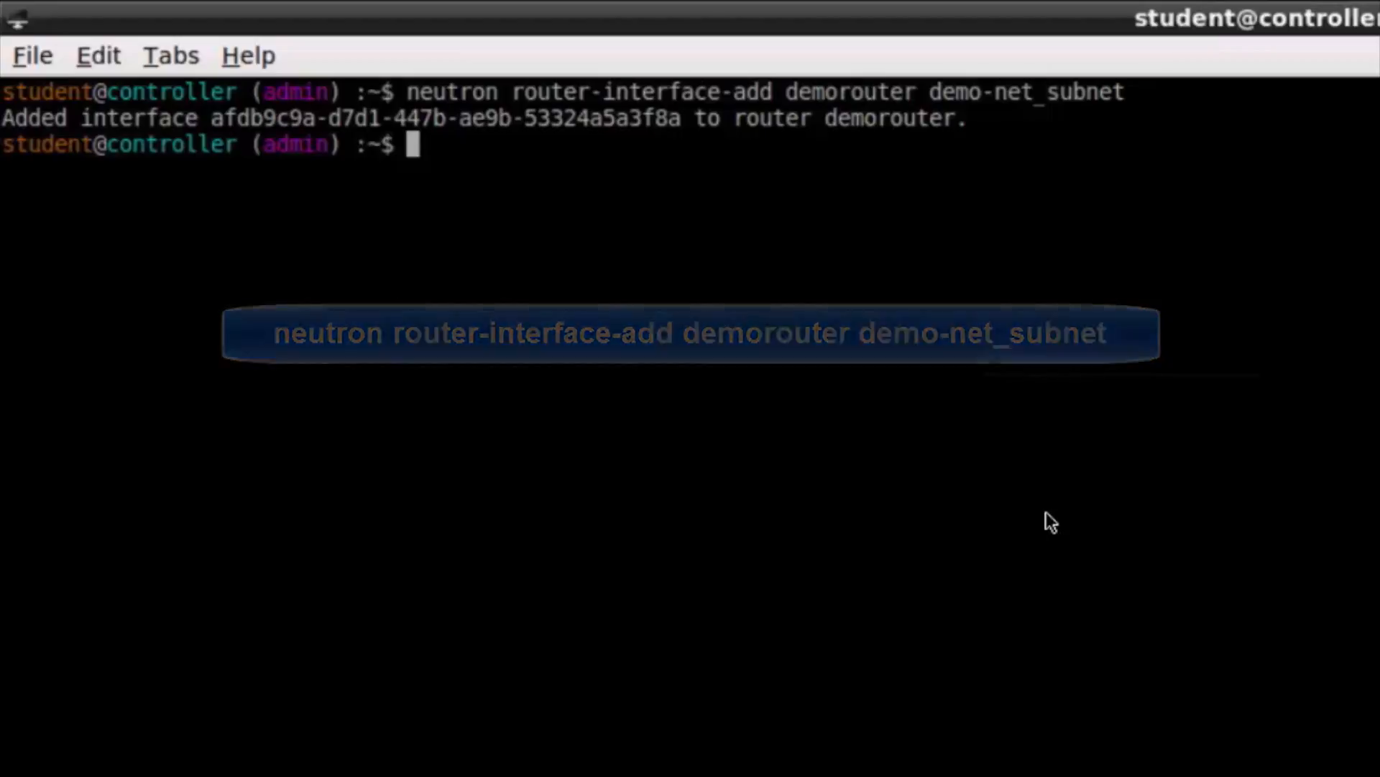
left_click(215, 764)
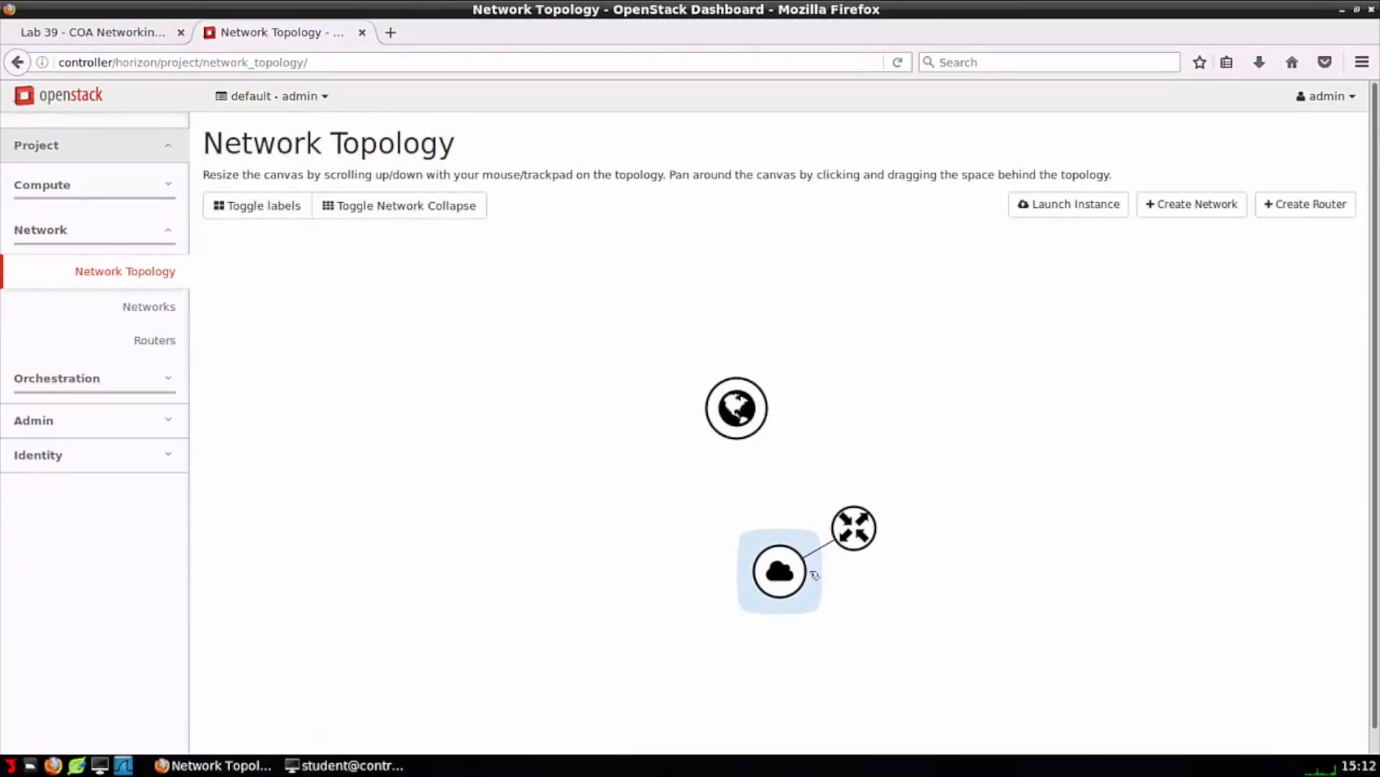
left_click(852, 527)
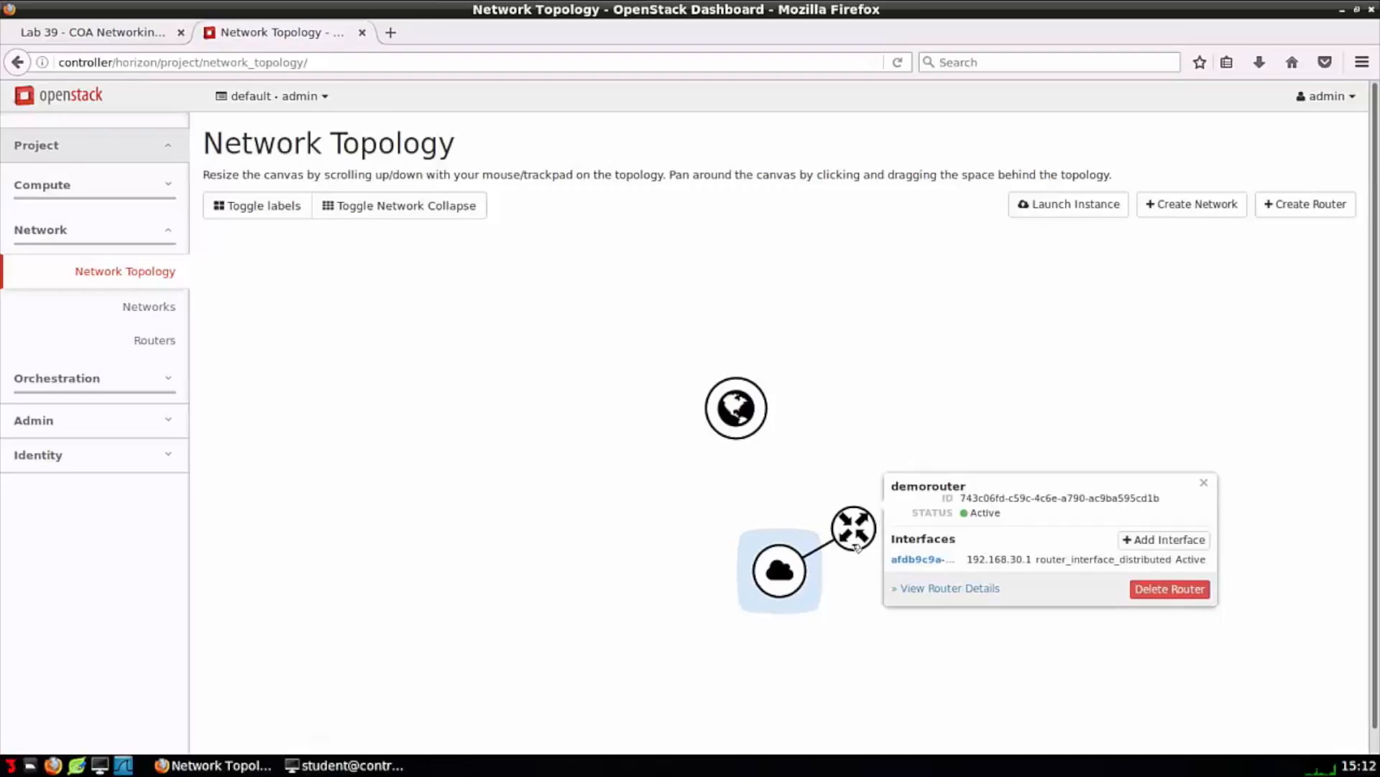
mouse_move(922, 559)
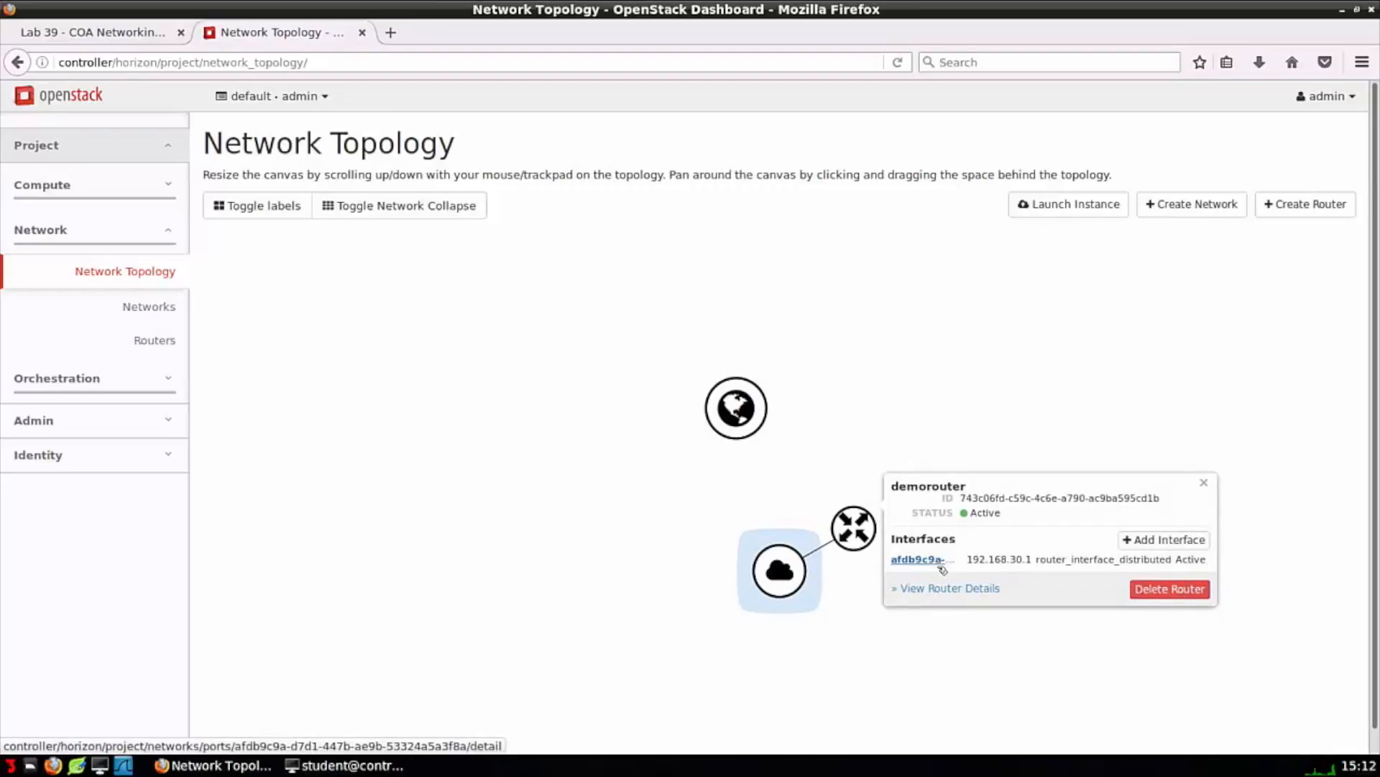
left_click(915, 558)
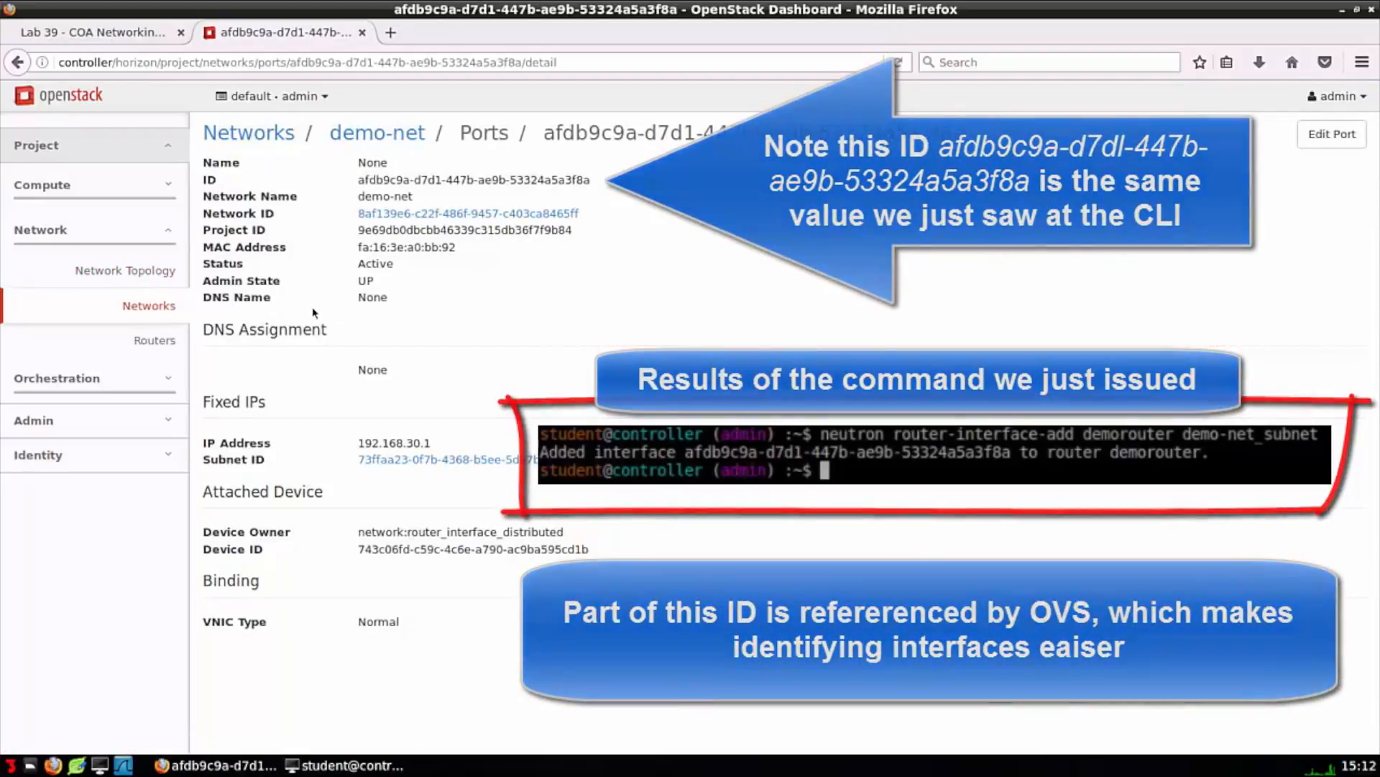
left_click(125, 271)
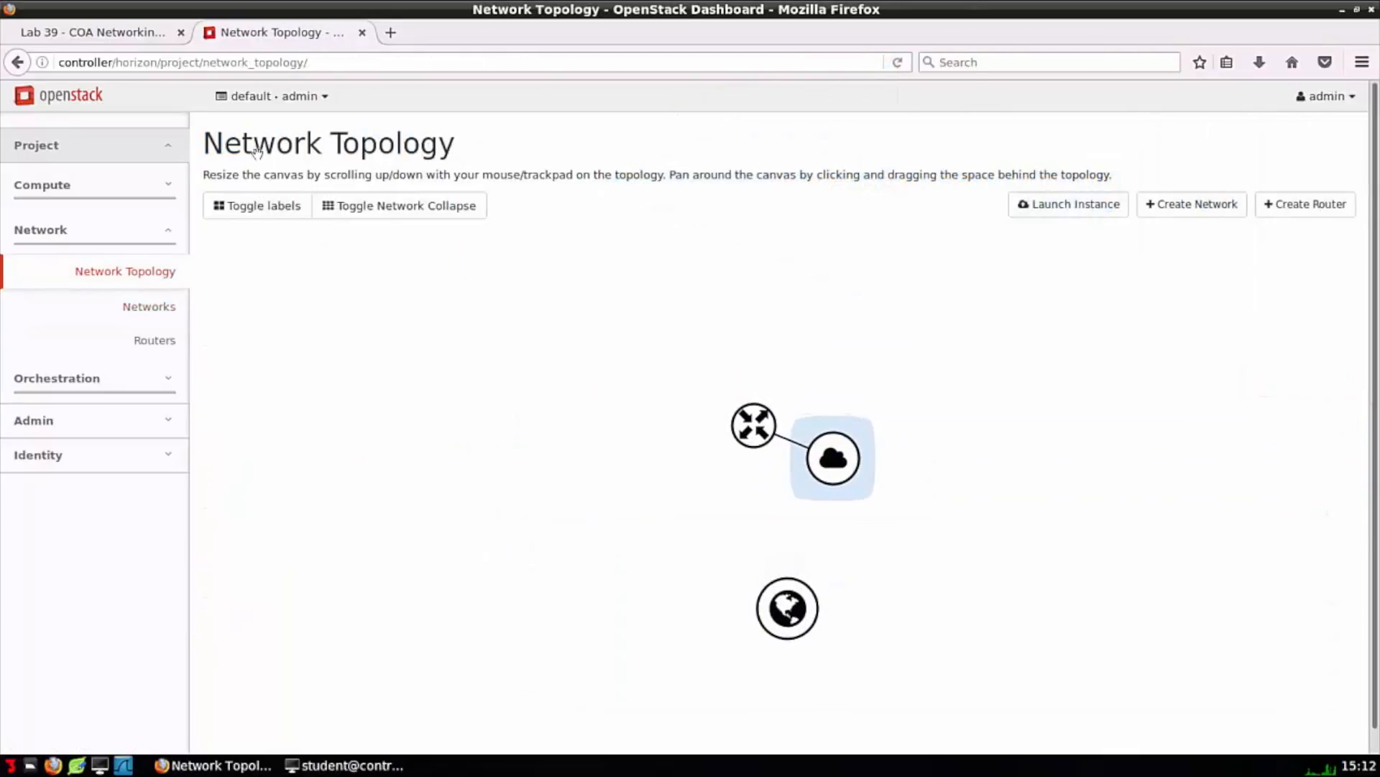
Run sudo ovs-vsctl show and ip netns, spotting port qr-afdb9c9a-d7 and demorouter's qrouter namespace
left_click(344, 765)
type("sudo ovs-vsctl show")
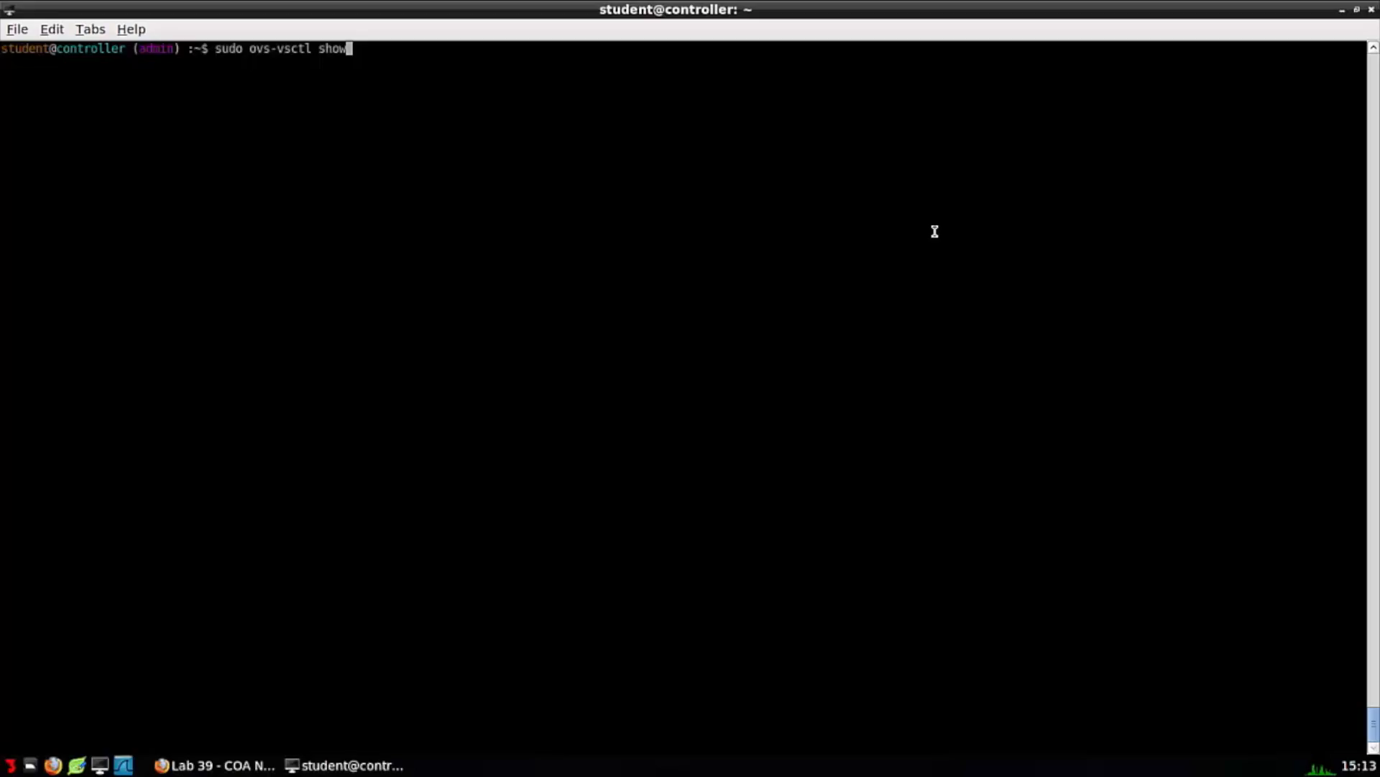
key("Return")
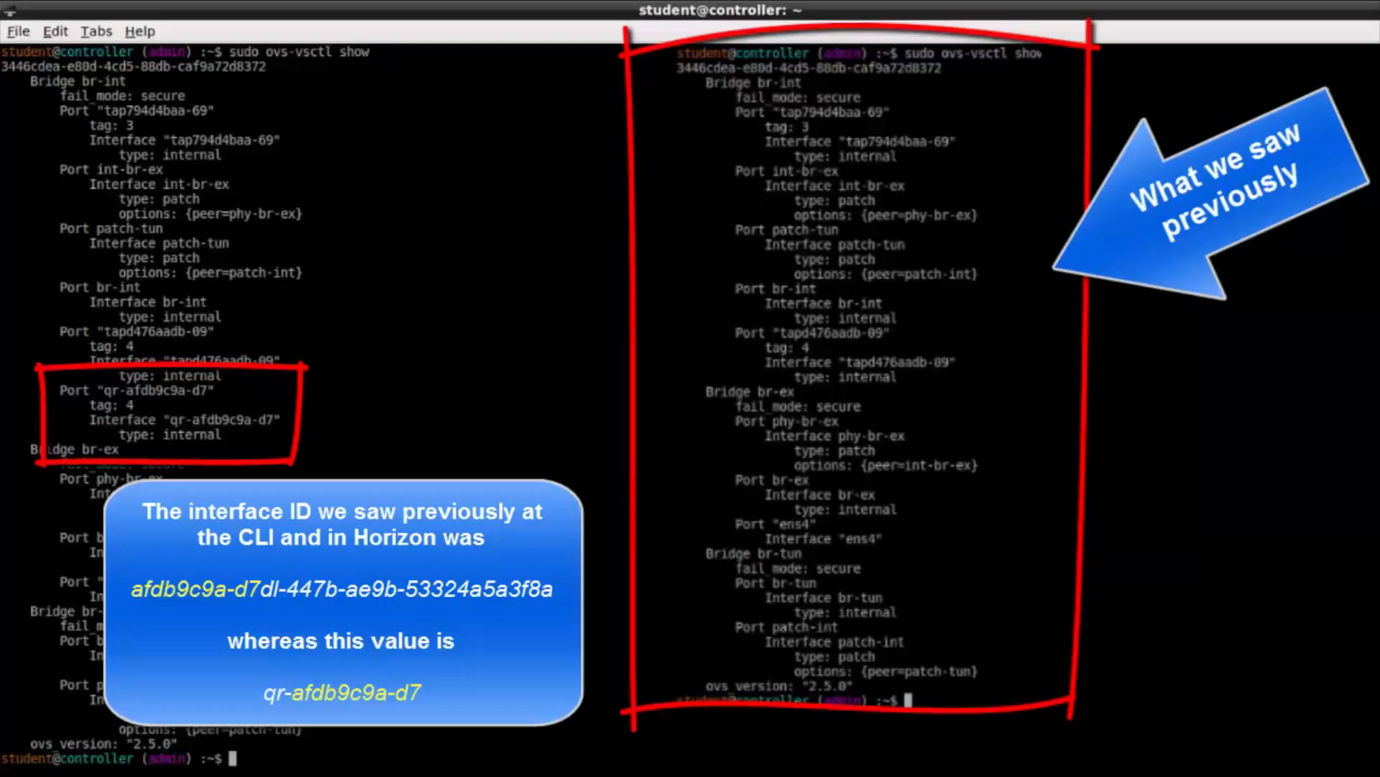
left_click(342, 601)
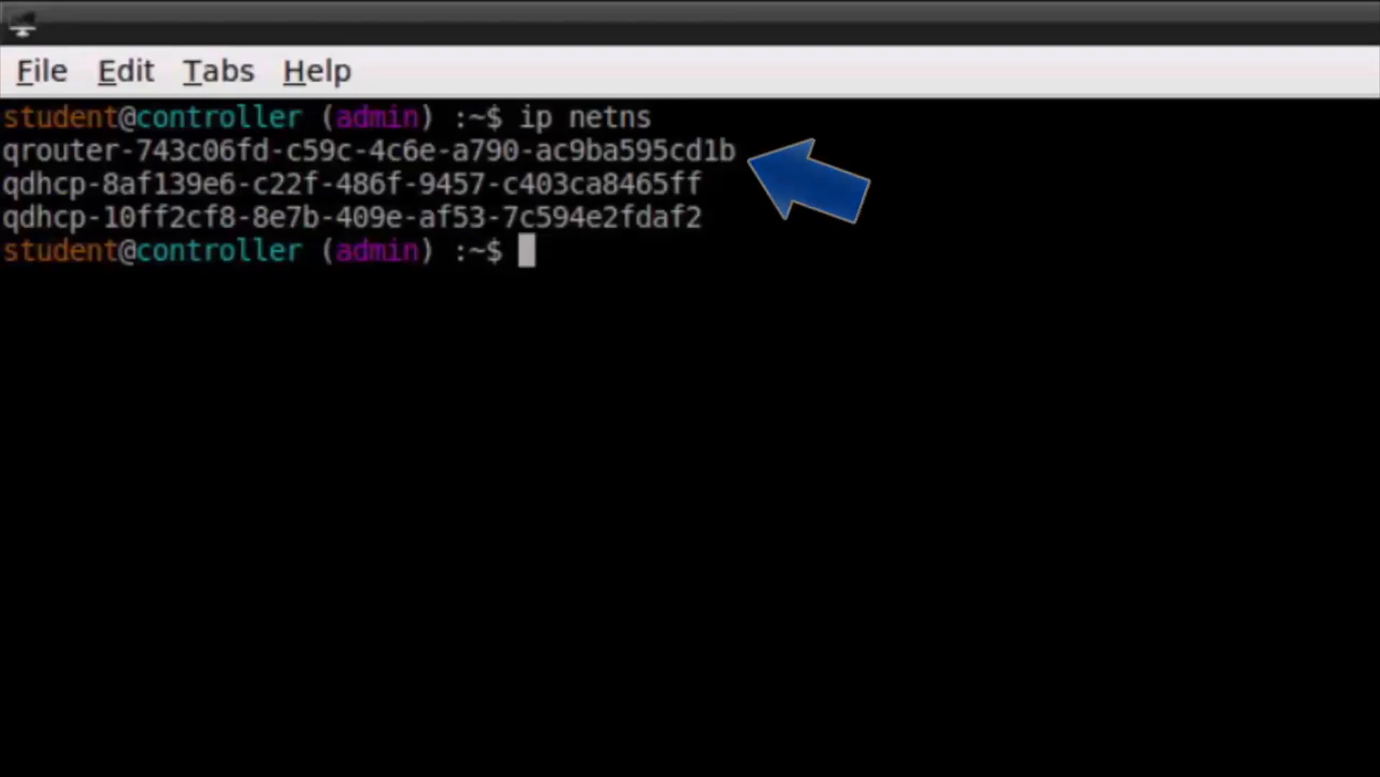
left_click(215, 764)
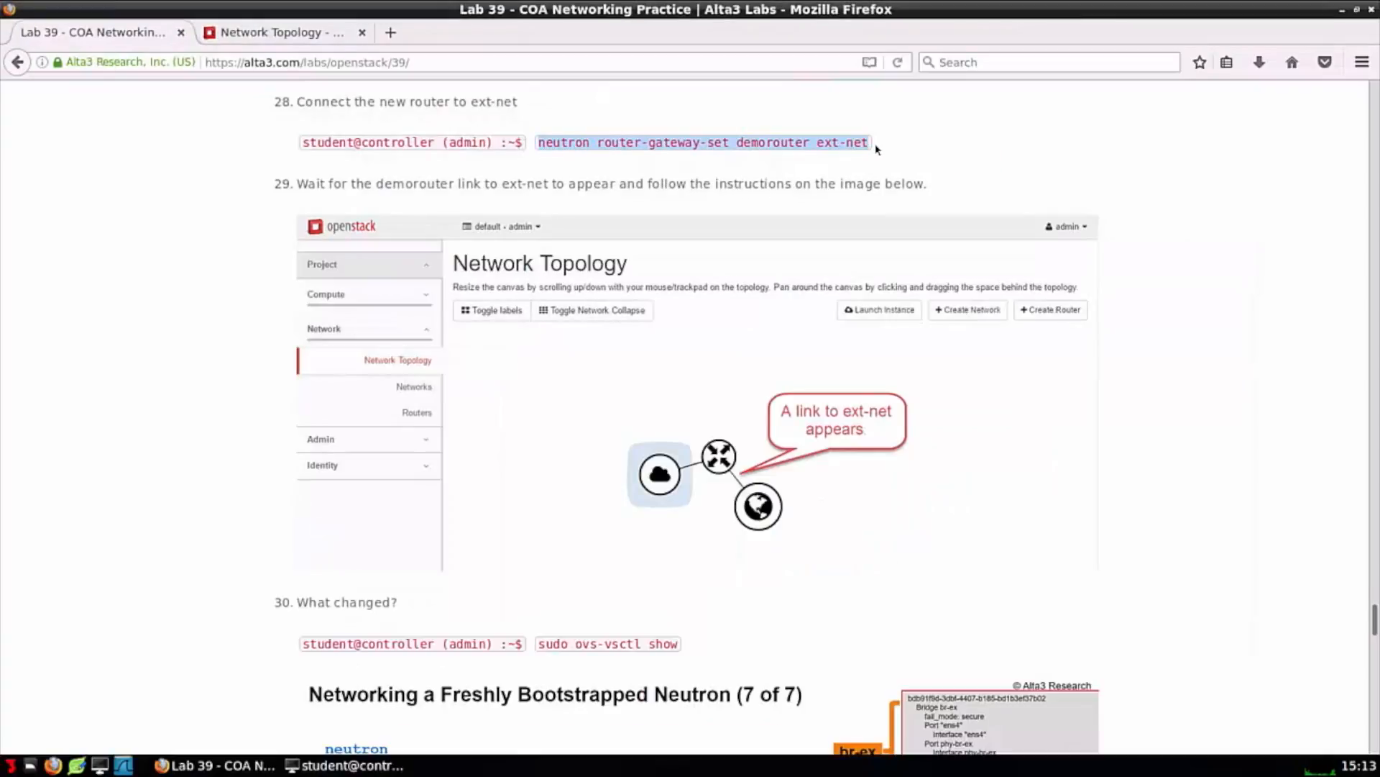
mouse_move(875, 163)
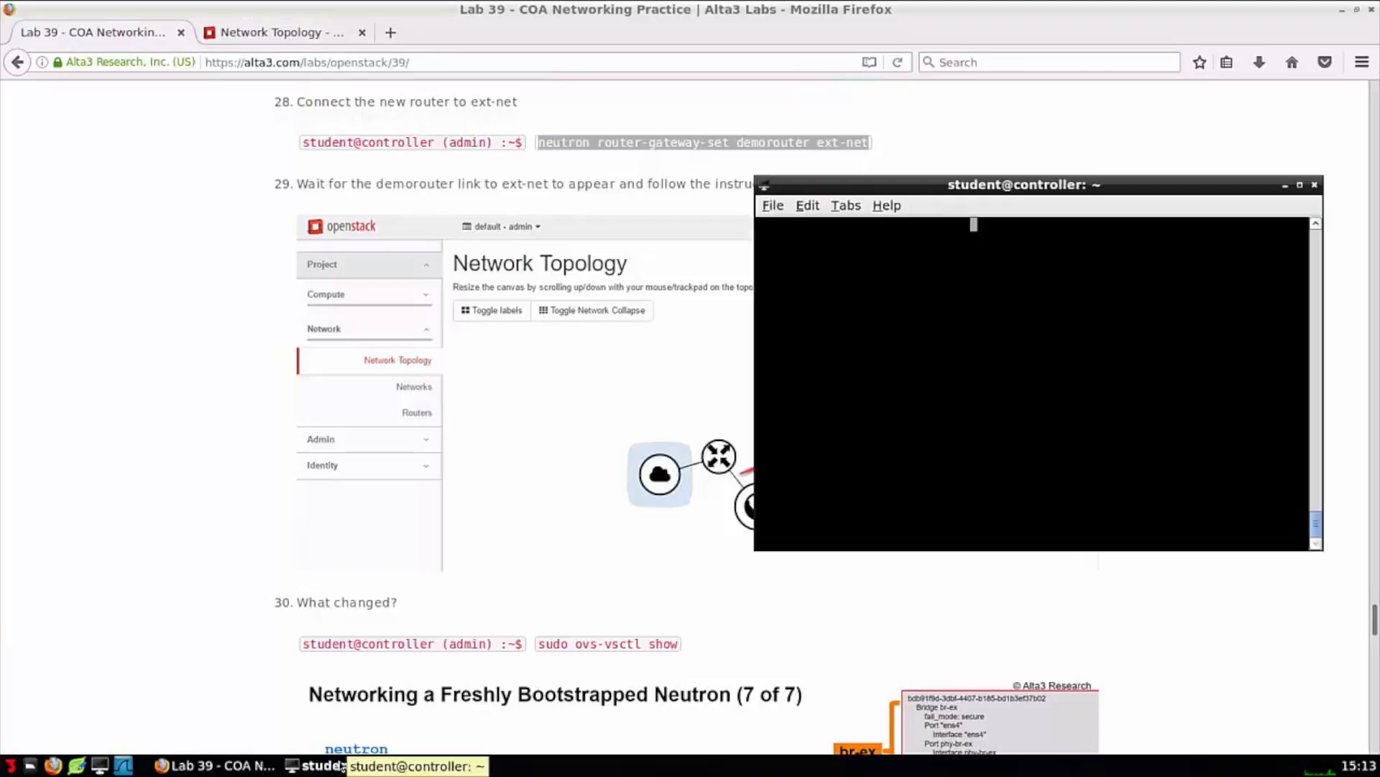
Run 'neutron router-gateway-set demorouter ext-net' in the controller terminal
left_click(1297, 184)
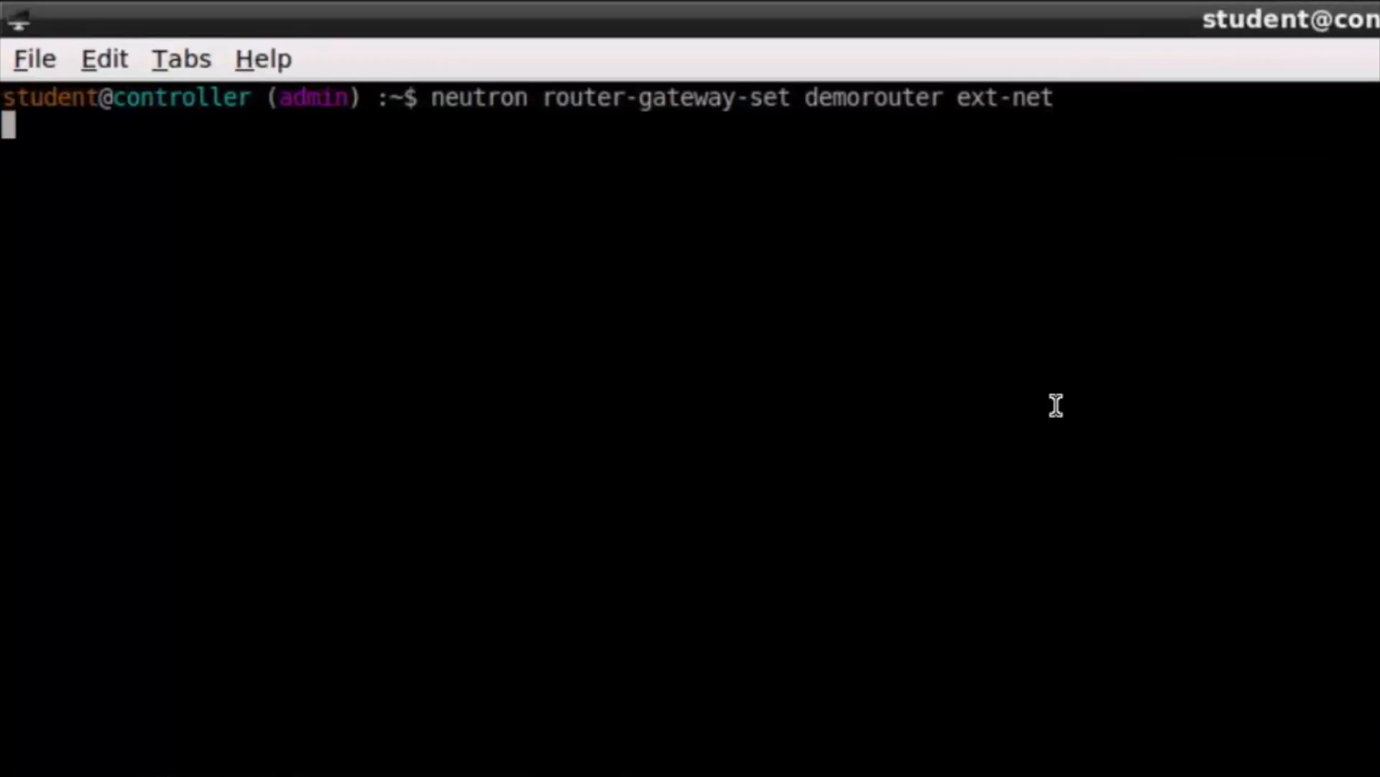
key("Return")
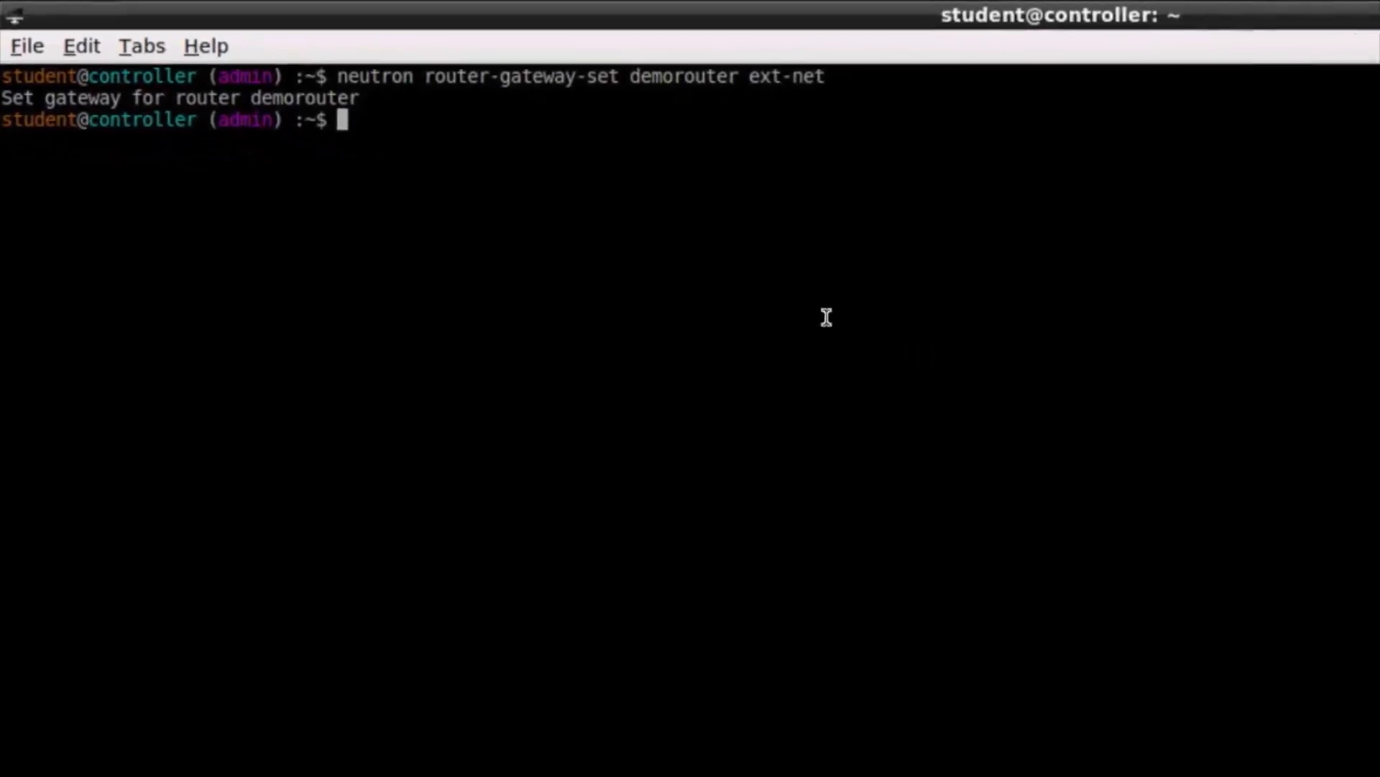
left_click(212, 764)
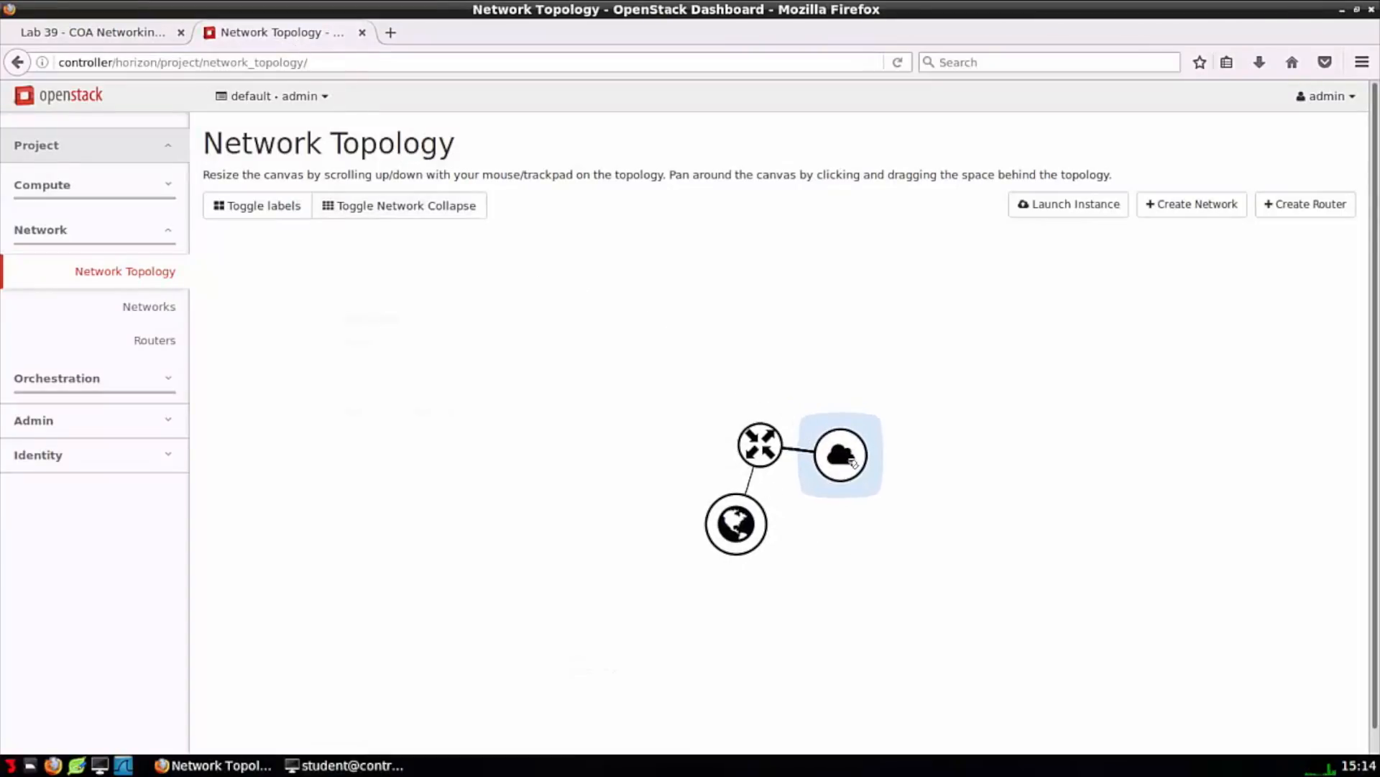
left_click(839, 455)
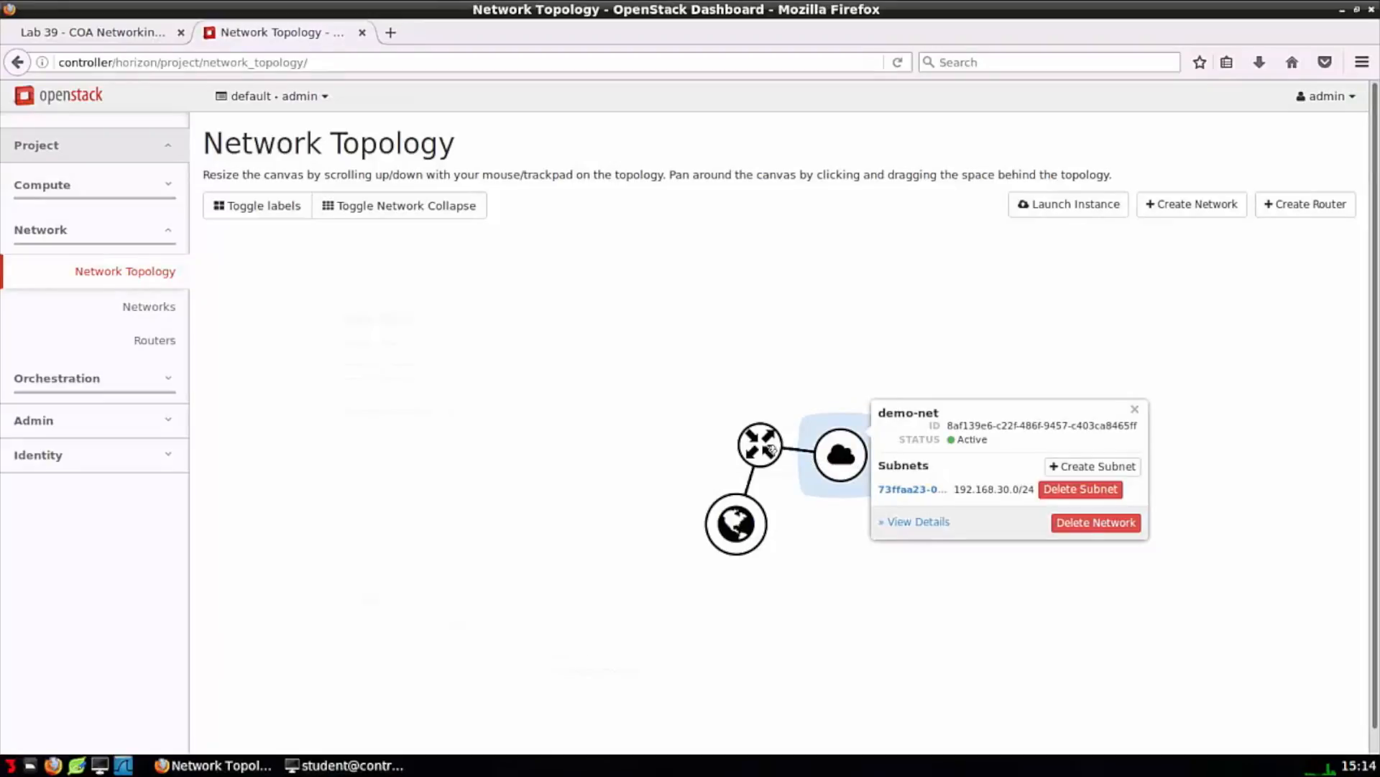
left_click(760, 443)
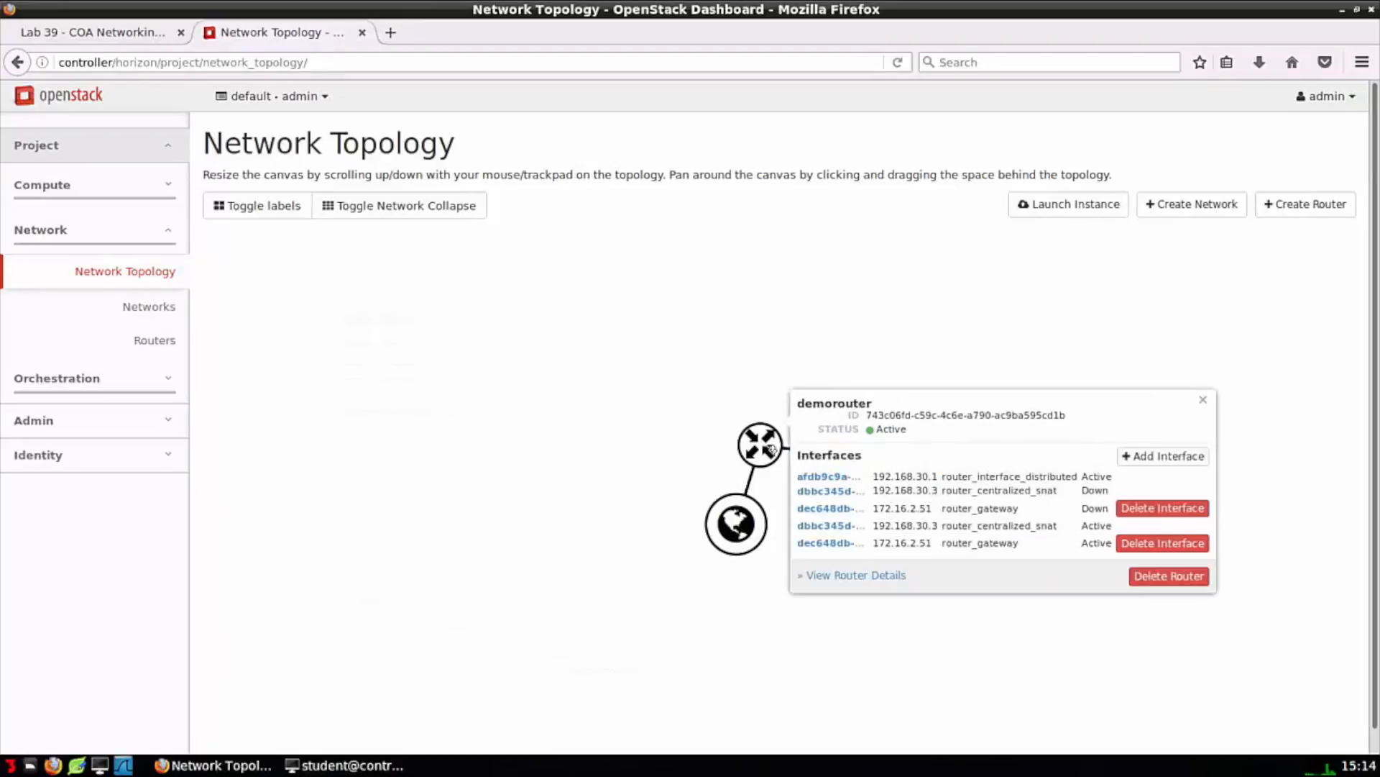
left_click(841, 454)
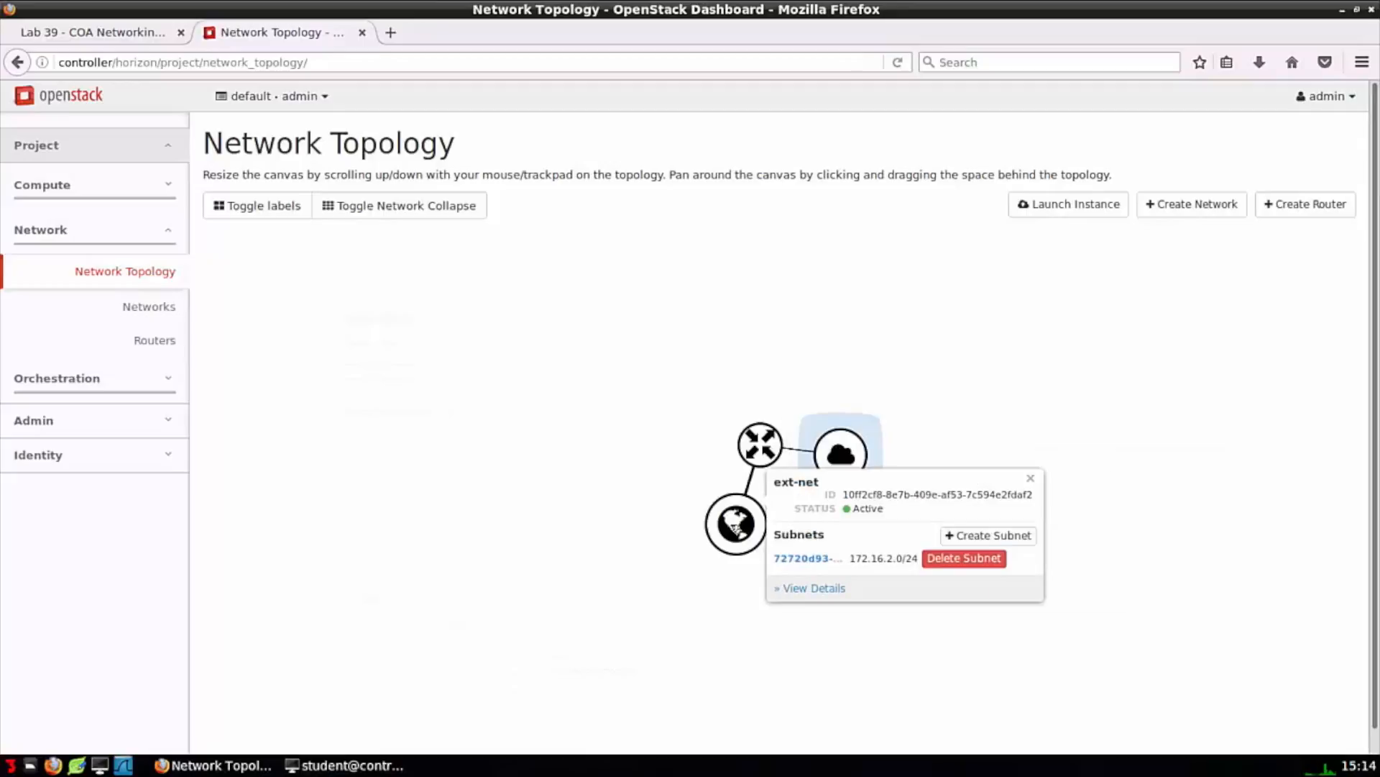
left_click(760, 444)
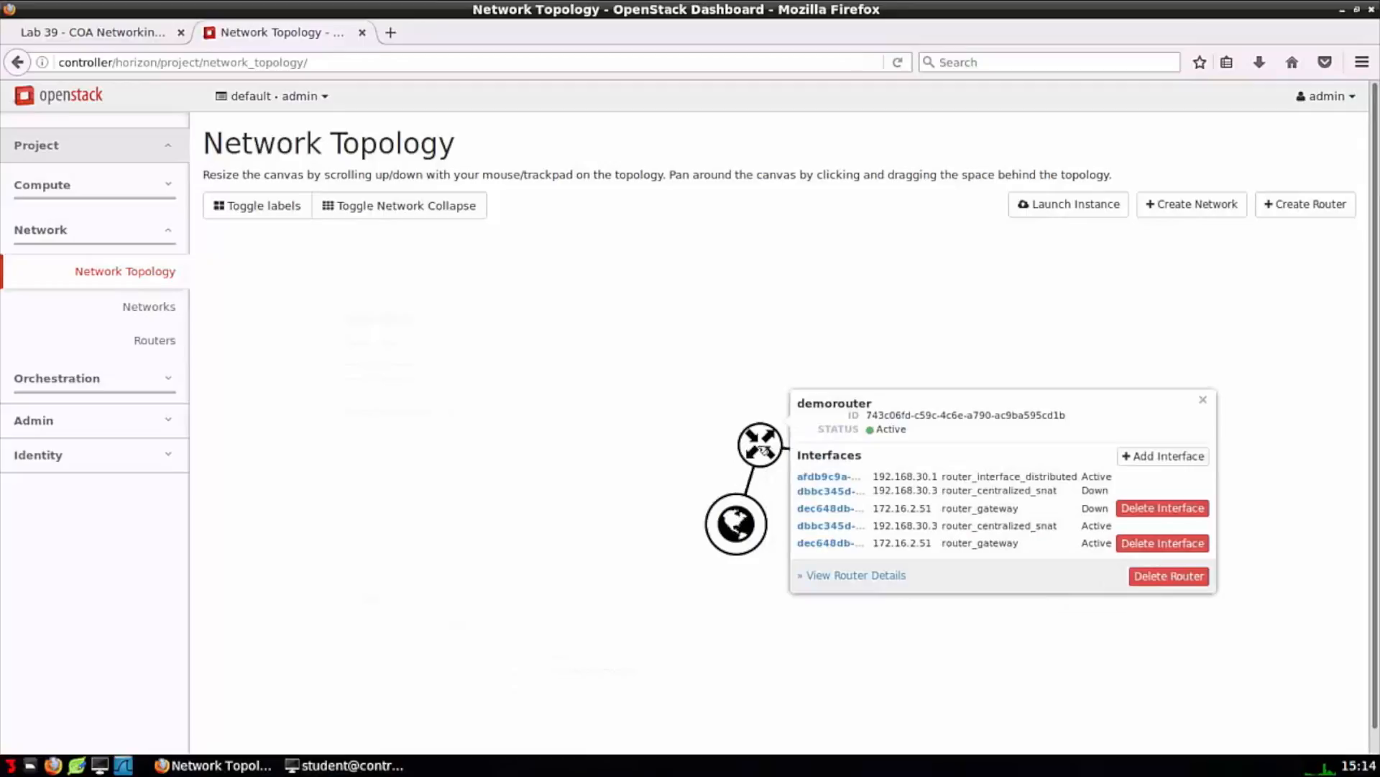
left_click(92, 32)
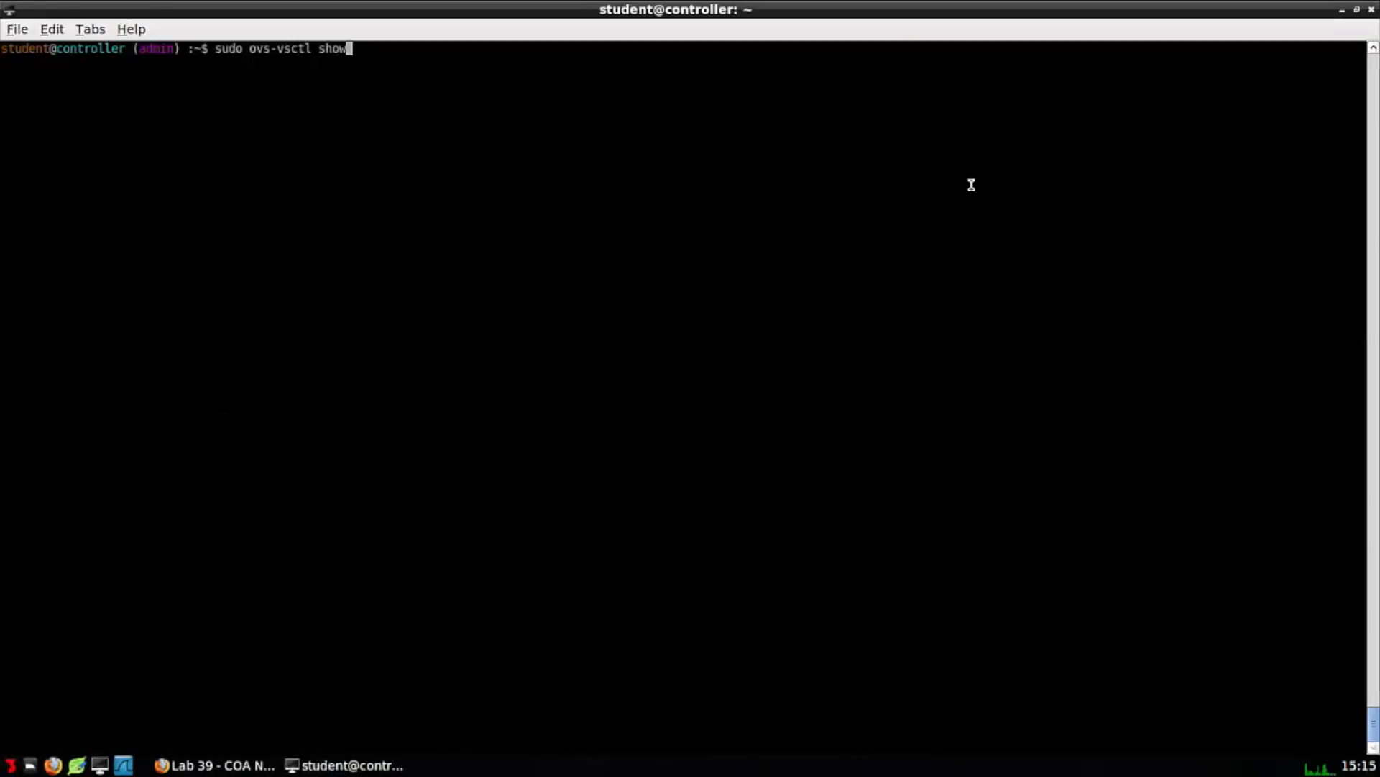
List the controller's Open vSwitch bridges and ports with sudo ovs-vsctl show
key("Return")
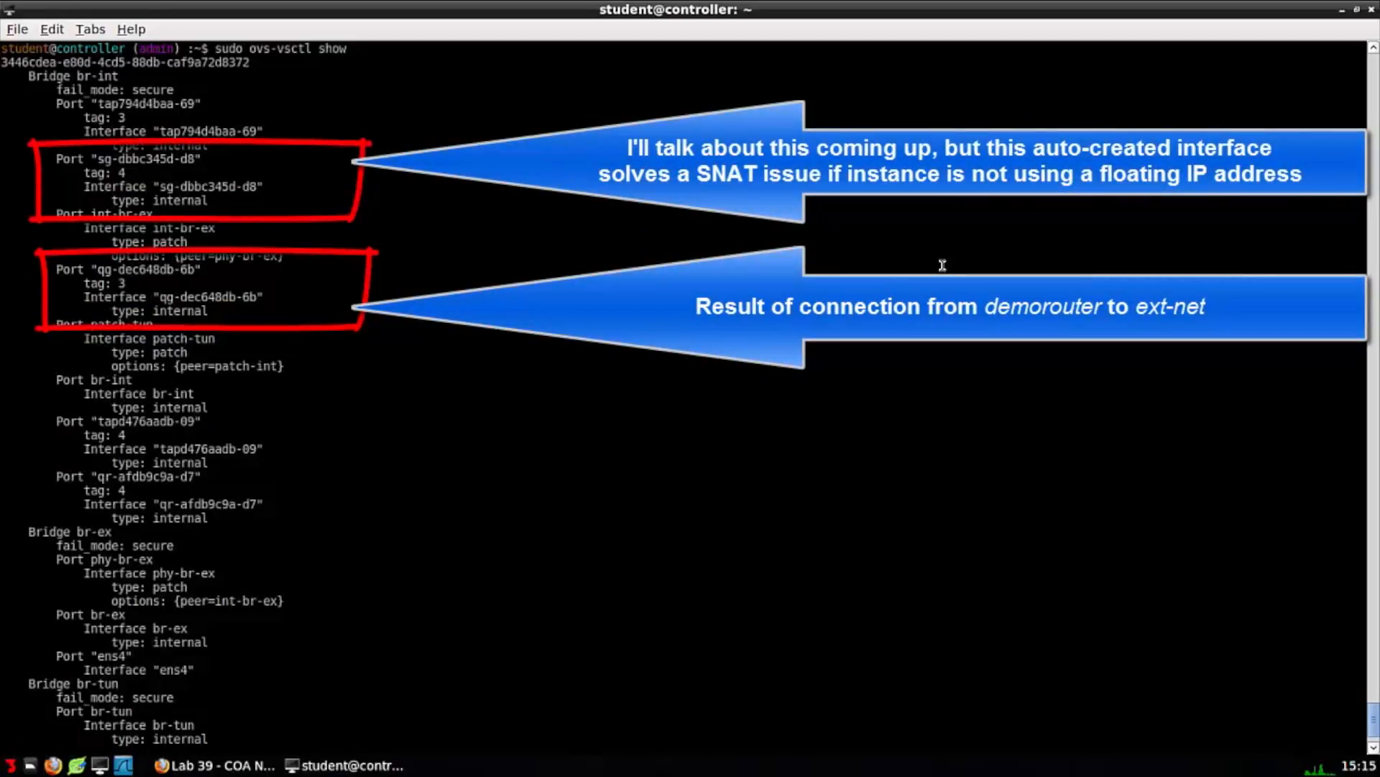
scroll("down", 3)
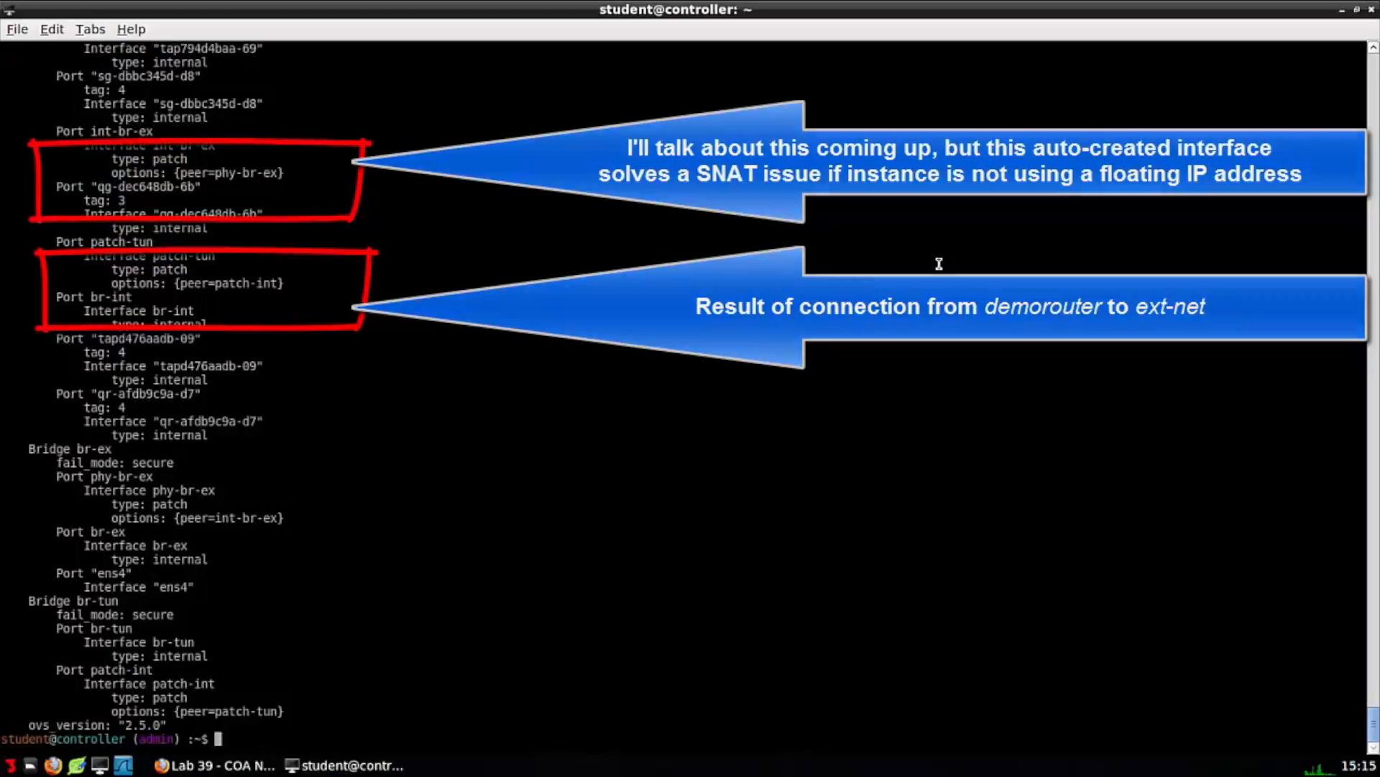
left_click(215, 765)
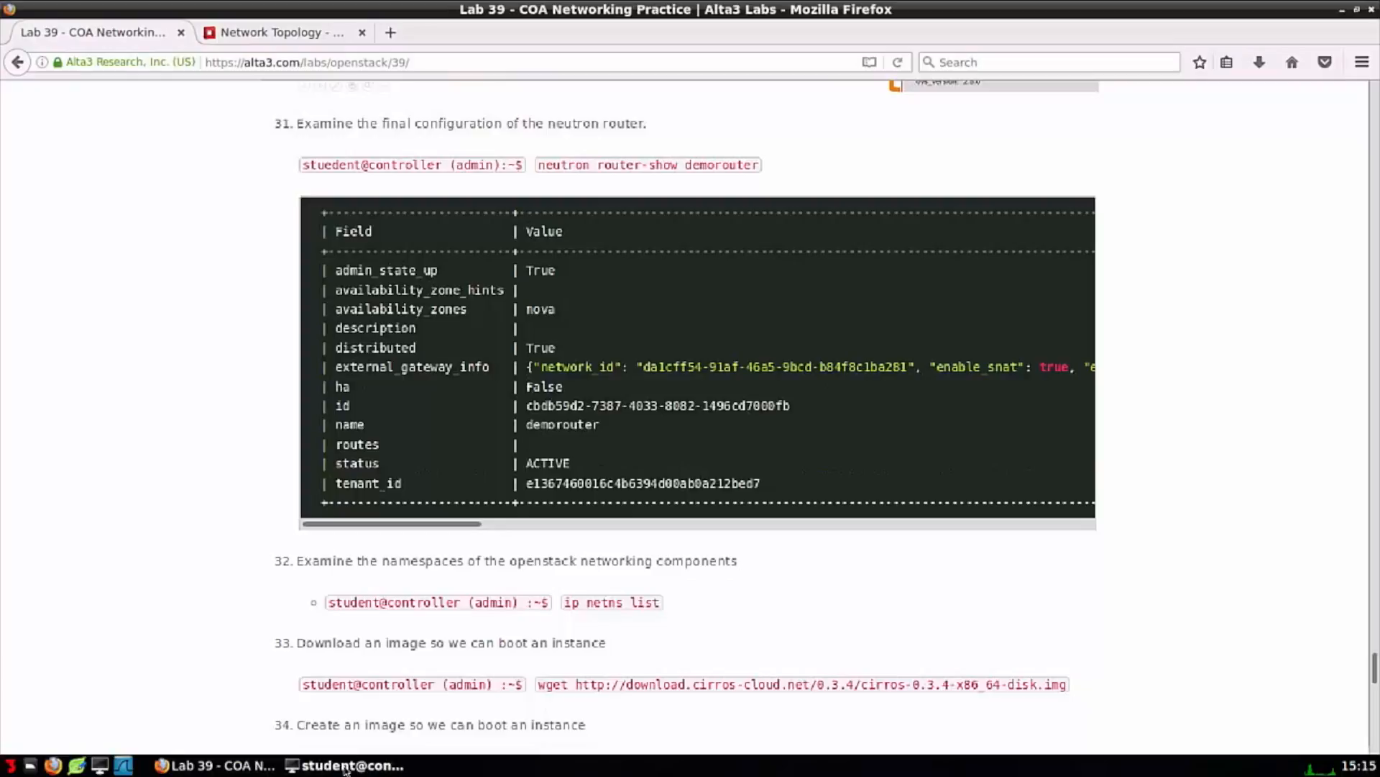
Show demorouter's configuration with neutron router-show, then list namespaces with ip netns
left_click(352, 764)
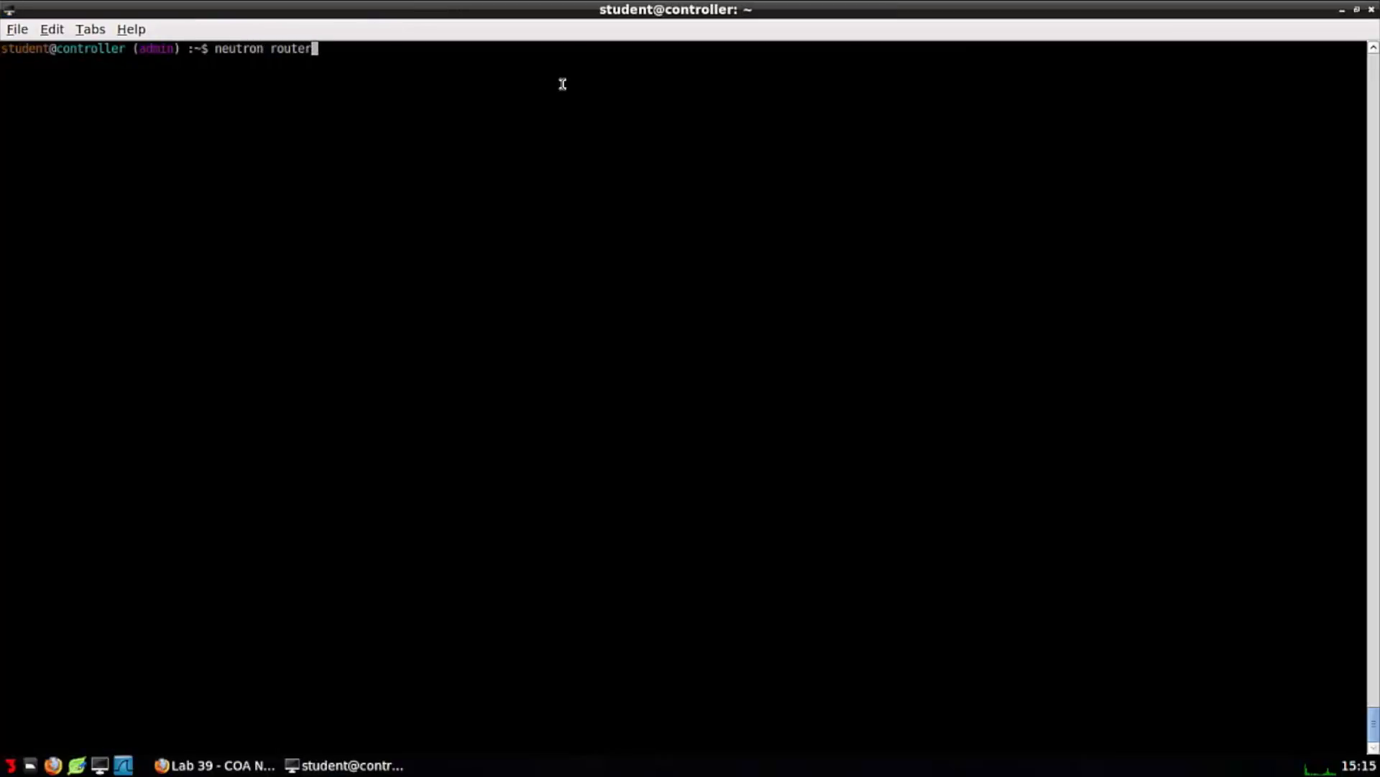
type("-show demo")
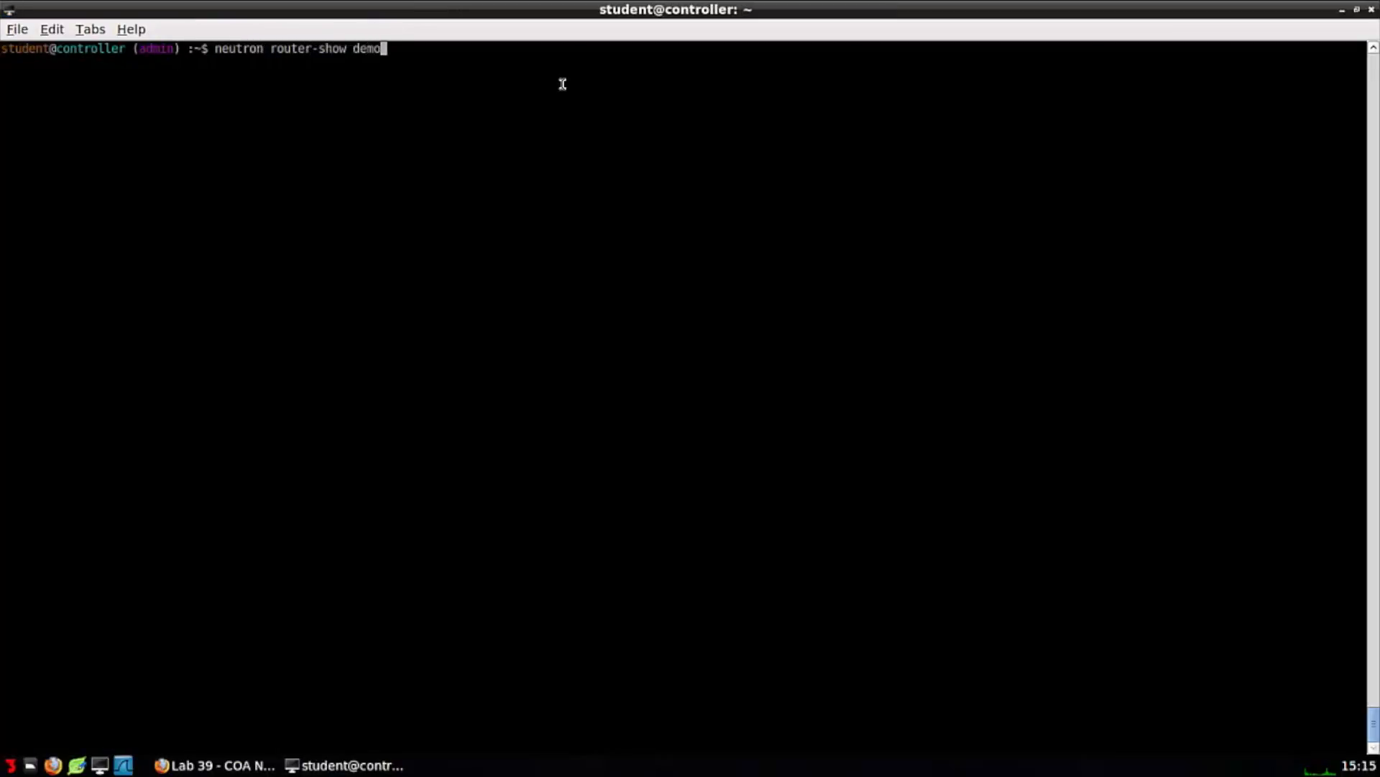
type("router")
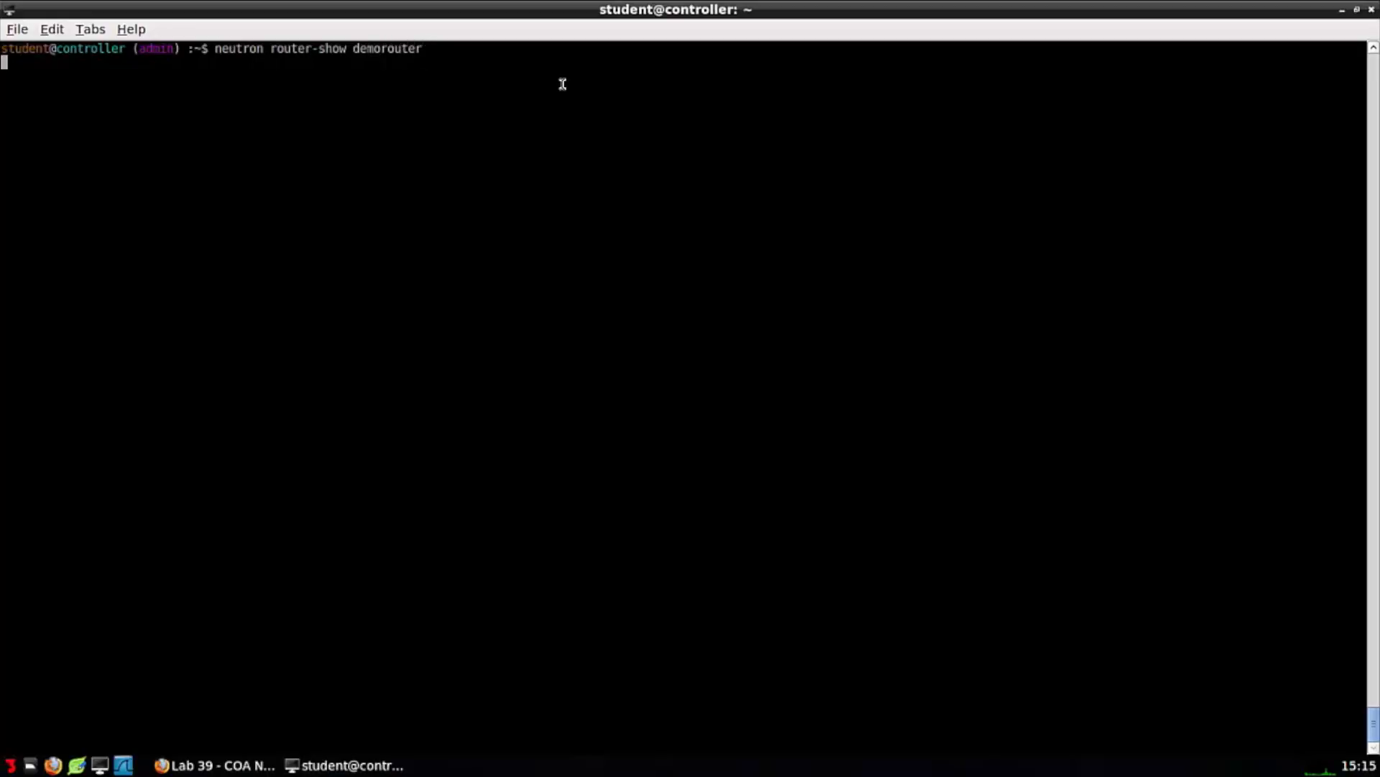
key("Return")
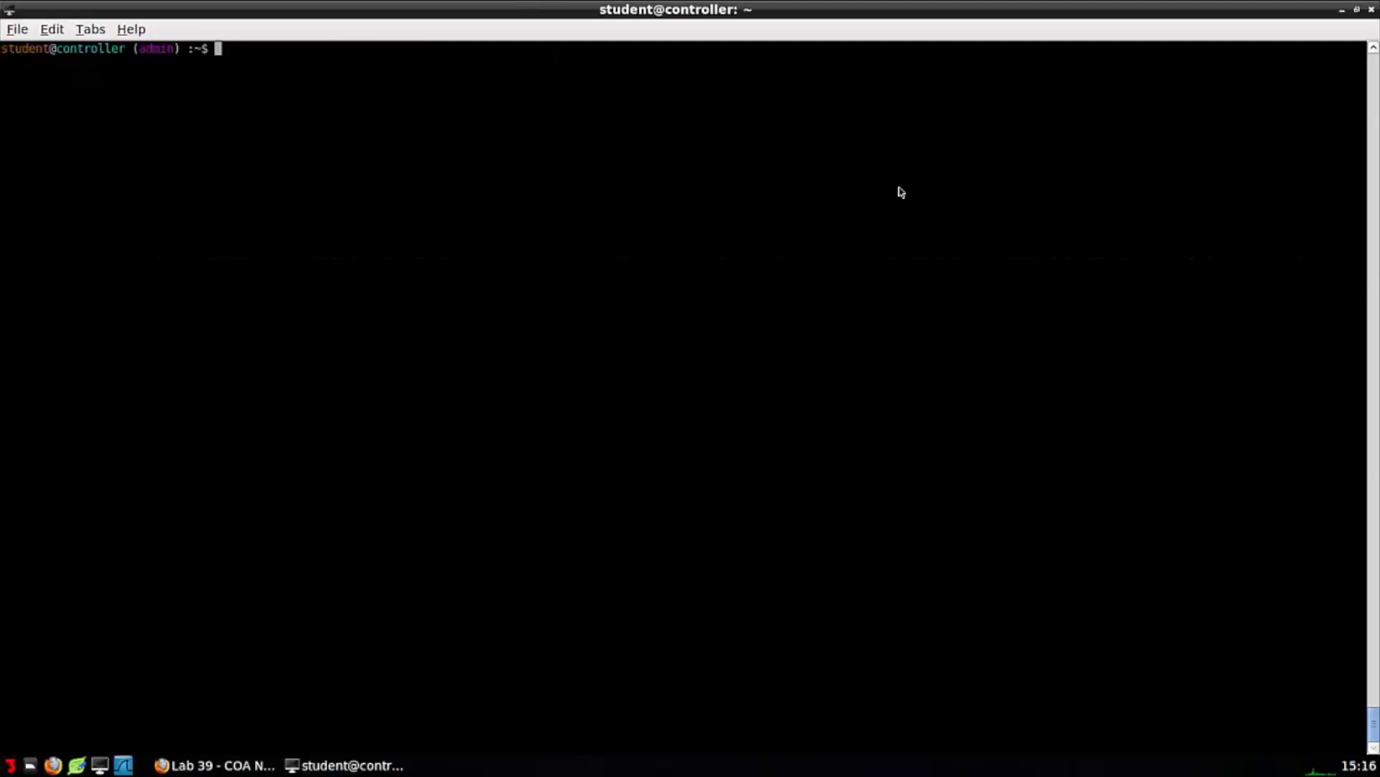
type("ip net")
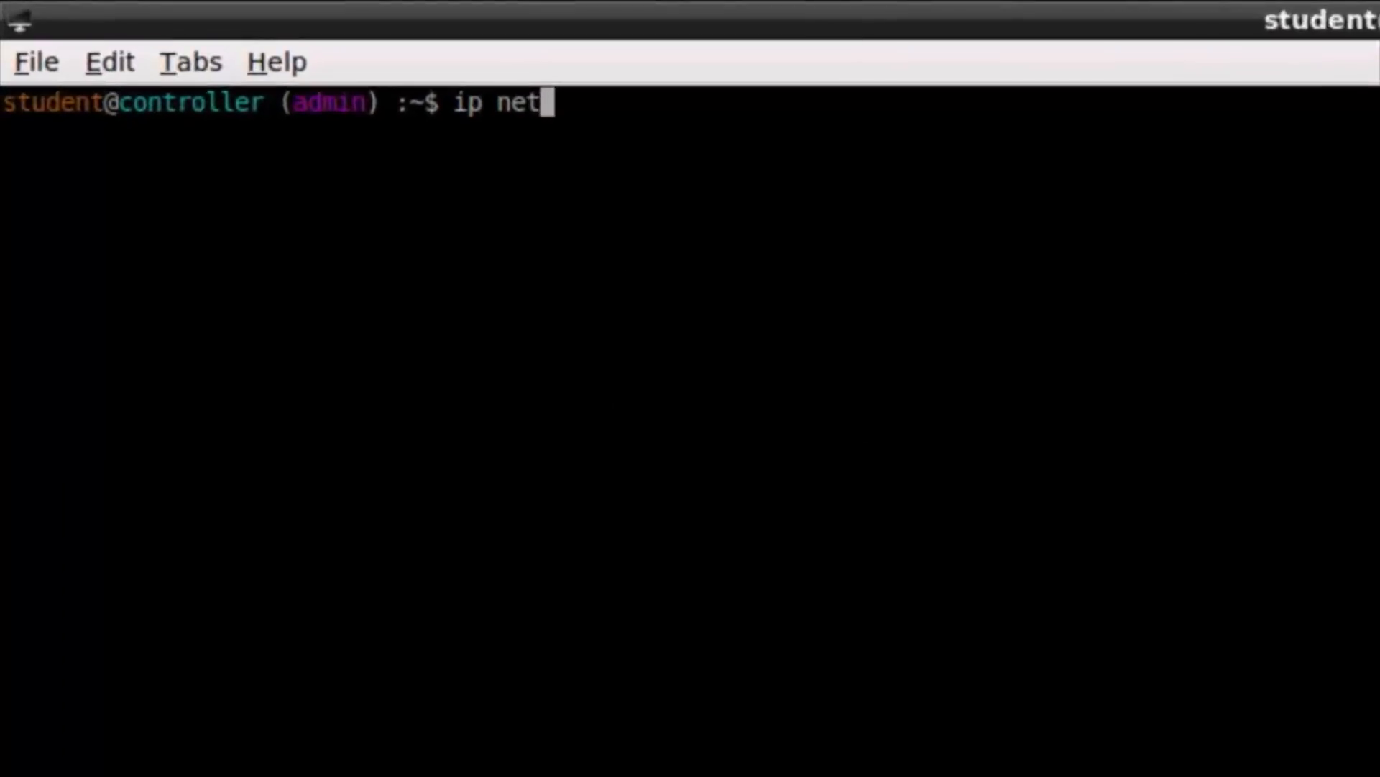
key("Return")
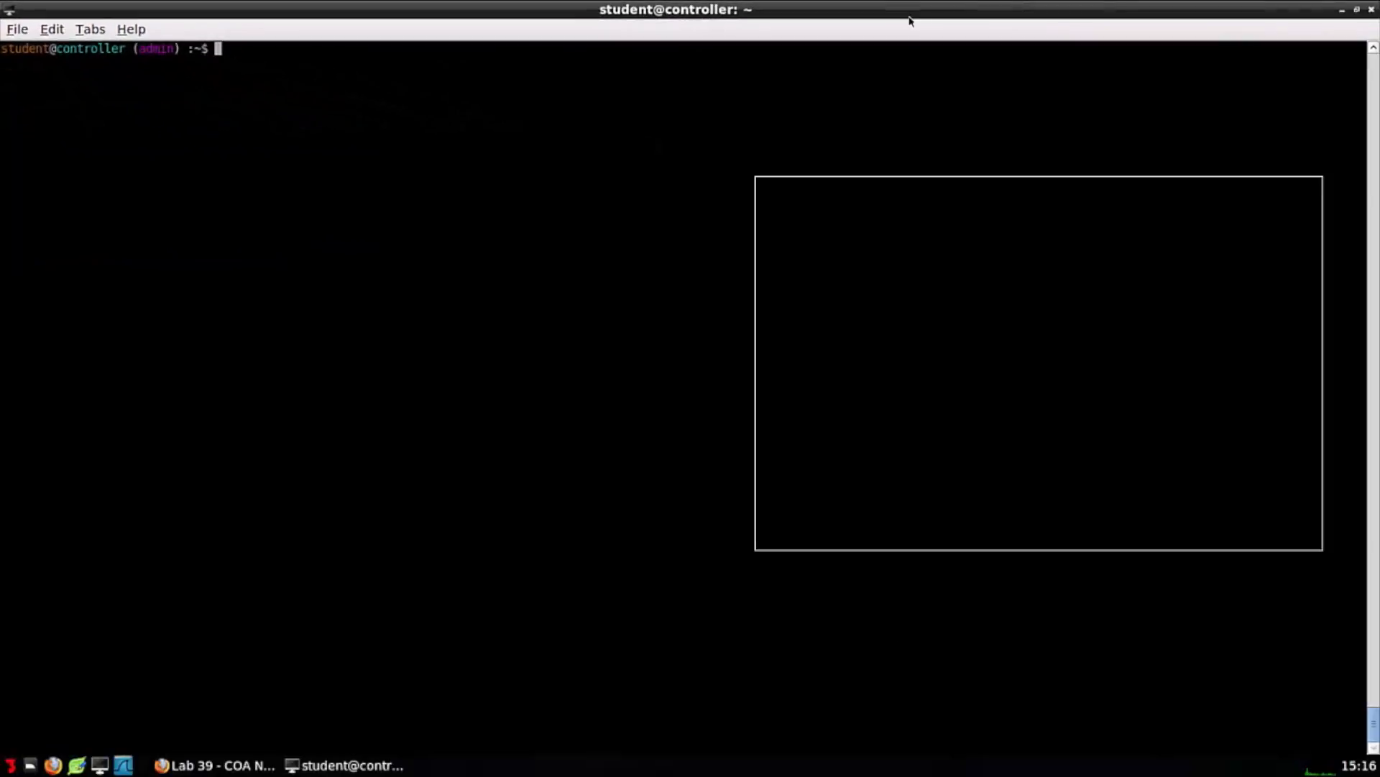
left_click(217, 764)
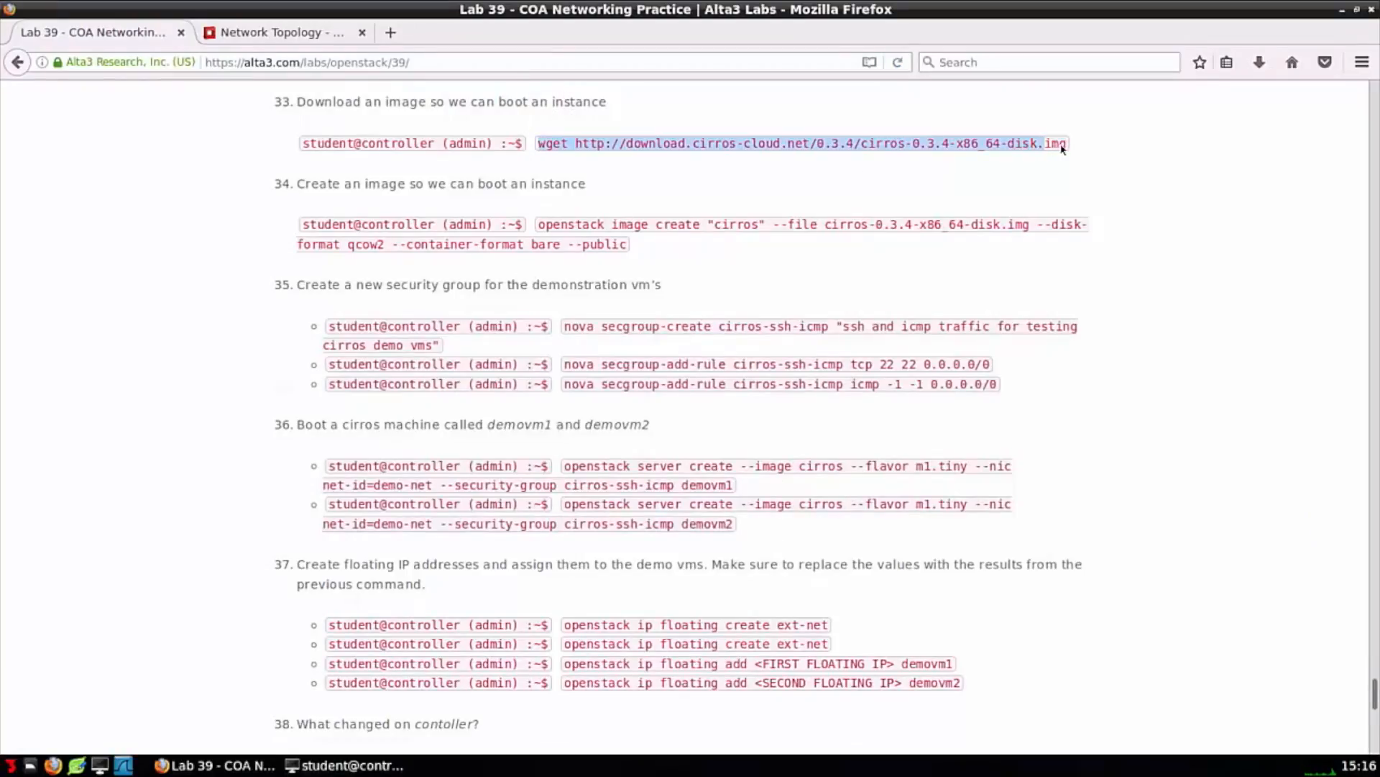
Download cirros-0.3.4-x86_64-disk.img with wget and register it as public qcow2 image 'cirros'
right_click(1061, 144)
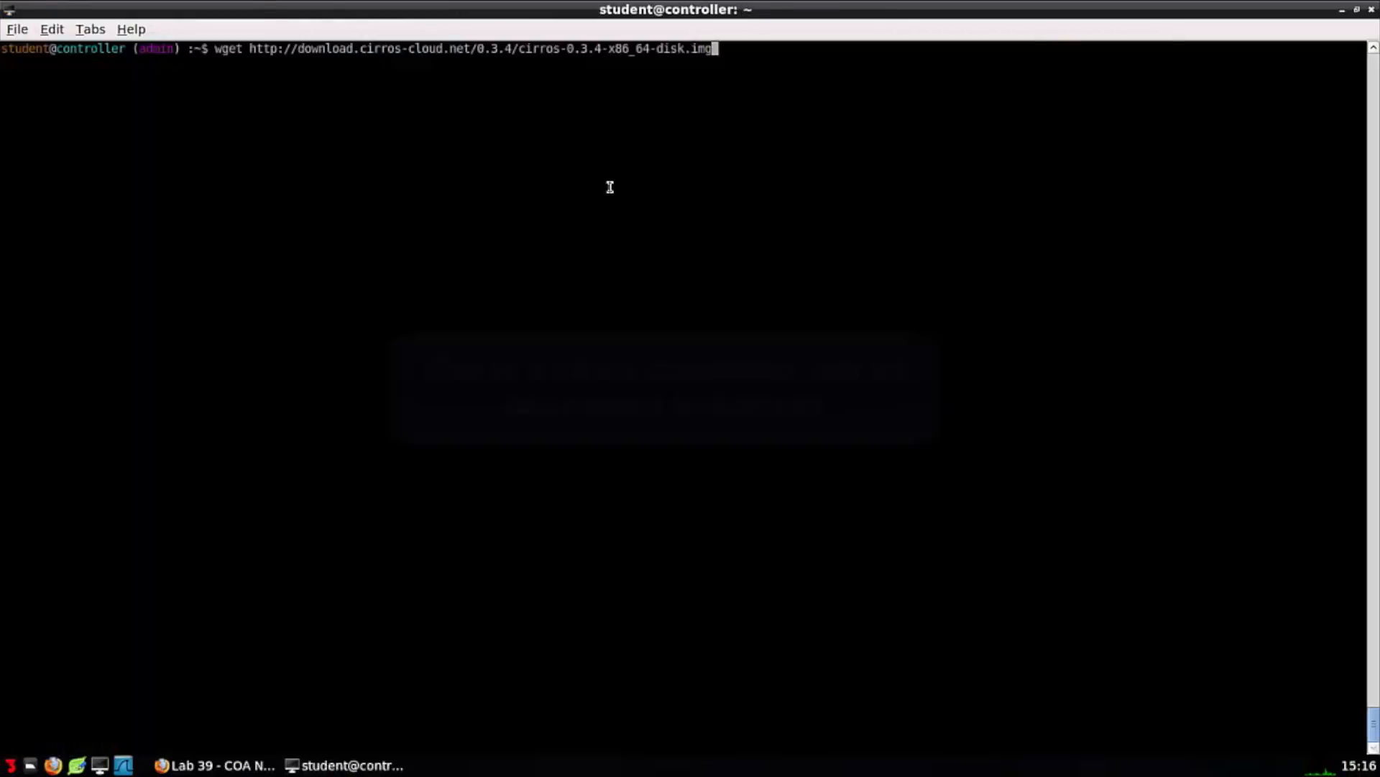
key("Return")
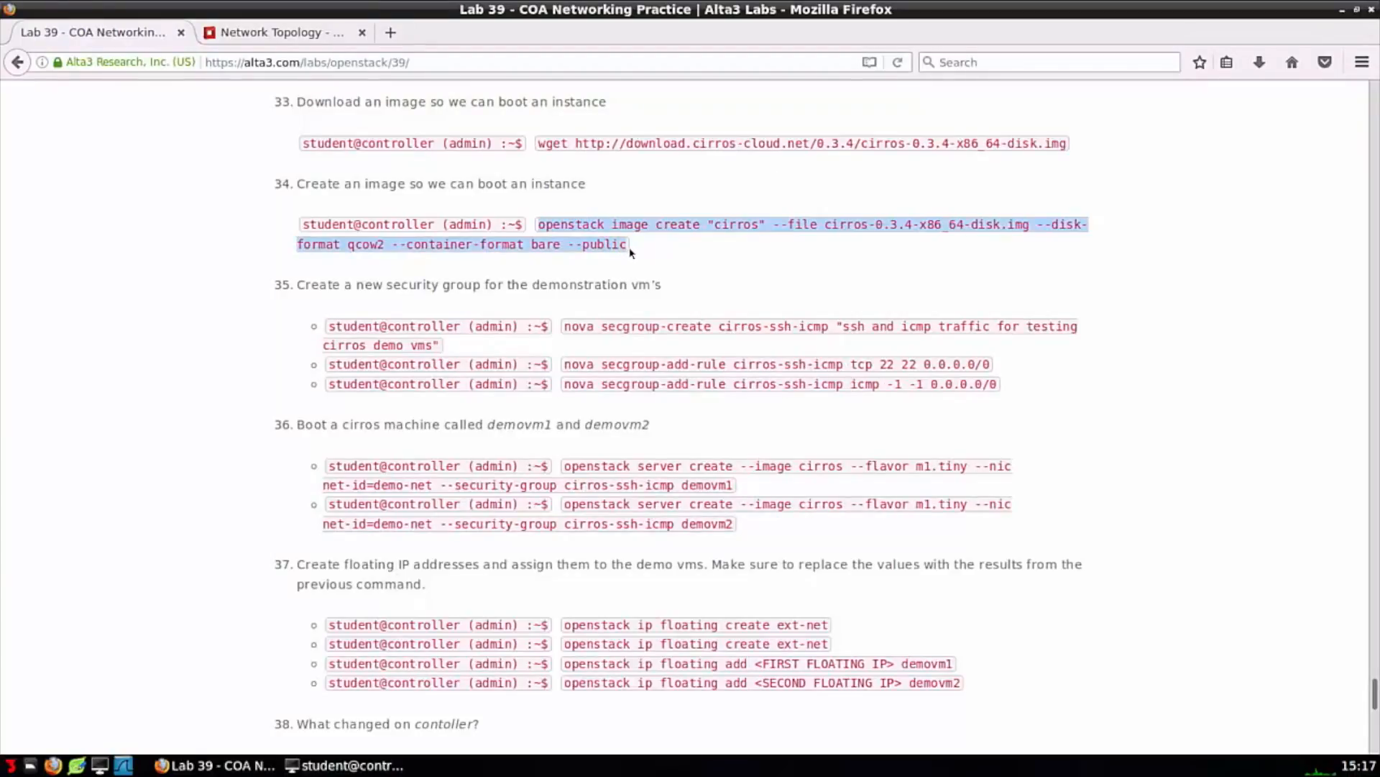
mouse_move(379, 658)
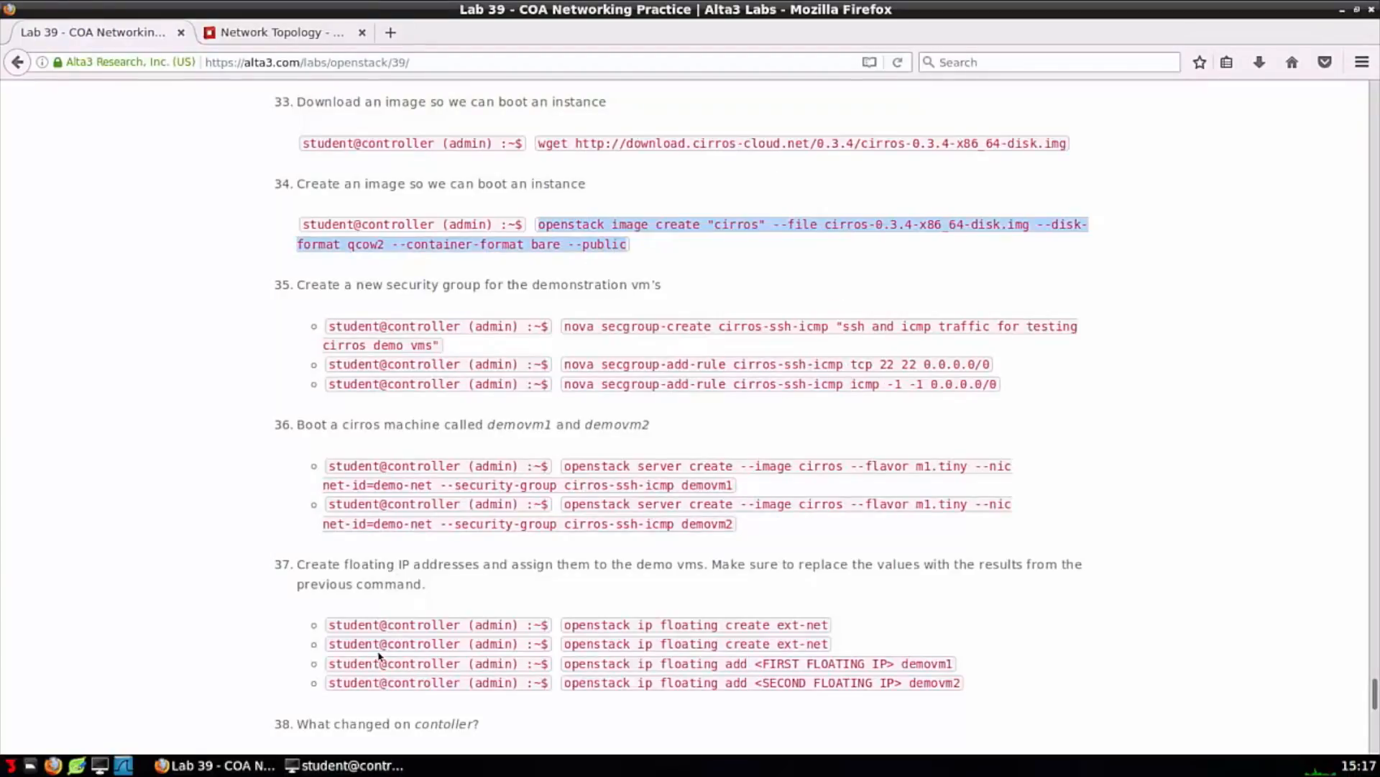
left_click(345, 764)
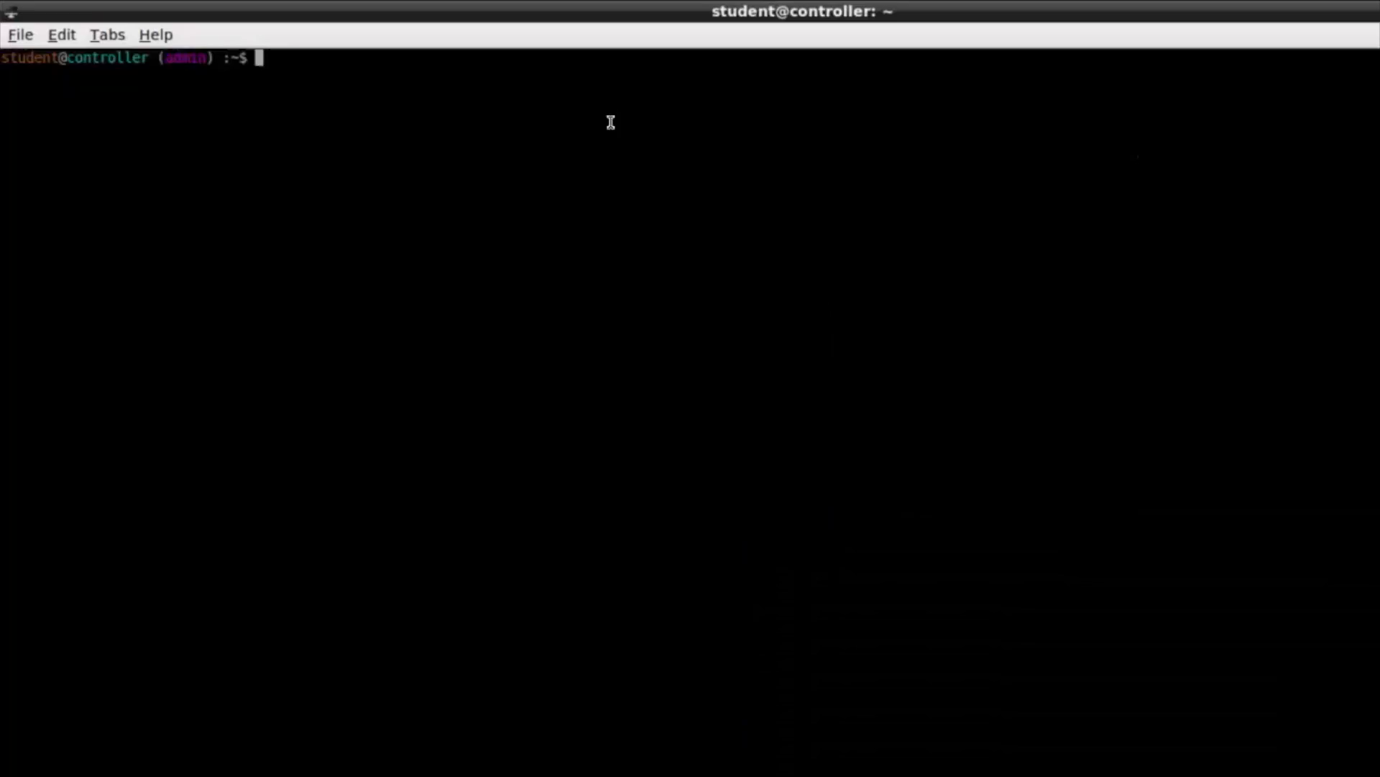
type("openstack image create \"cirros\" --file cirros-0.3.4-x86_64-disk.img --disk-format qcow2 --container-format bare --public")
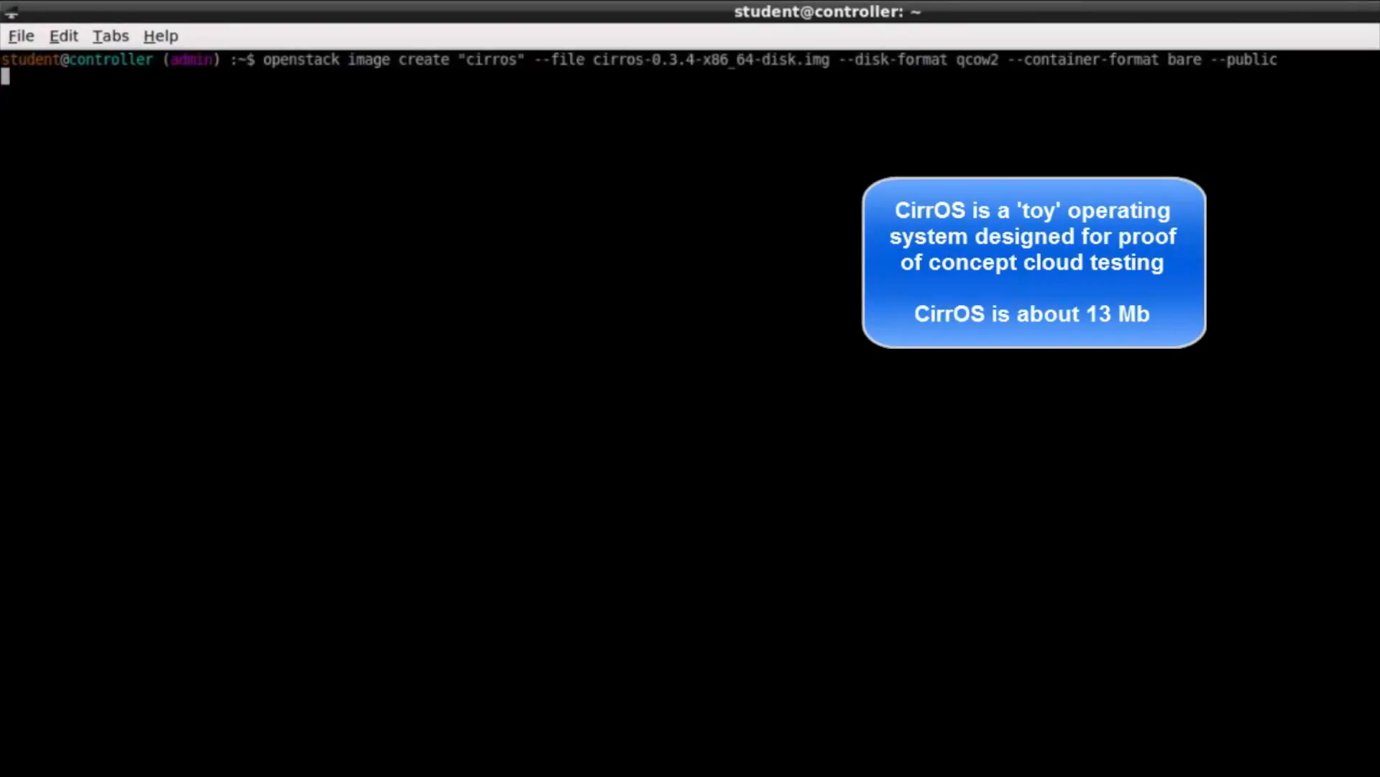
key("Return")
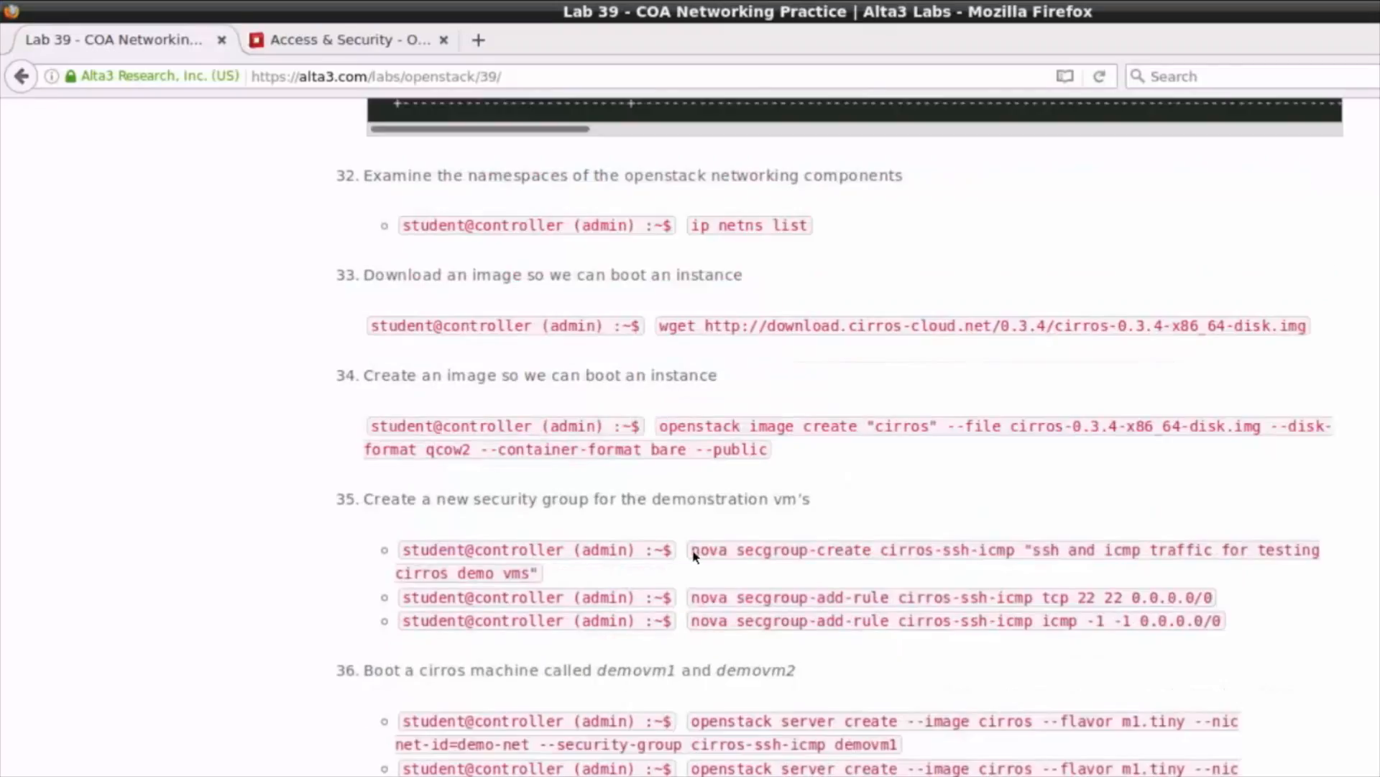
Create the cirros-ssh-icmp security group with nova secgroup-create, then clear the terminal
right_click(693, 549)
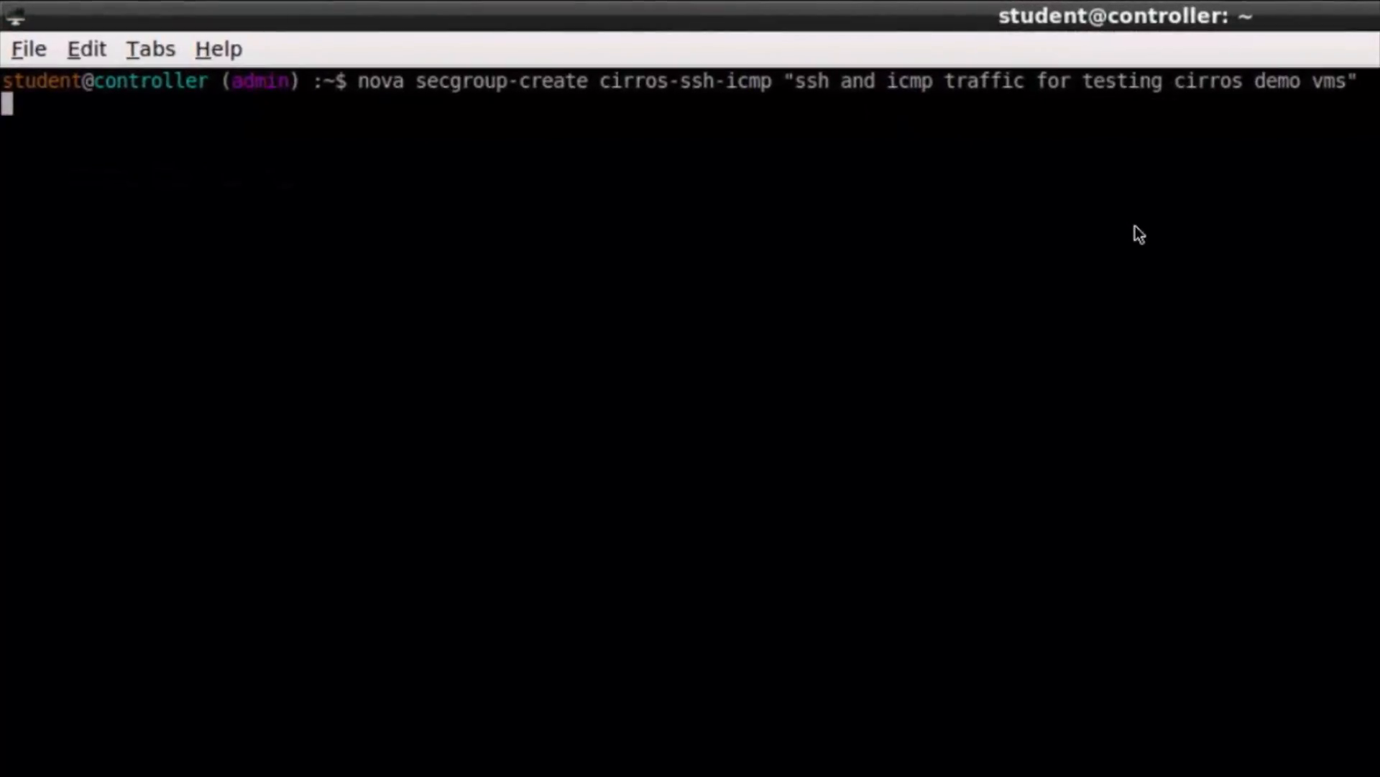
key("Return")
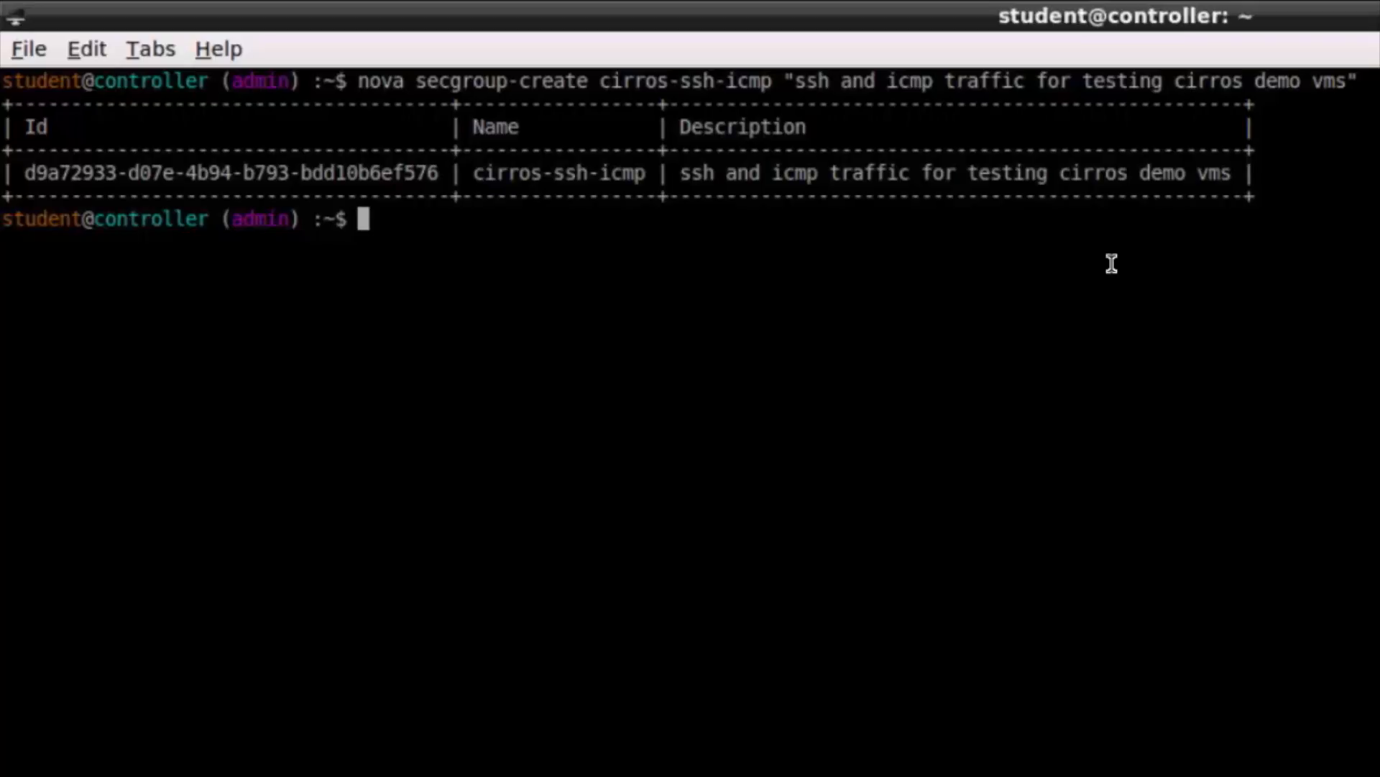
type("clea")
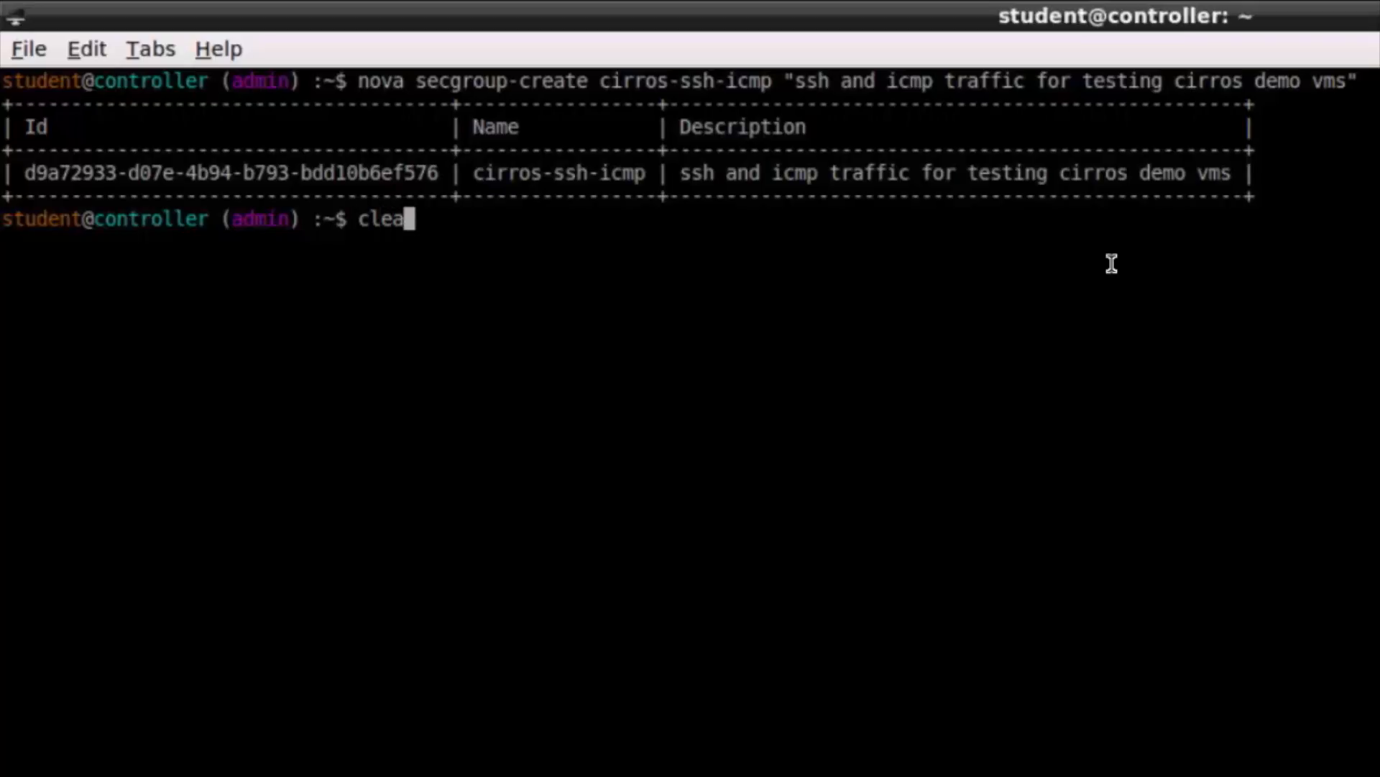
key("Return")
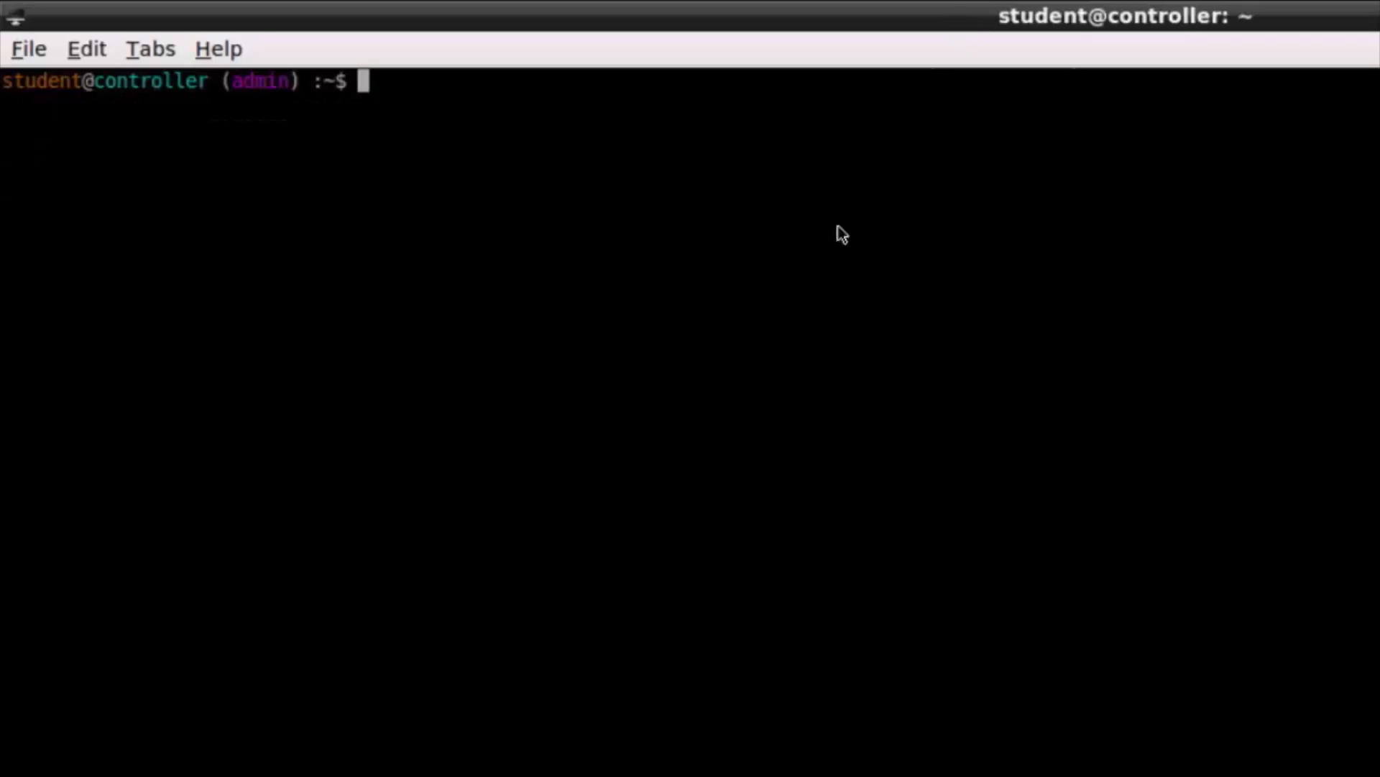
Add cirros-ssh-icmp rules for TCP port 22 and ICMP (-1 -1) from 0.0.0.0/0
type("nova secgroup-add-rule cirros-ssh-icmp tcp 22 22 0.0.0.0/0")
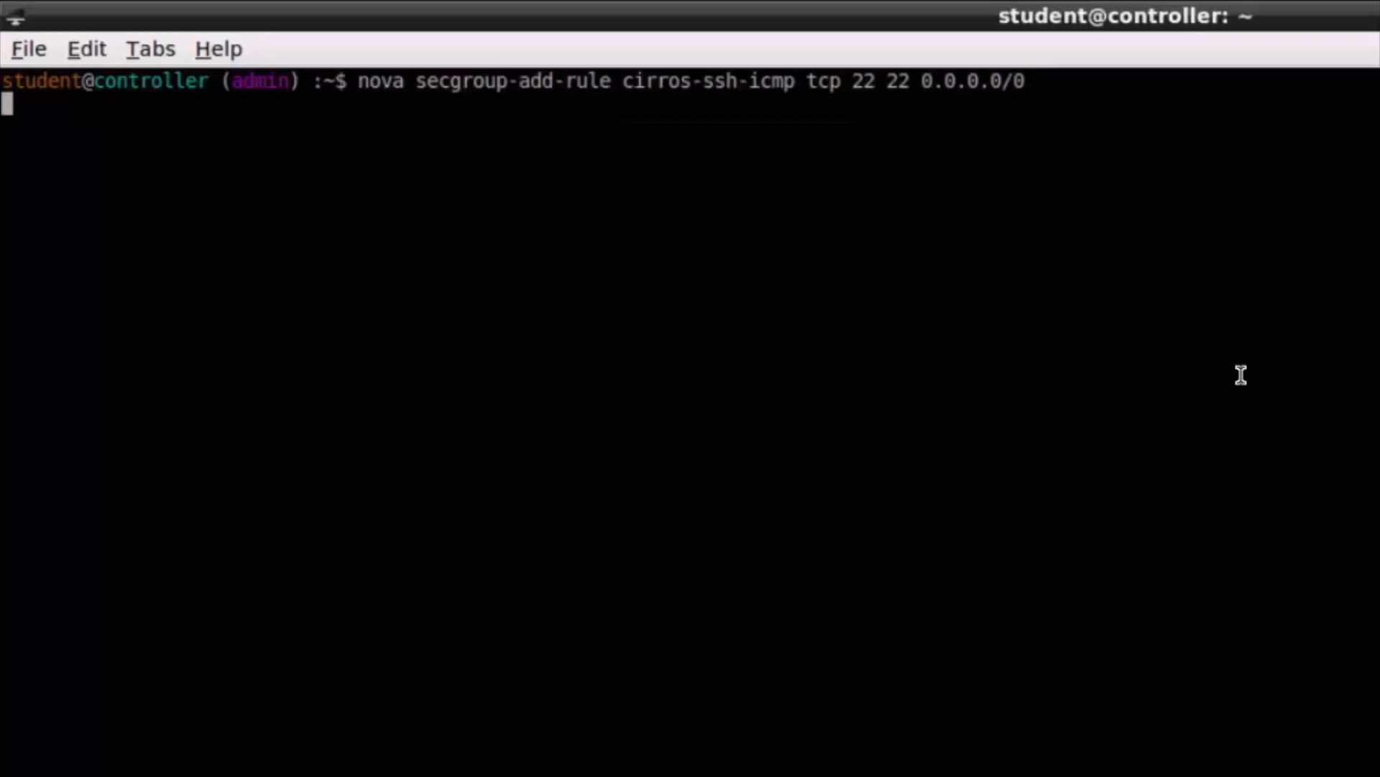
key("Return")
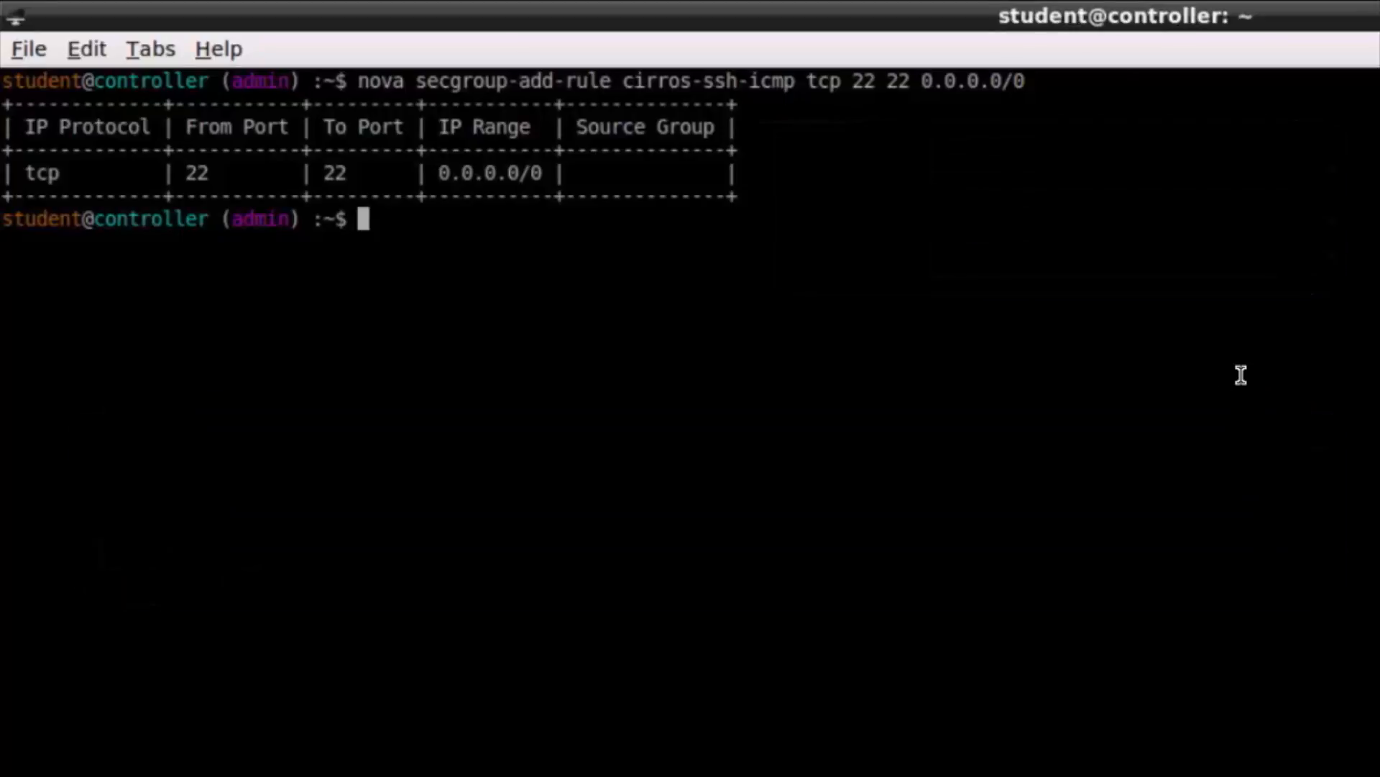
type("nova secgroup-add-rule cirros-ssh-icmp icmp -1 -1 0.0.0.0/0")
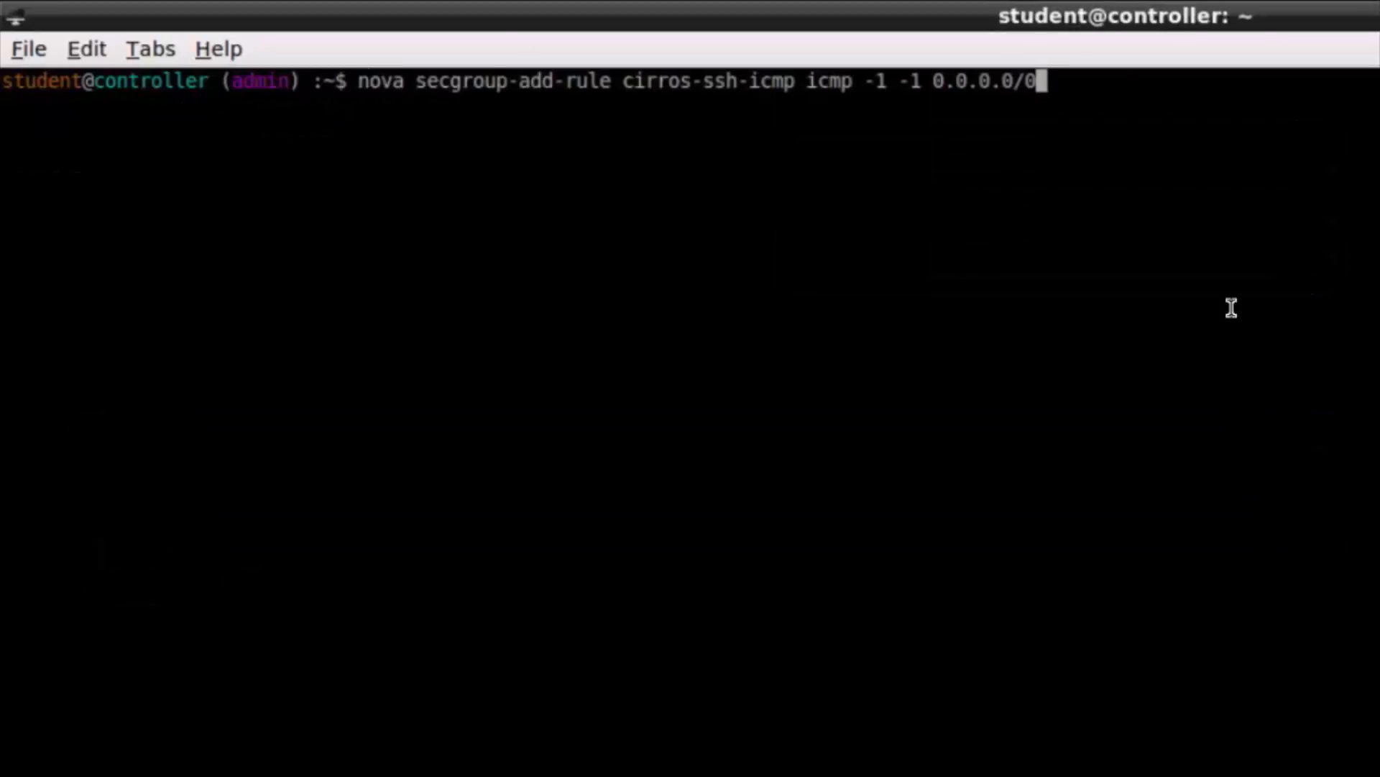
key("Return")
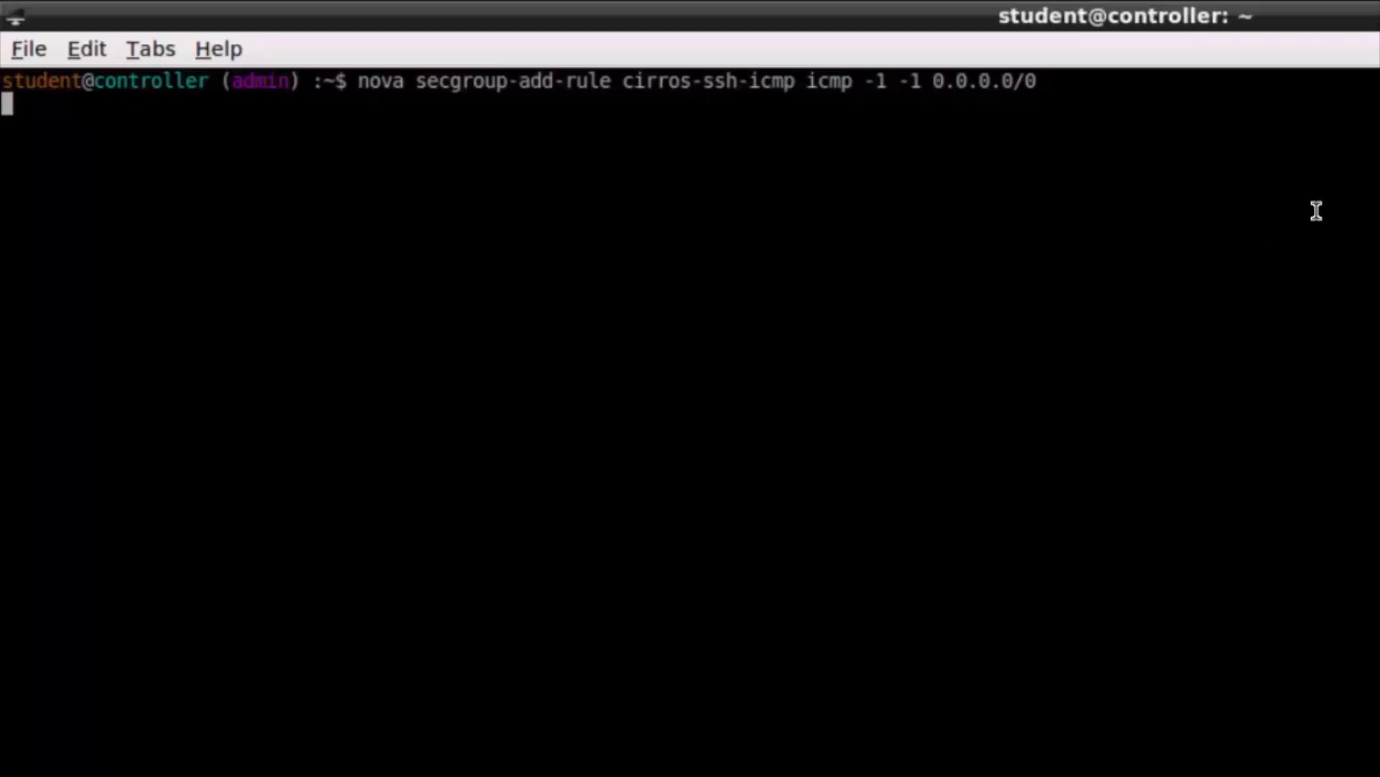
key("Return")
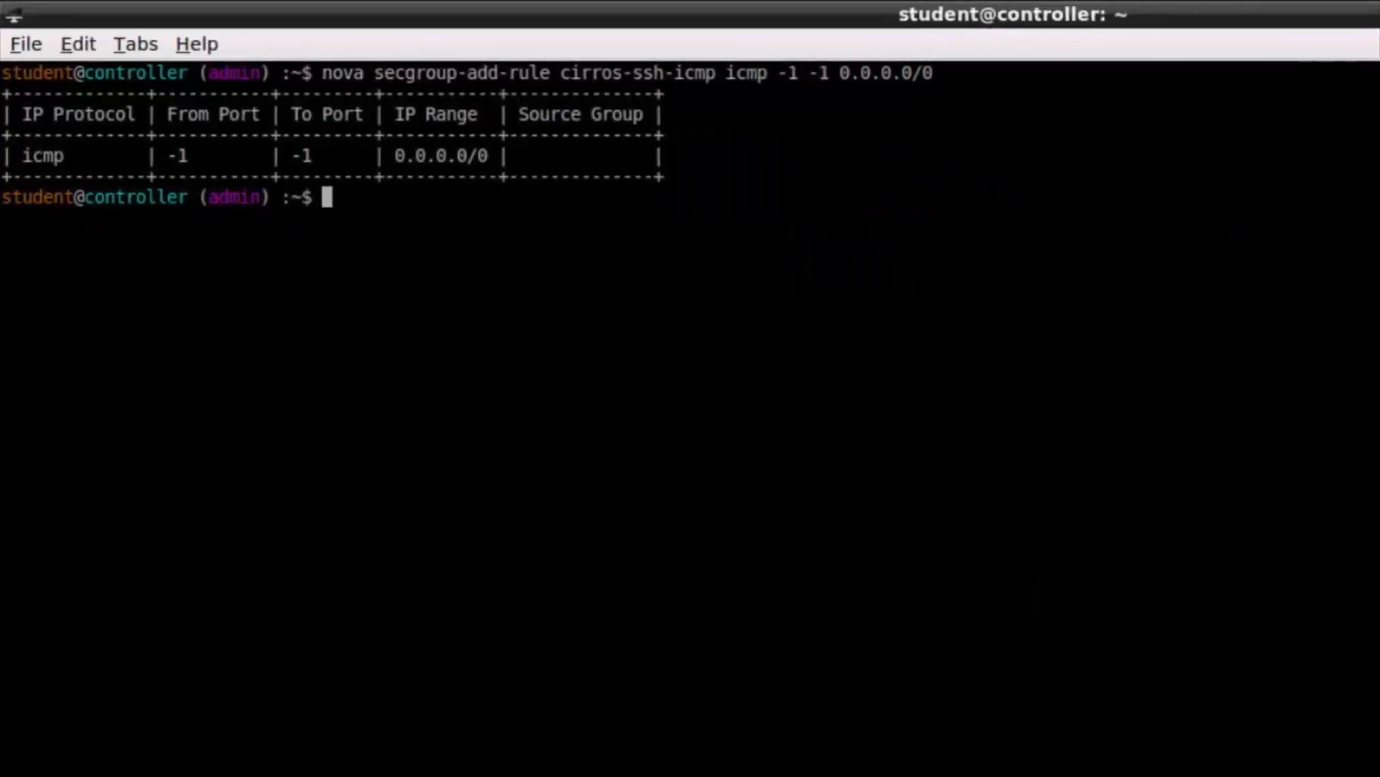
left_click(211, 764)
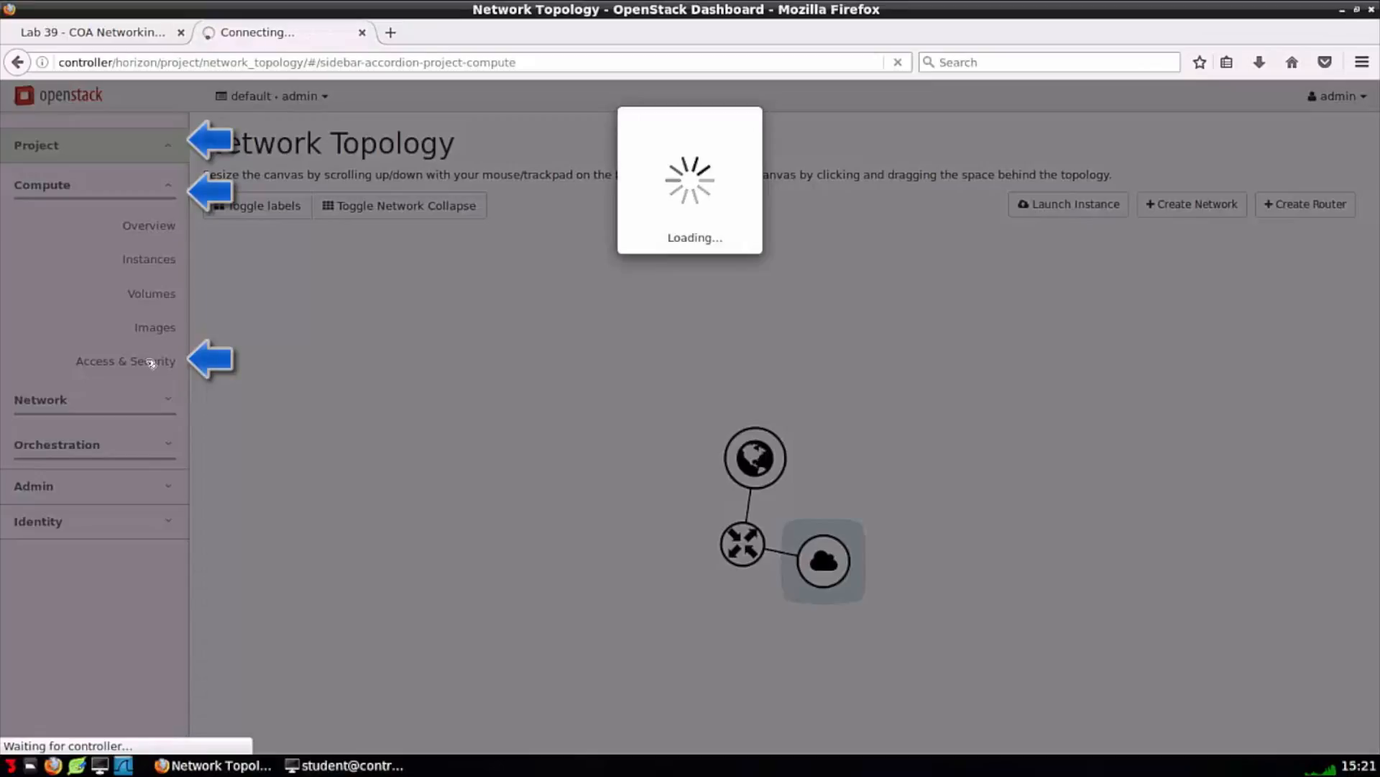
Verify Access & Security lists cirros-ssh-icmp beside default, then return to the lab guide
left_click(125, 361)
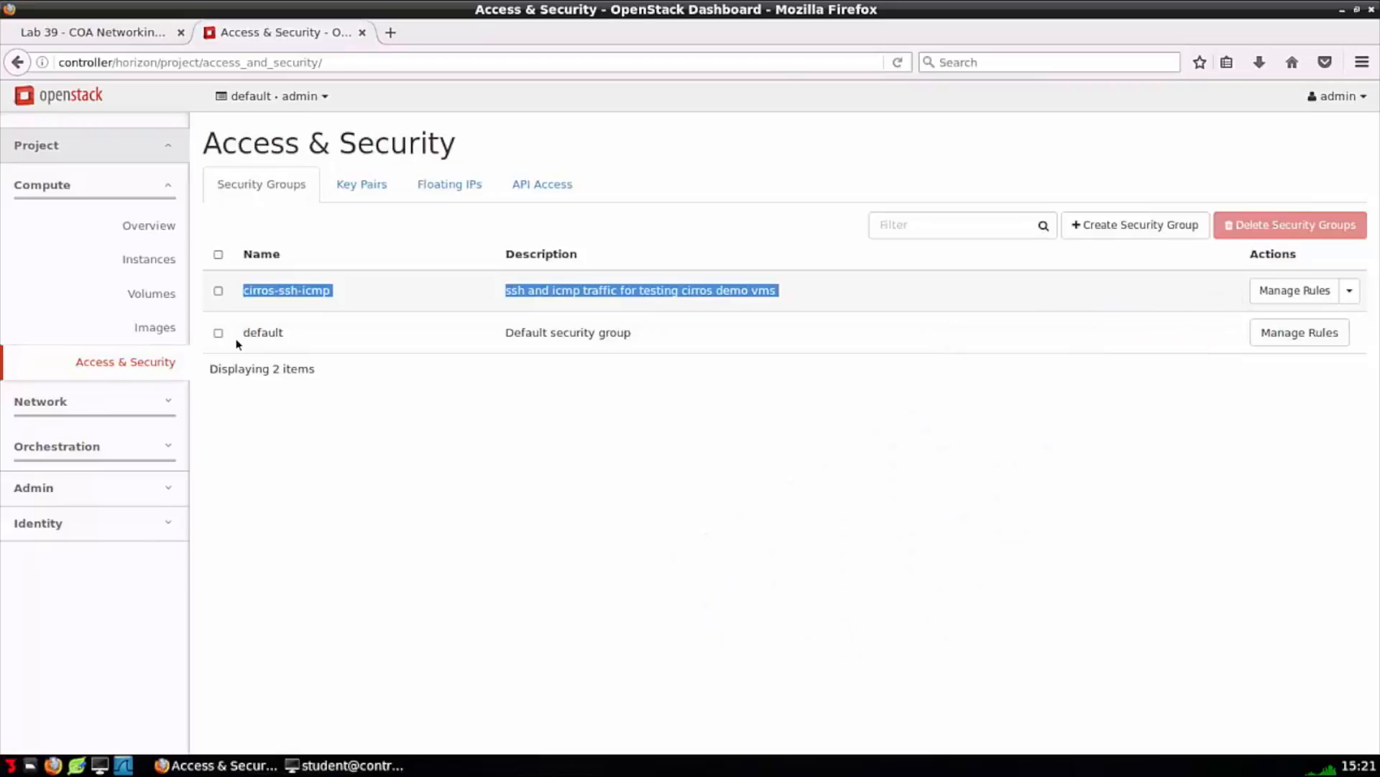
left_click(93, 32)
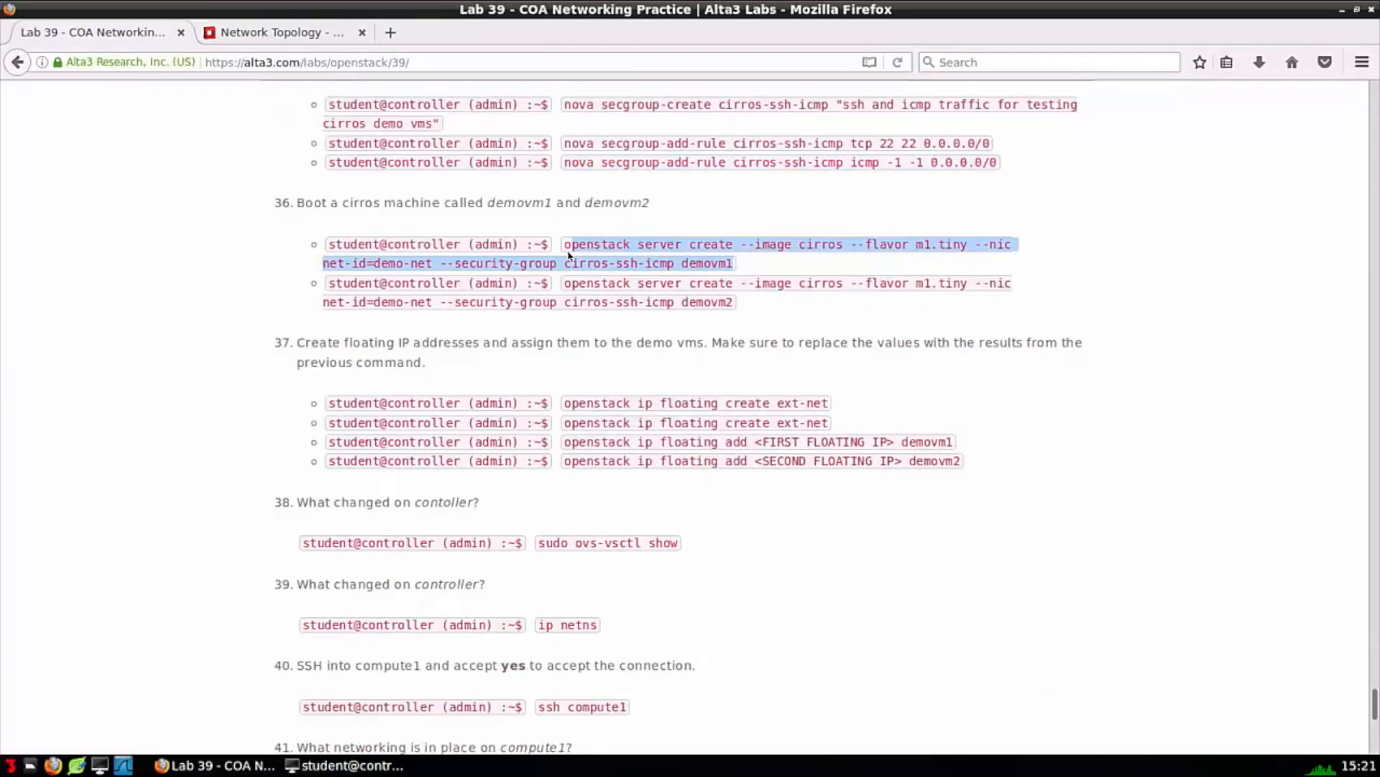
mouse_move(377, 757)
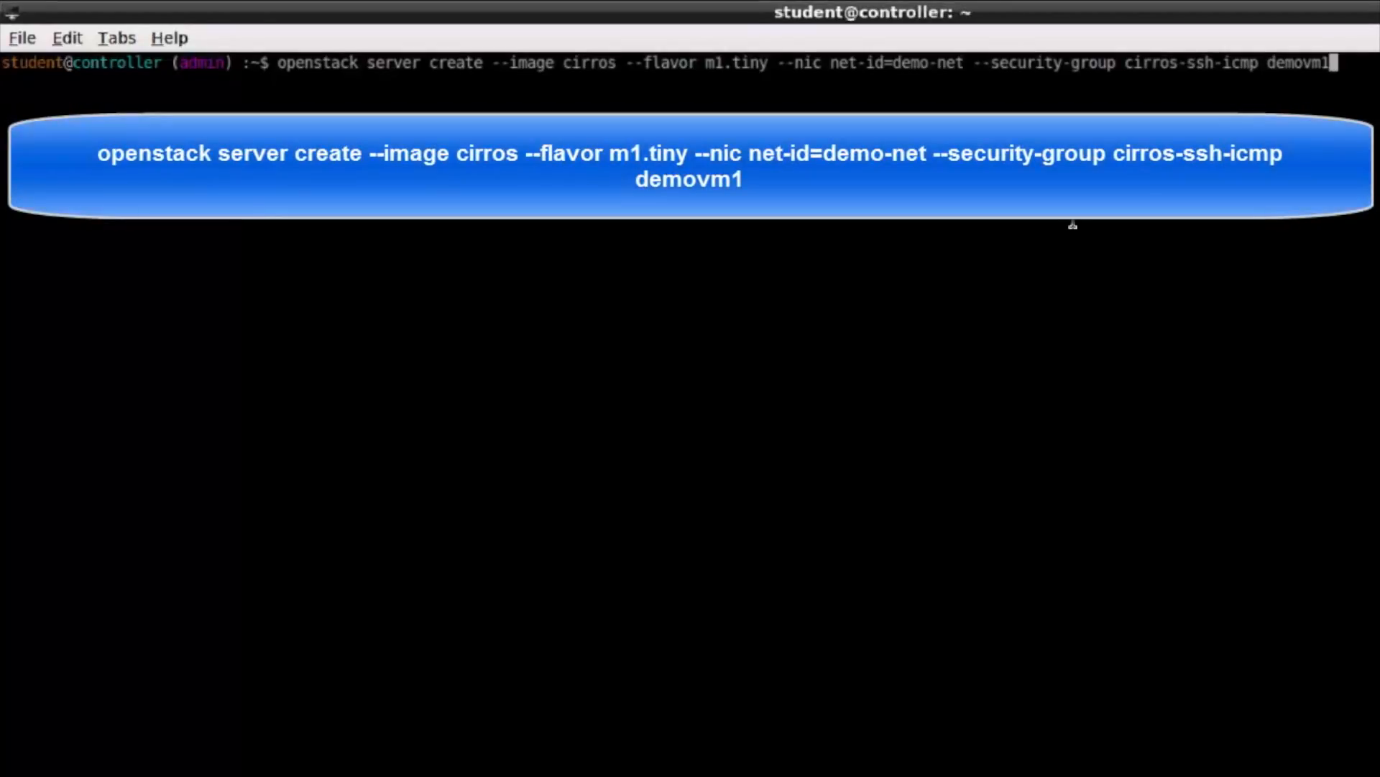
Boot demovm1 and demovm2 from cirros with m1.tiny, demo-net and cirros-ssh-icmp
key("Return")
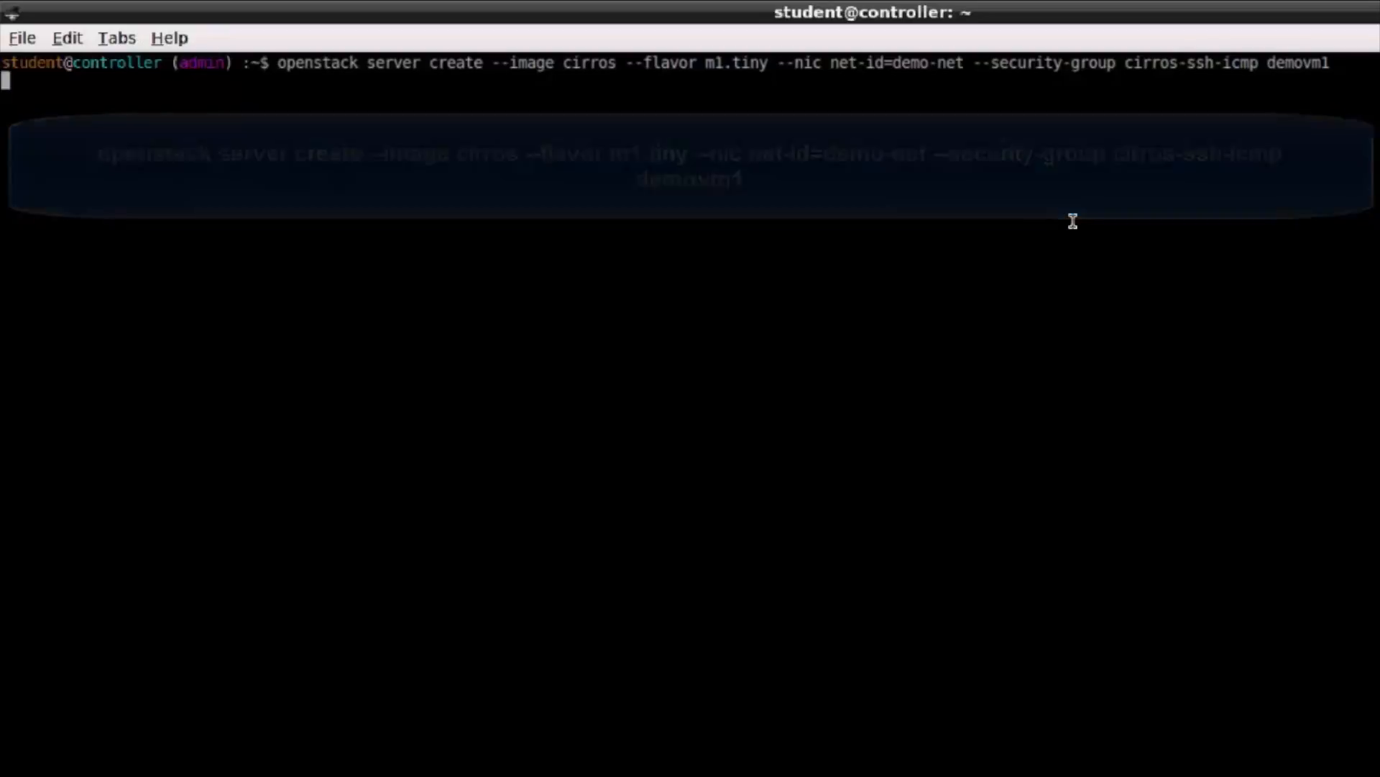
key("Return")
type("openstack server create --image cirros --flavor m1.tiny --nic net-id=demo-net --security-group cirros-ssh-icmp demovm2")
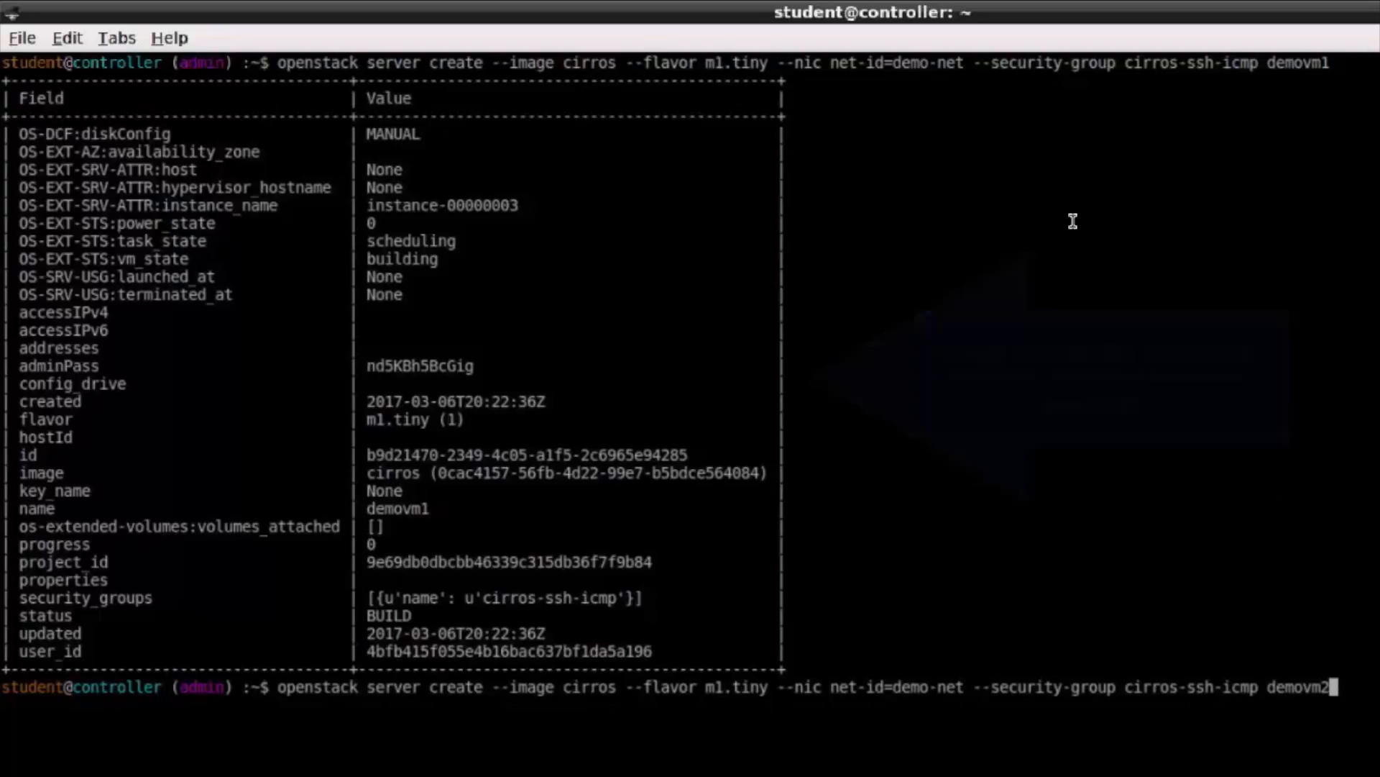
key("Return")
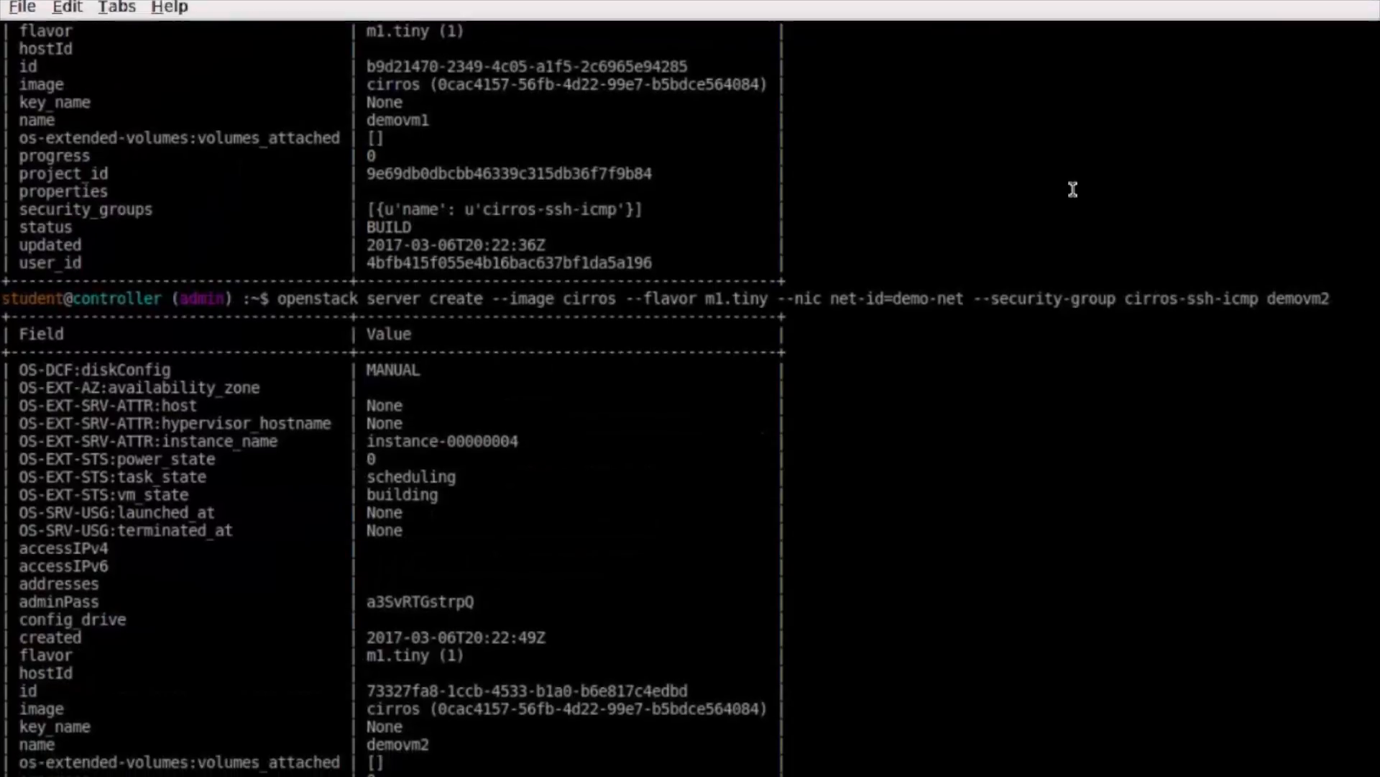
scroll("down", 3)
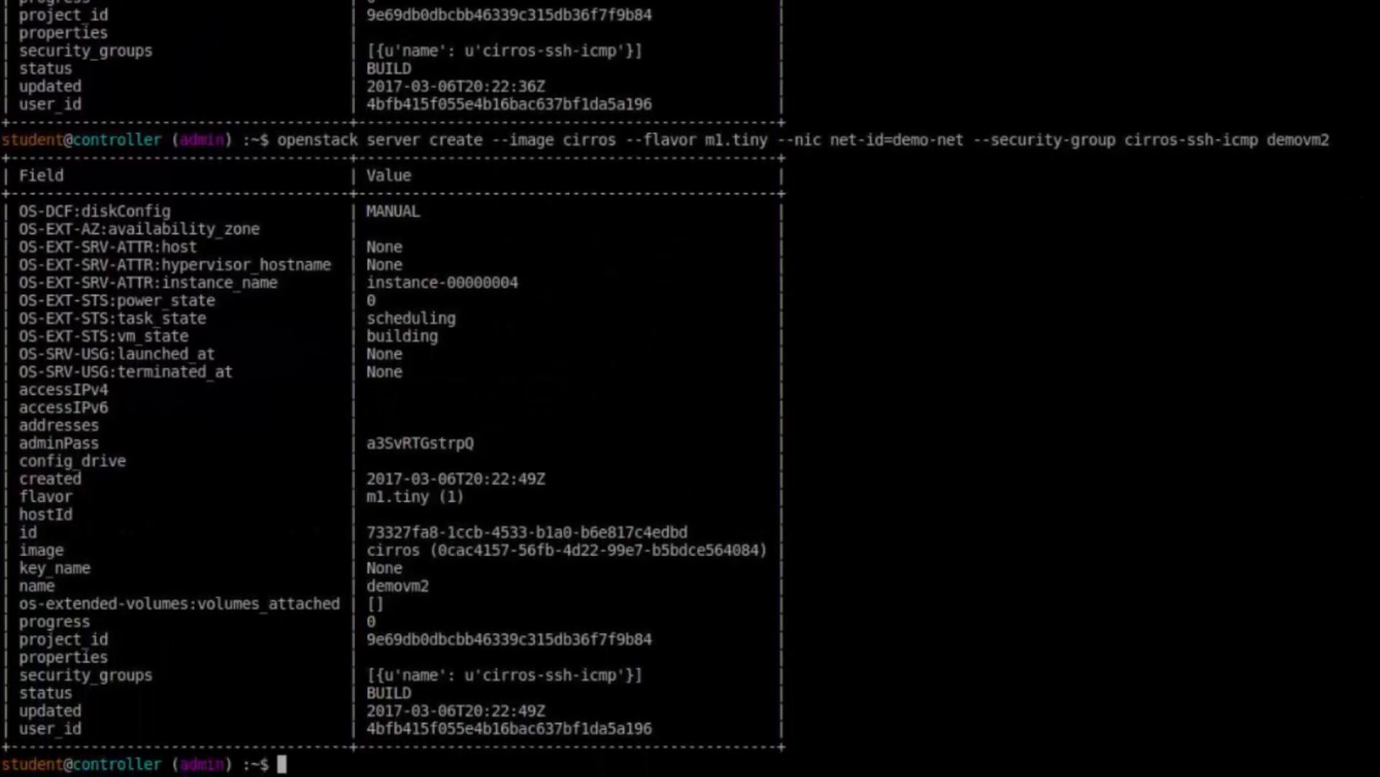
left_click(216, 765)
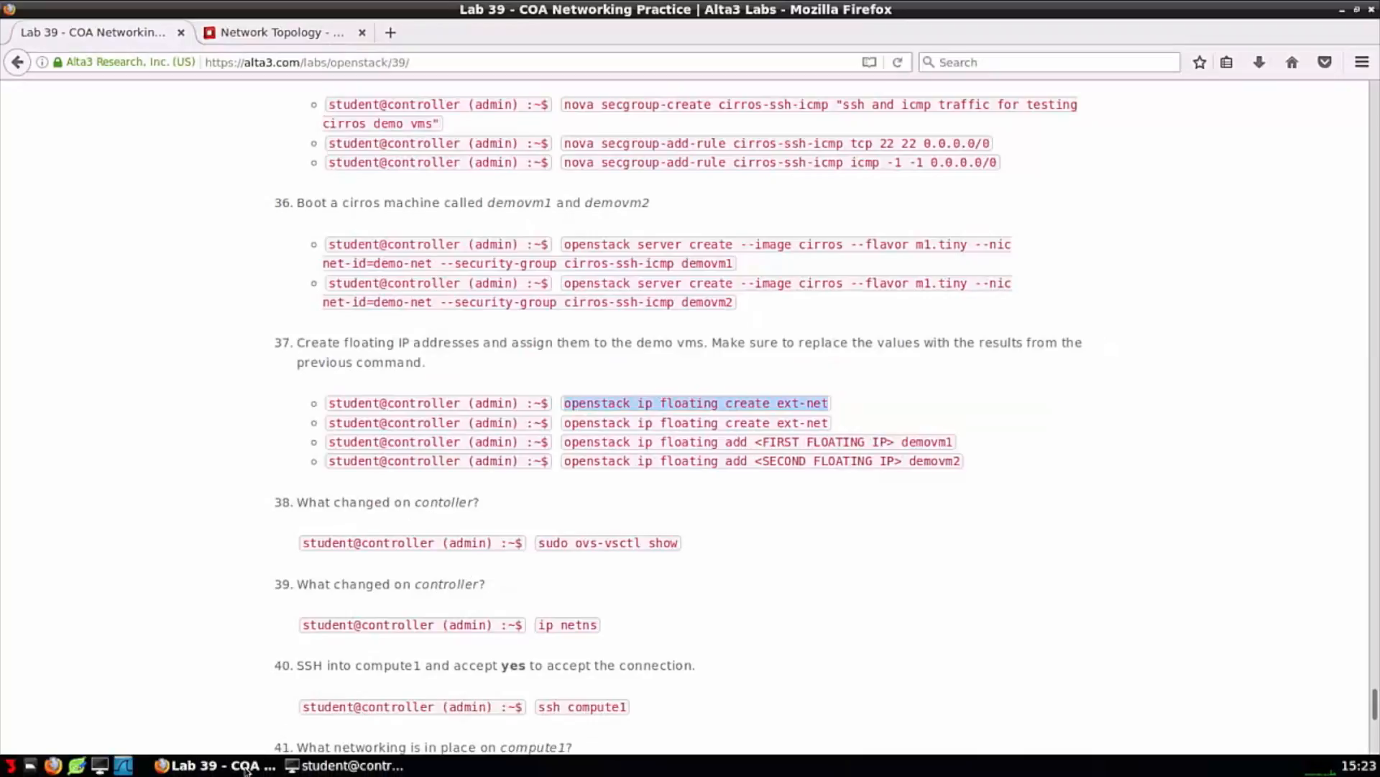
Paste and run 'openstack ip floating create ext-net' to obtain floating IPs 172.16.2.52 and 172.16.2.53
left_click(346, 764)
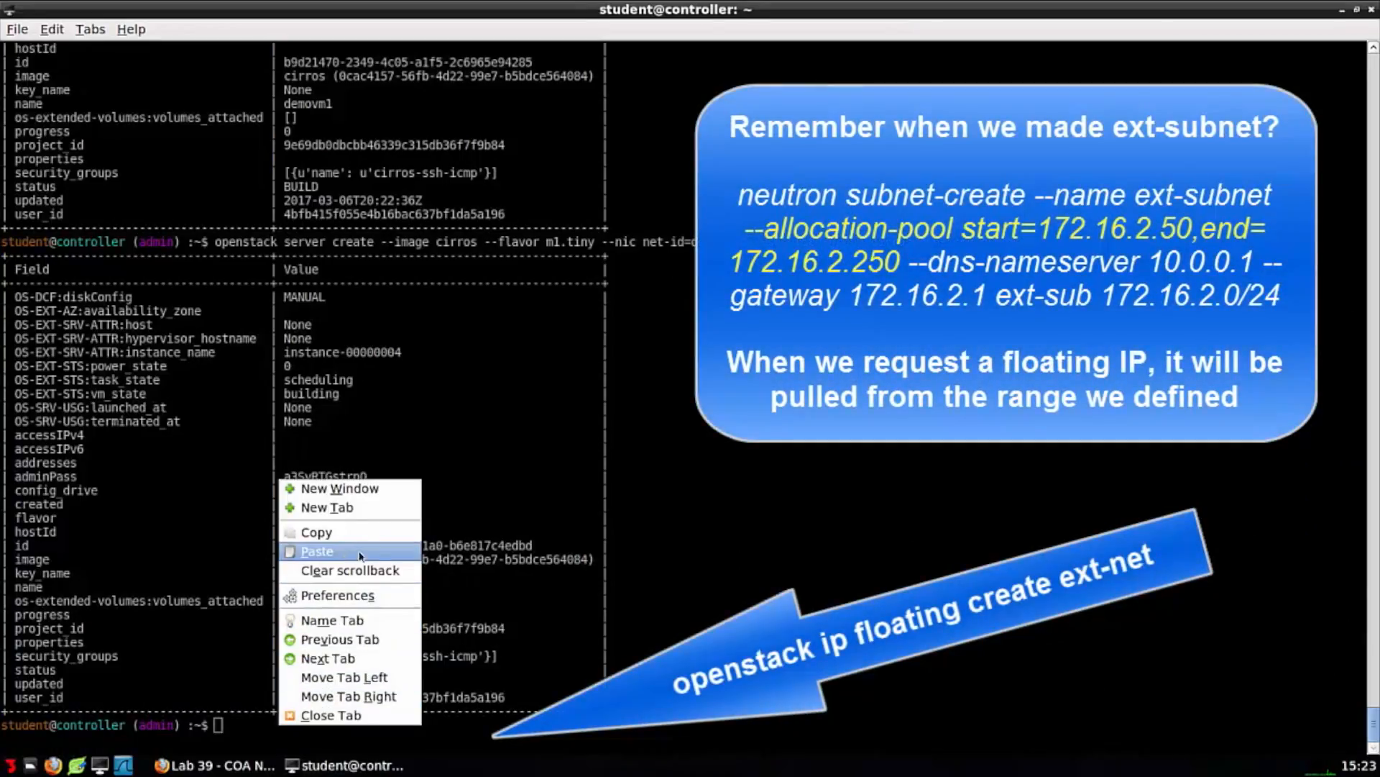
left_click(317, 552)
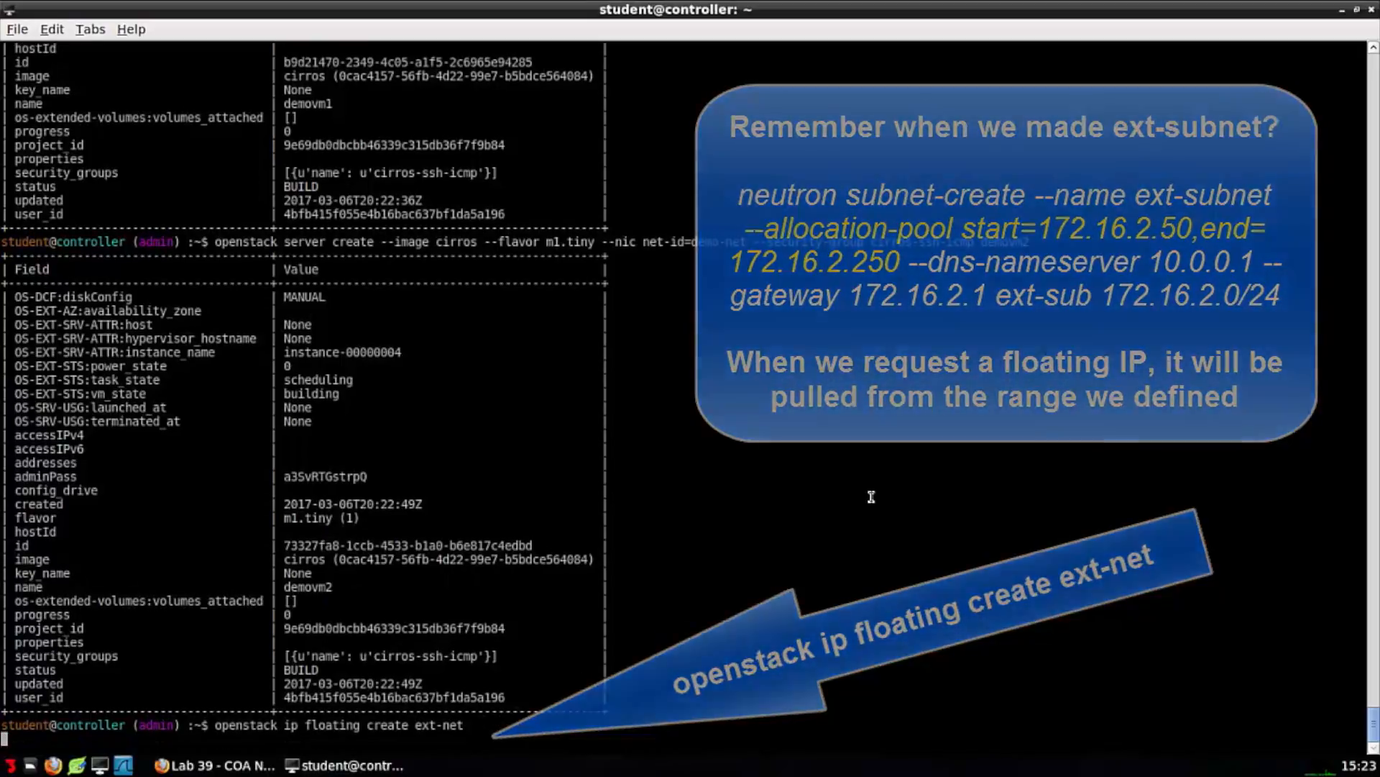
key("Return")
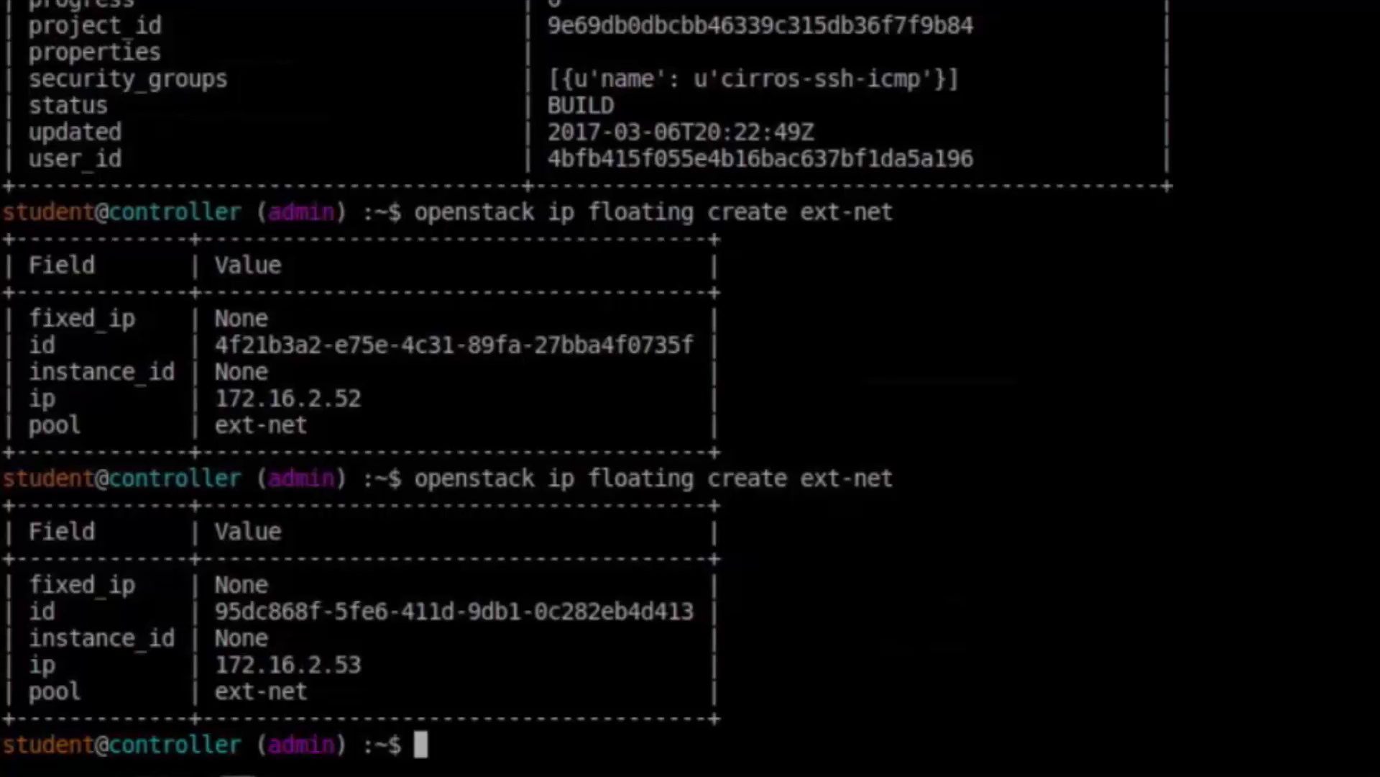
Attach floating IP 172.16.2.52 to demovm1 and 172.16.2.53 to demovm2
type("openstack ip floating add <FIRST FLOATING IP> demovm1")
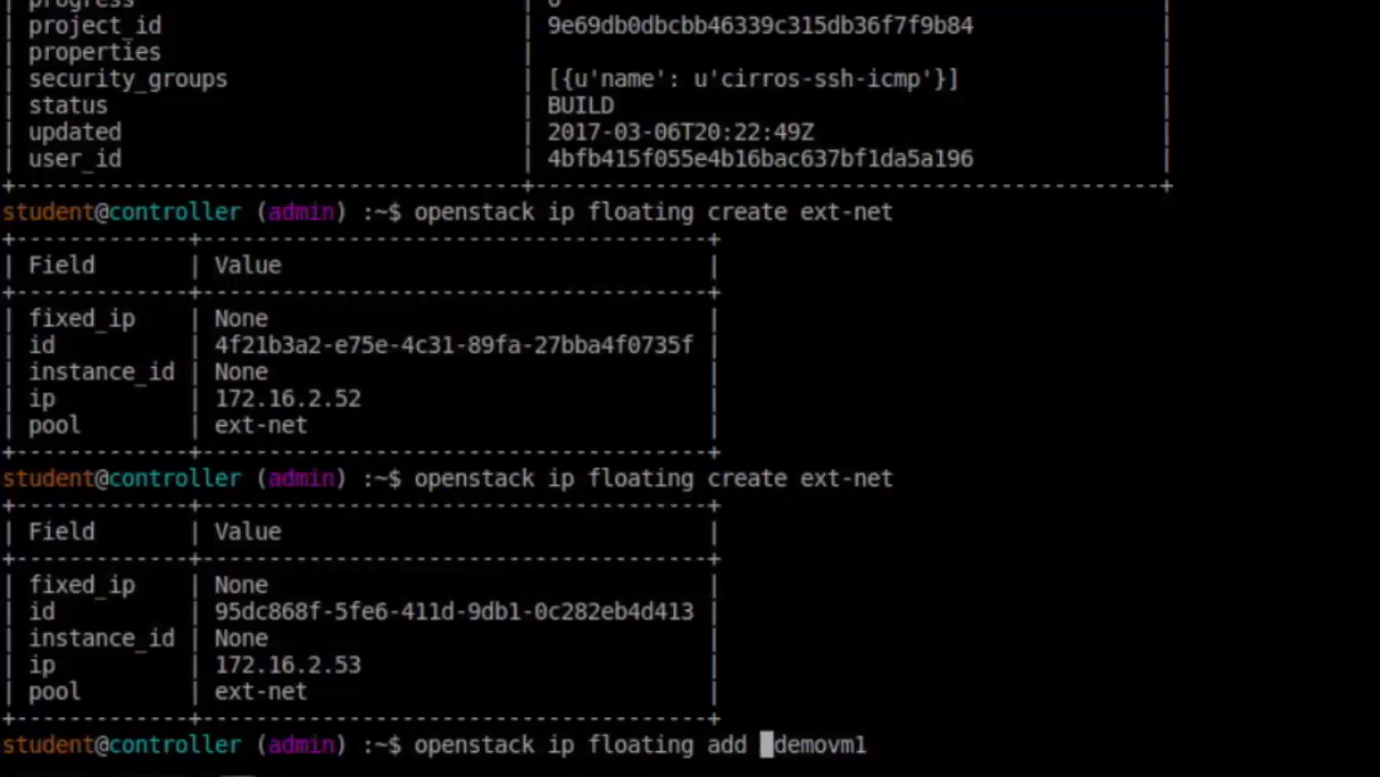
type("172.16.2.")
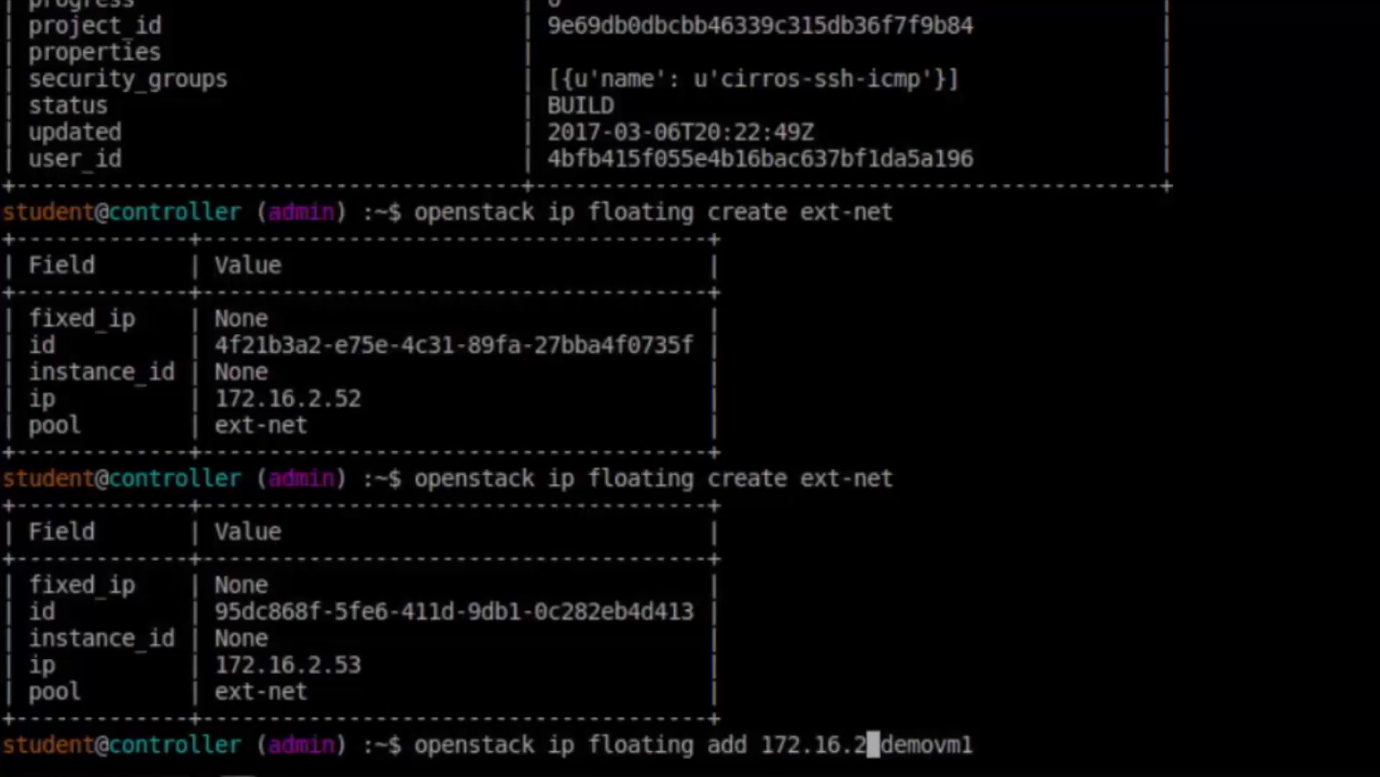
type("52")
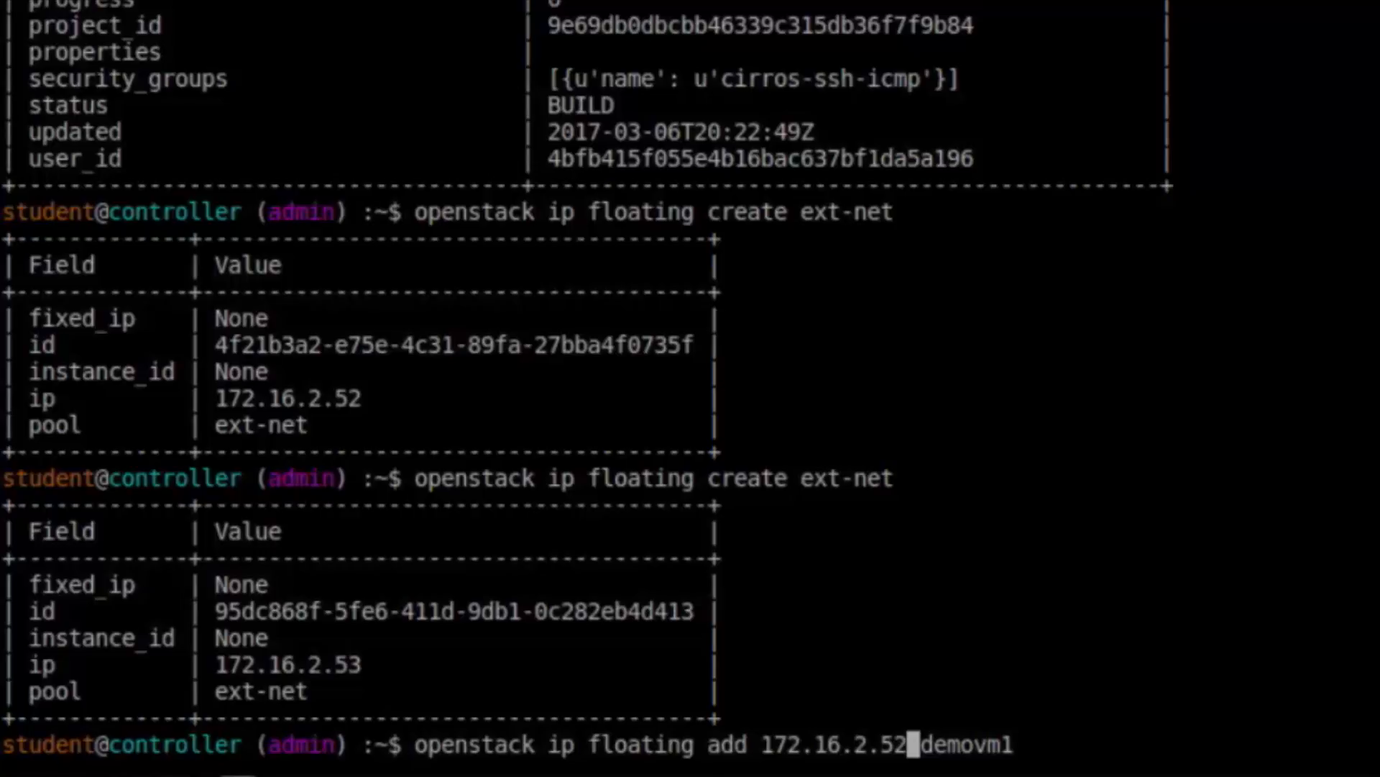
key("Return")
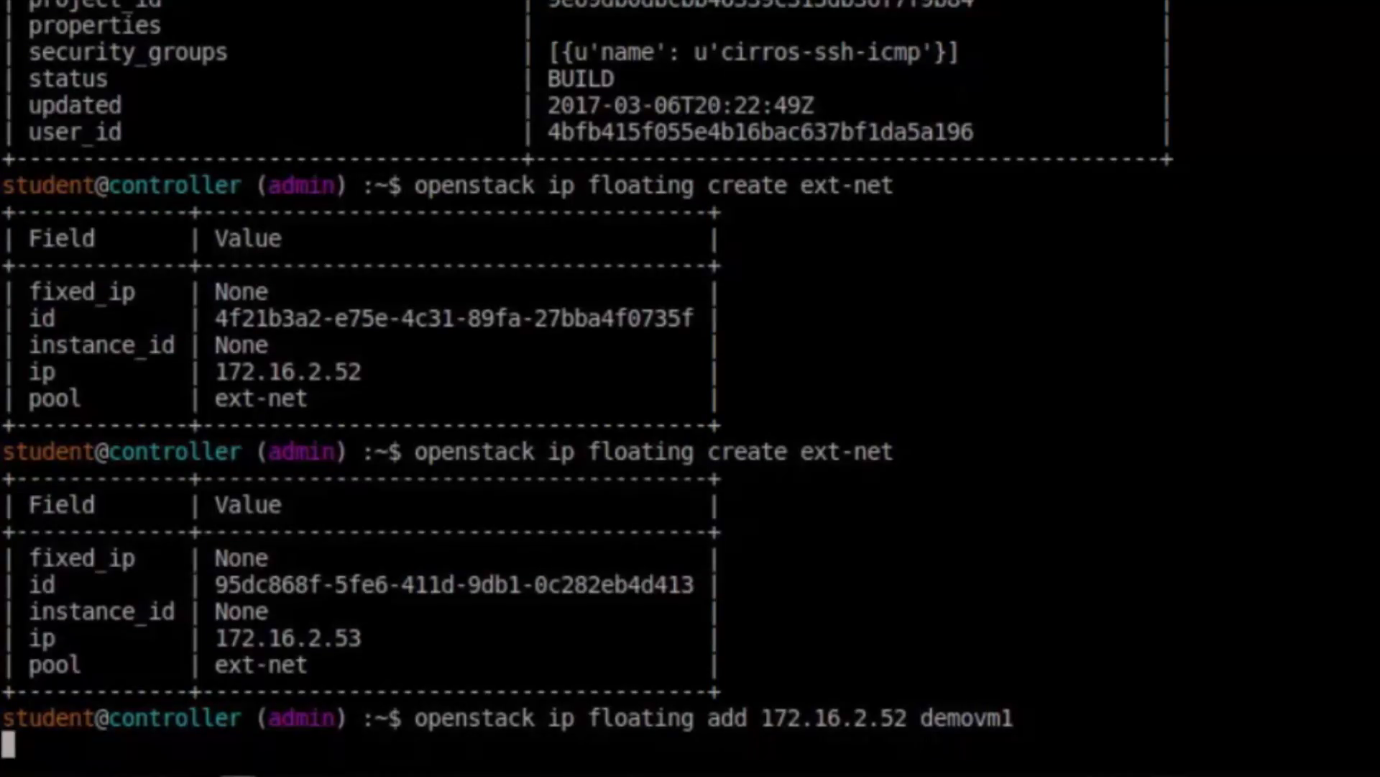
key("Return")
type("openstack ip floating add 172.16.2.53 demovm")
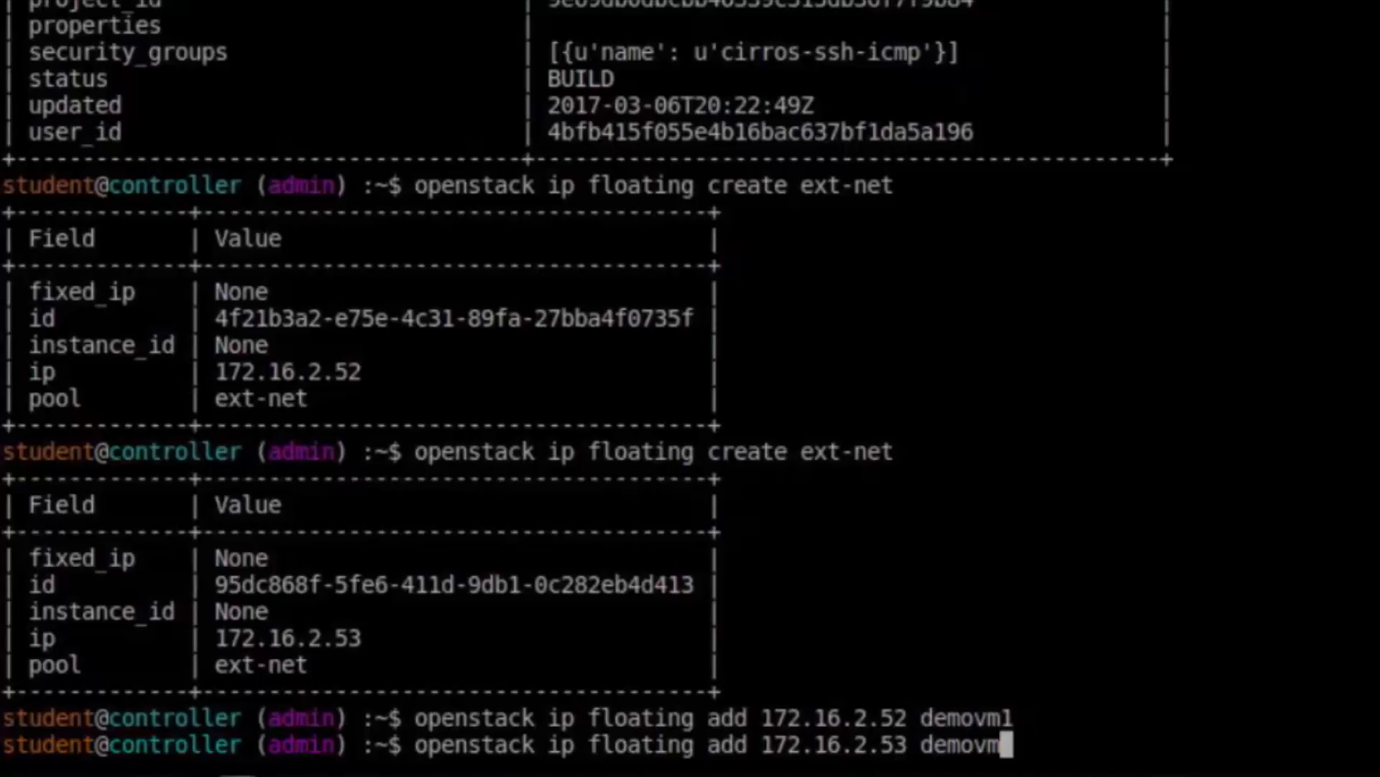
key("Return")
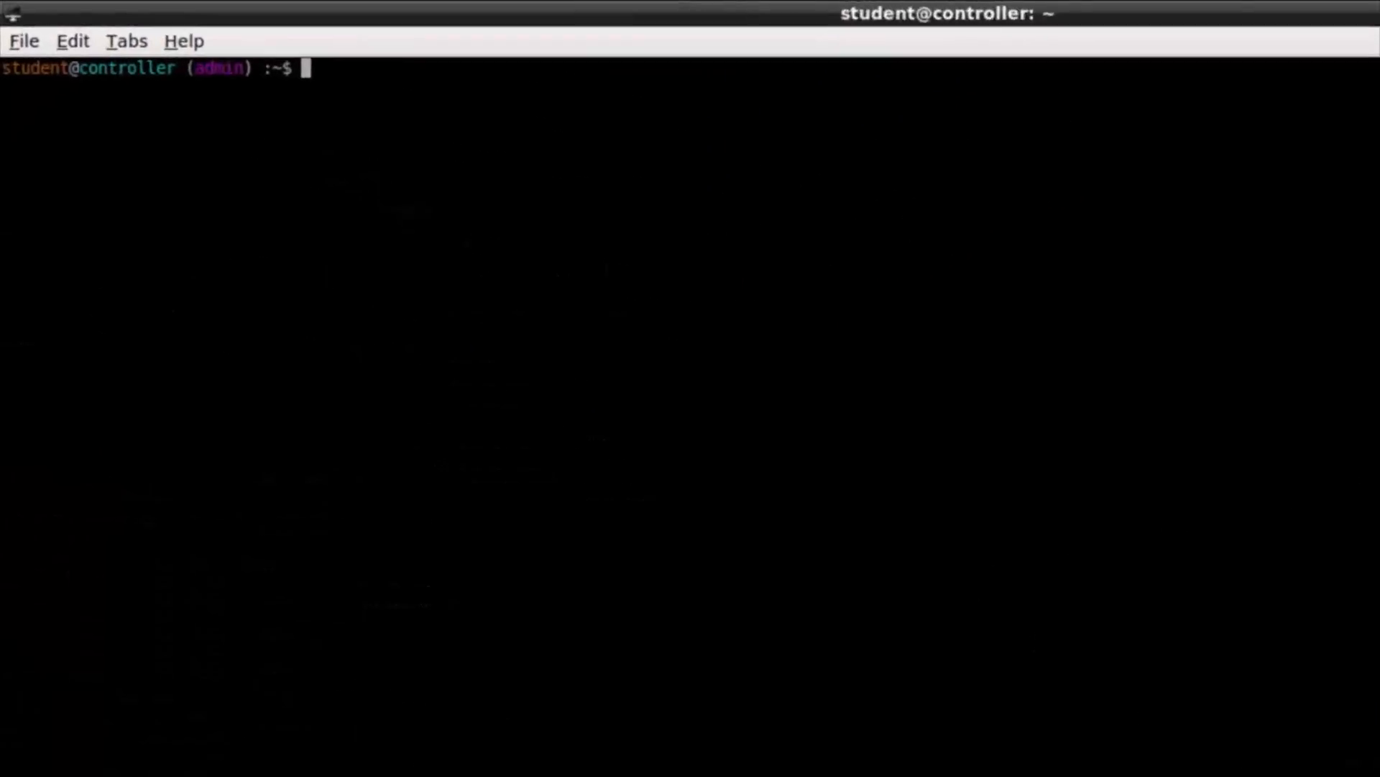
List all servers, then review the controller's 'sudo ovs-vsctl show' bridges and vxlan tunnels
type("openstack server list --all")
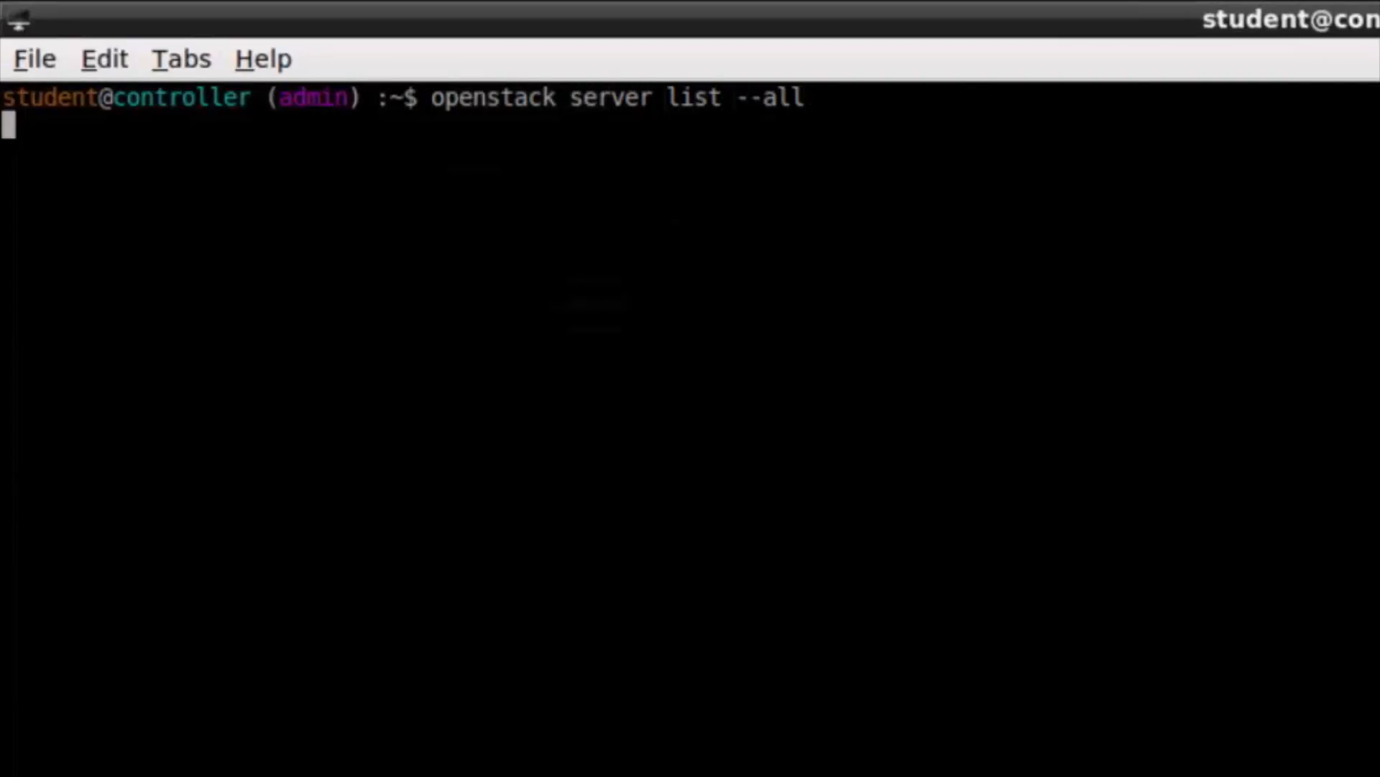
key("Return")
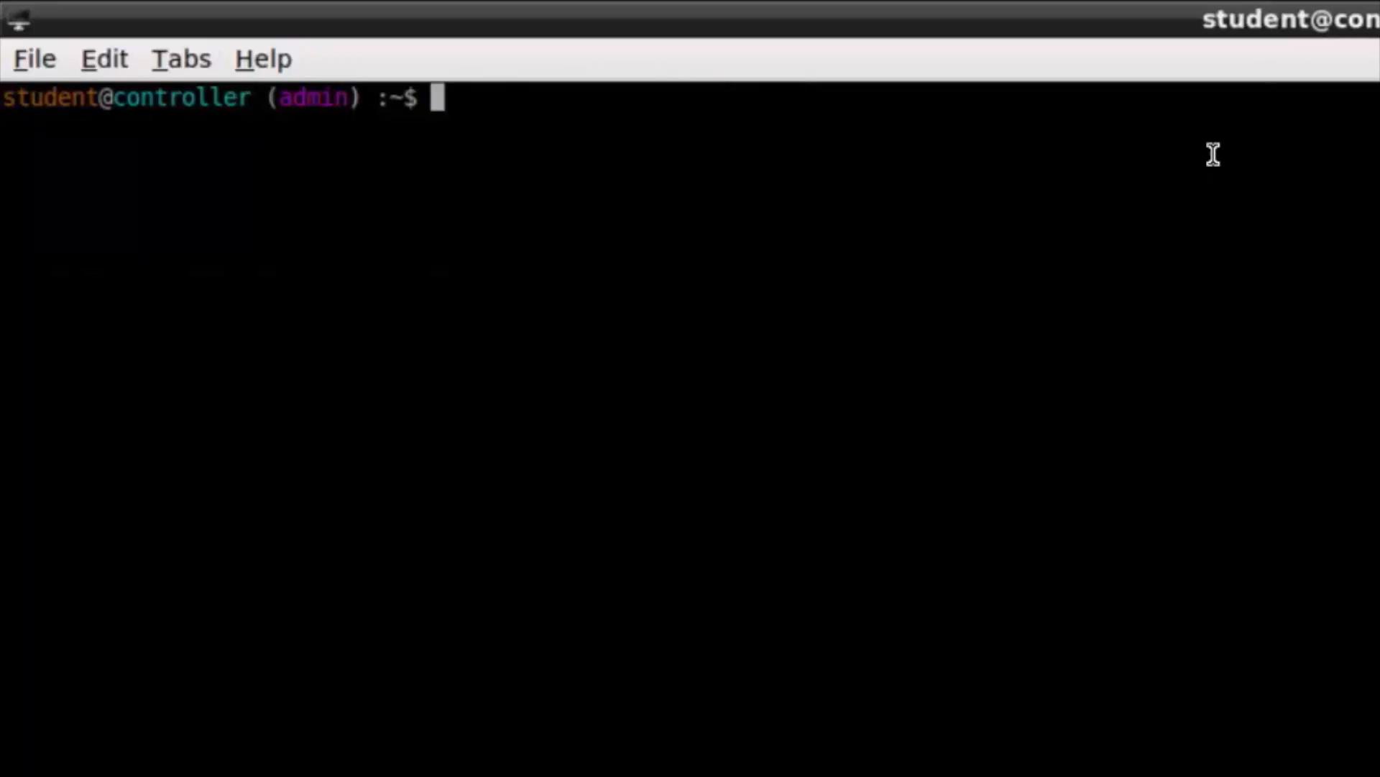
type("sudo ovs-vsctl show")
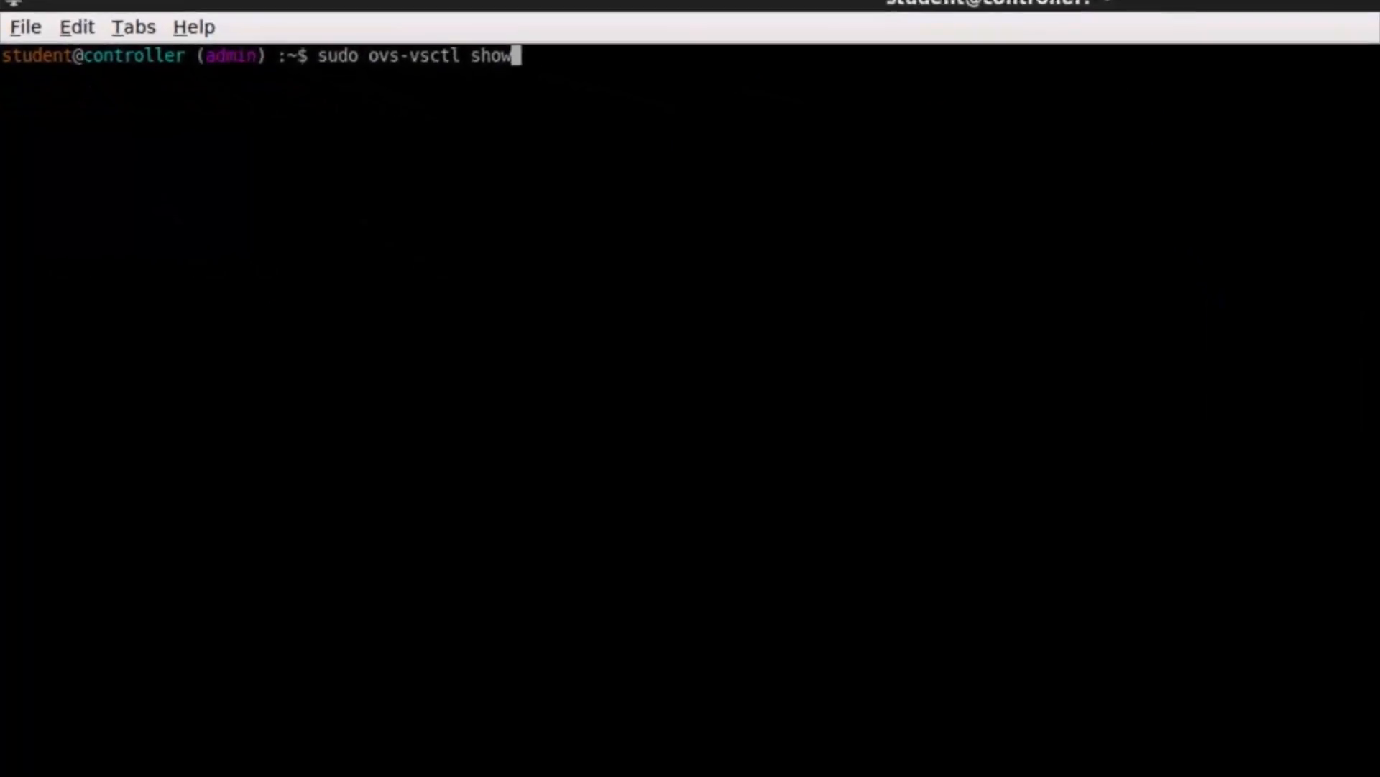
key("Return")
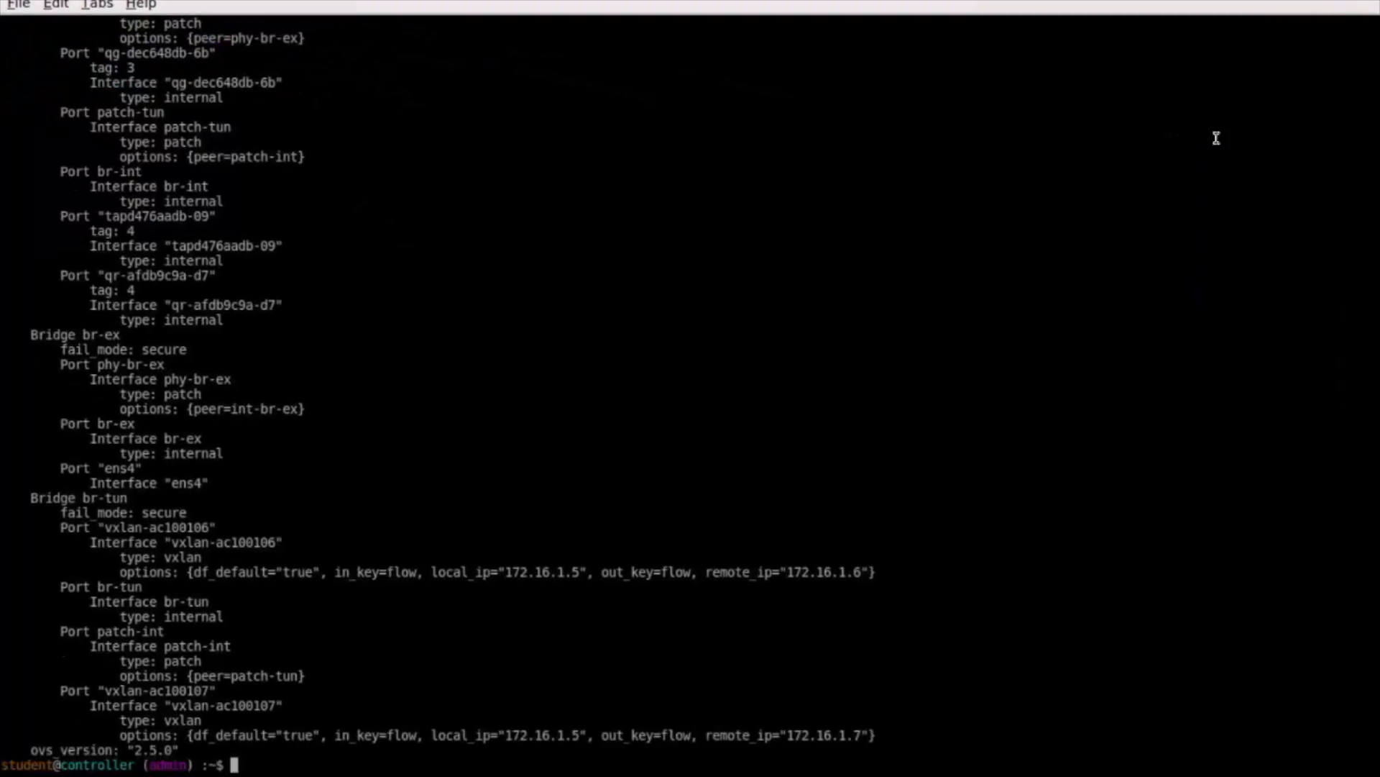
scroll("up", 3)
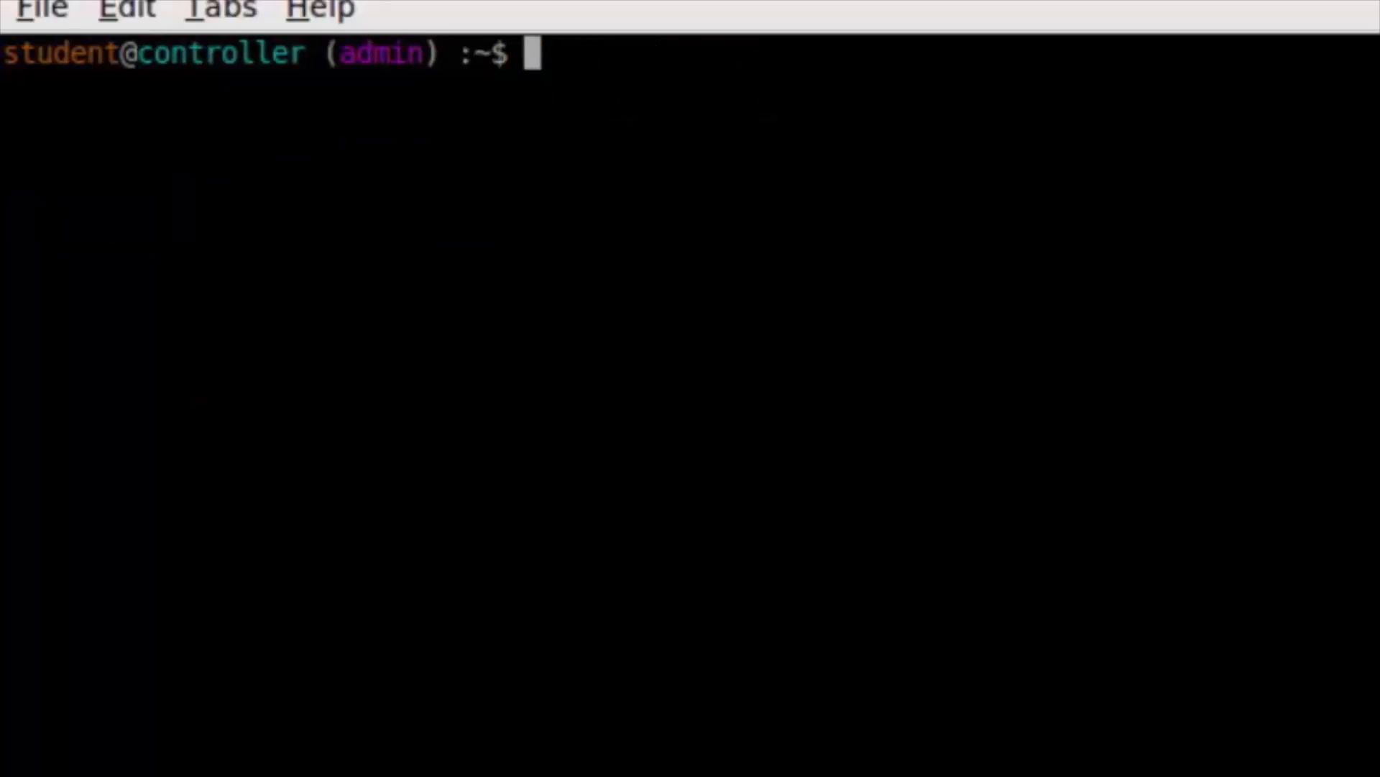
SSH into compute1 and run 'sudo ovs-vsctl show' to review its qvo and fg ports
type("ssh compute")
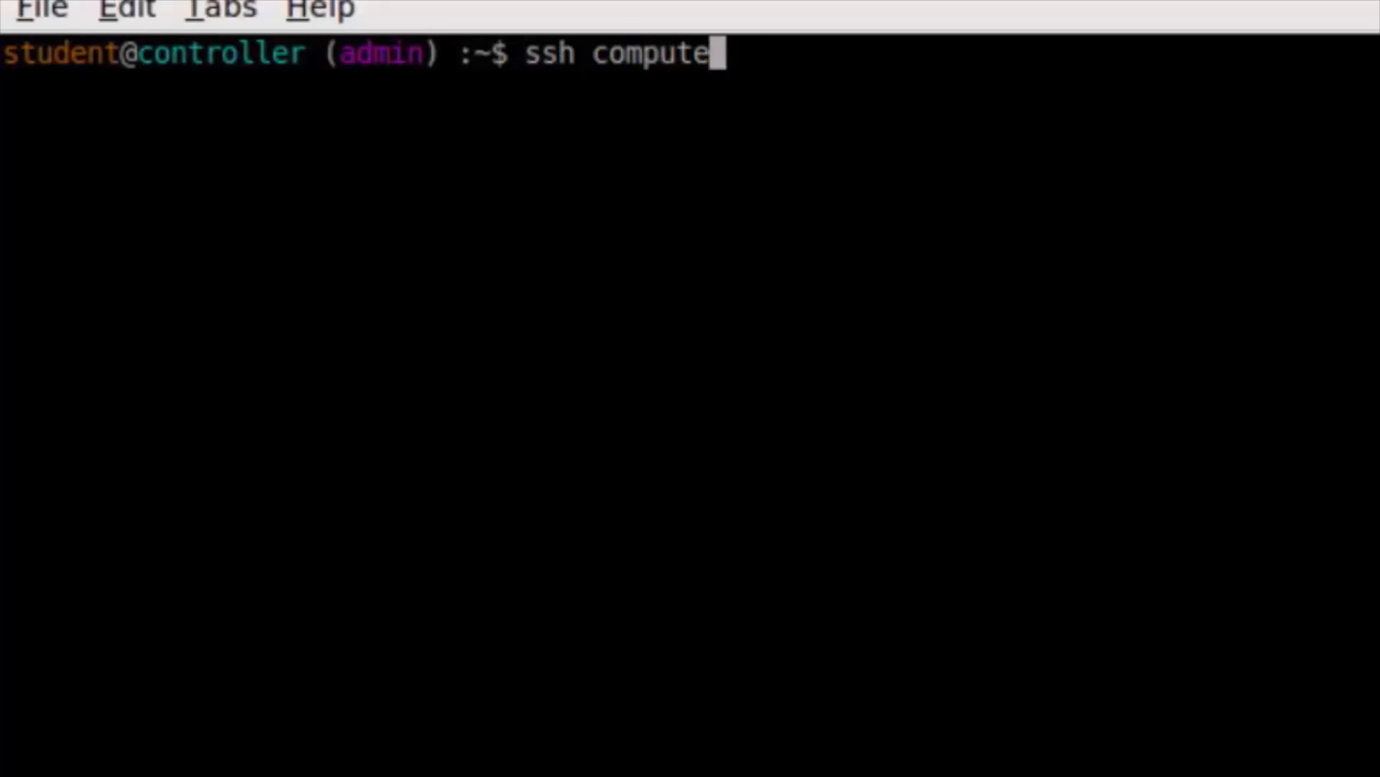
key("Return")
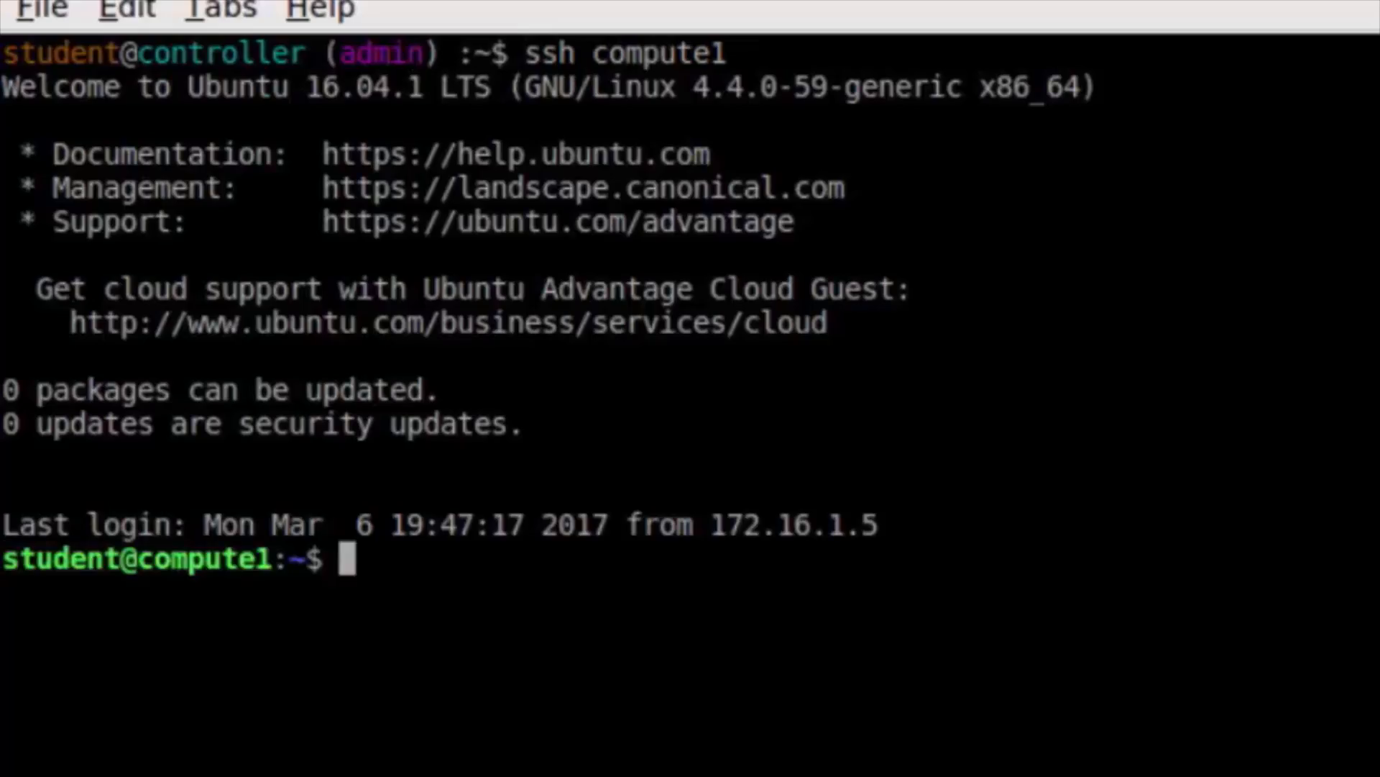
mouse_move(1314, 579)
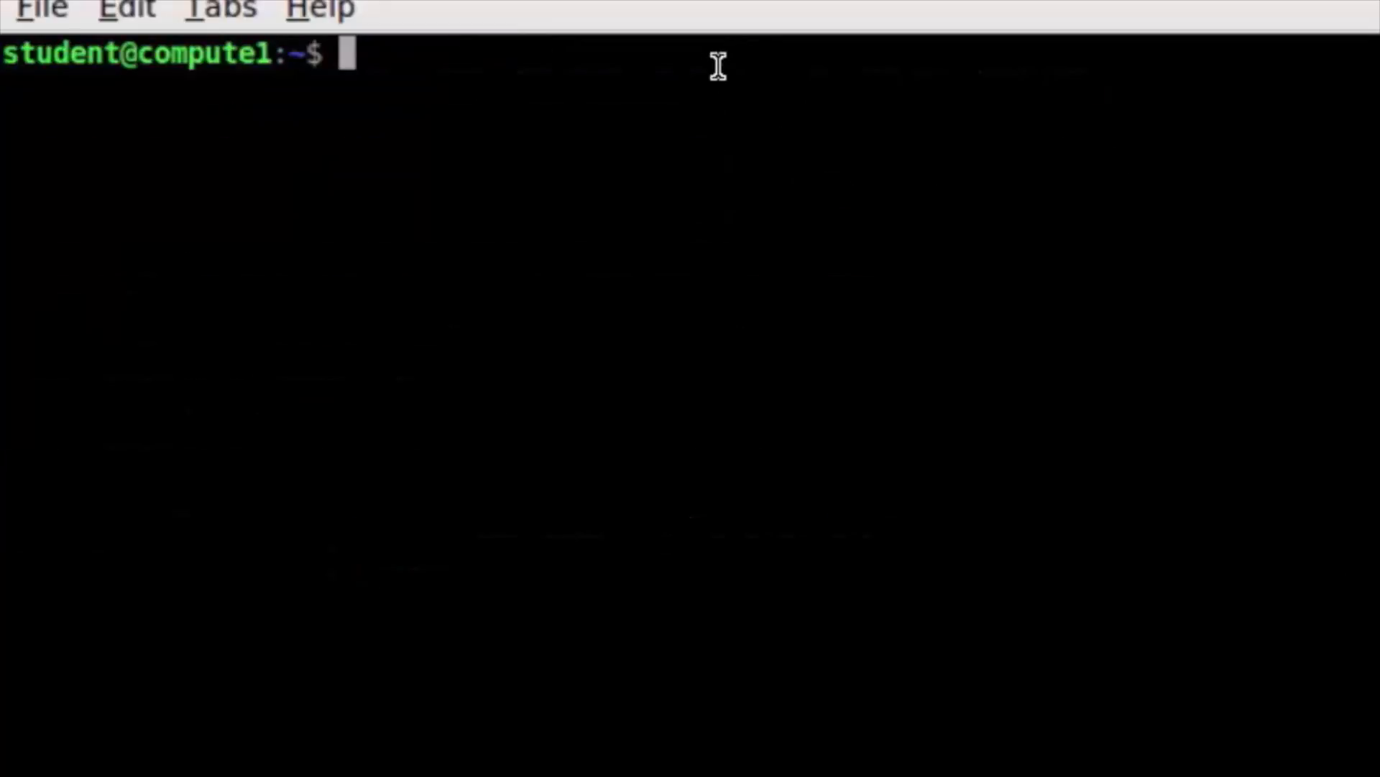
type("sudo ovs-vsctl show")
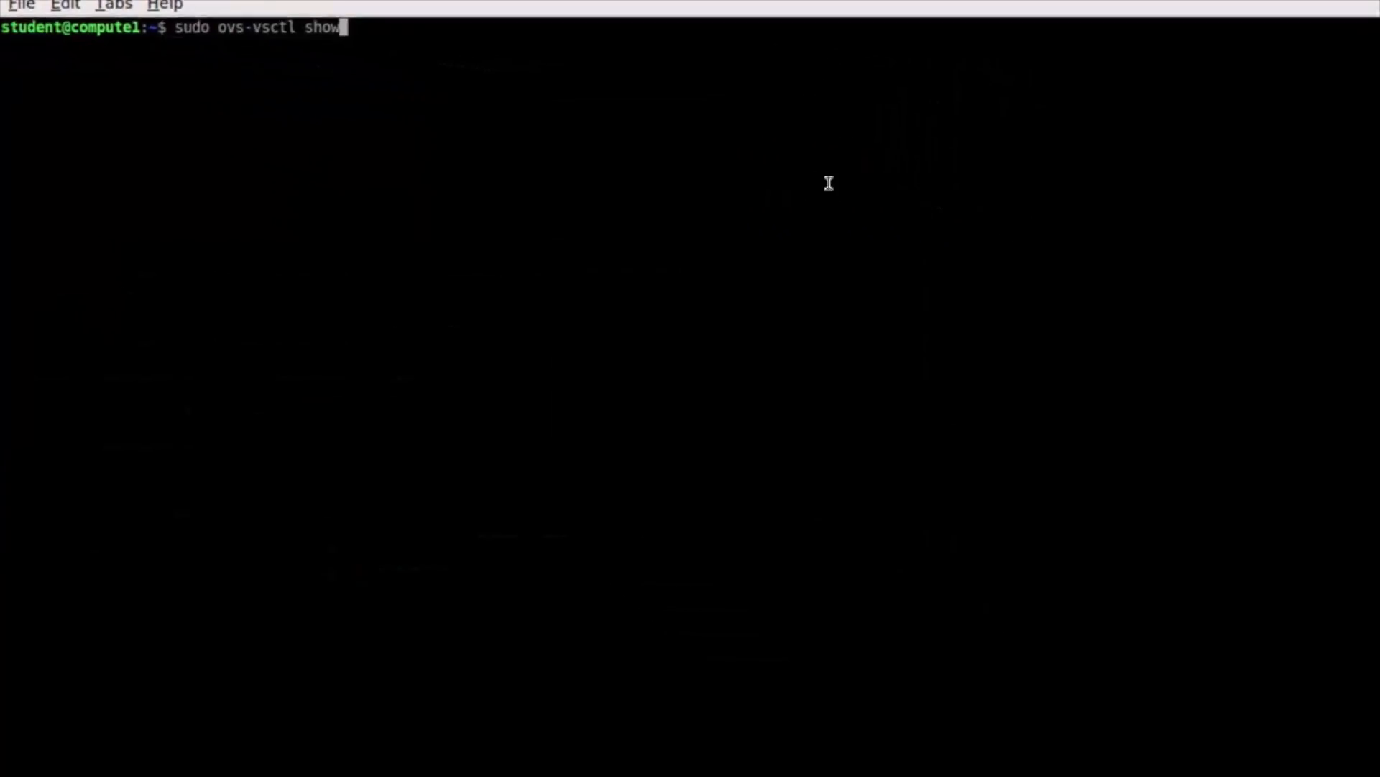
key("Return")
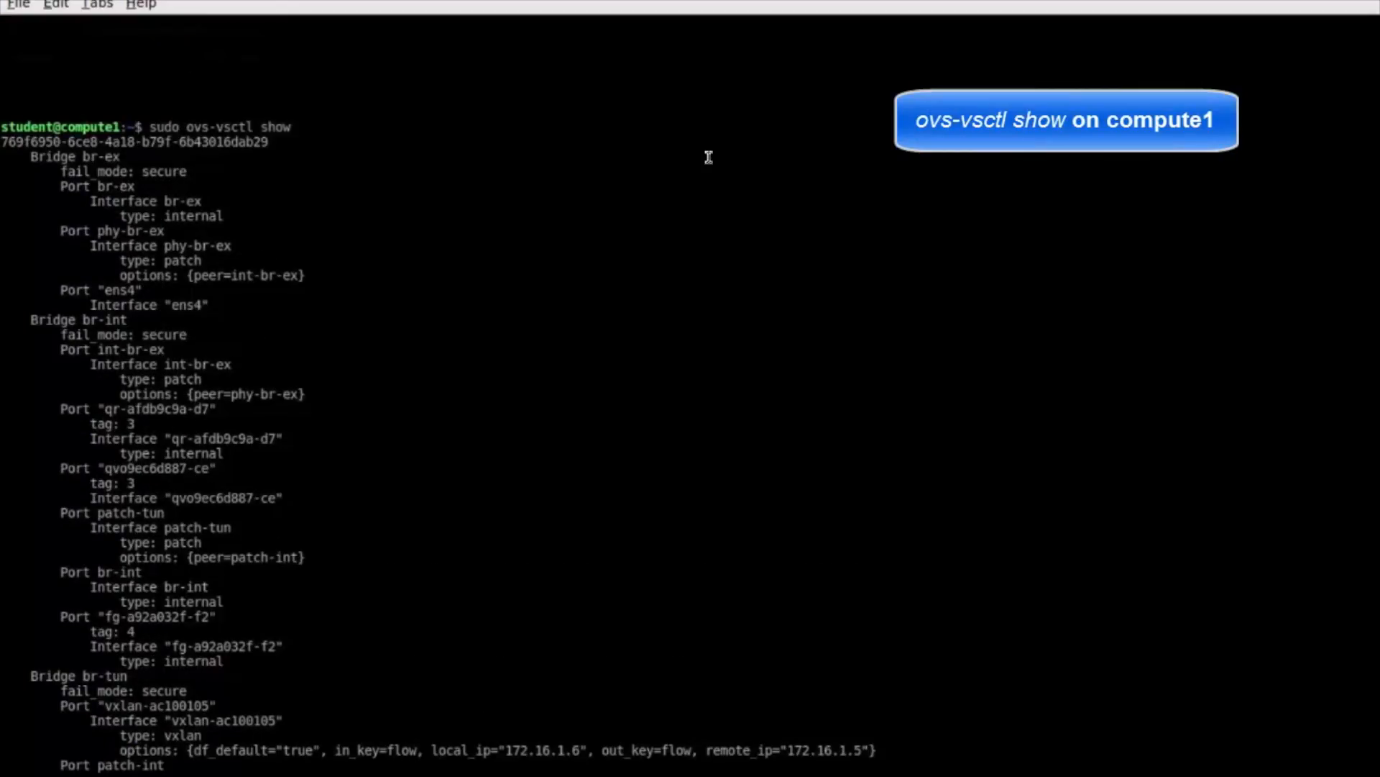
scroll("down", 3)
type("cle")
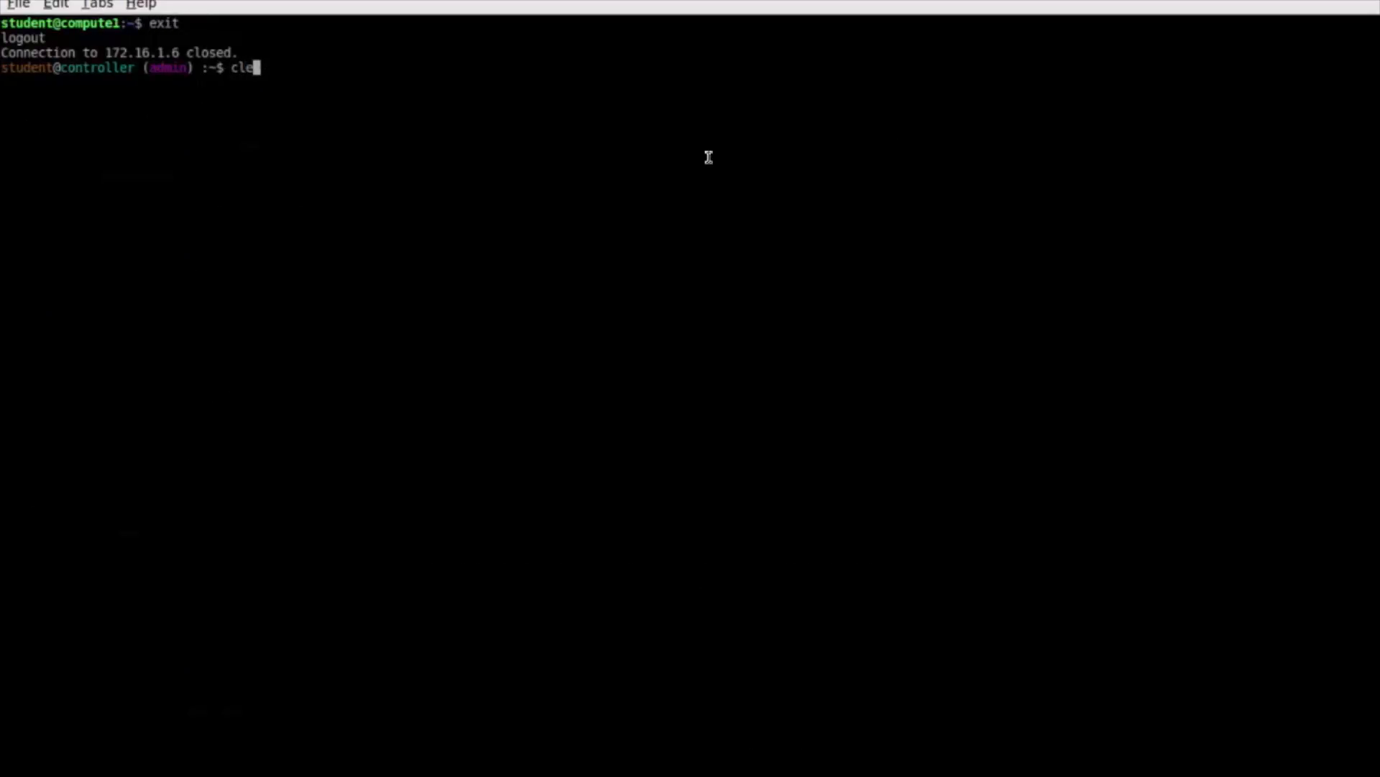
SSH into compute2, clear the screen, and scroll through its ovs-vsctl show output with vxlan tunnels
type("ssh compu")
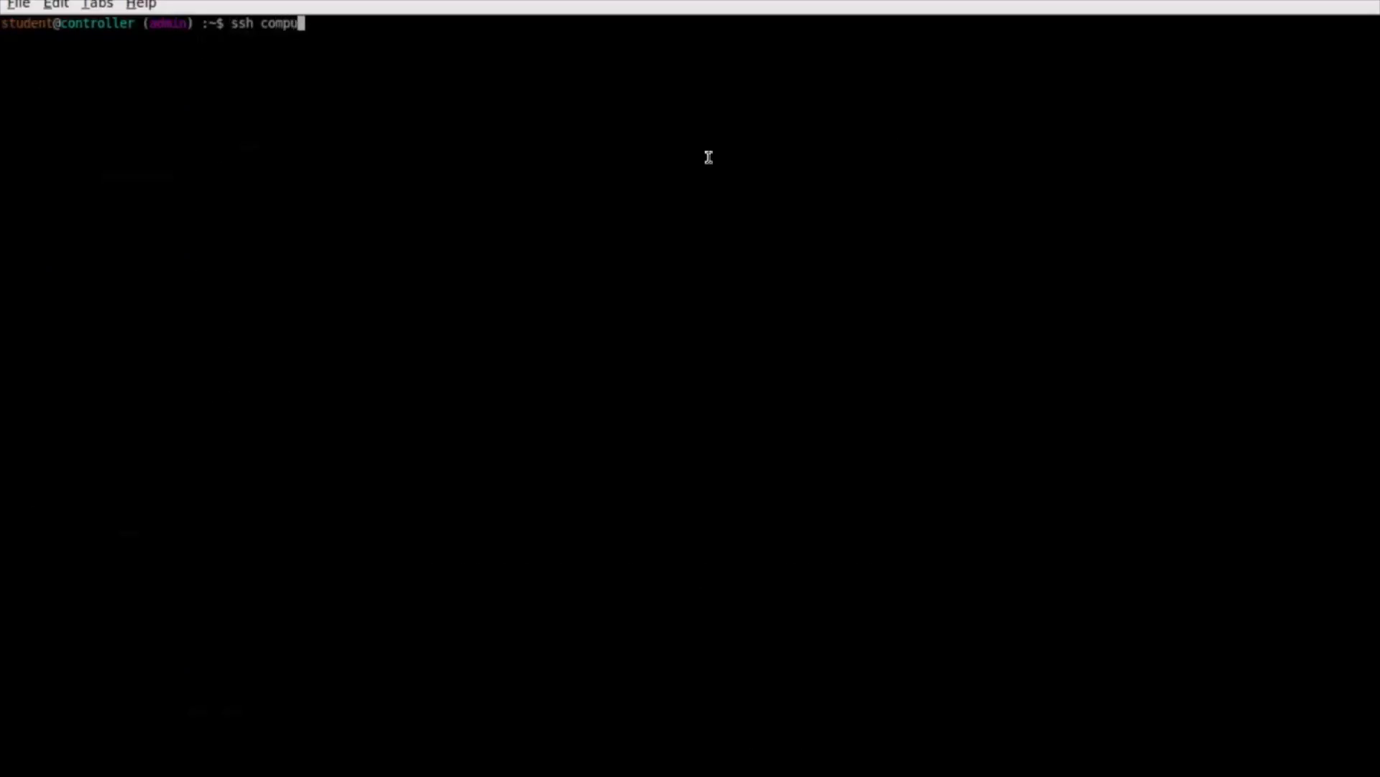
key("Return")
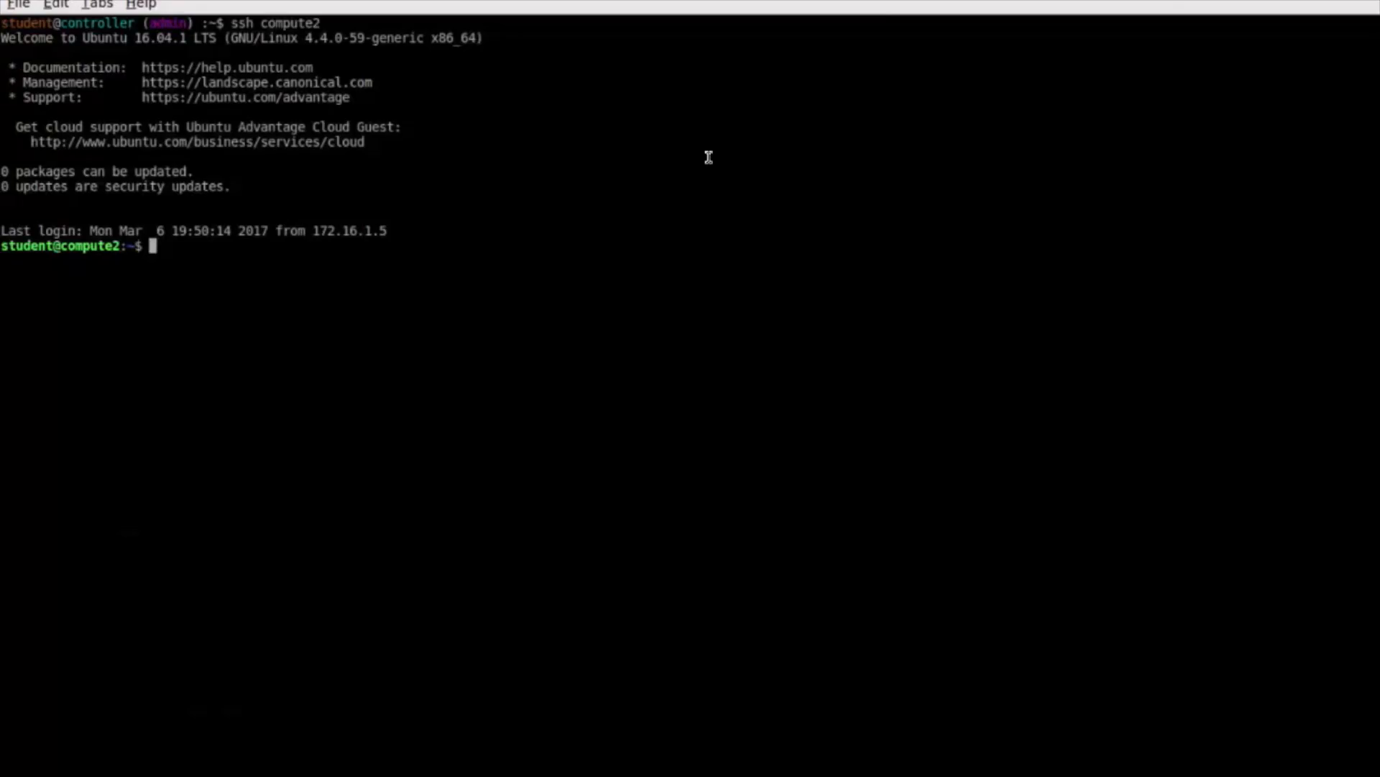
key("ctrl+l")
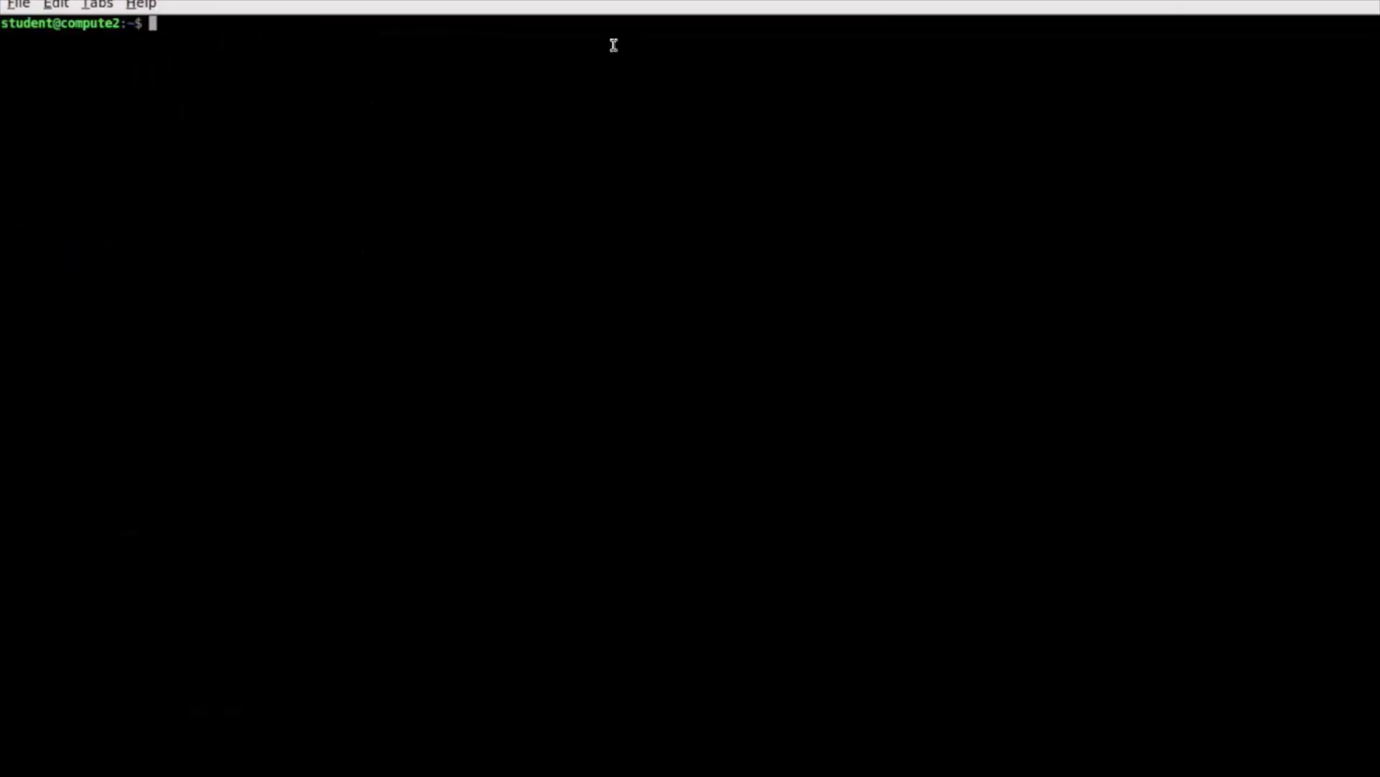
type("ovs-vsctl show")
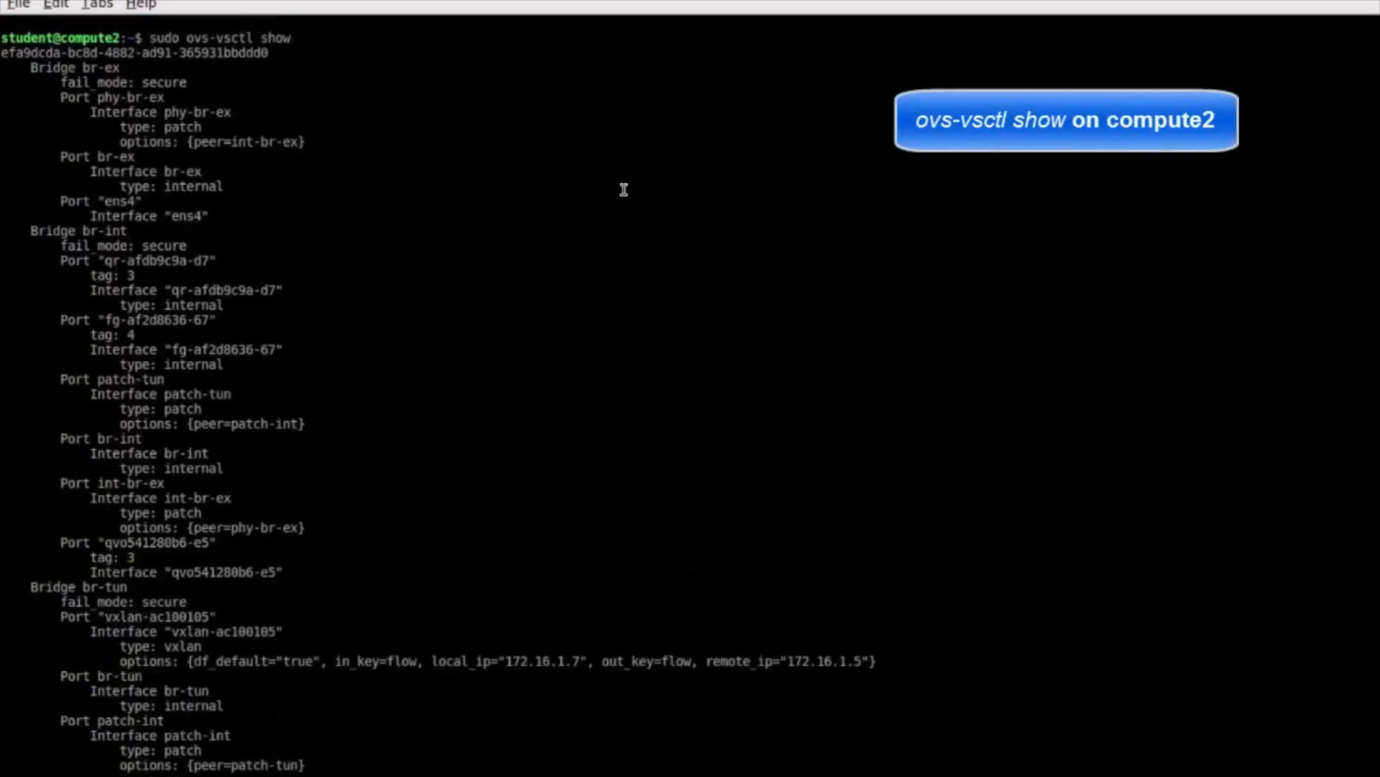
scroll("down", 3)
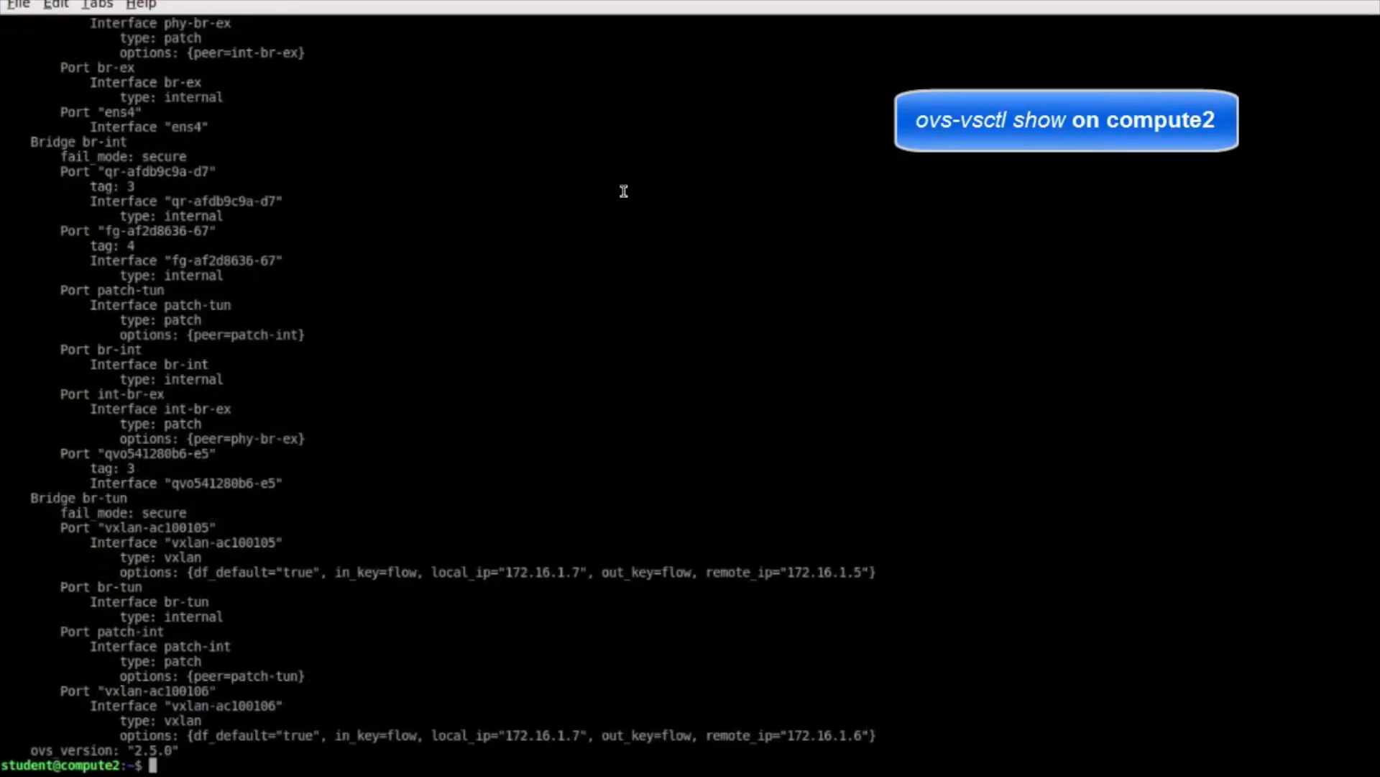